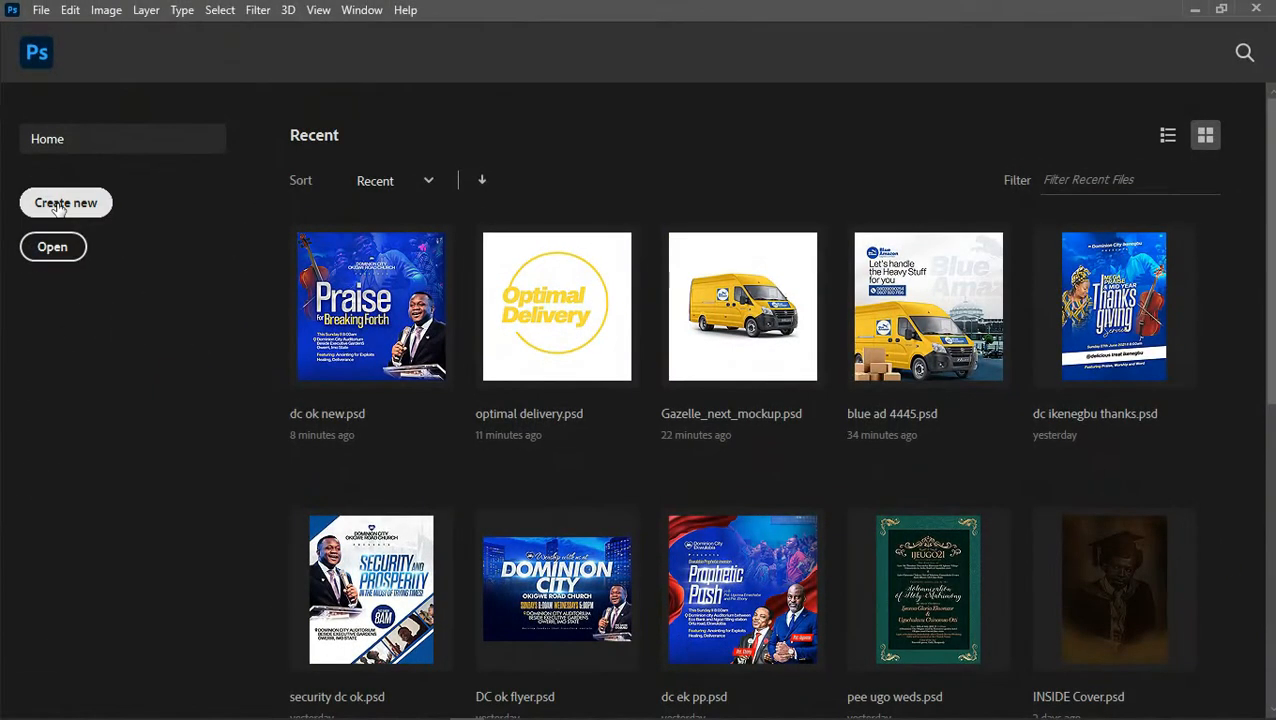
# - Create a new white 2000 × 2000 px document at 300 ppi from the preset
pyautogui.click(66, 202)
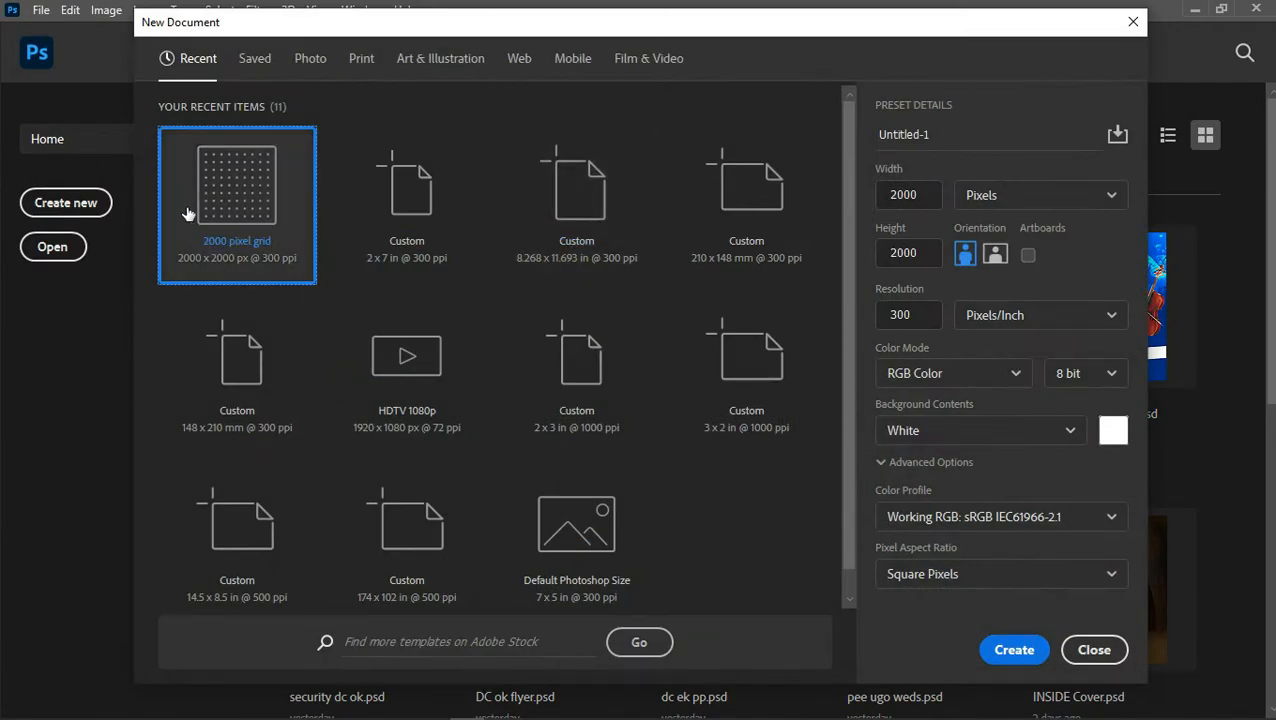
pyautogui.moveTo(1017, 627)
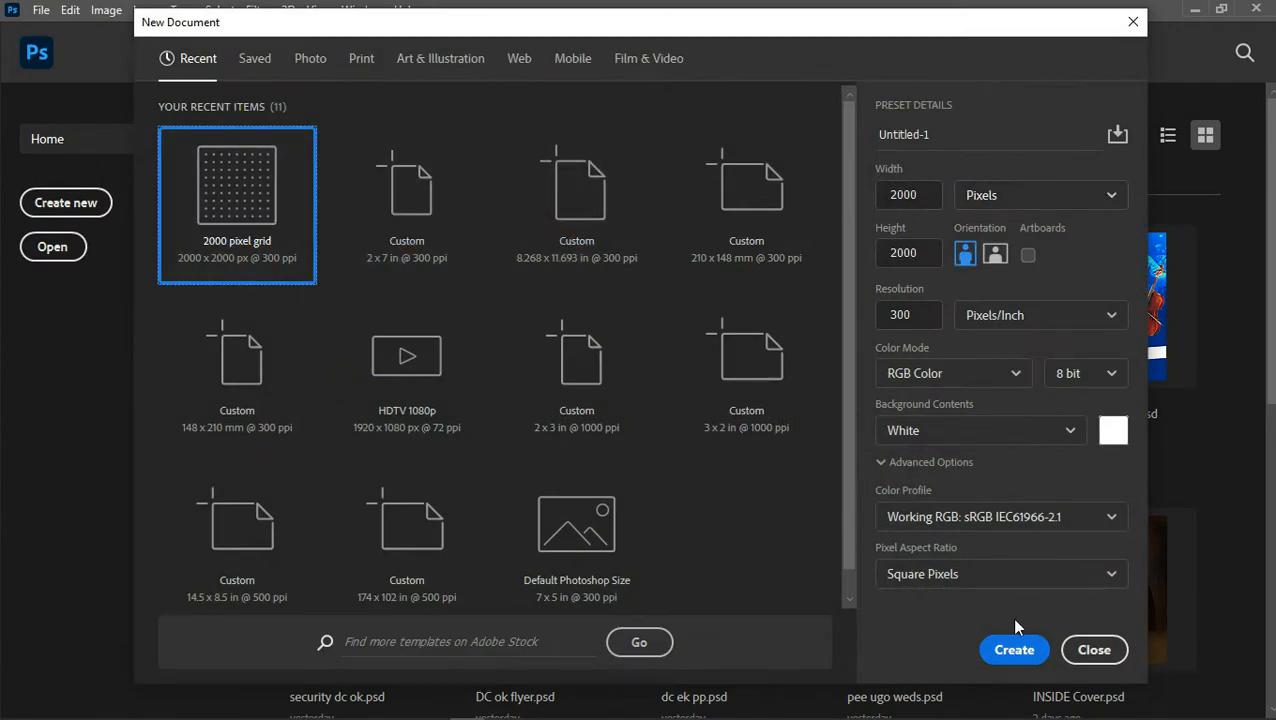
pyautogui.click(1013, 649)
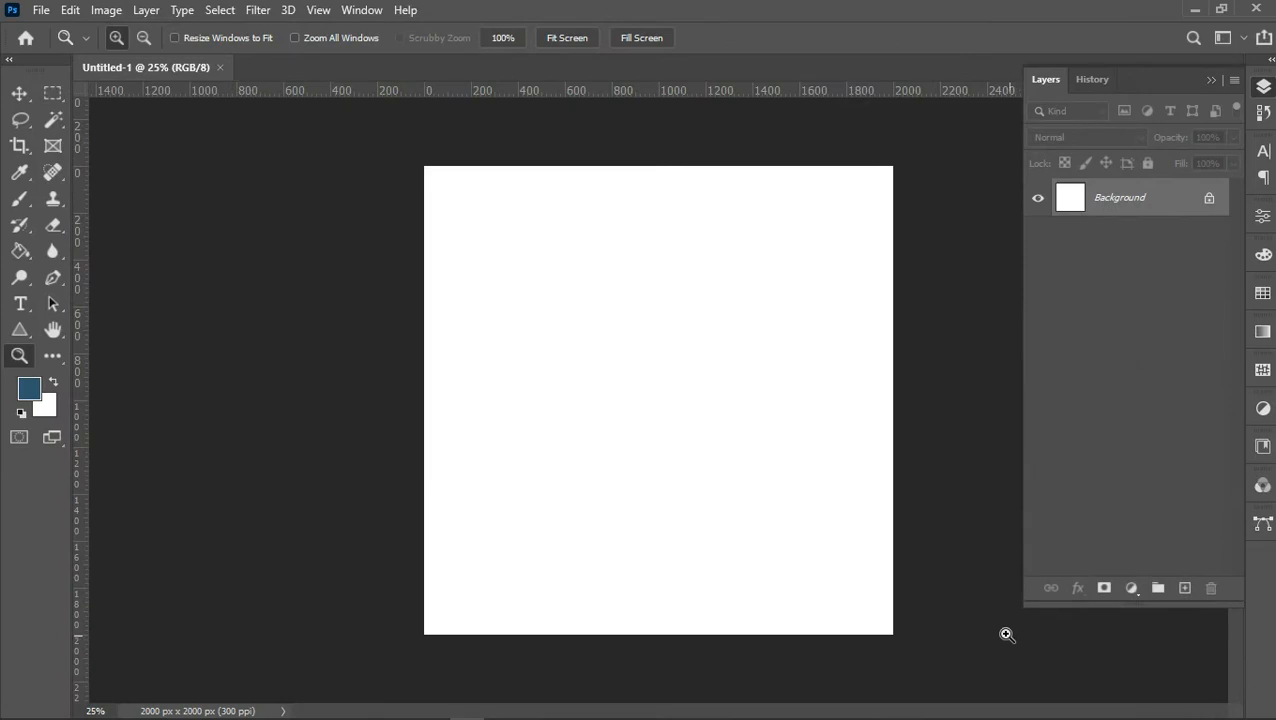
# - Place the cathedral street photo as an embedded layer and commit it
pyautogui.click(41, 9)
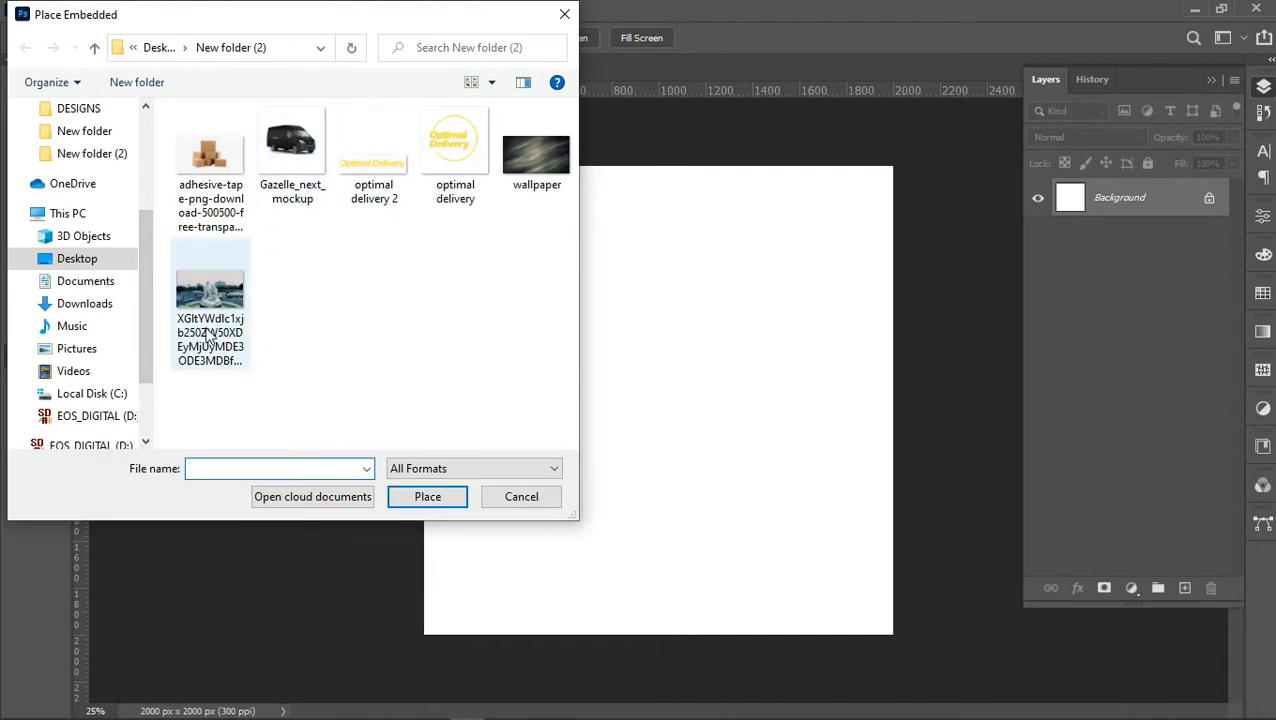
pyautogui.click(427, 496)
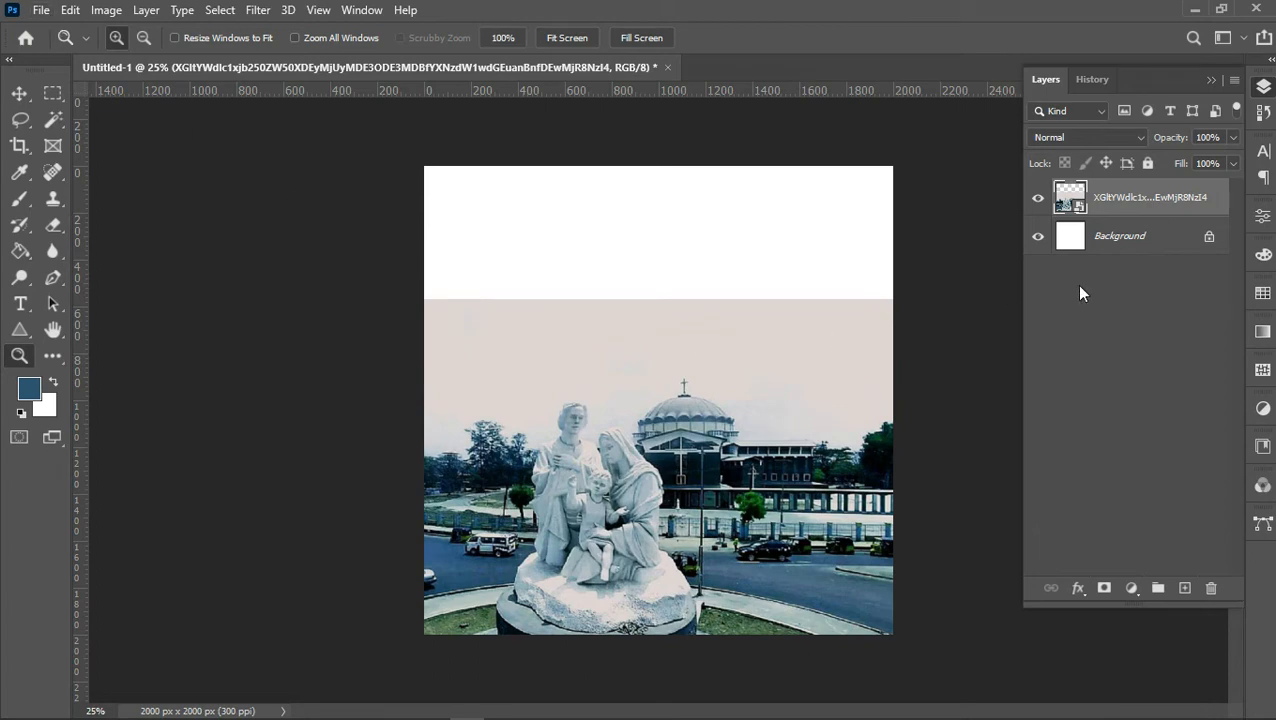
pyautogui.rightClick(1150, 197)
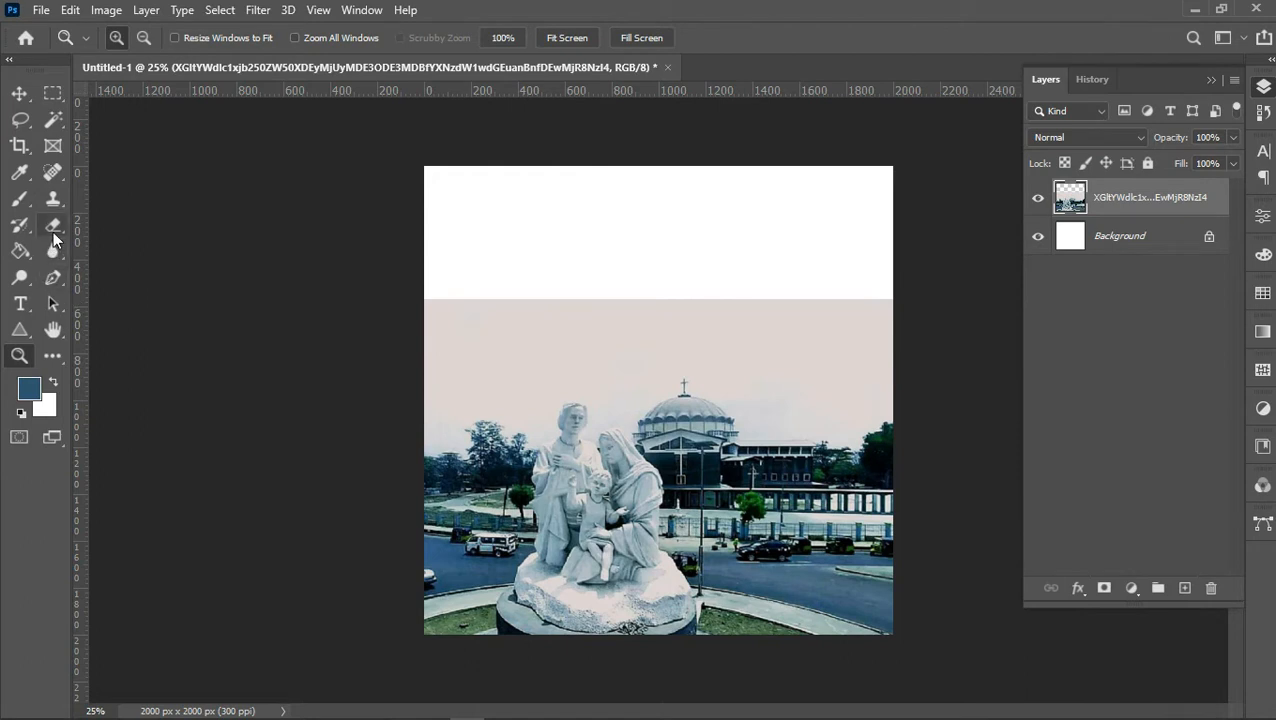
# - Erase the photo's hard top edge with a large soft eraser to fade into white
pyautogui.click(53, 225)
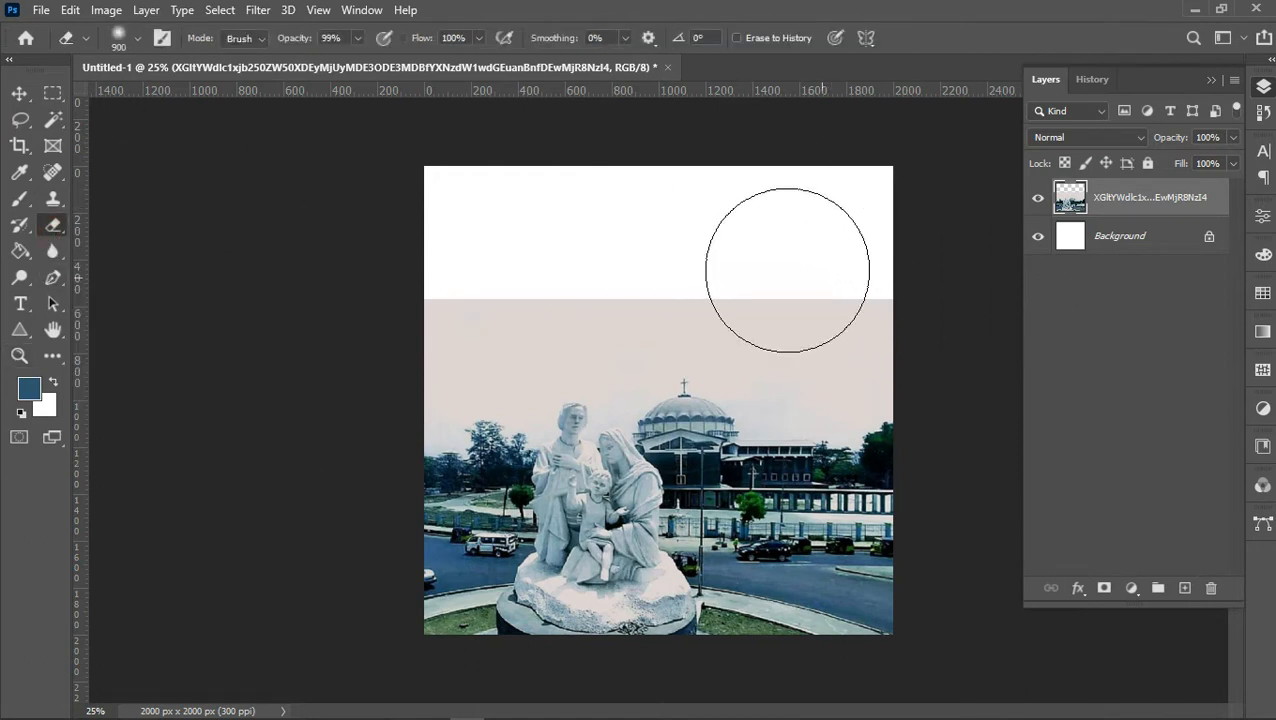
pyautogui.moveTo(788, 268); pyautogui.dragTo(398, 265)
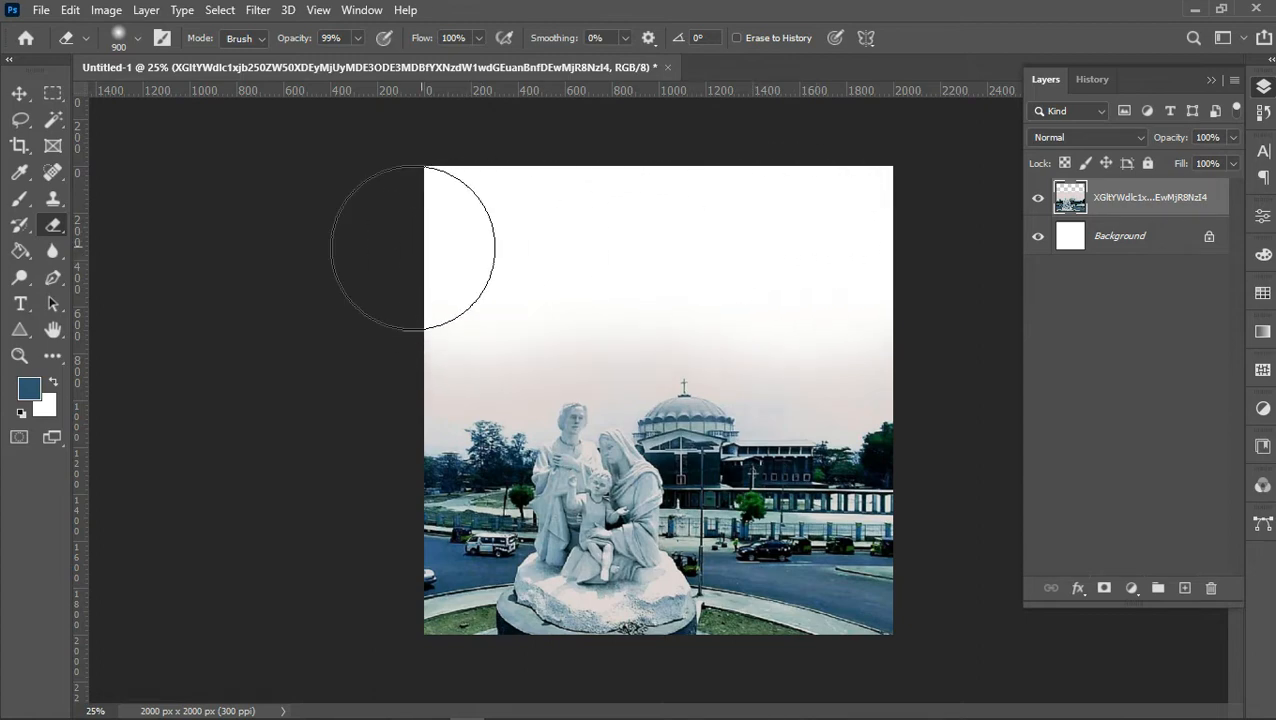
pyautogui.click(41, 9)
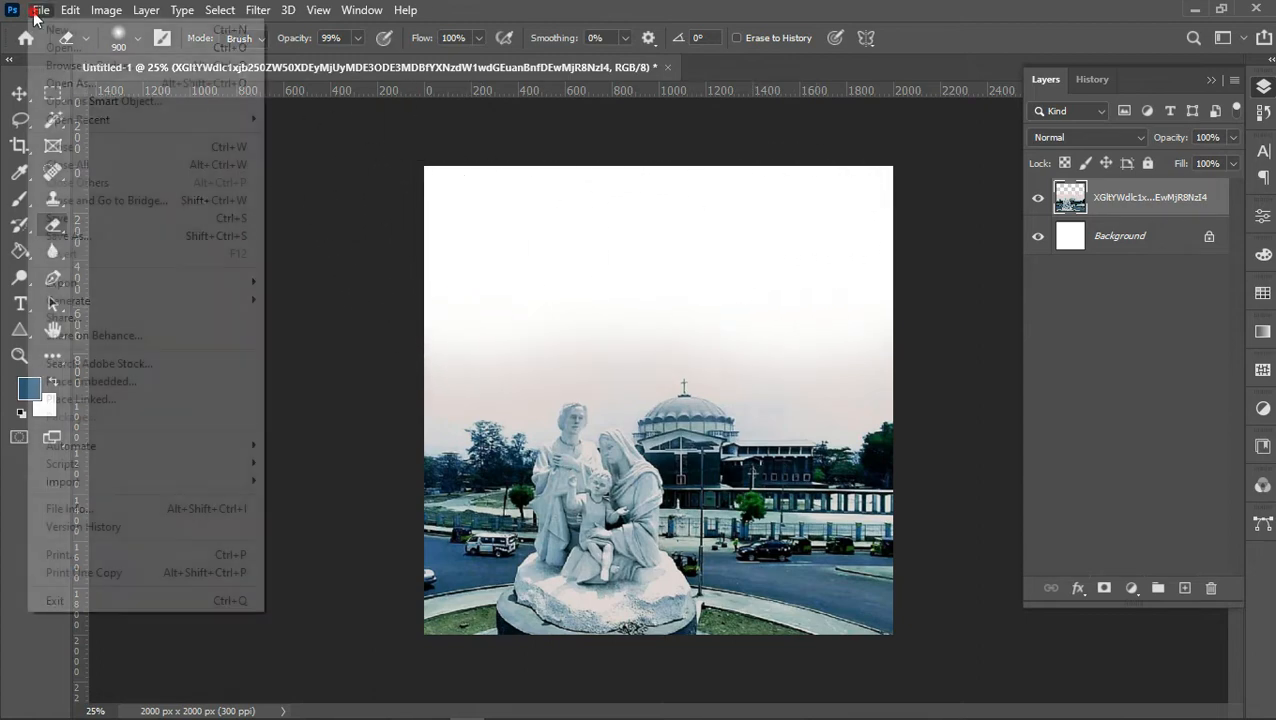
# - Place the Gazelle_next_mockup van image, scale it up and move it to the lower left
pyautogui.click(41, 10)
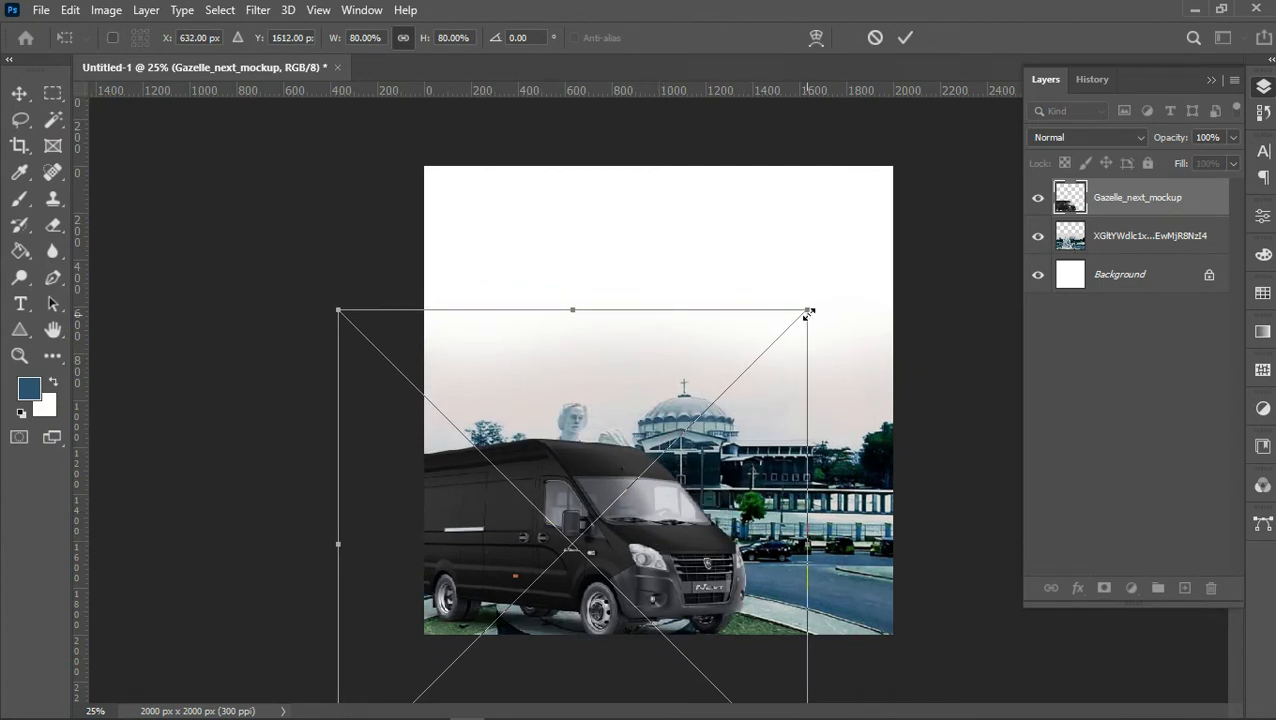
pyautogui.moveTo(810, 311); pyautogui.dragTo(868, 248)
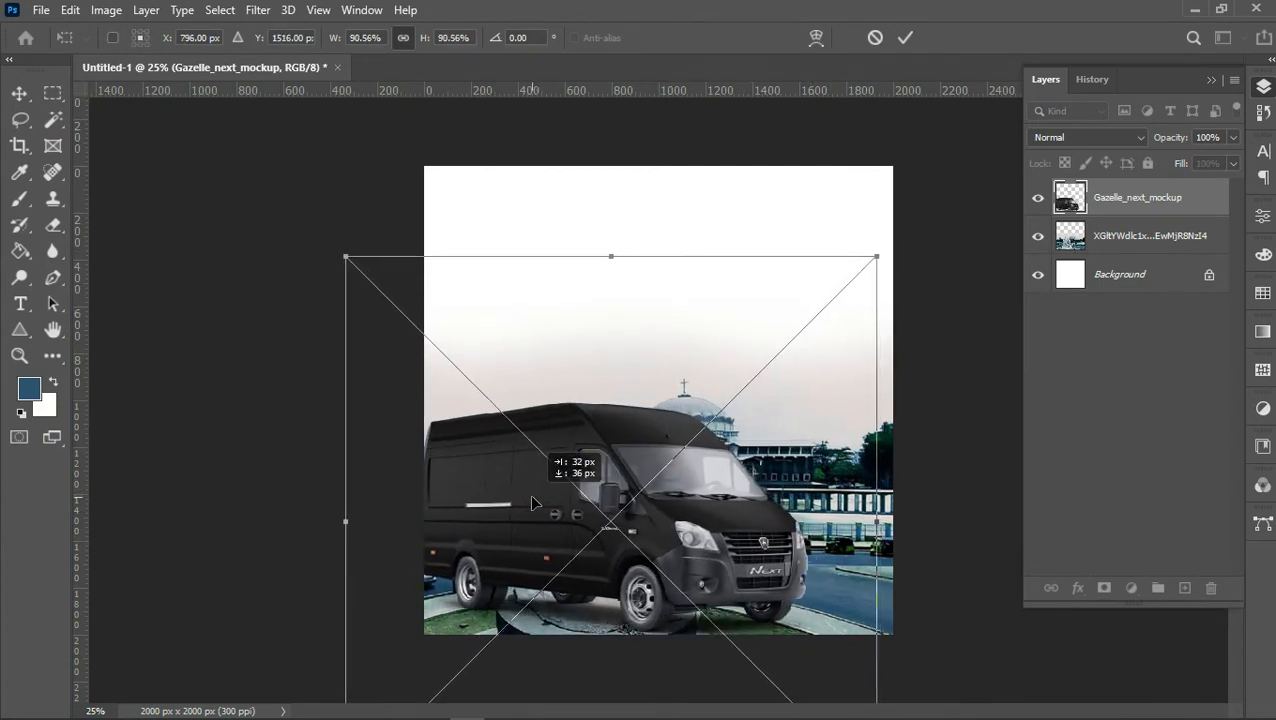
pyautogui.moveTo(545, 500); pyautogui.dragTo(529, 500)
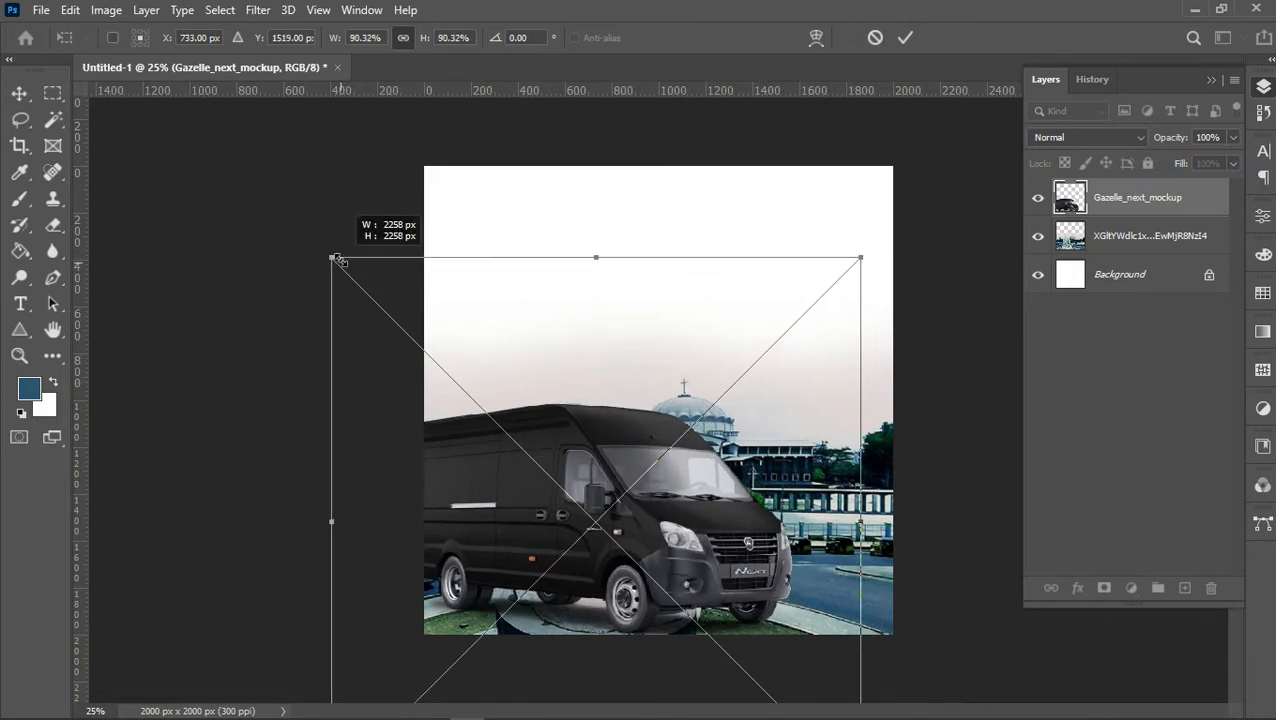
pyautogui.moveTo(332, 258); pyautogui.dragTo(336, 259)
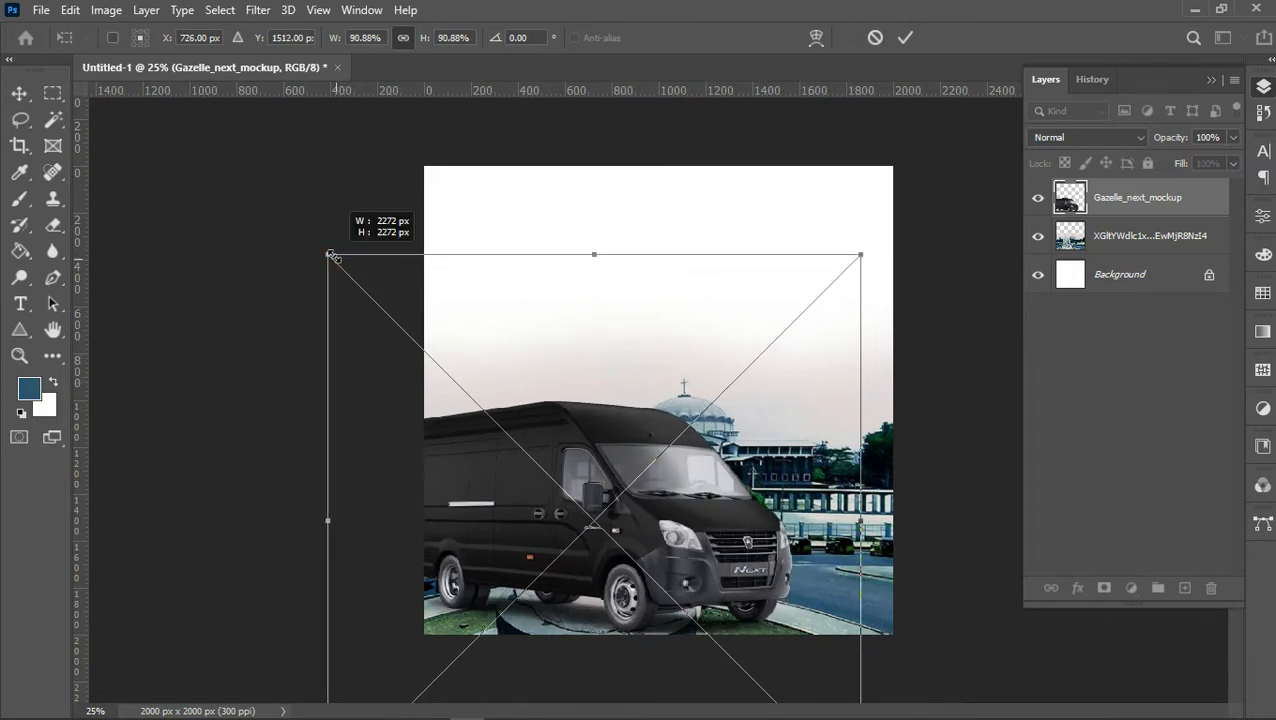
pyautogui.moveTo(332, 256); pyautogui.dragTo(335, 258)
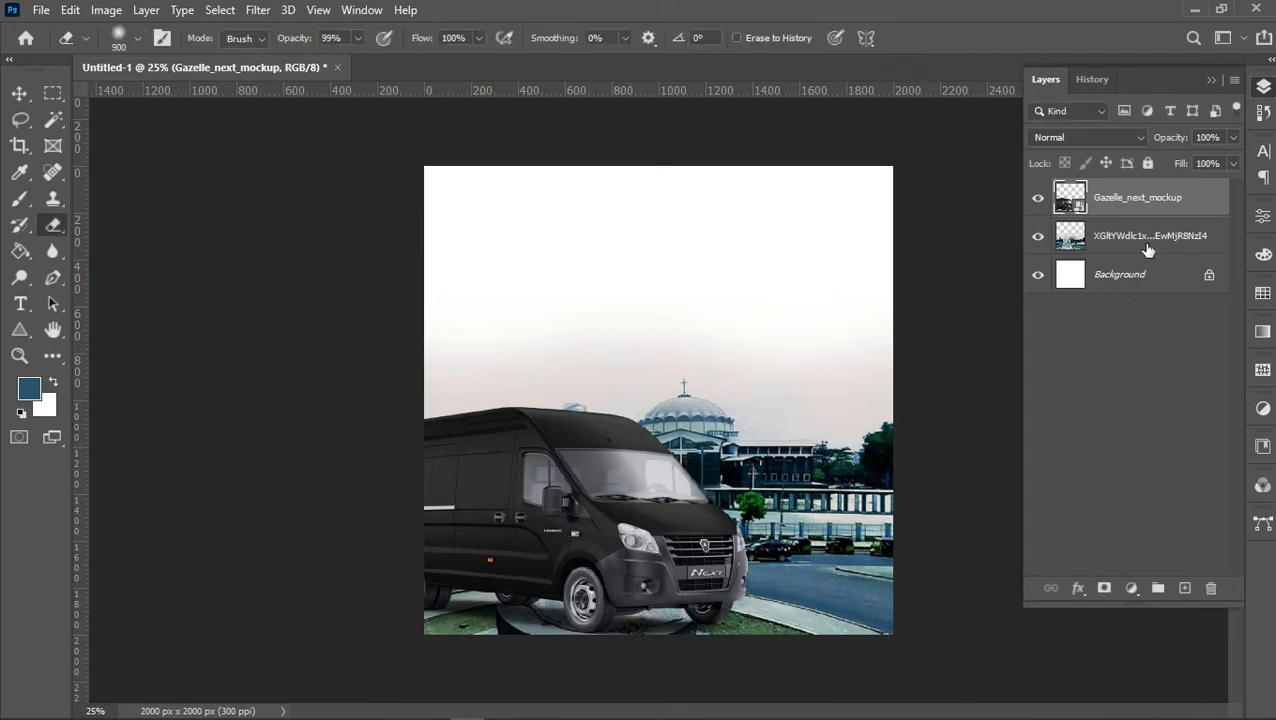
# - Erase more sky on the street photo layer, then paint blue over the statue base
pyautogui.click(1150, 235)
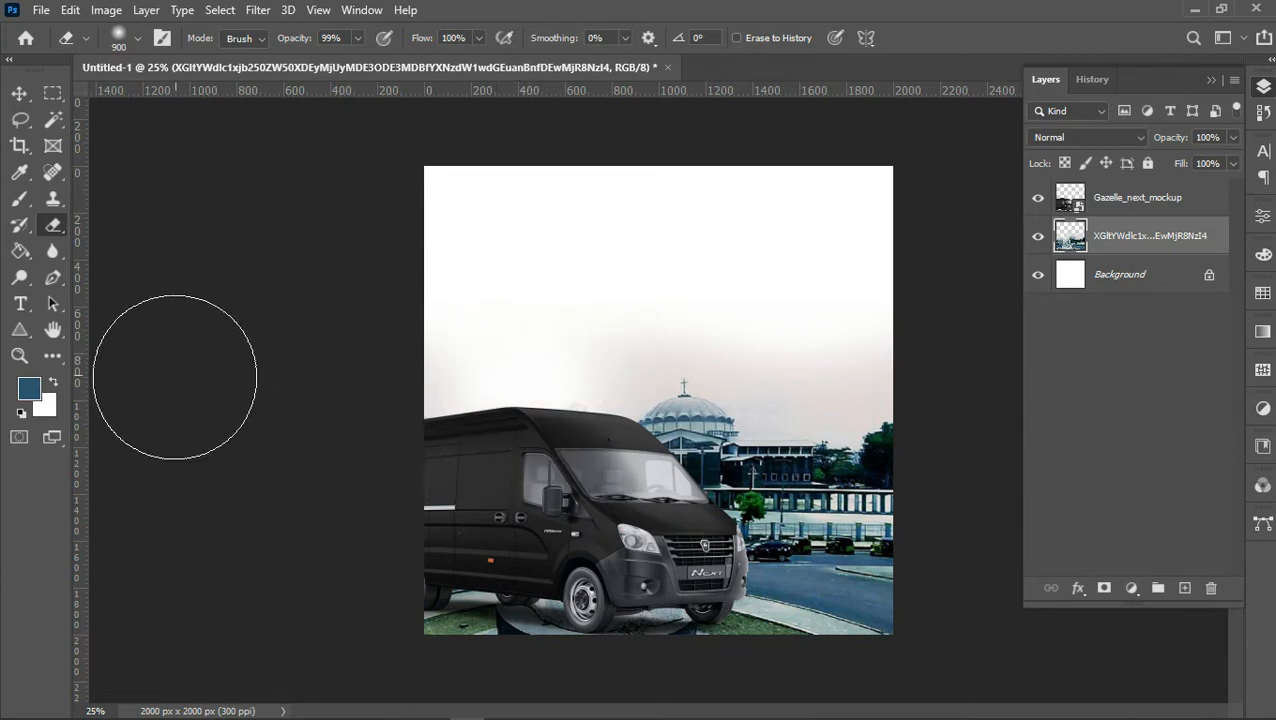
pyautogui.moveTo(665, 273)
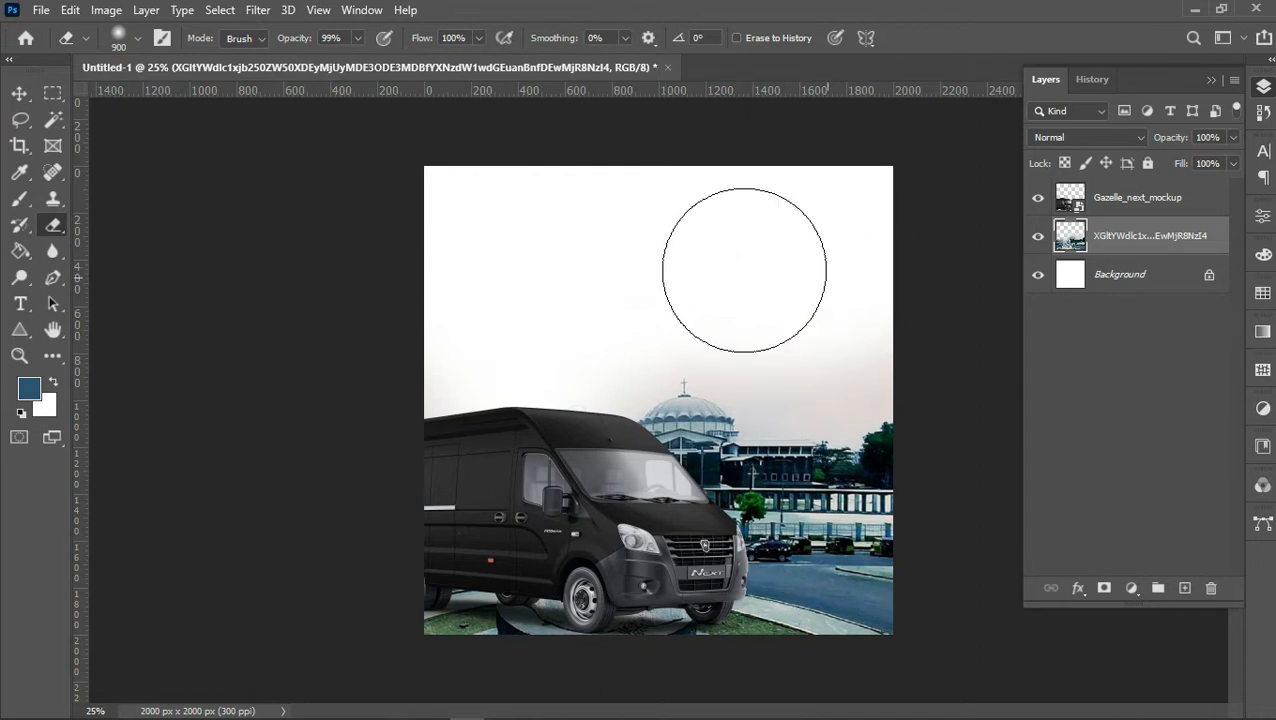
pyautogui.click(1137, 197)
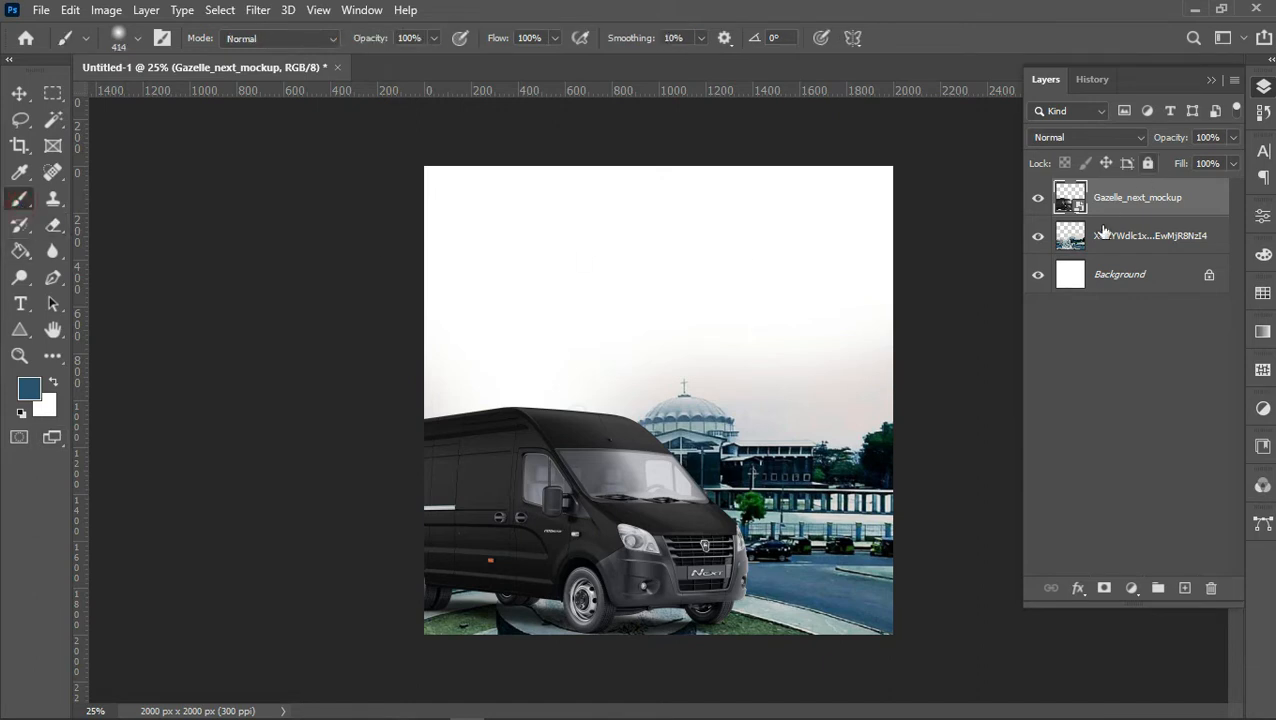
pyautogui.click(1150, 235)
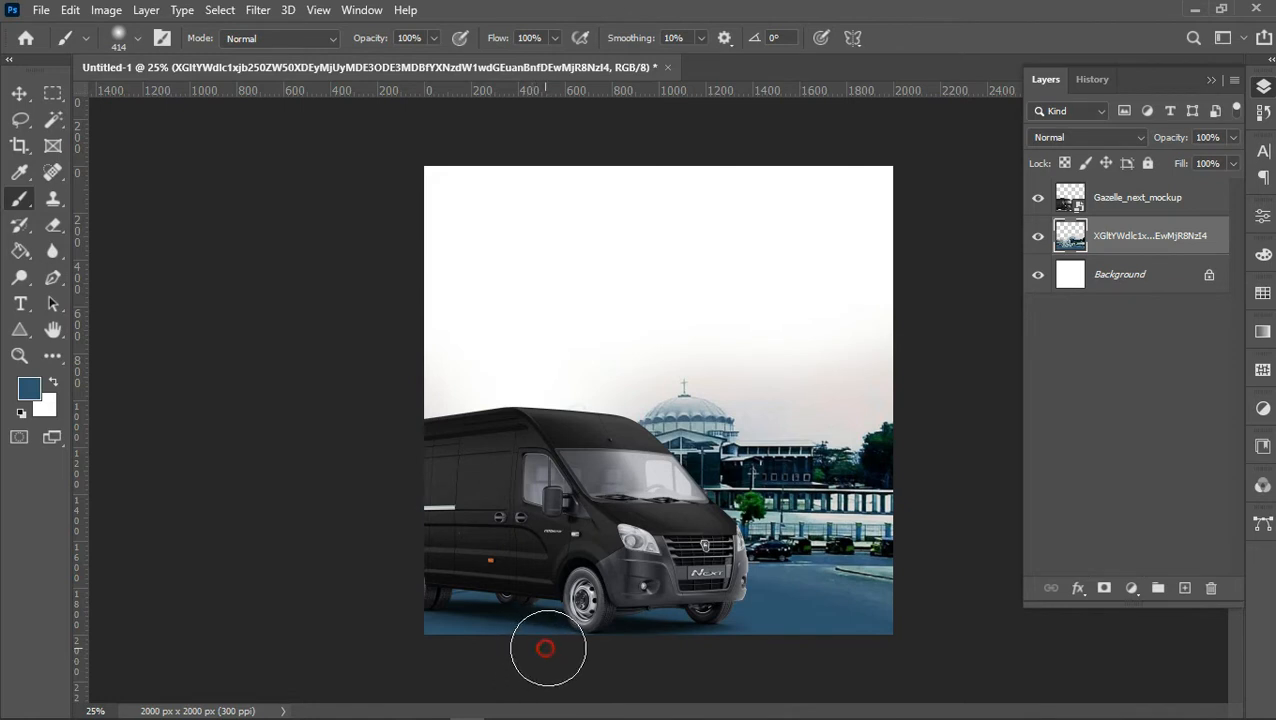
pyautogui.moveTo(920, 668)
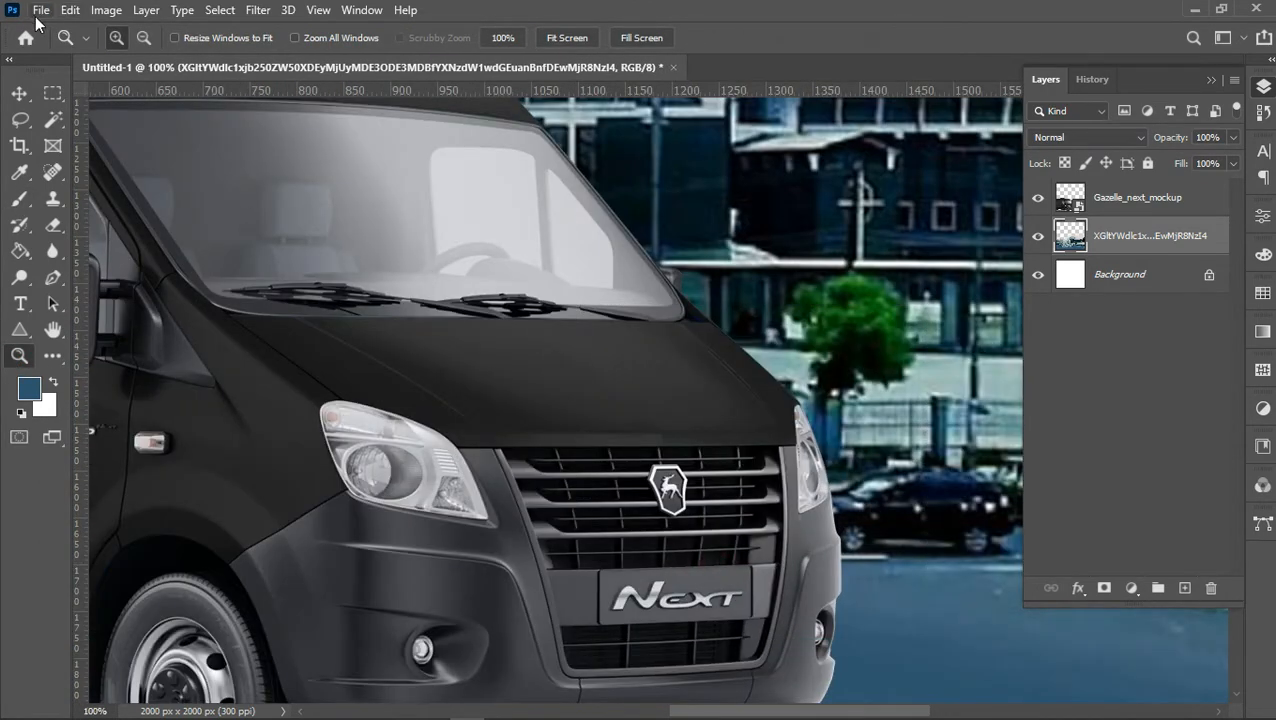
# - Place 'optimal delivery 2', shrink it onto the van's hood, then zoom out
pyautogui.click(41, 9)
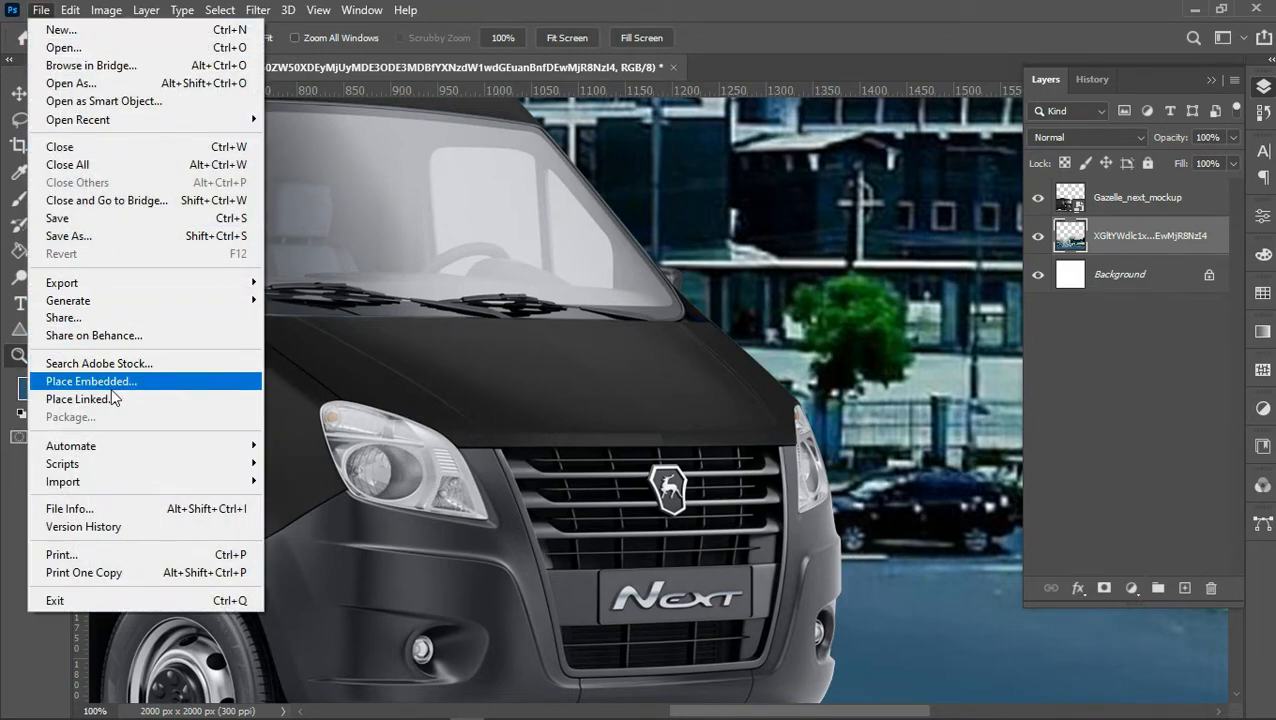
pyautogui.click(91, 381)
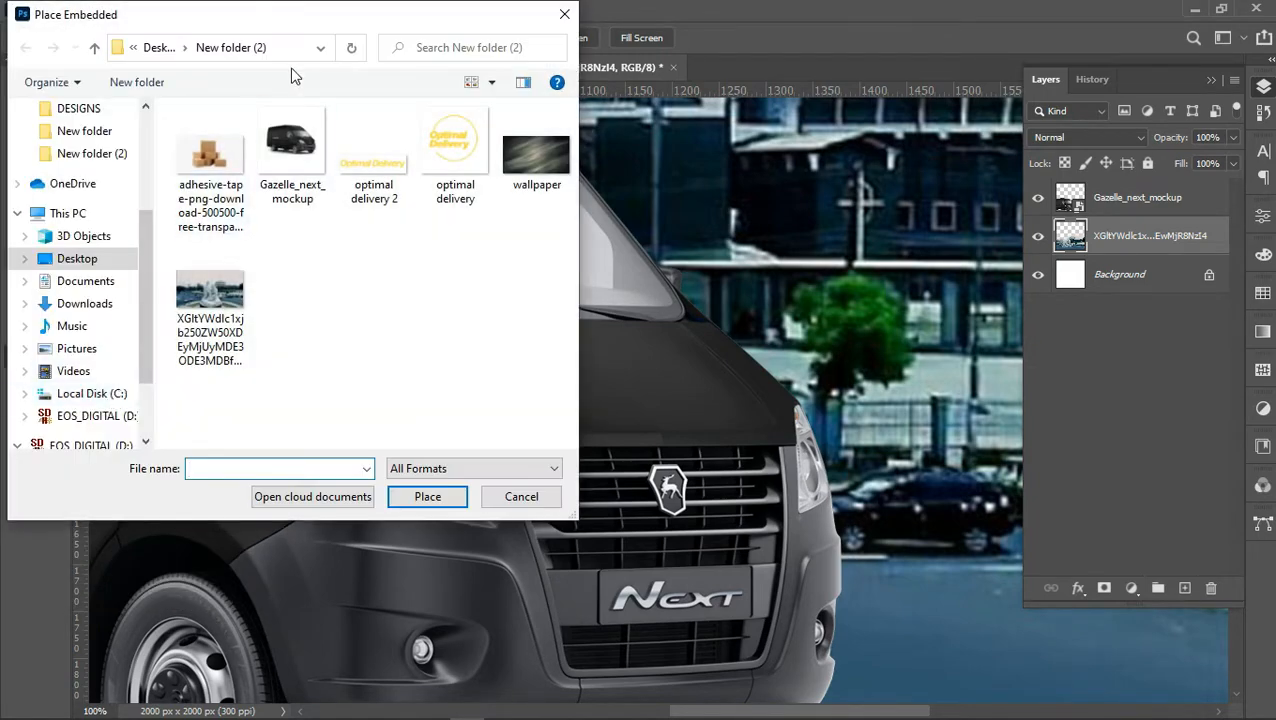
pyautogui.click(427, 496)
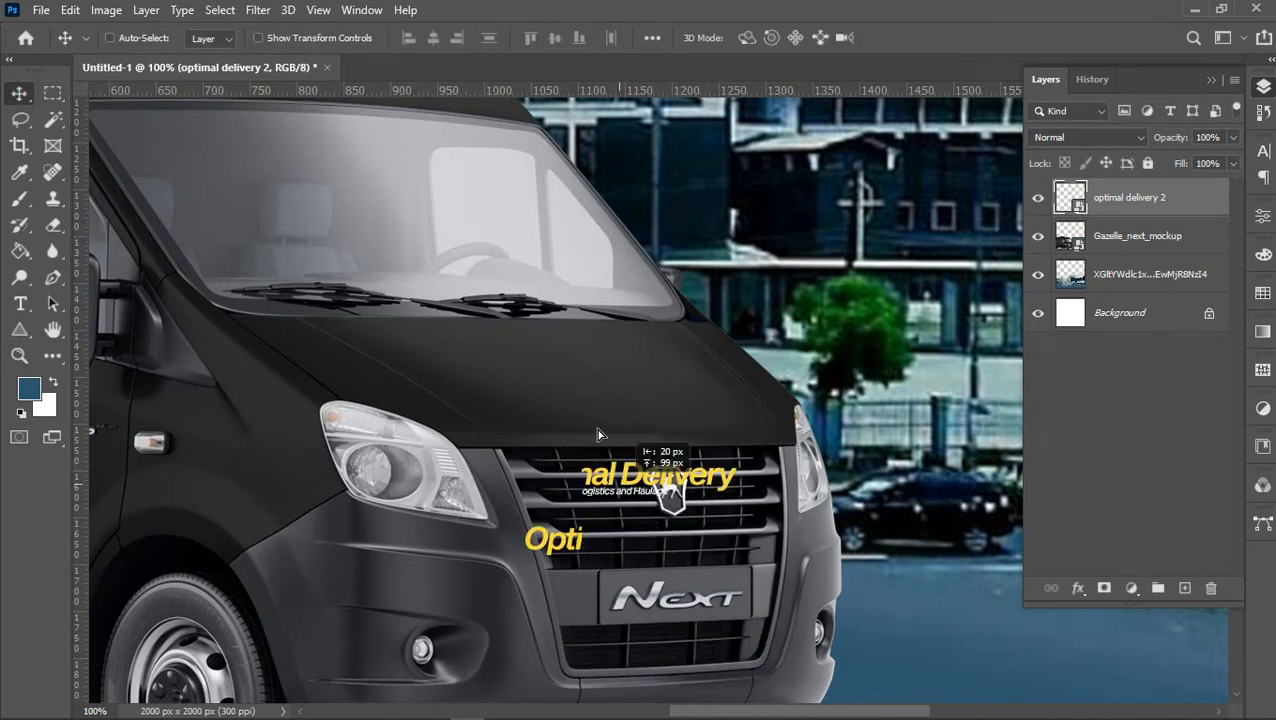
pyautogui.moveTo(660, 485); pyautogui.dragTo(587, 368)
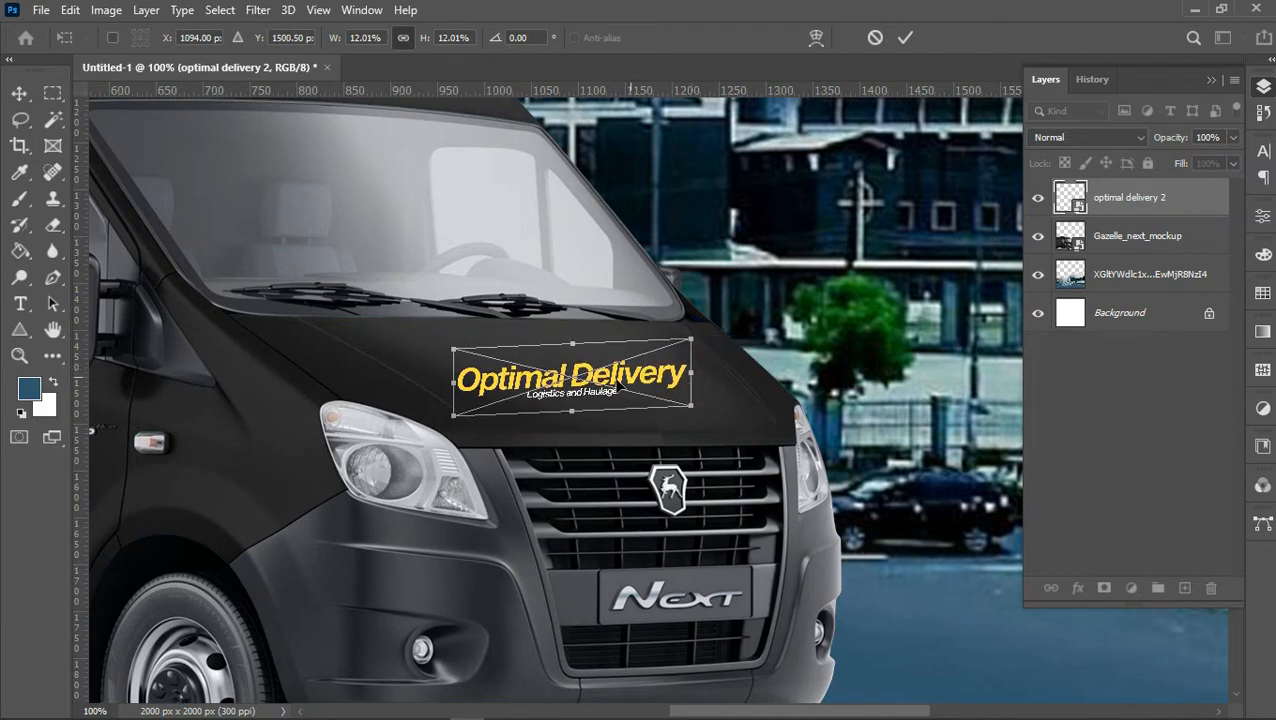
pyautogui.moveTo(570, 378); pyautogui.dragTo(575, 378)
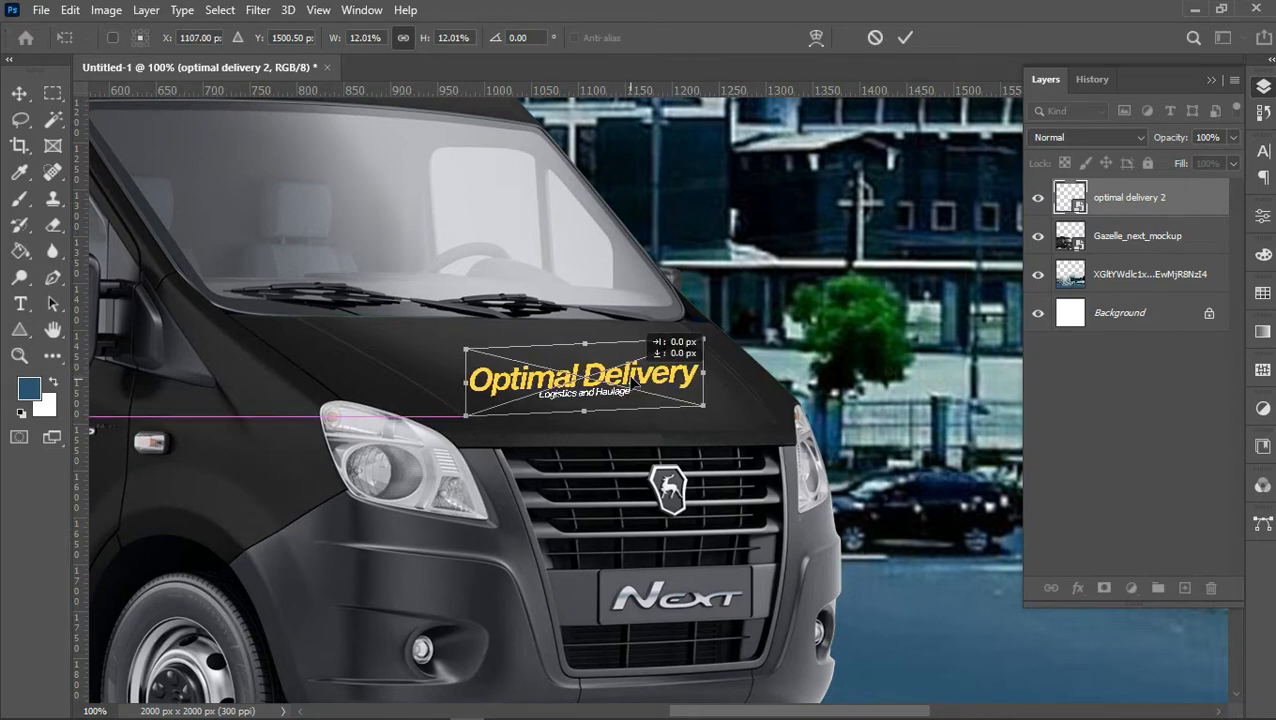
pyautogui.moveTo(583, 383); pyautogui.dragTo(583, 372)
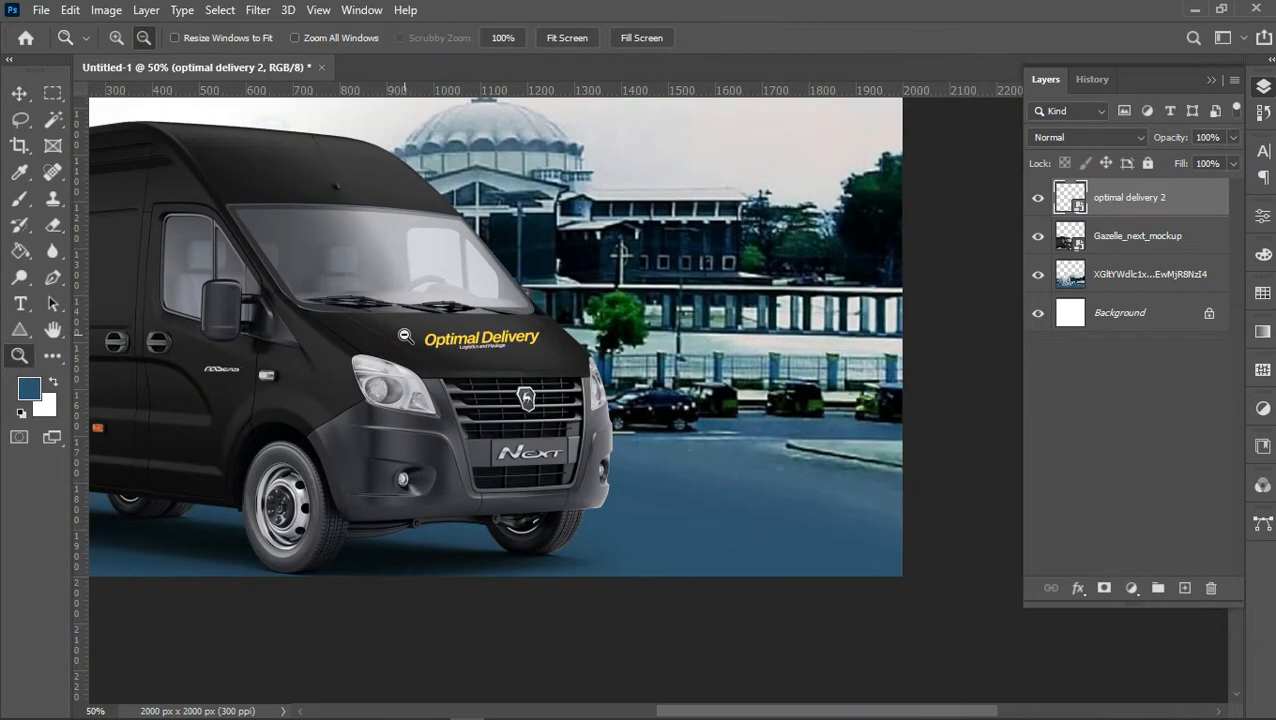
pyautogui.click(405, 335)
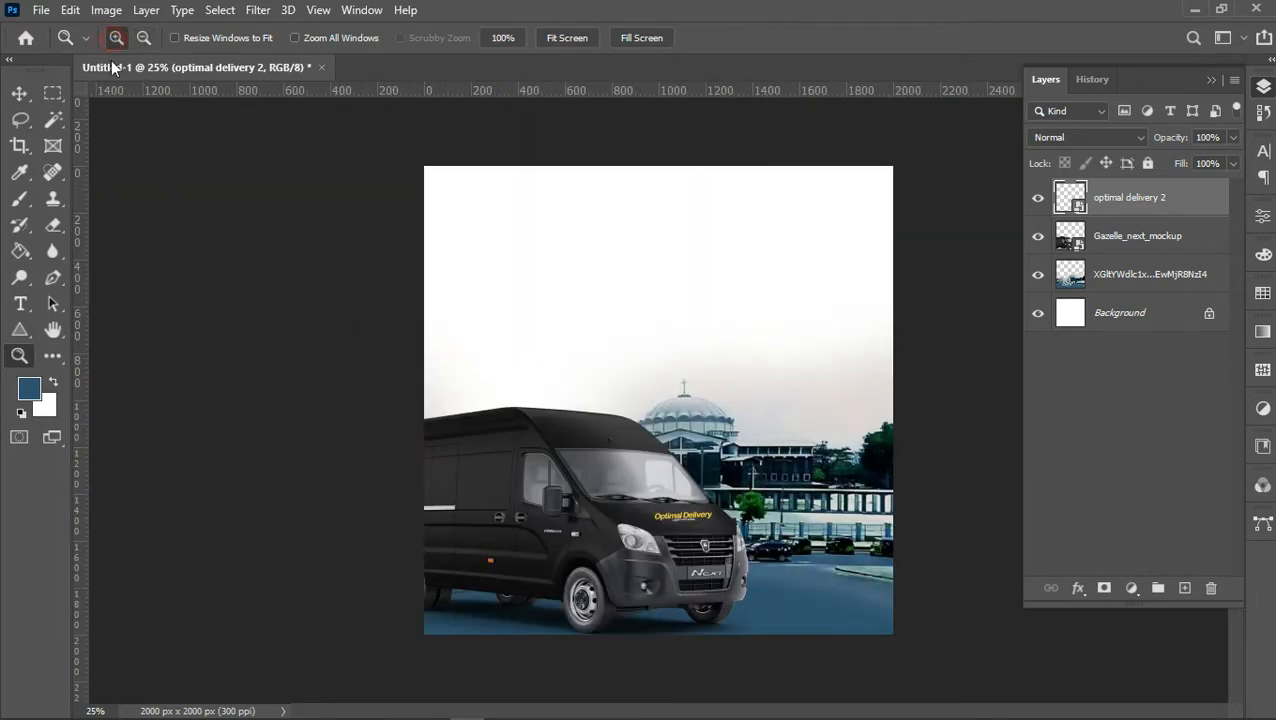
pyautogui.click(511, 500)
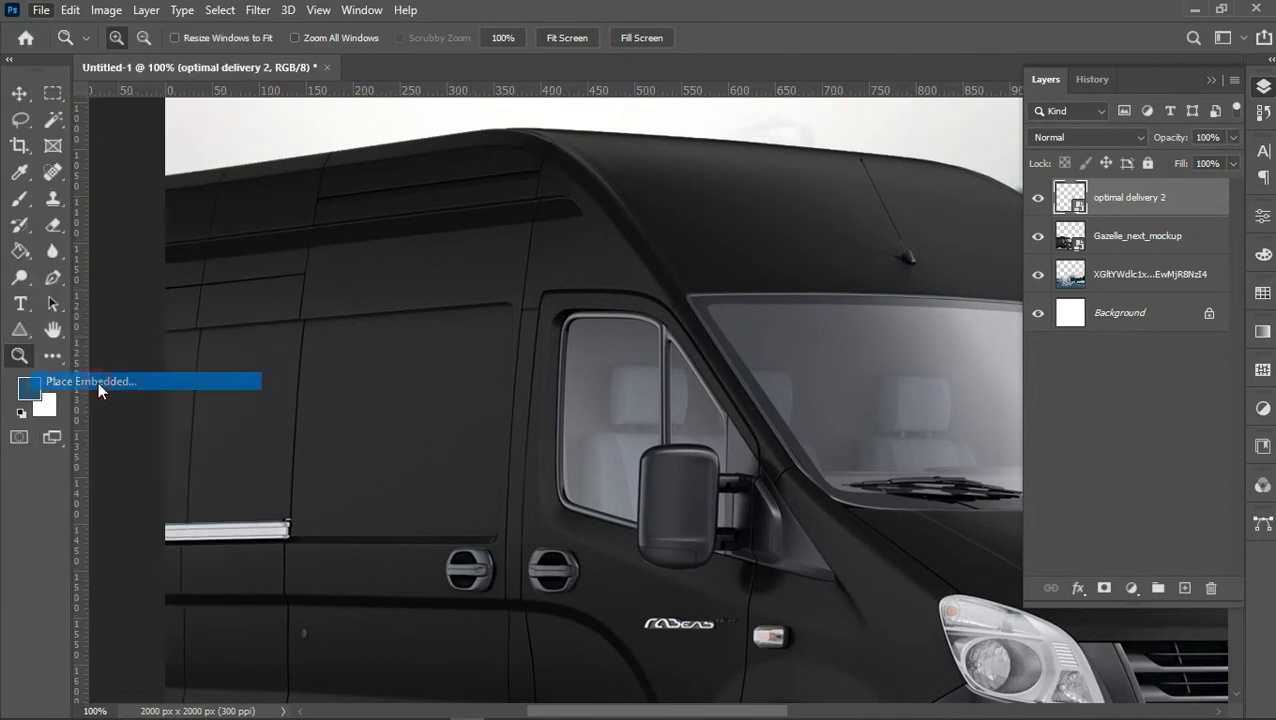
pyautogui.click(91, 381)
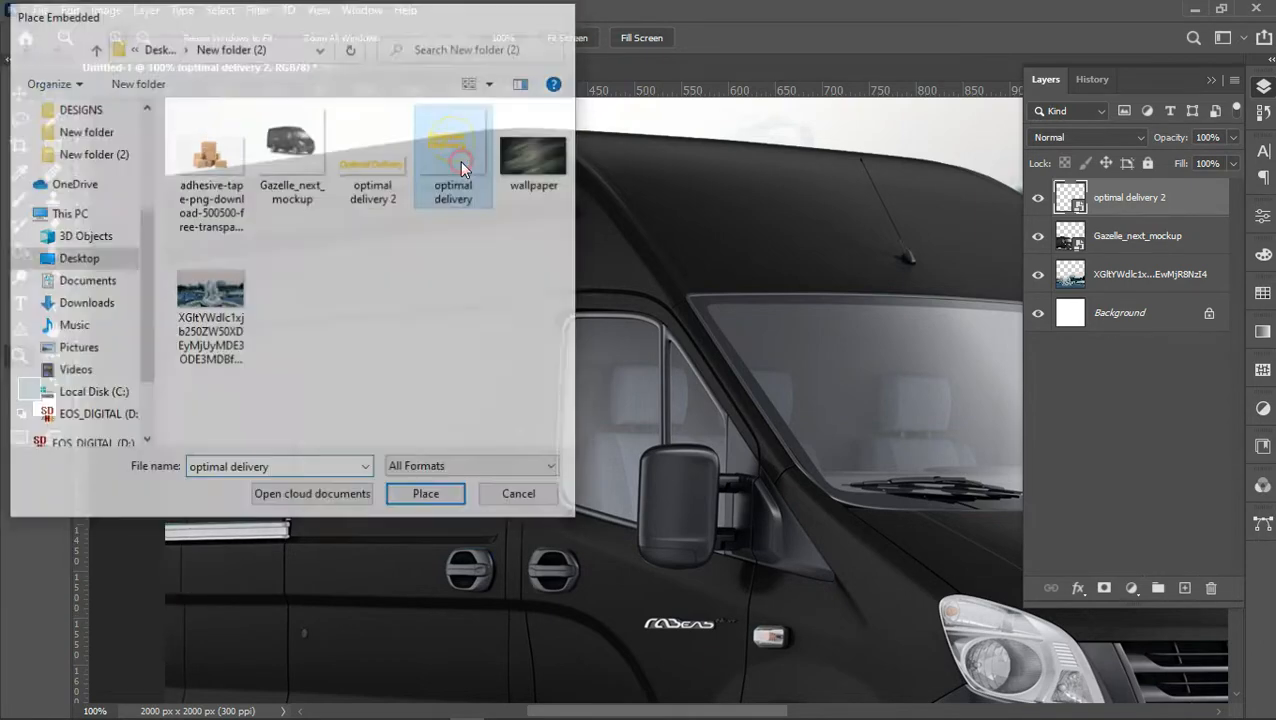
pyautogui.click(425, 493)
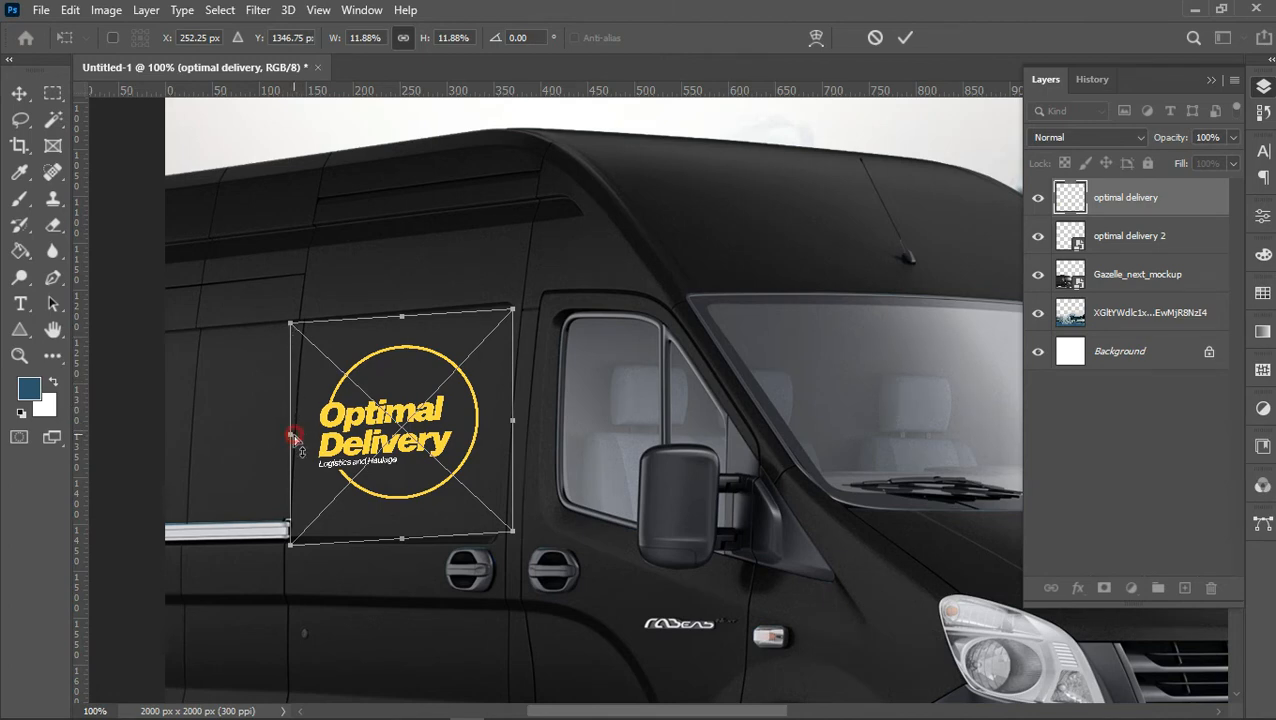
pyautogui.moveTo(295, 440); pyautogui.dragTo(300, 450)
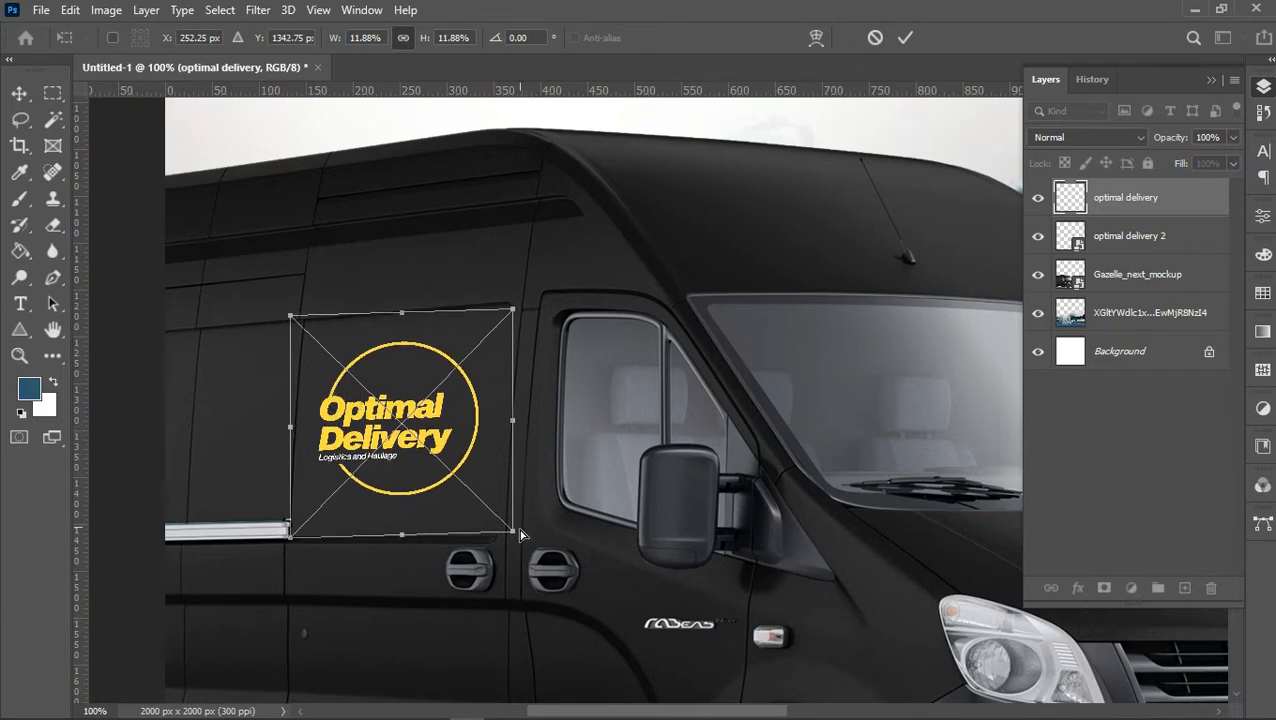
pyautogui.moveTo(520, 535); pyautogui.dragTo(515, 540)
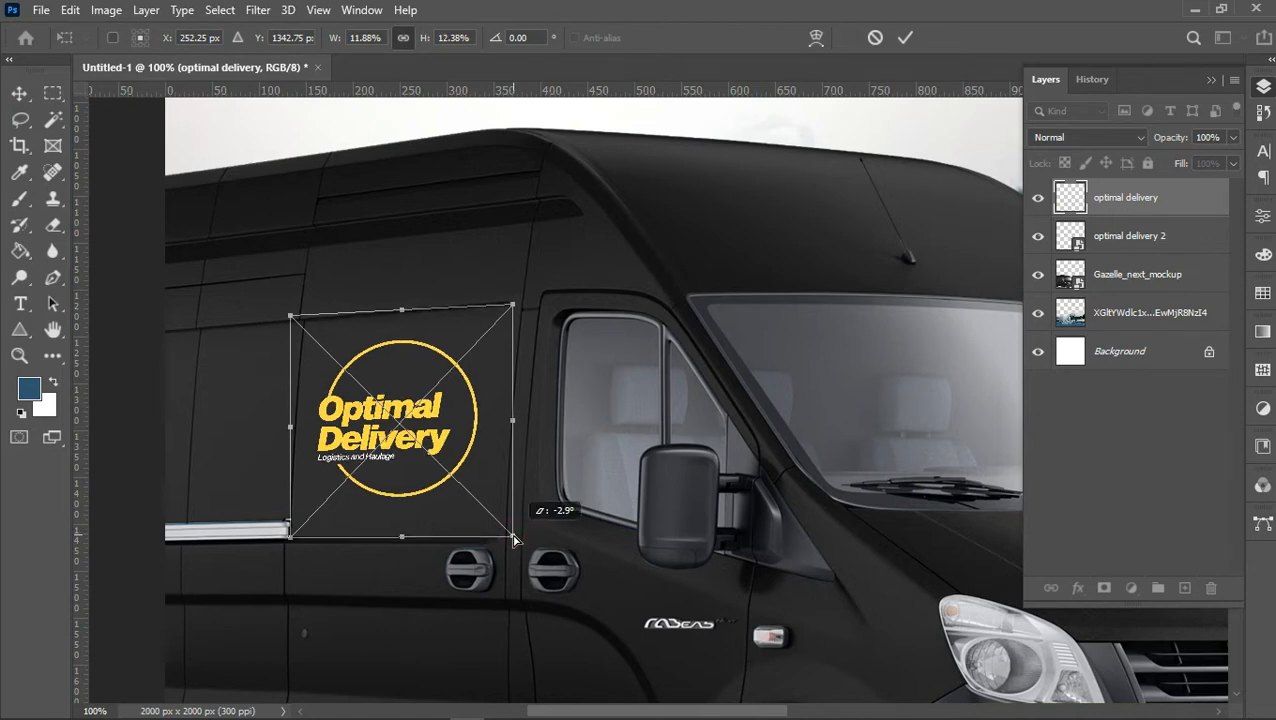
pyautogui.moveTo(660, 317)
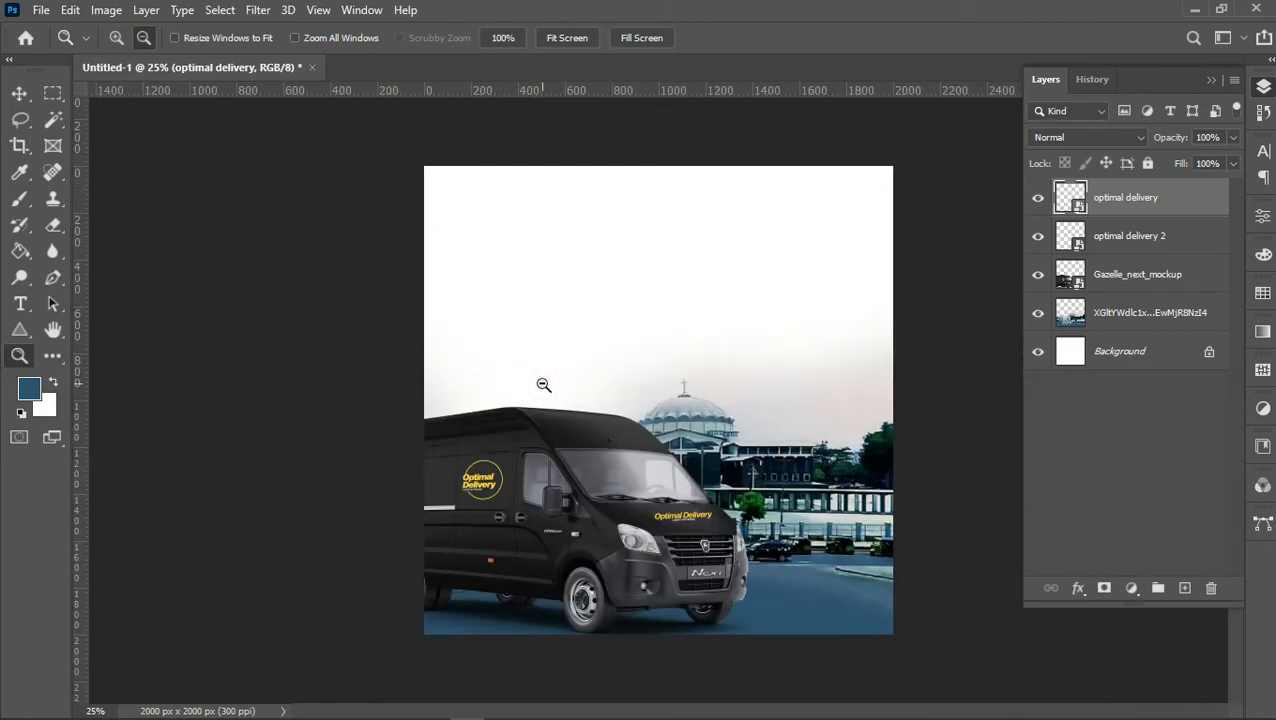
pyautogui.moveTo(593, 394)
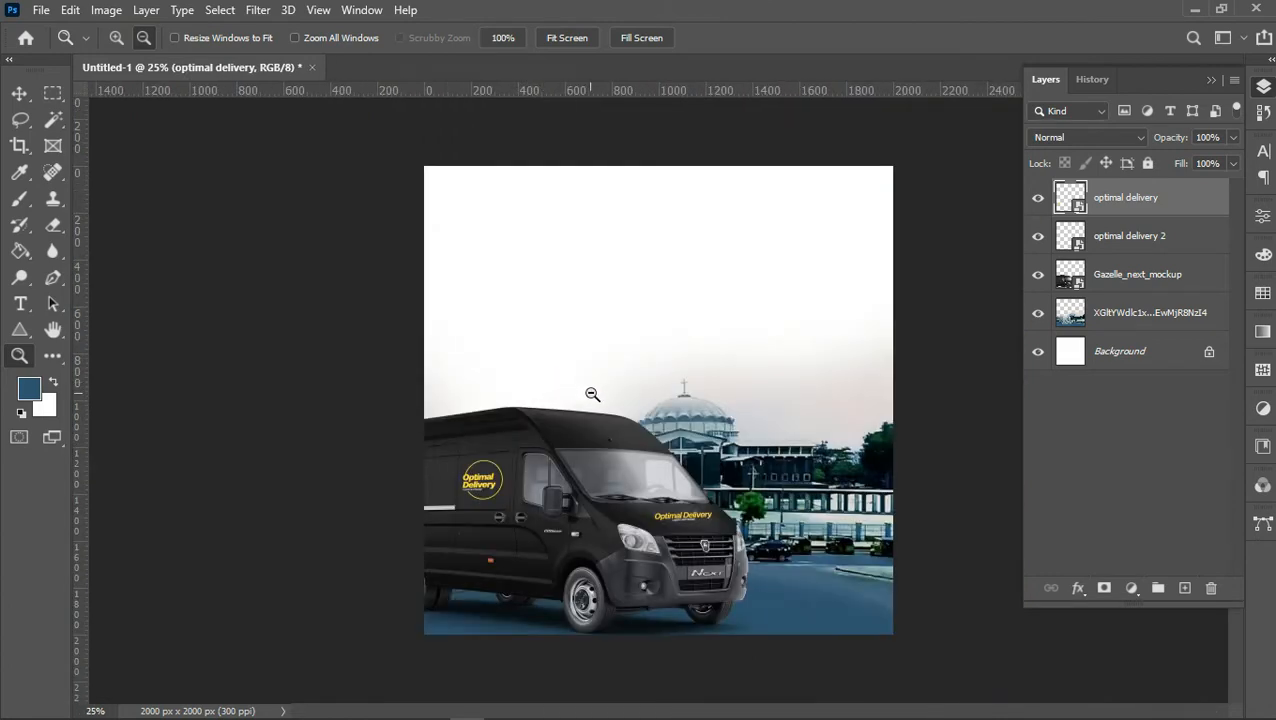
pyautogui.moveTo(591, 469)
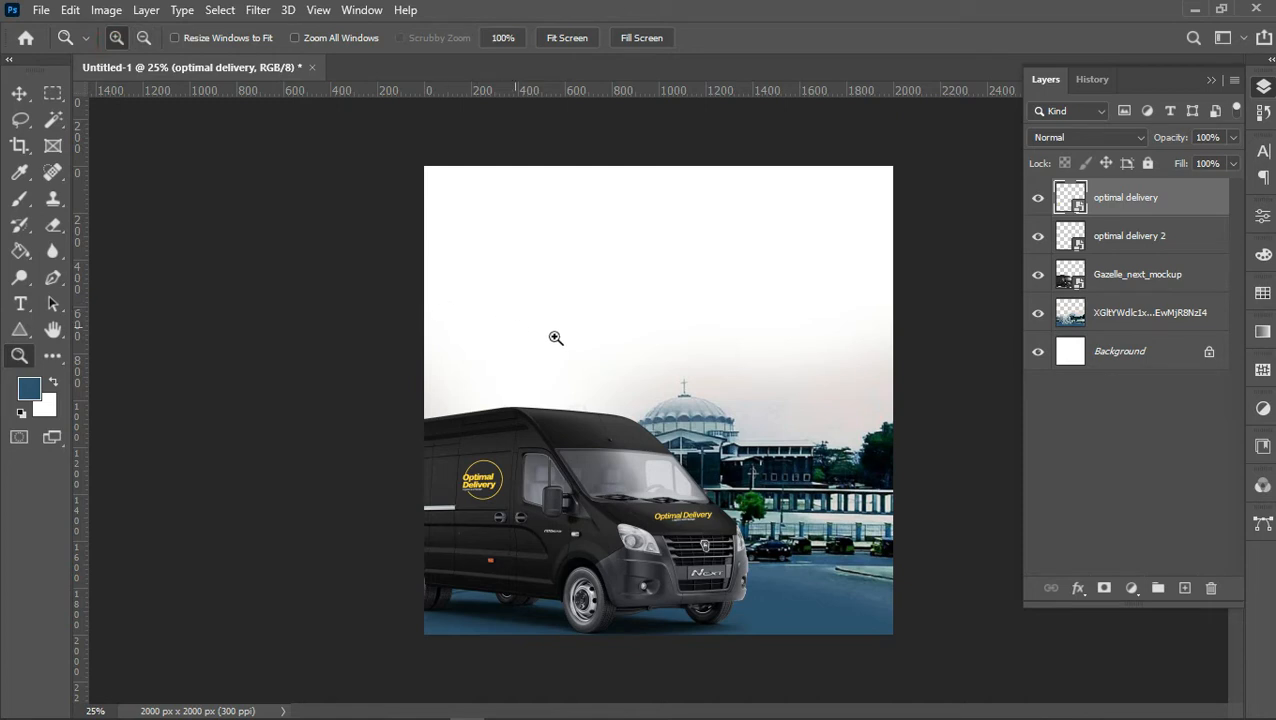
pyautogui.moveTo(514, 323)
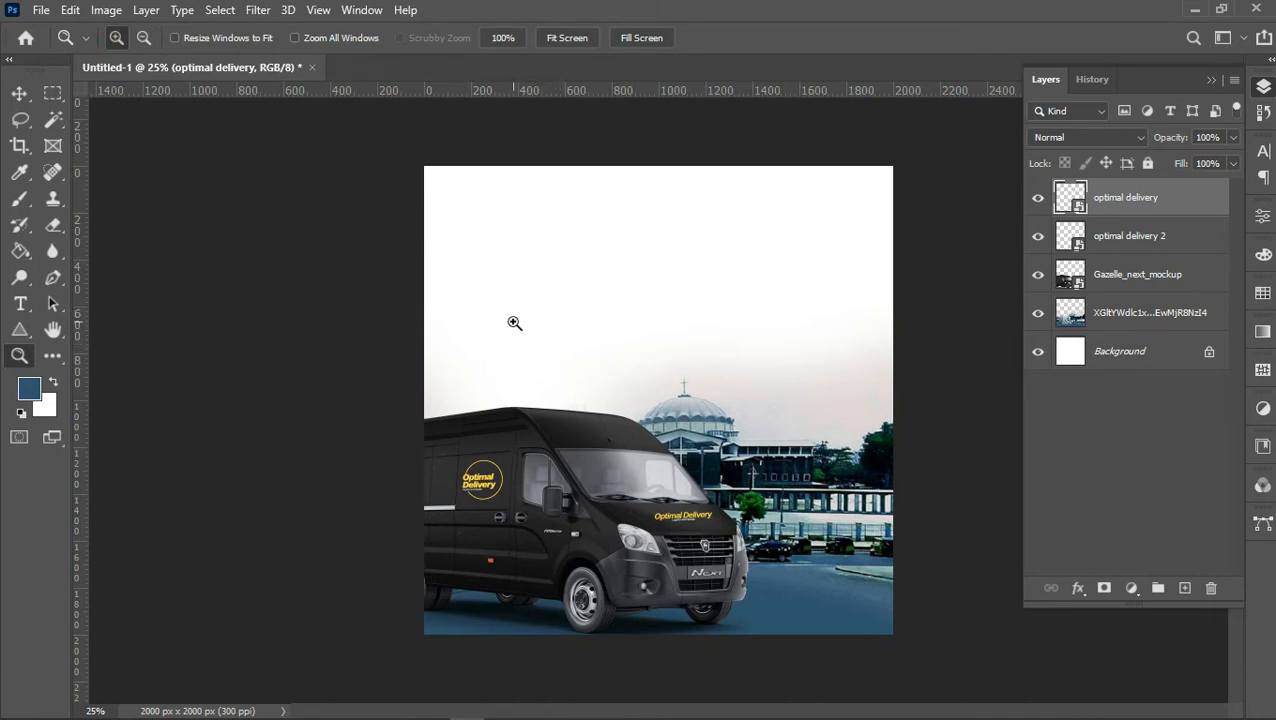
# - Type the headline 'Let's Handle the Heavy goods for you' over three lines at top-left
pyautogui.click(515, 323)
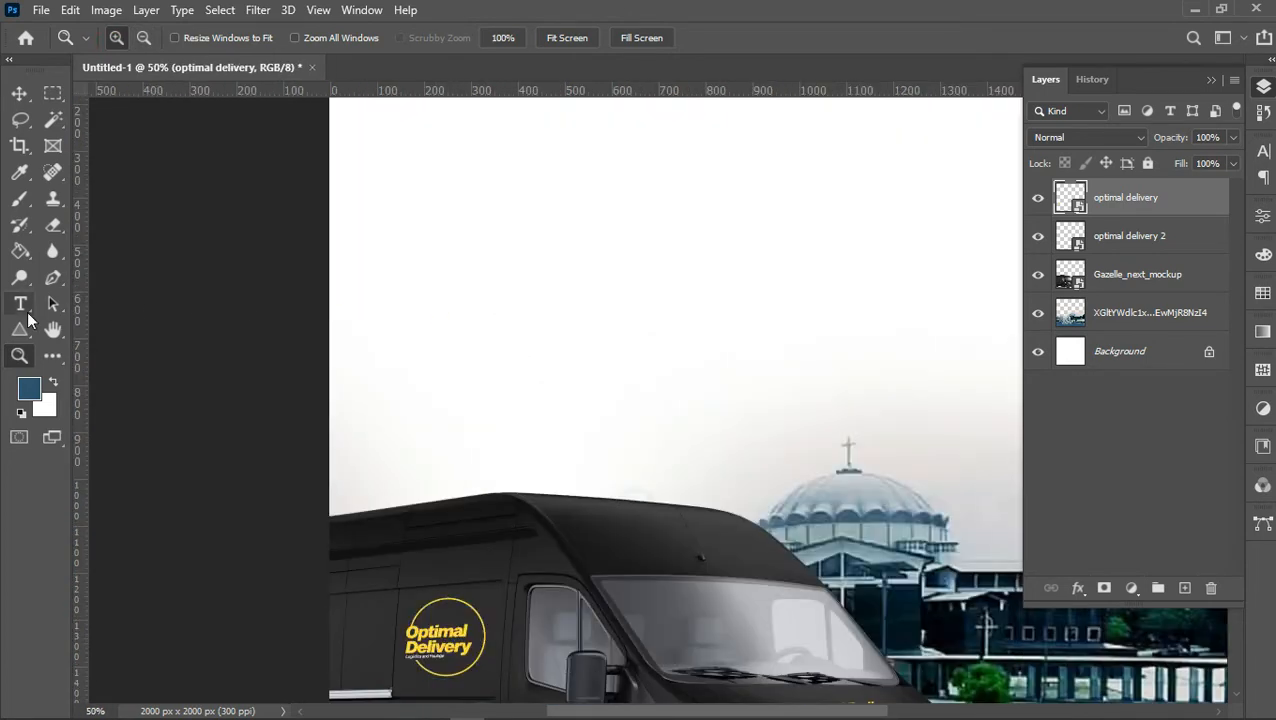
pyautogui.click(20, 302)
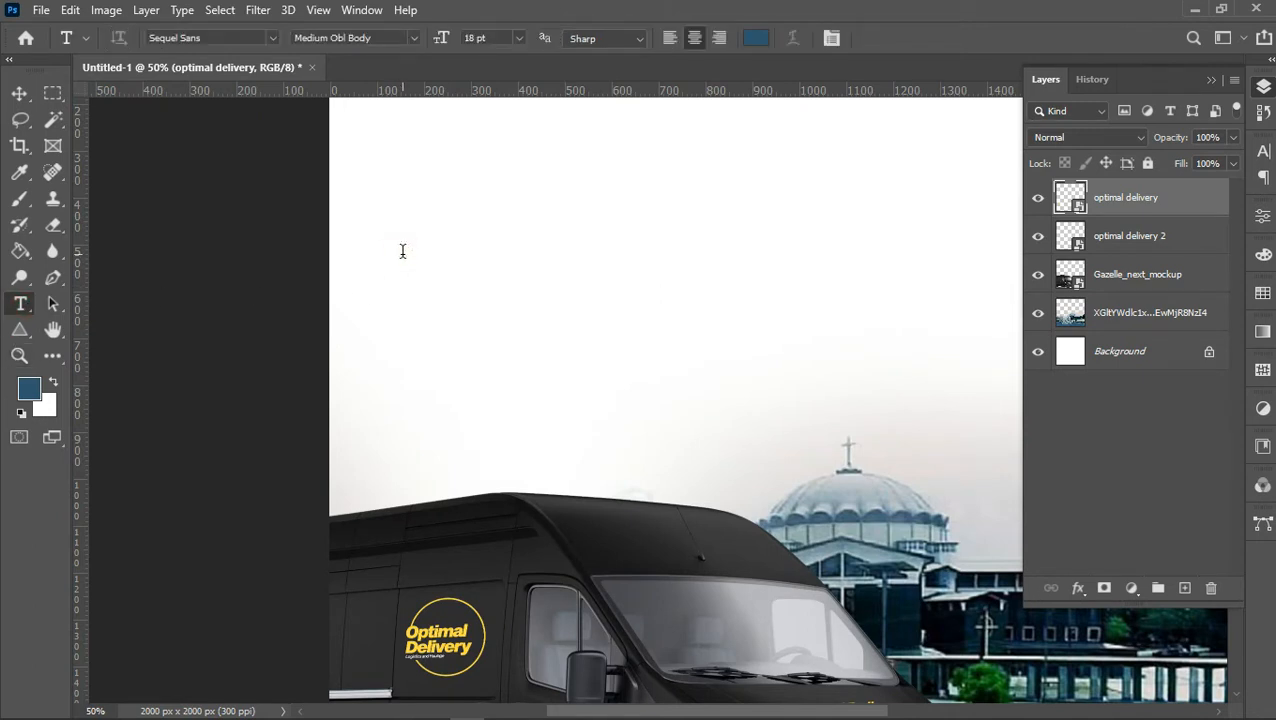
pyautogui.click(400, 246)
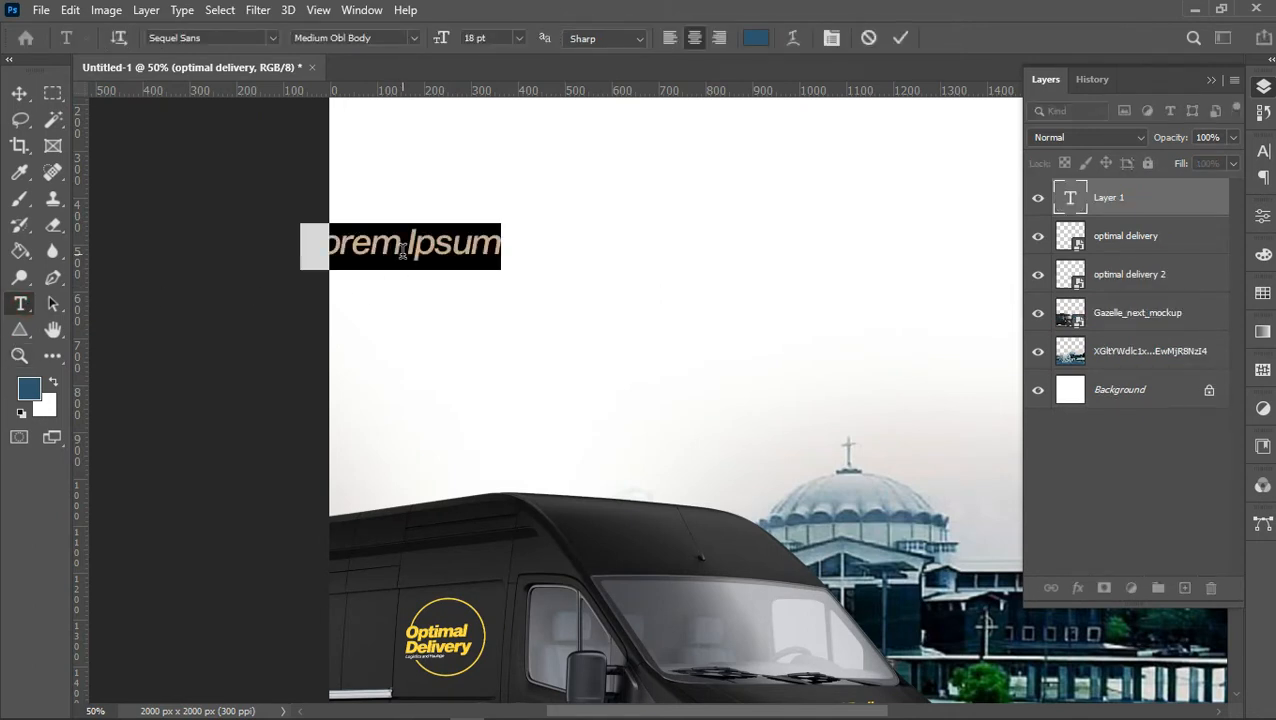
pyautogui.write('Let')
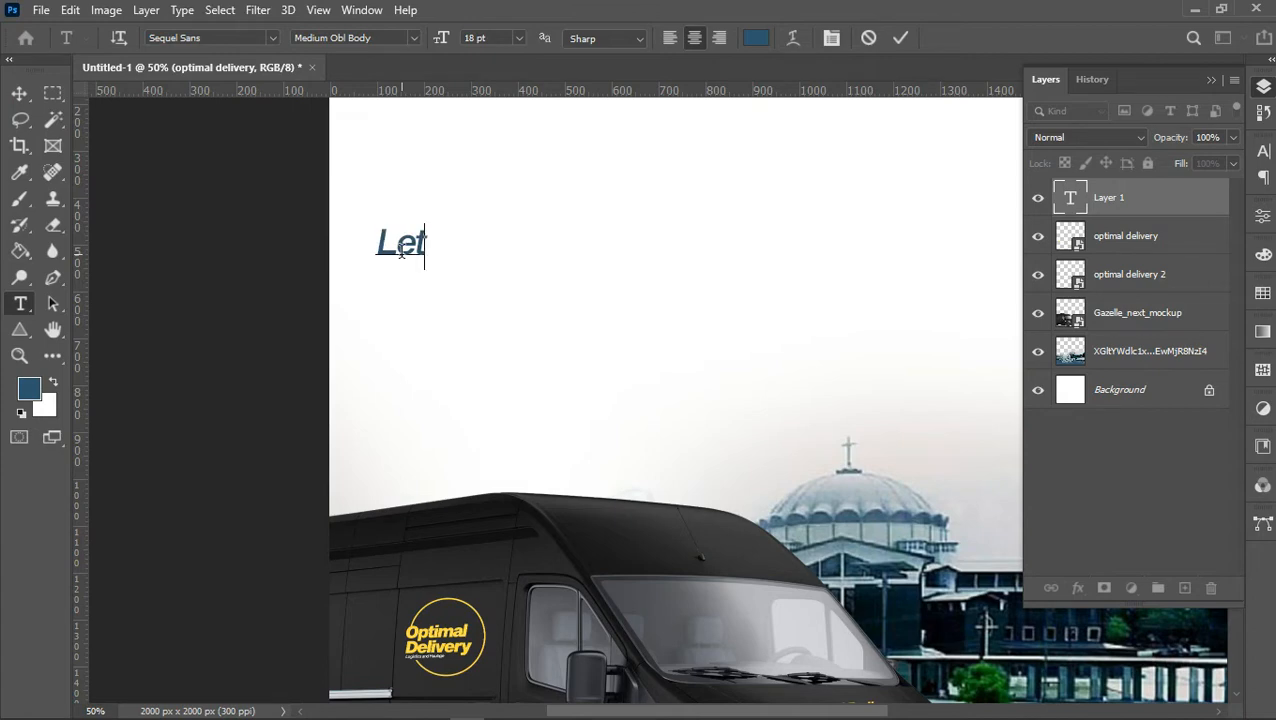
pyautogui.write("'s")
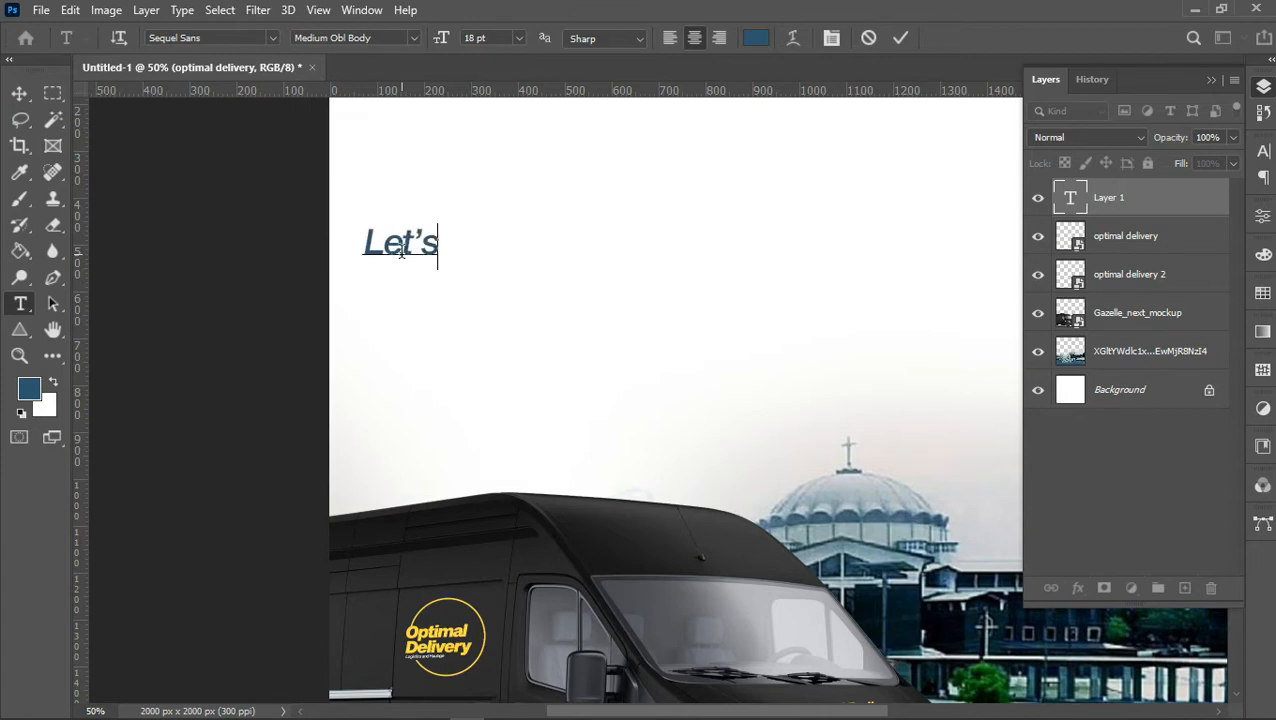
pyautogui.write('Handle')
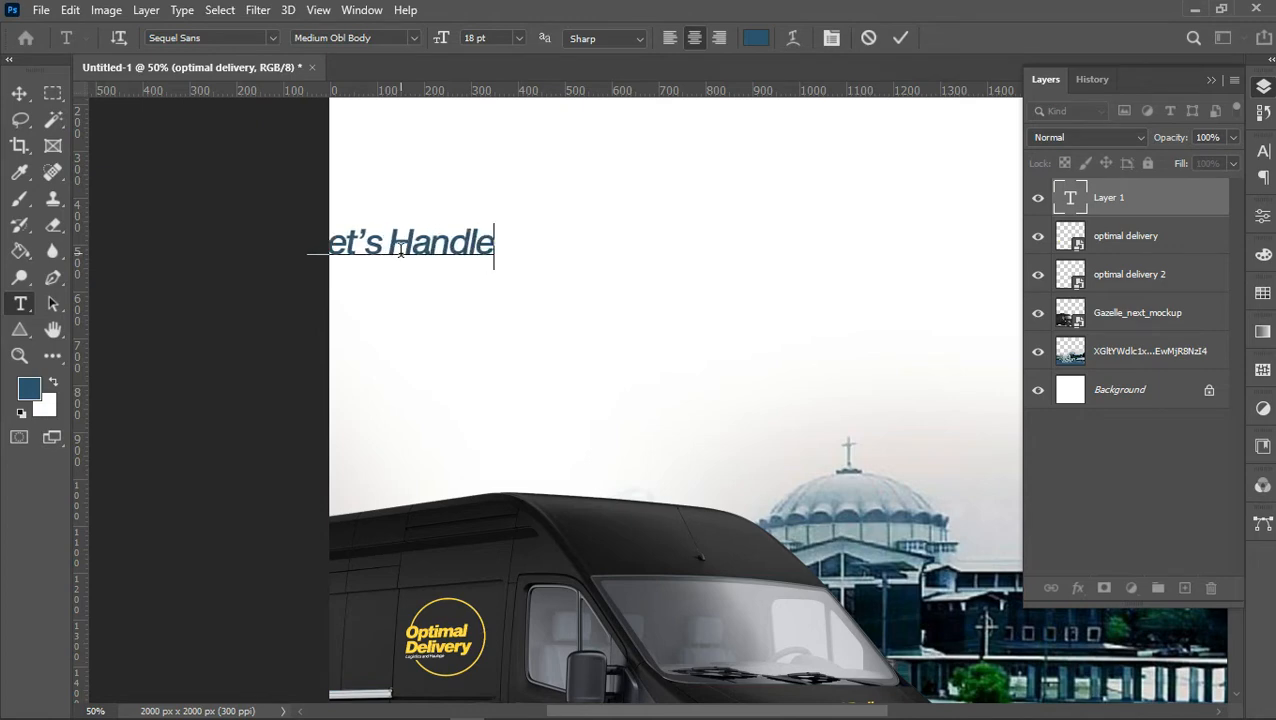
pyautogui.write('th')
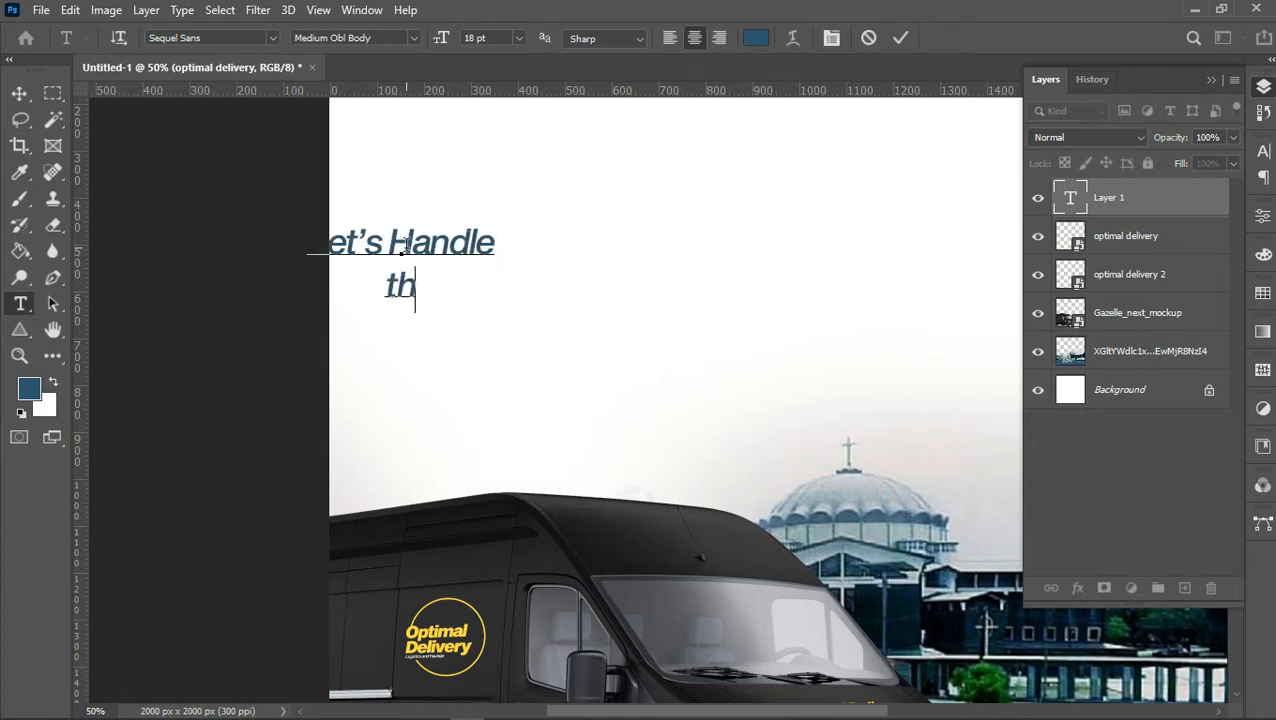
pyautogui.write('e')
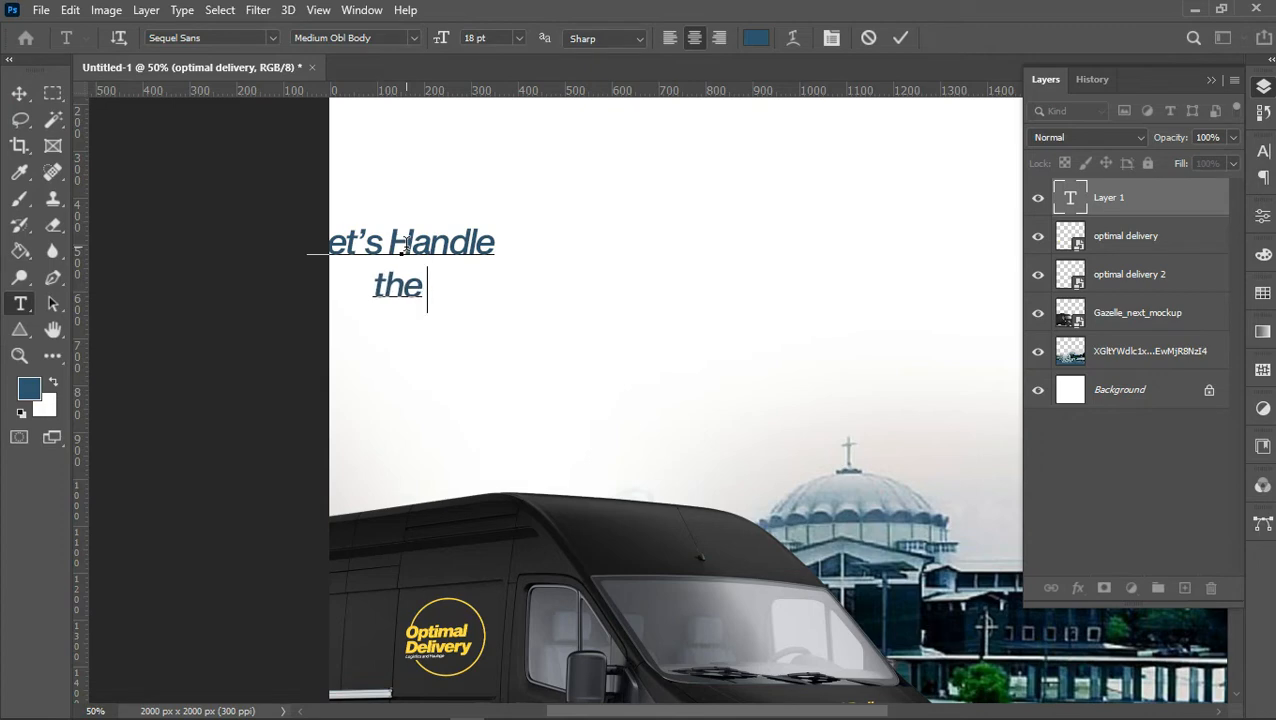
pyautogui.write('Heavy')
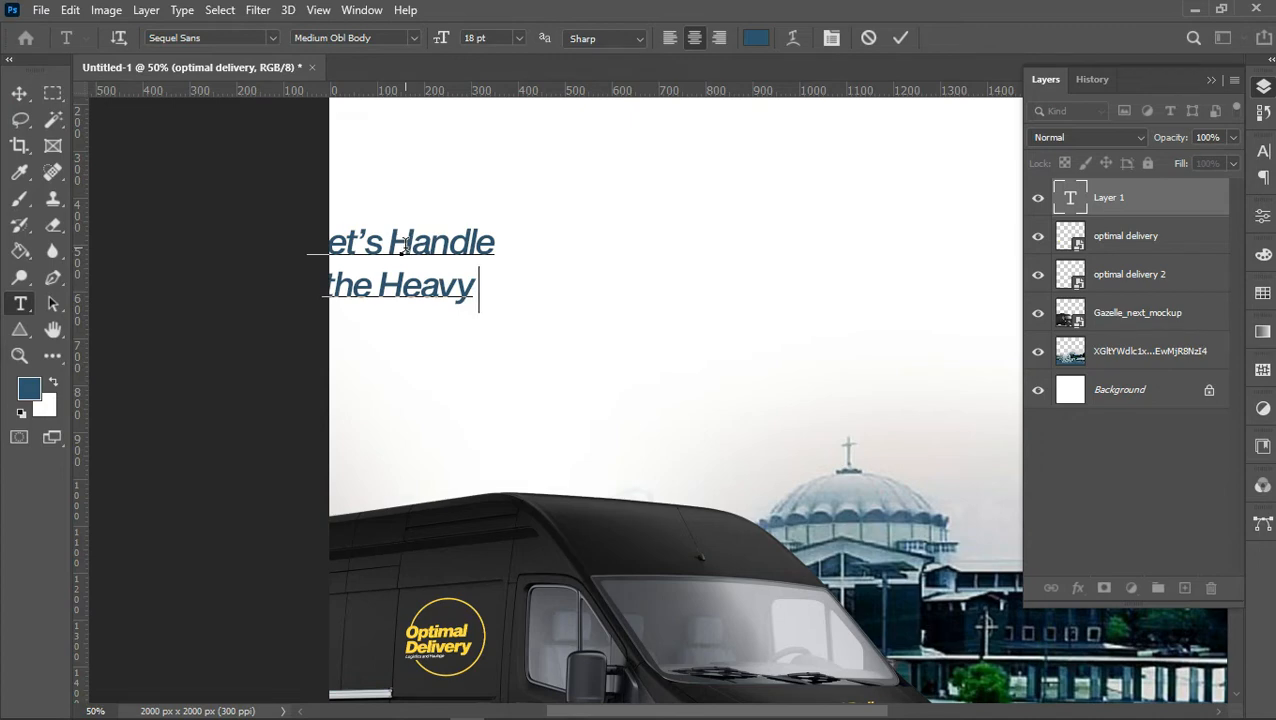
pyautogui.write('g')
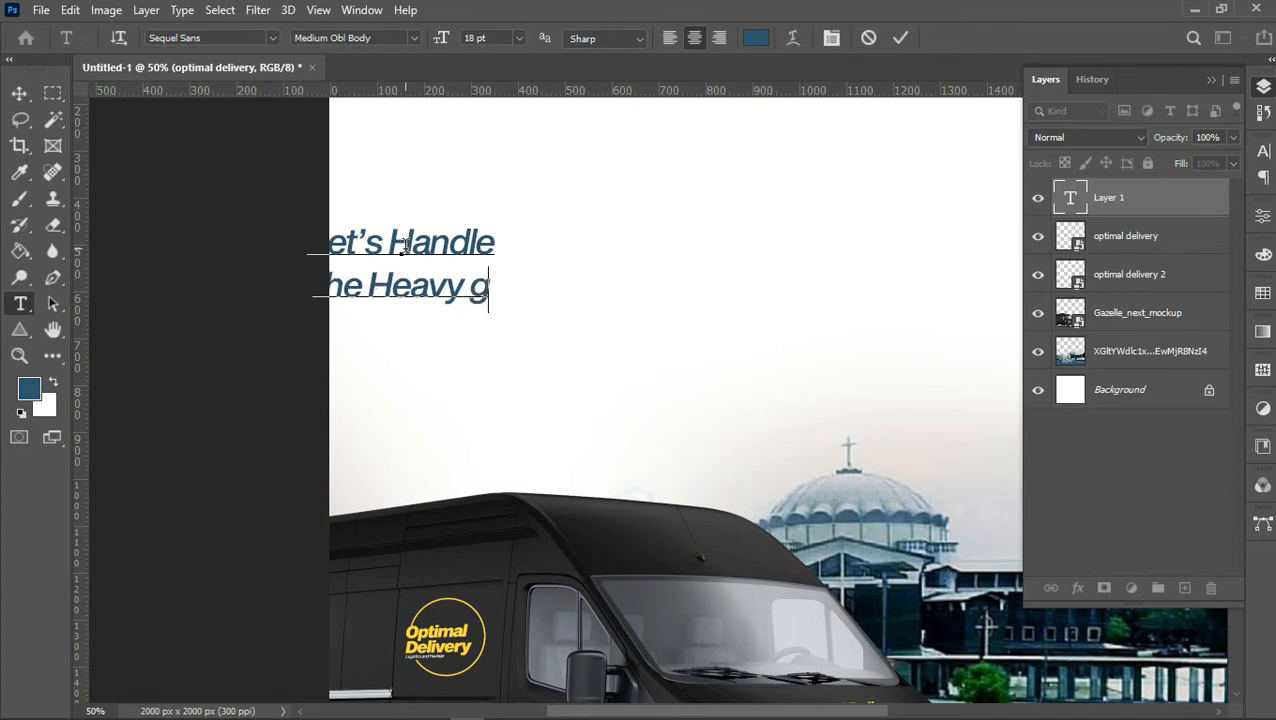
pyautogui.write('oods')
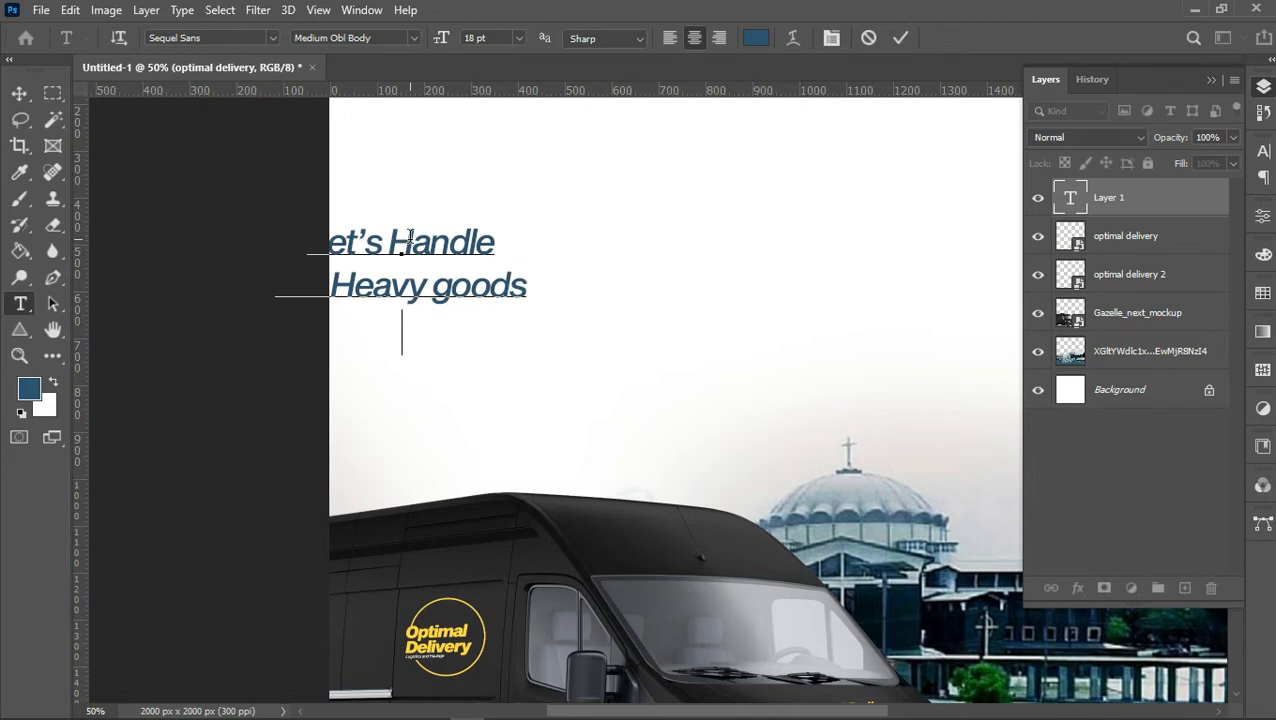
pyautogui.write('for yo')
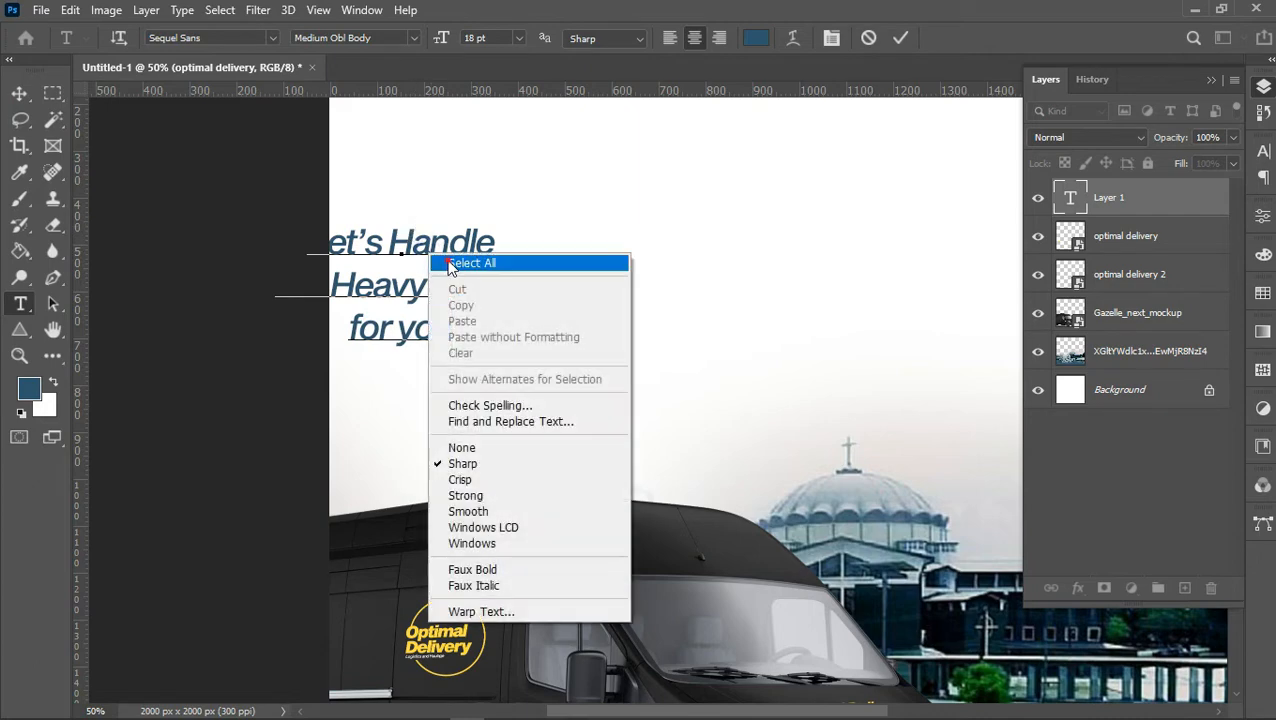
# - Set the whole headline to black Raleway Medium and commit the text edit
pyautogui.click(472, 262)
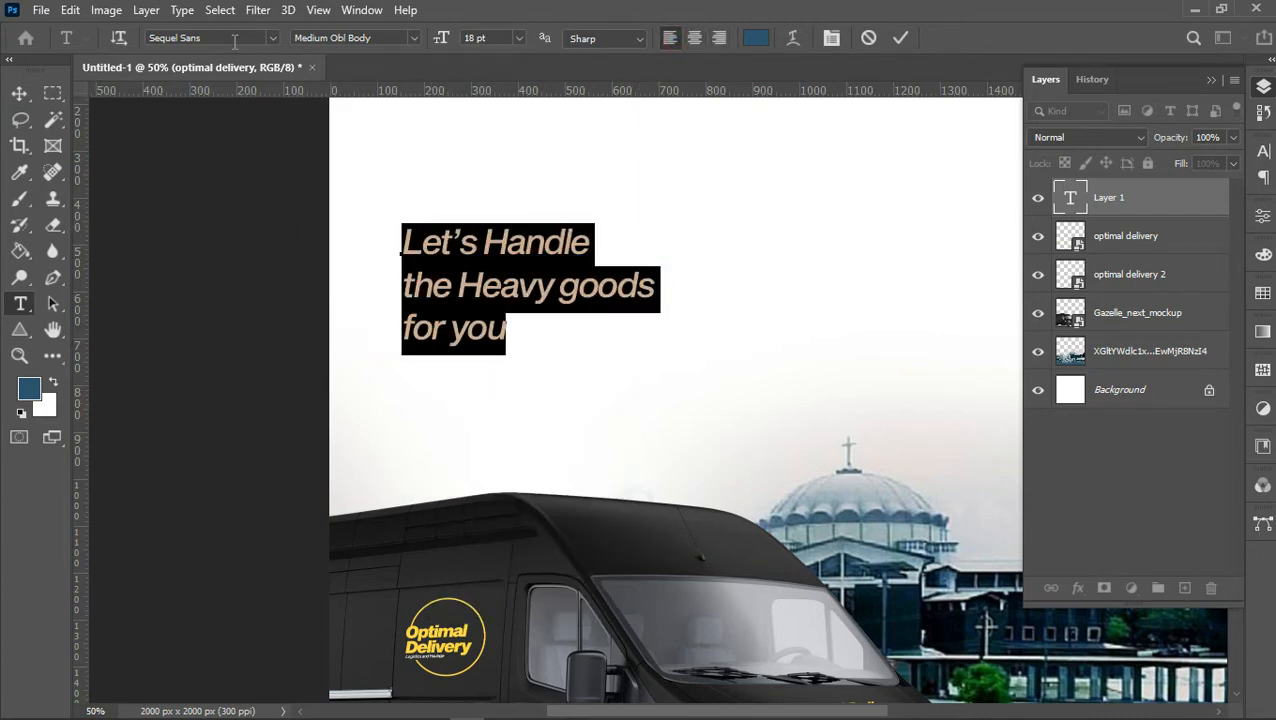
pyautogui.click(210, 37)
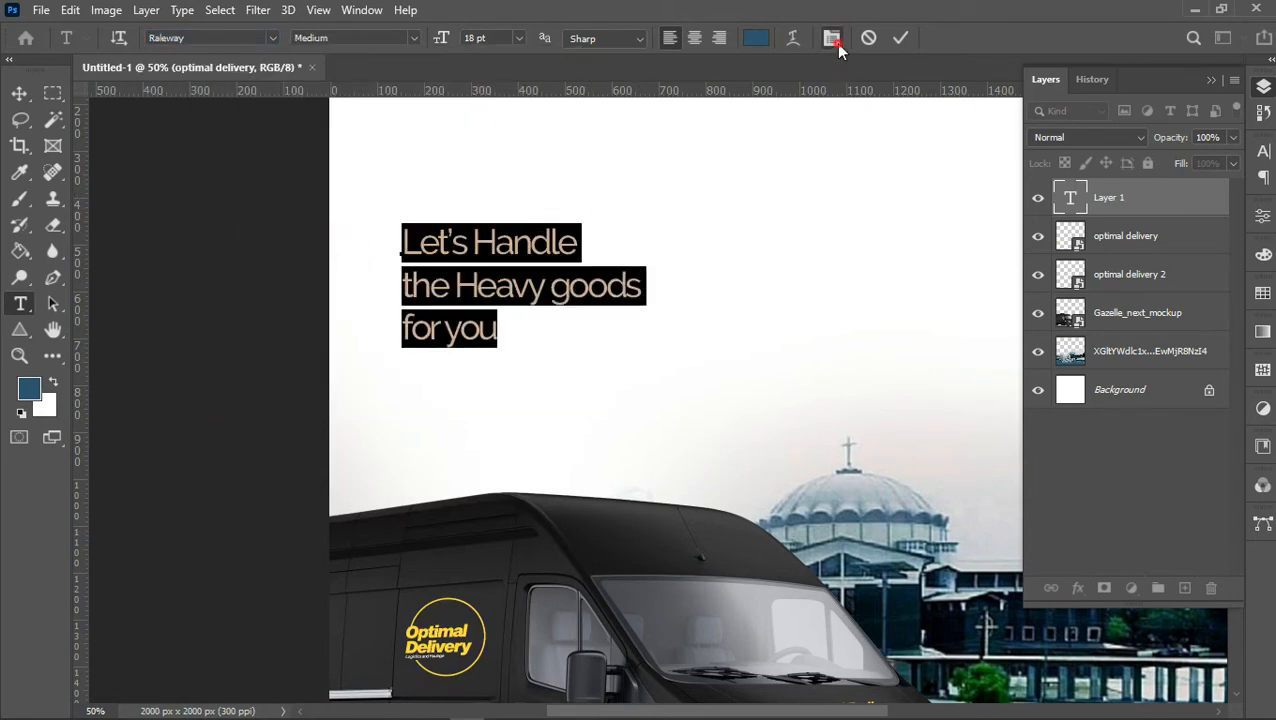
pyautogui.click(832, 38)
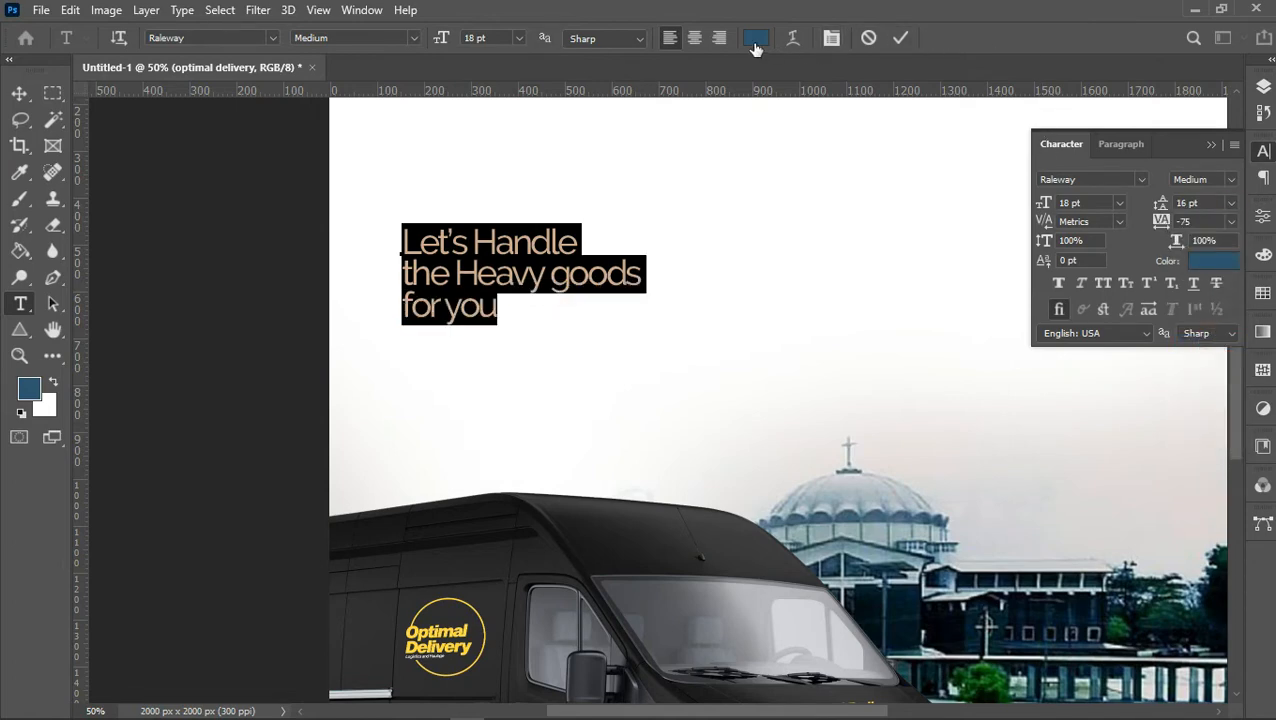
pyautogui.click(756, 38)
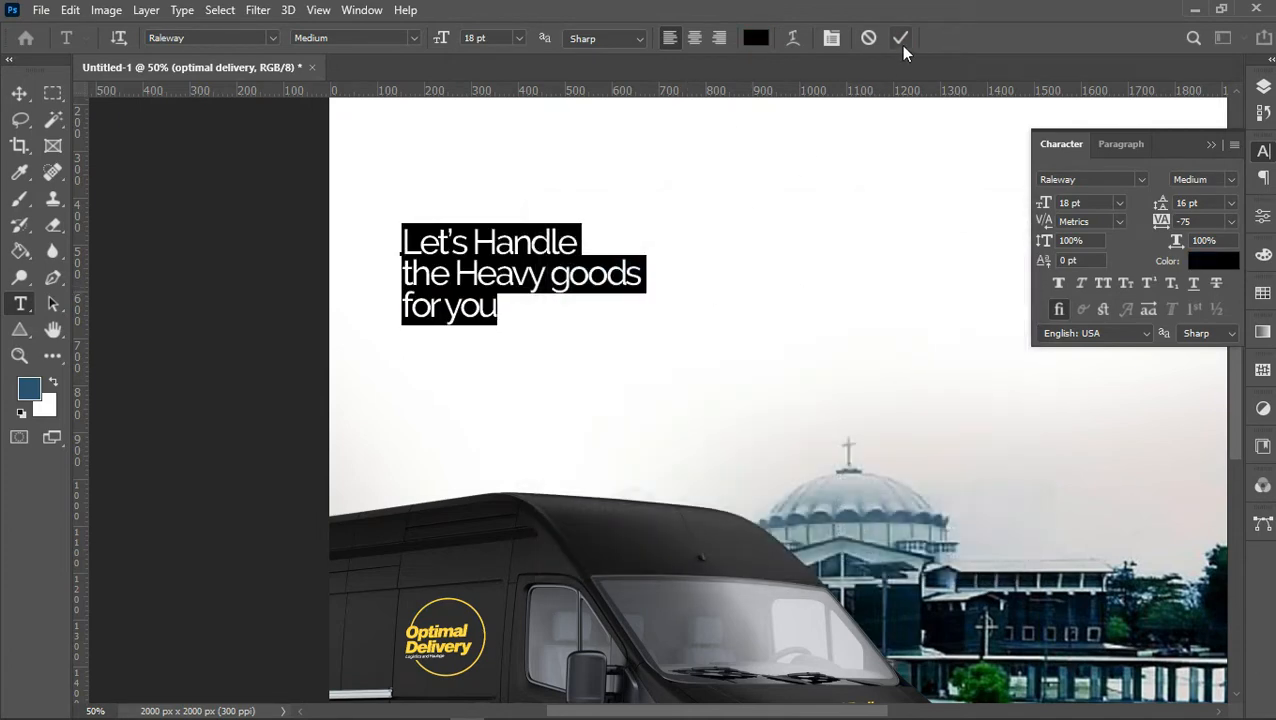
pyautogui.click(899, 38)
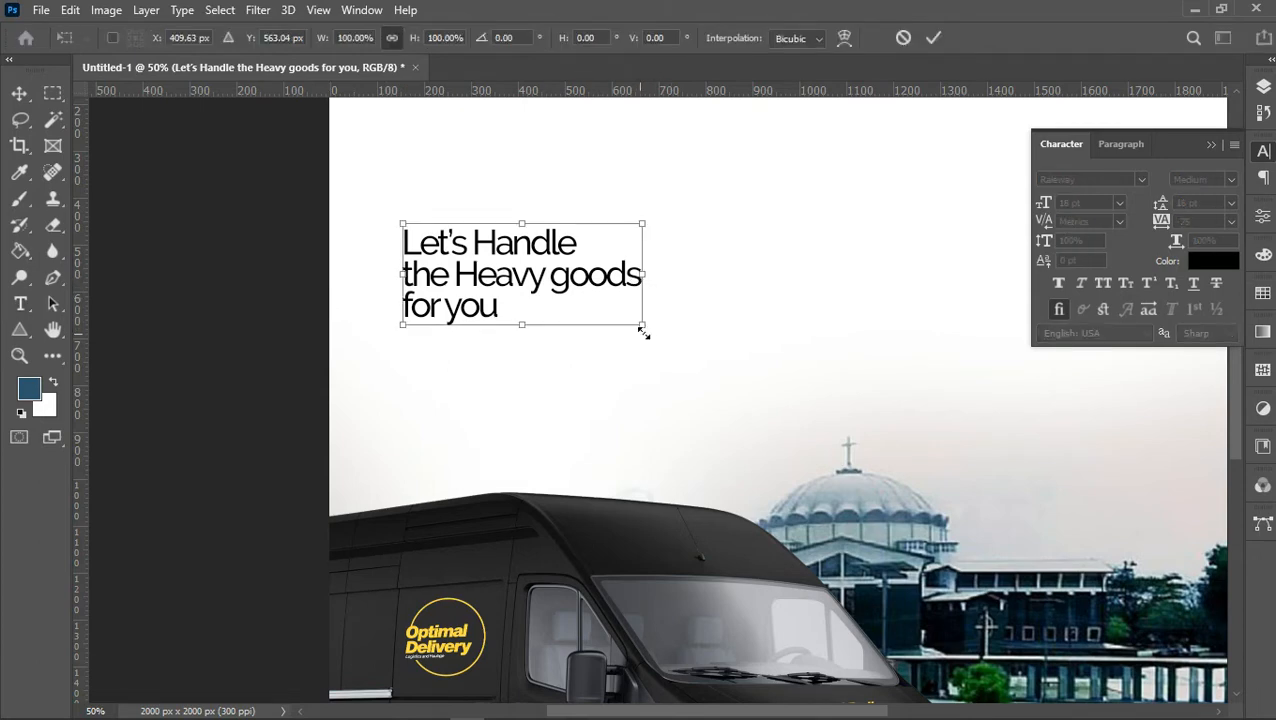
# - Resize the headline with Free Transform to roughly 21 pt
pyautogui.moveTo(642, 330); pyautogui.dragTo(725, 358)
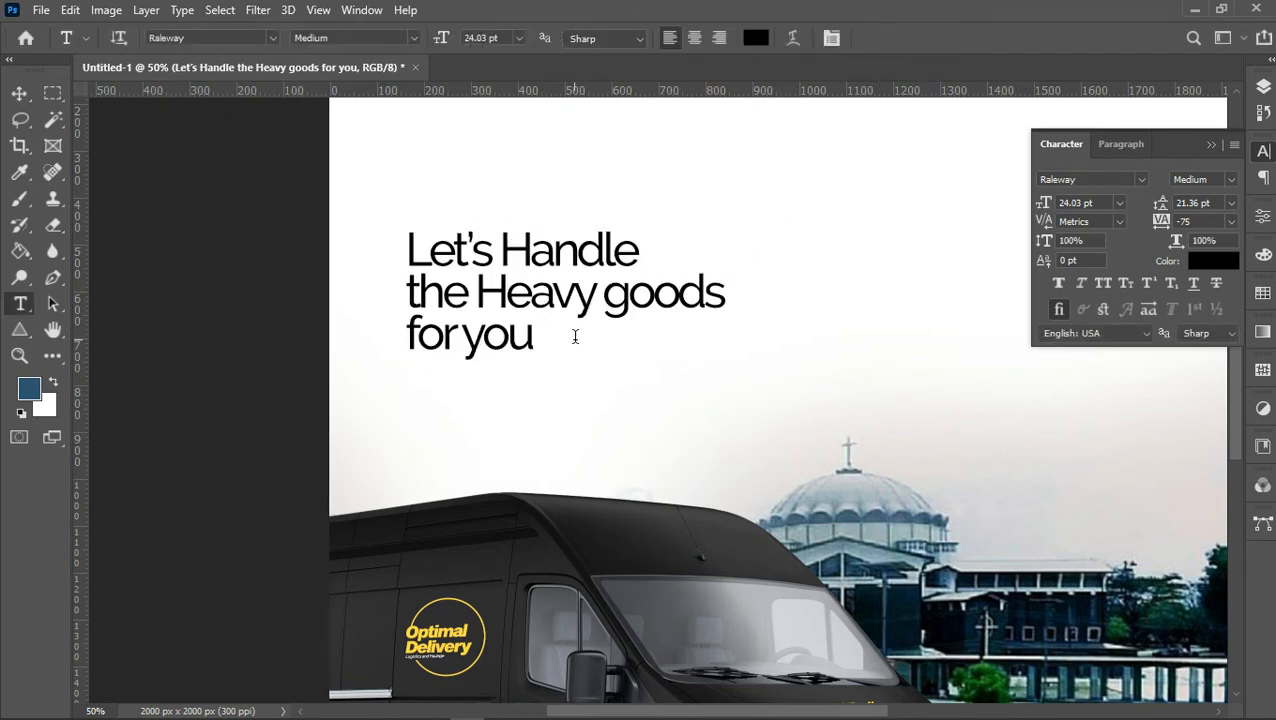
pyautogui.moveTo(662, 311)
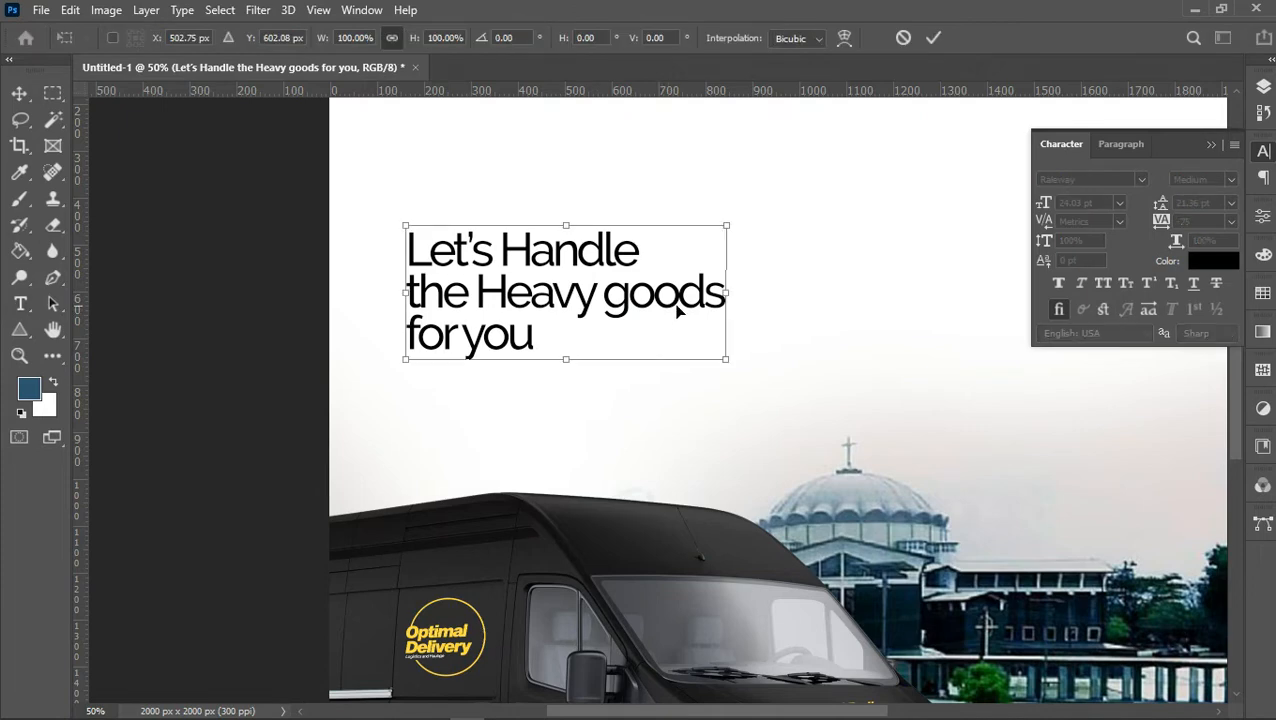
pyautogui.moveTo(726, 359); pyautogui.dragTo(698, 355)
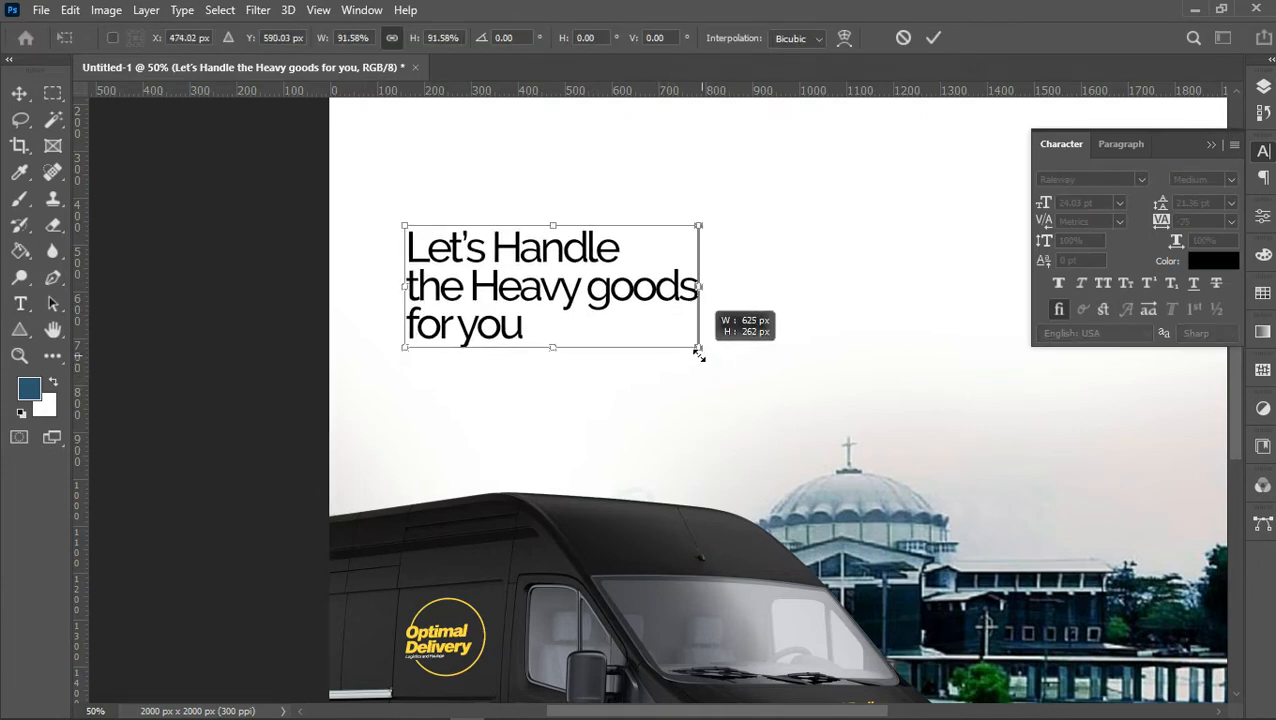
pyautogui.moveTo(700, 349); pyautogui.dragTo(690, 344)
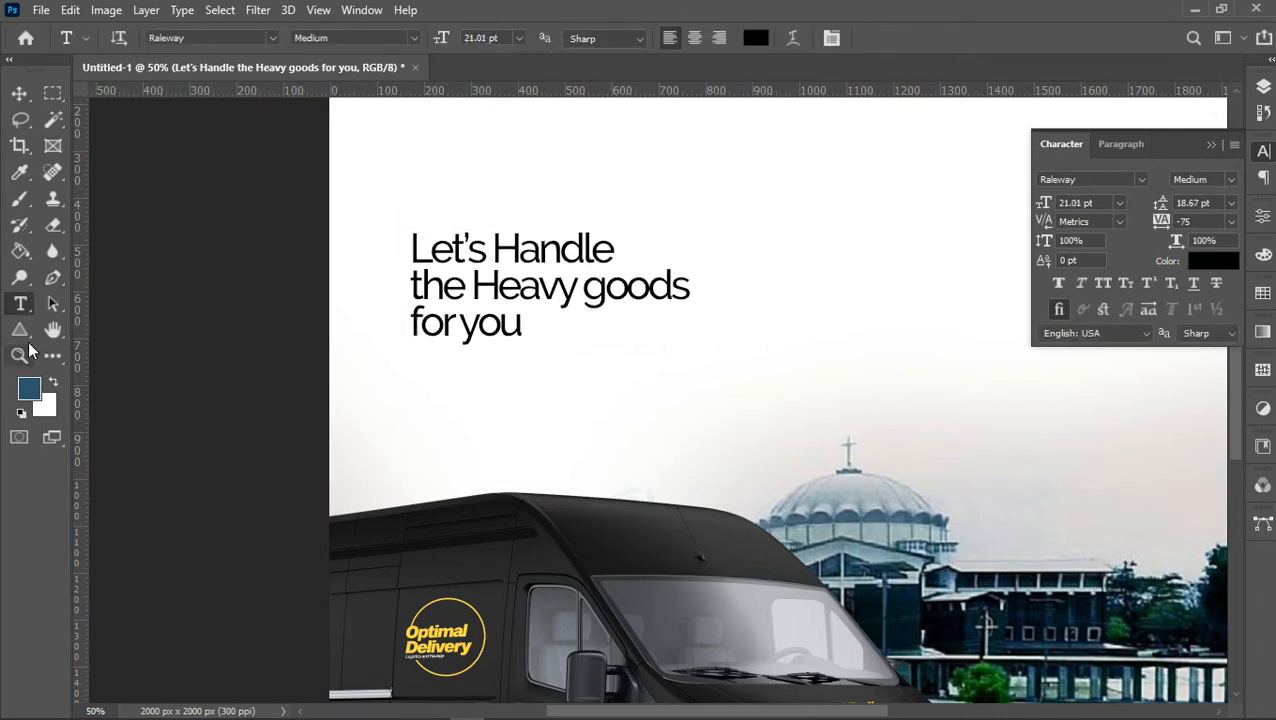
# - Draw a black-filled 542 × 74 px rectangle spanning the width below the headline
pyautogui.click(20, 330)
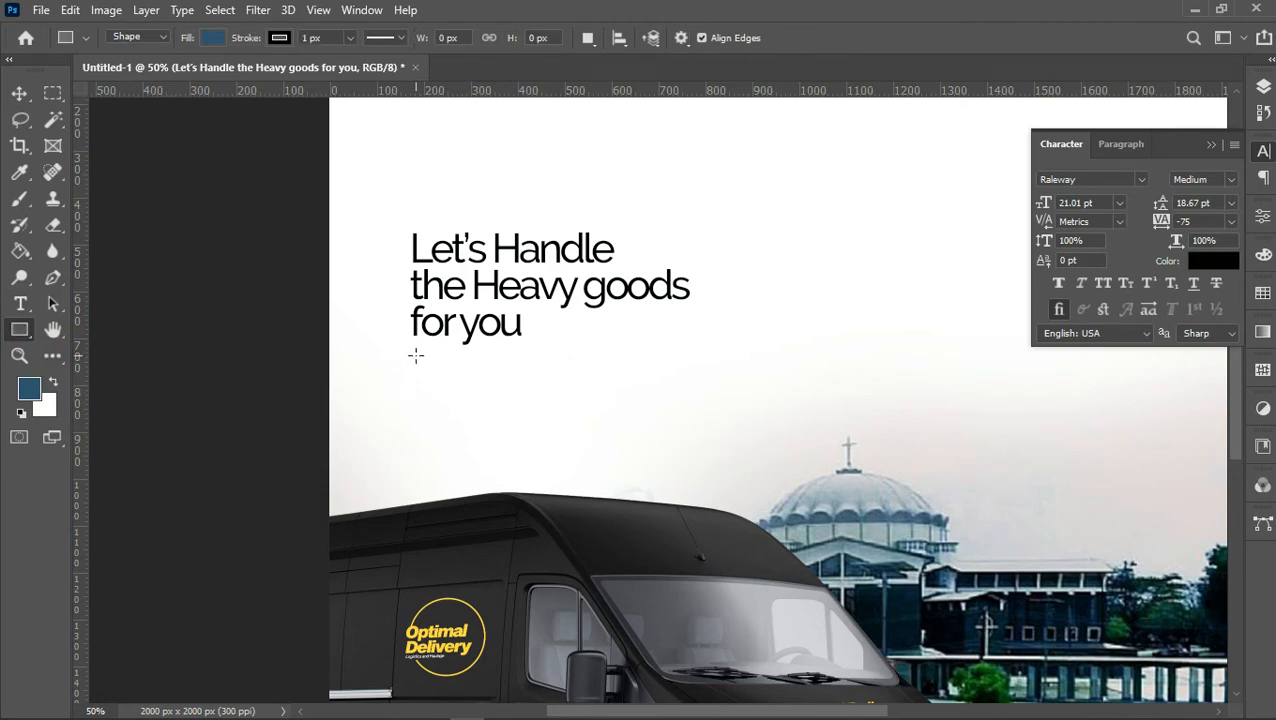
pyautogui.moveTo(413, 360); pyautogui.dragTo(556, 402)
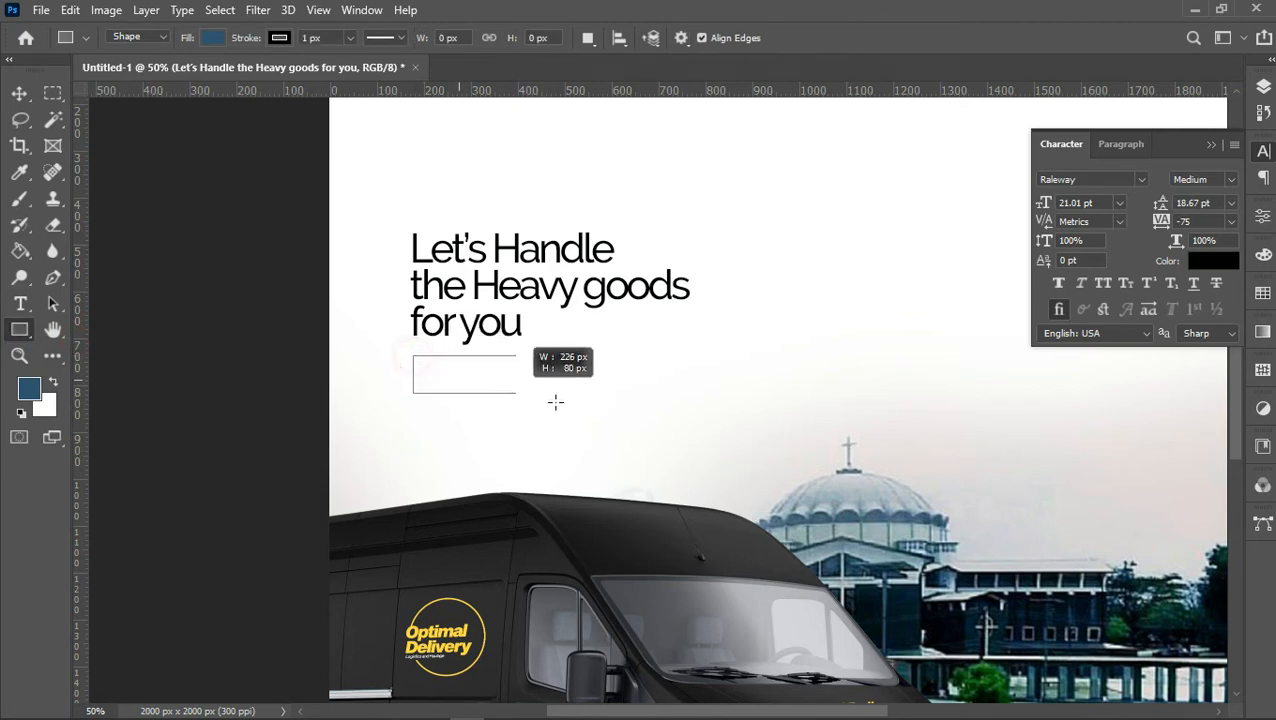
pyautogui.moveTo(515, 398); pyautogui.dragTo(668, 390)
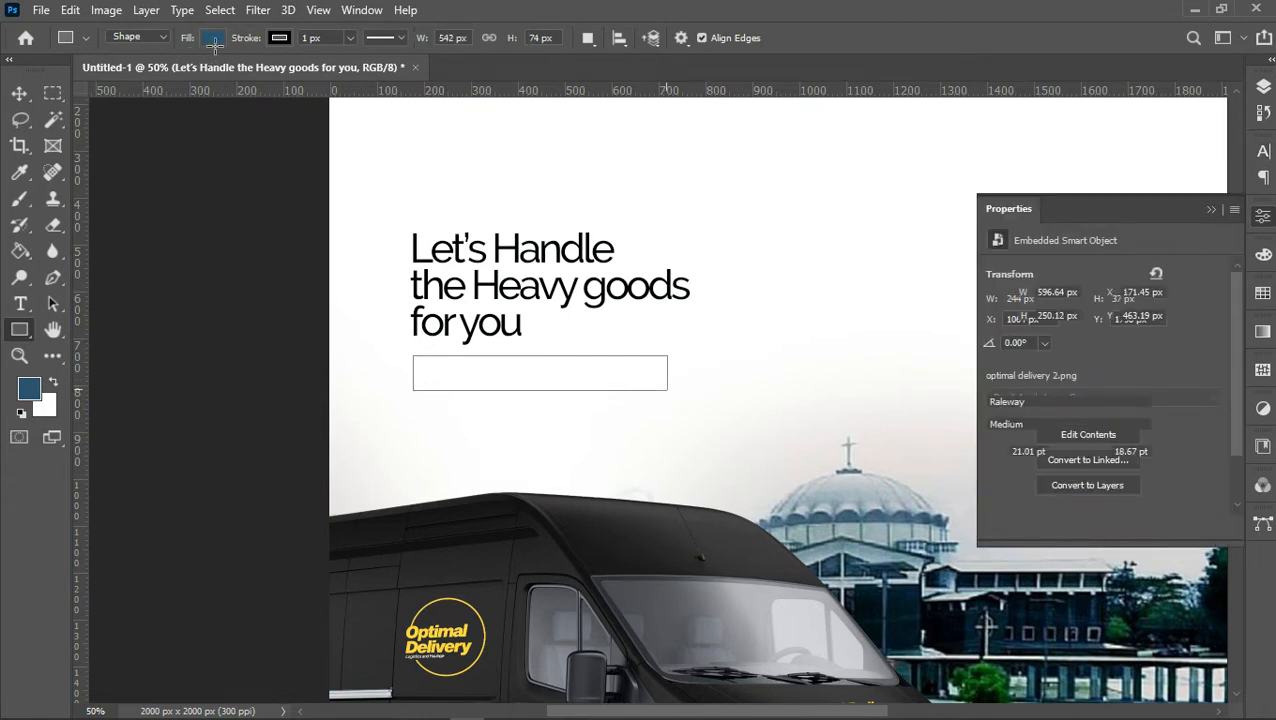
pyautogui.click(212, 37)
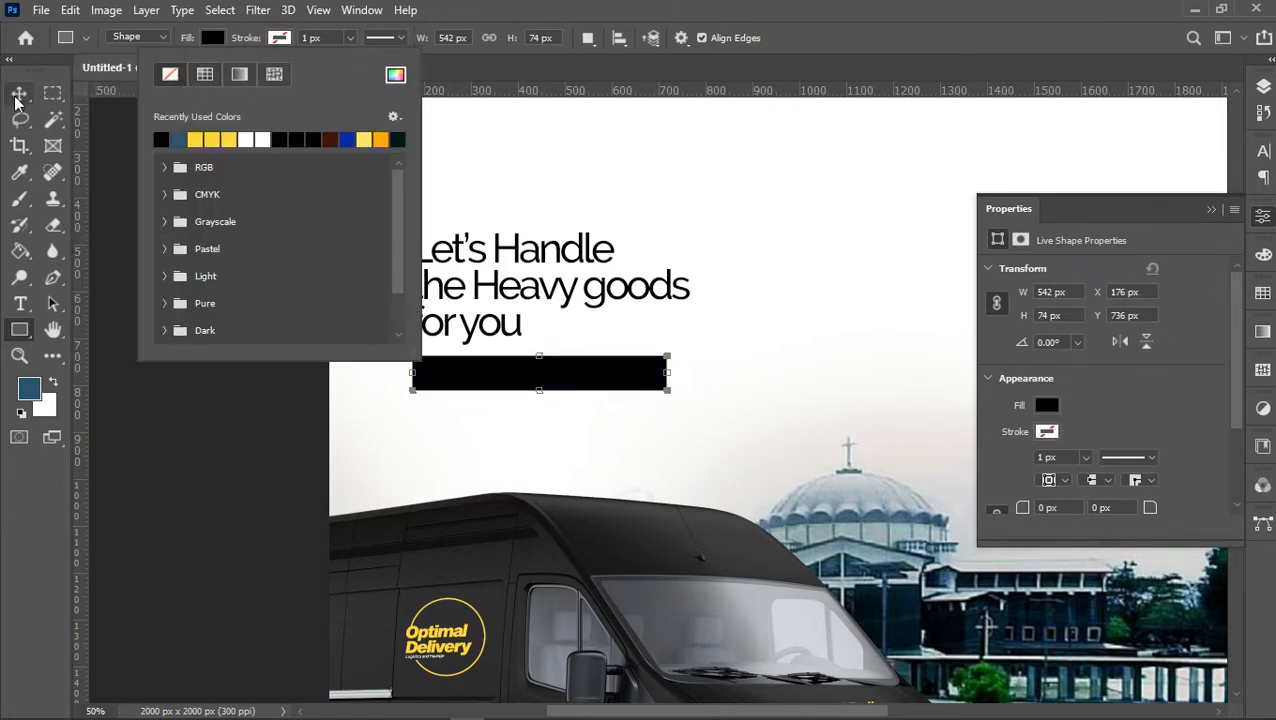
pyautogui.click(18, 93)
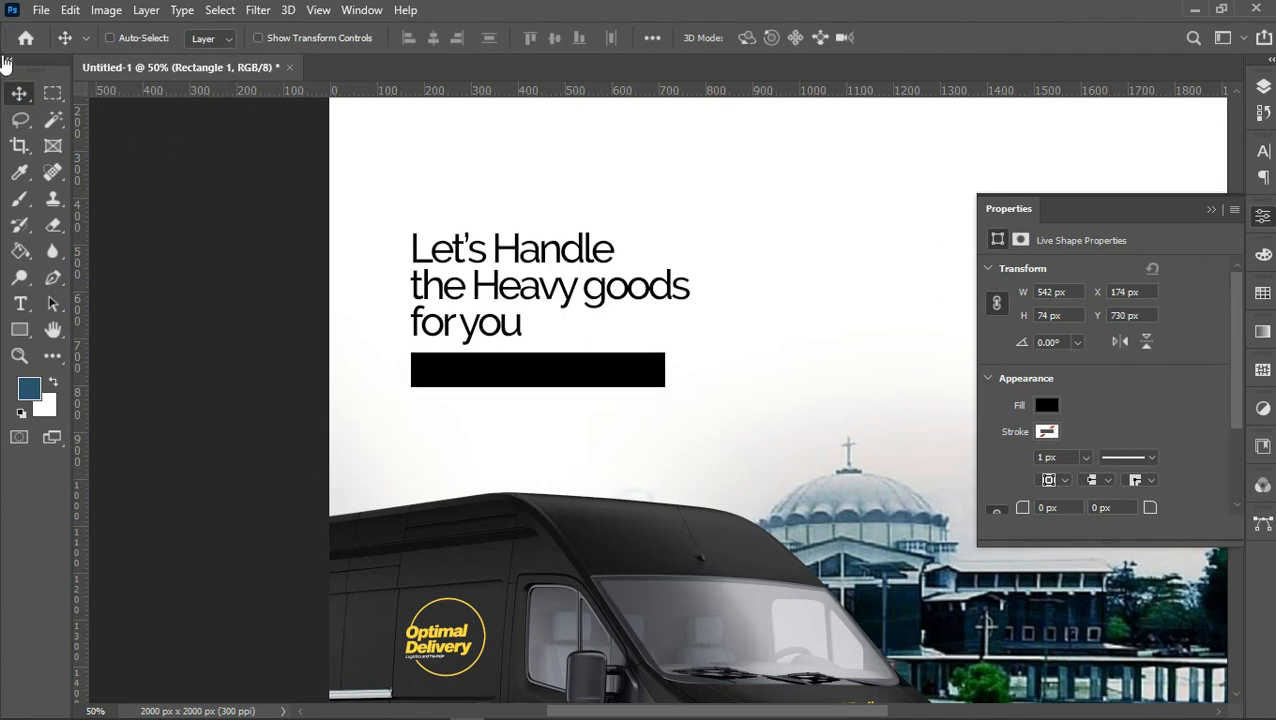
# - Place Embedded the Daco_4258283 phone icon from the Downloads folder
pyautogui.click(41, 10)
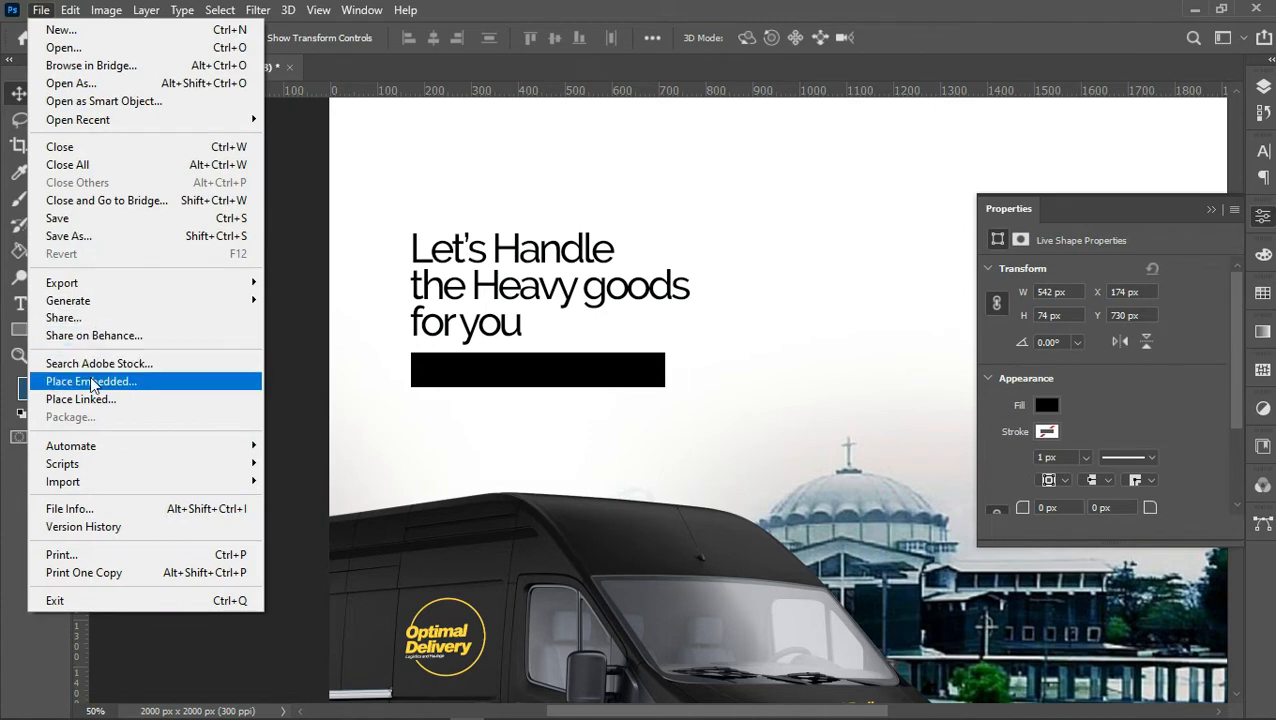
pyautogui.click(90, 381)
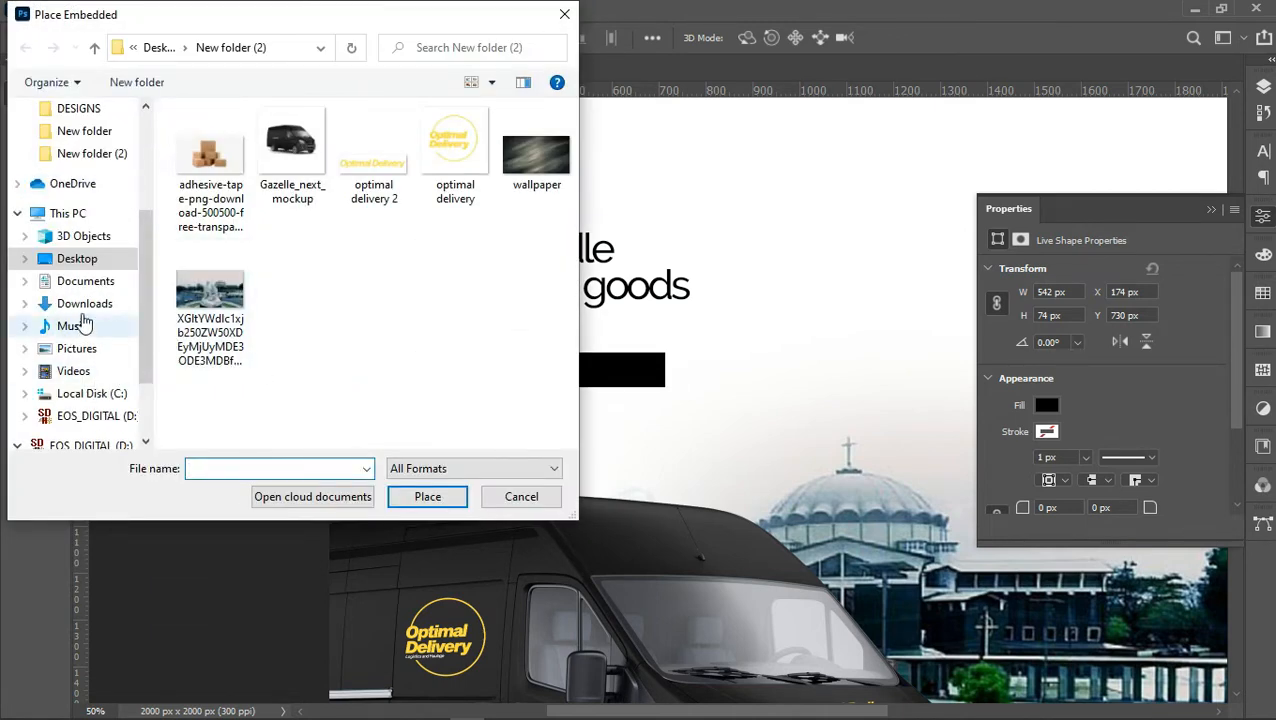
pyautogui.click(84, 303)
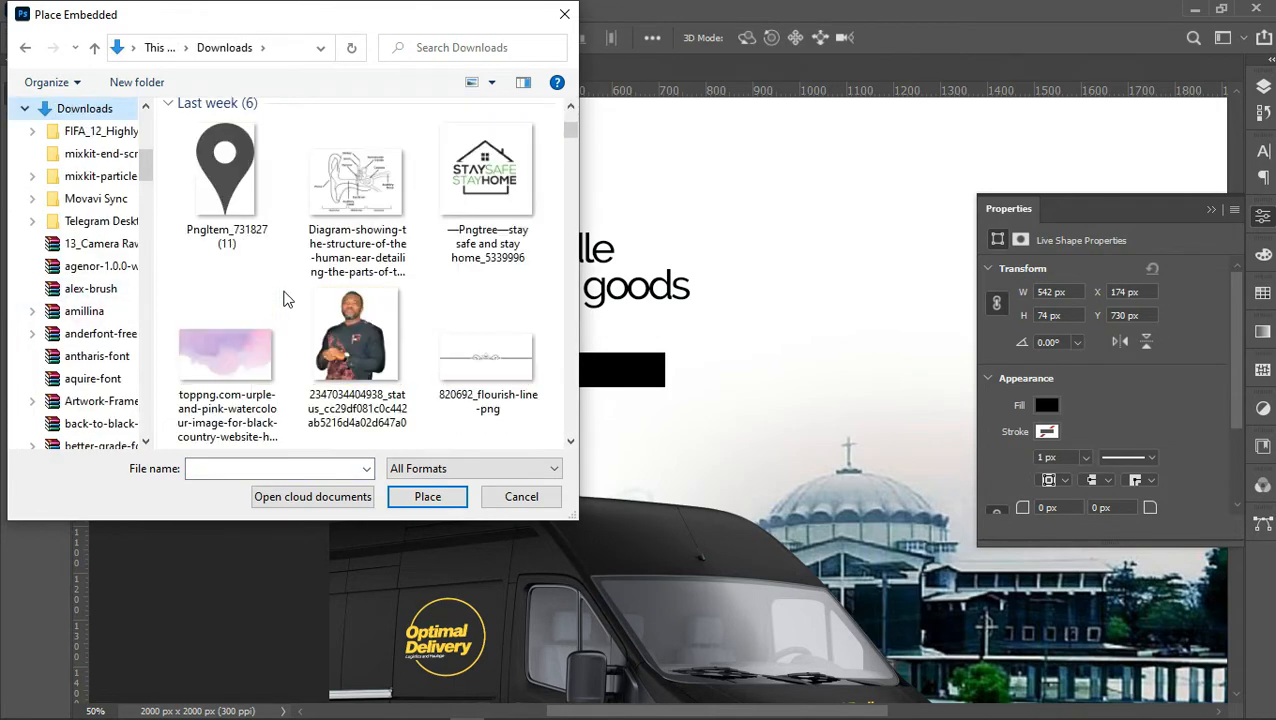
pyautogui.scroll(-3)
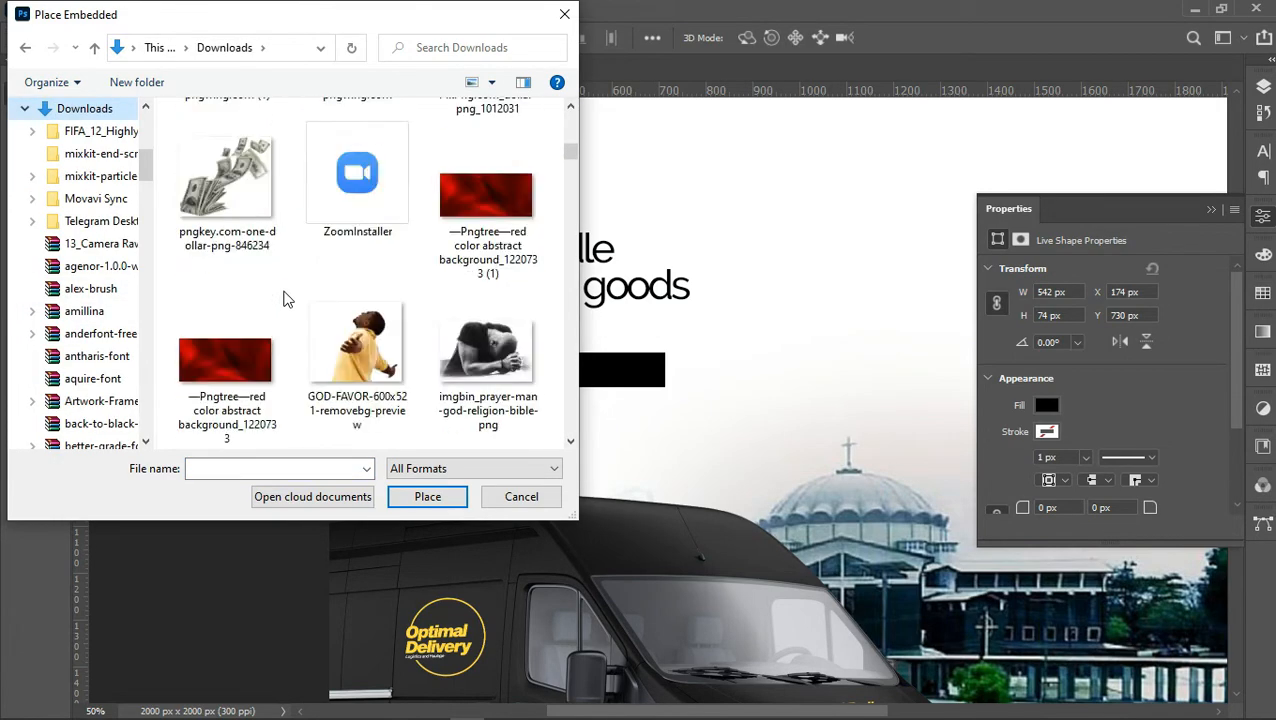
pyautogui.scroll(-3)
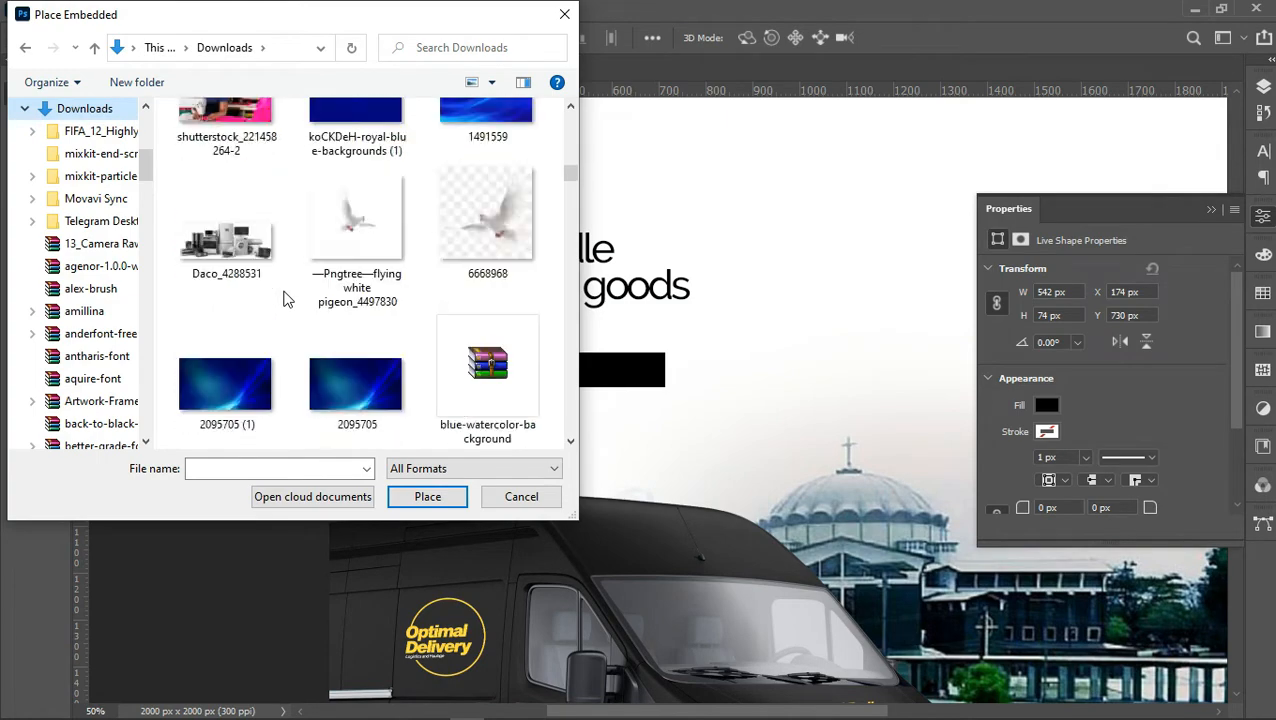
pyautogui.scroll(-3)
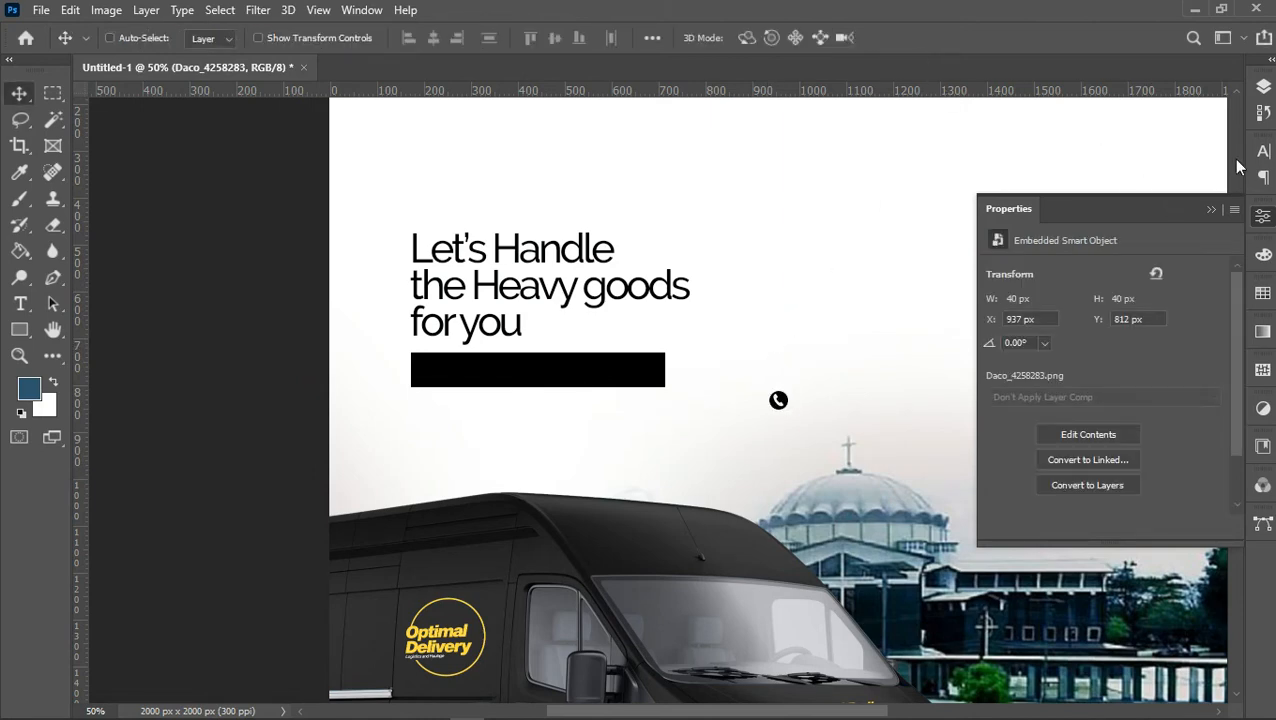
# - Give the phone icon layer a yellow Color Overlay through Blending Options
pyautogui.rightClick(1120, 197)
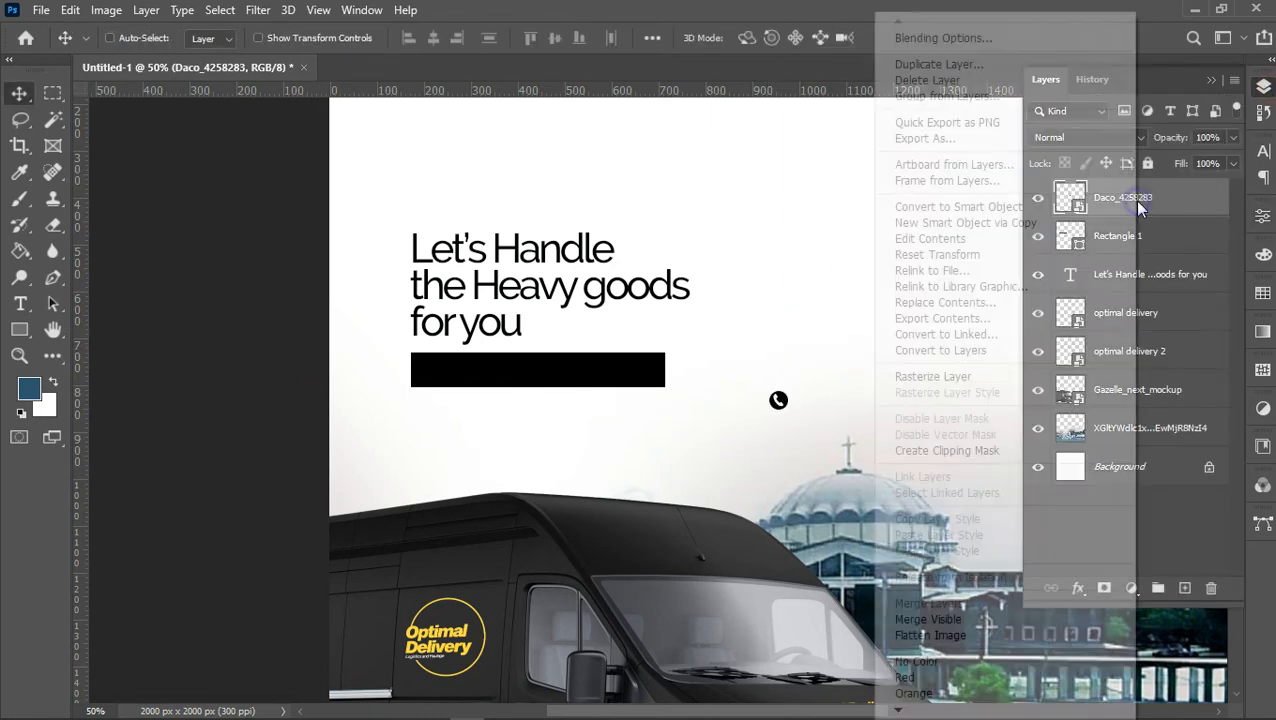
pyautogui.click(938, 51)
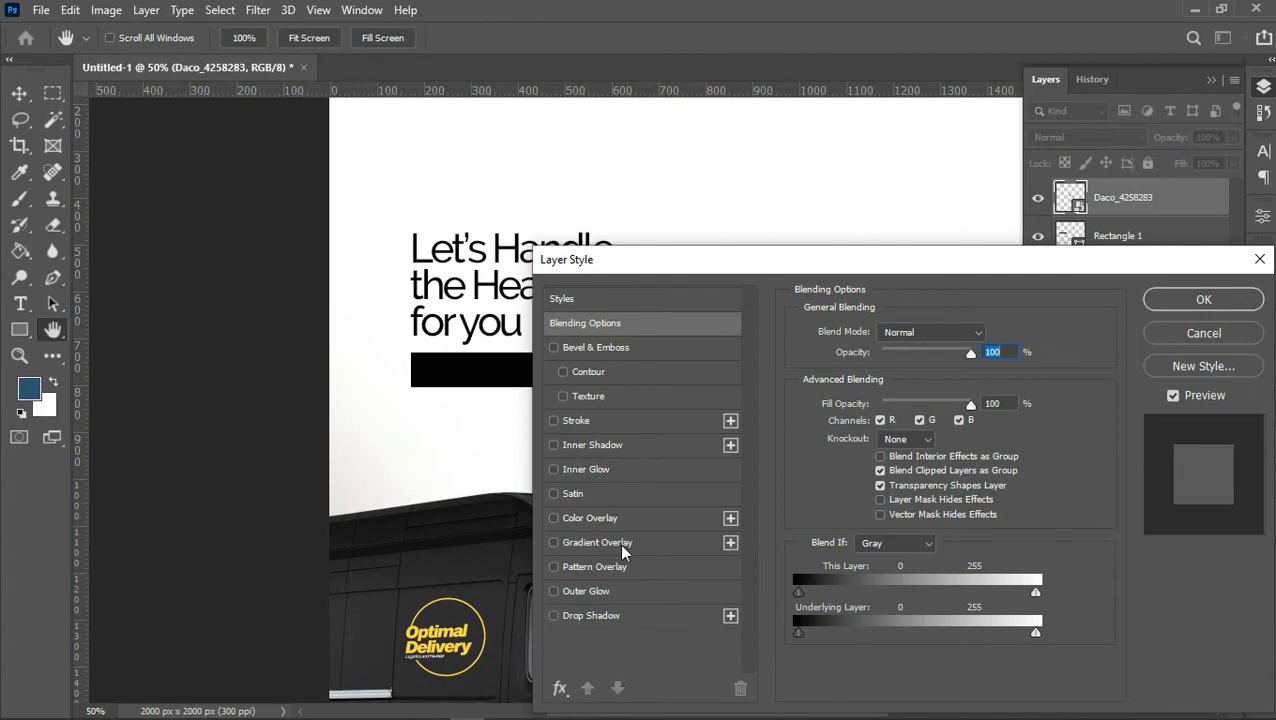
pyautogui.click(554, 517)
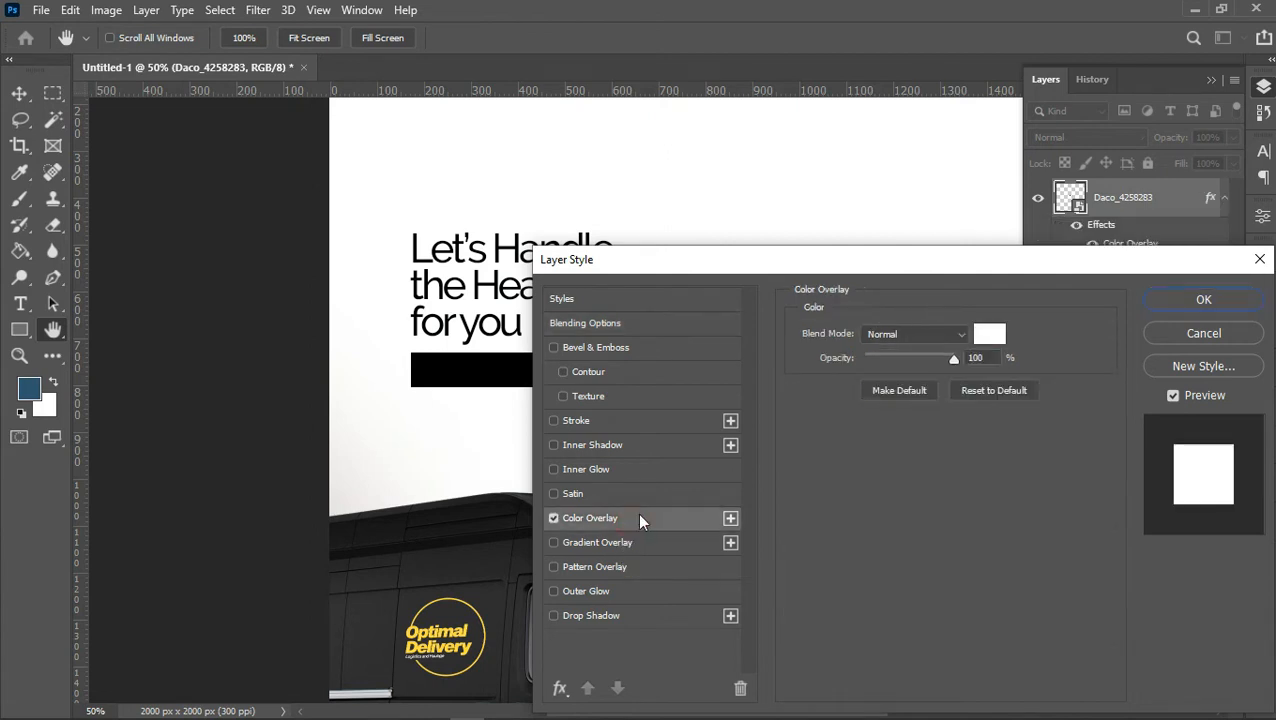
pyautogui.click(989, 333)
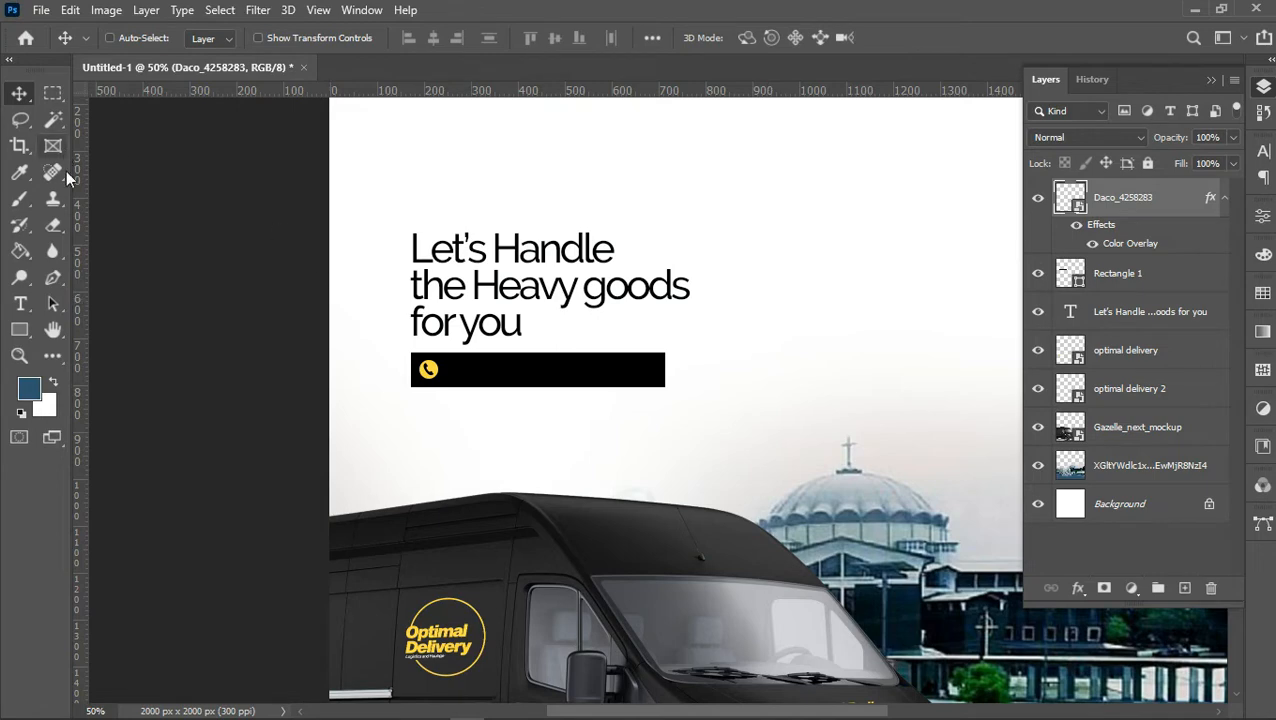
pyautogui.click(20, 303)
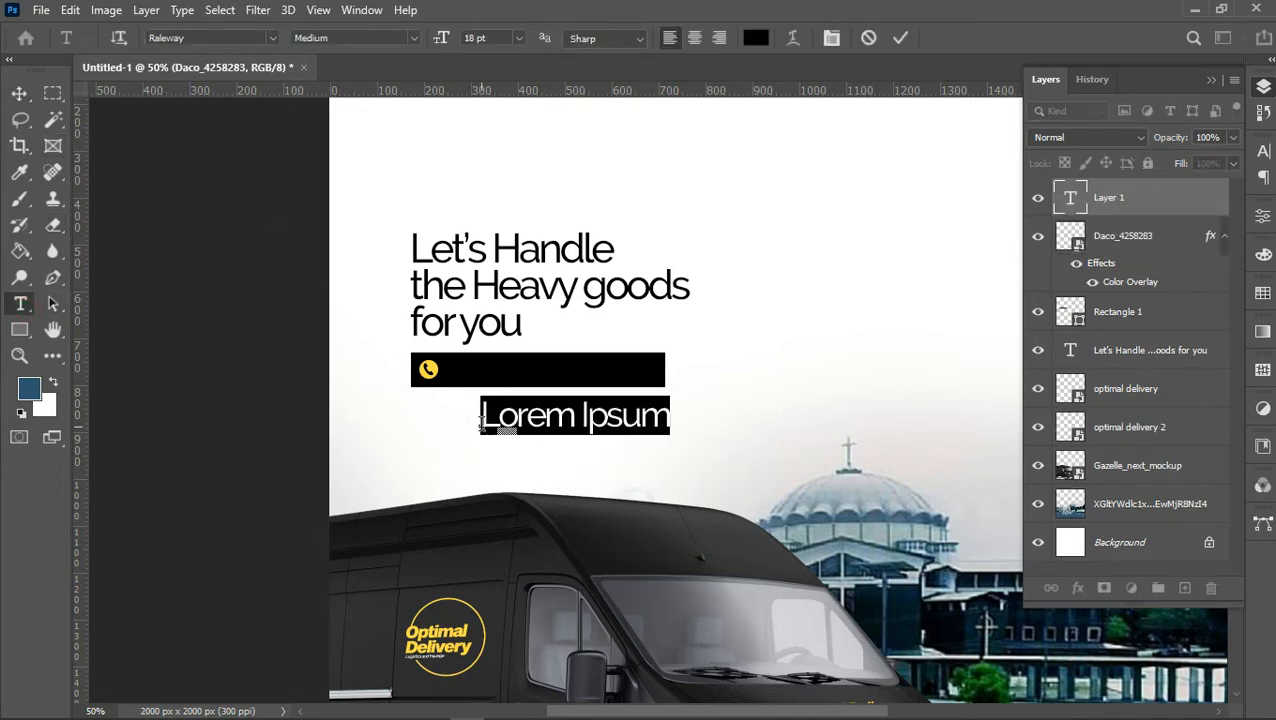
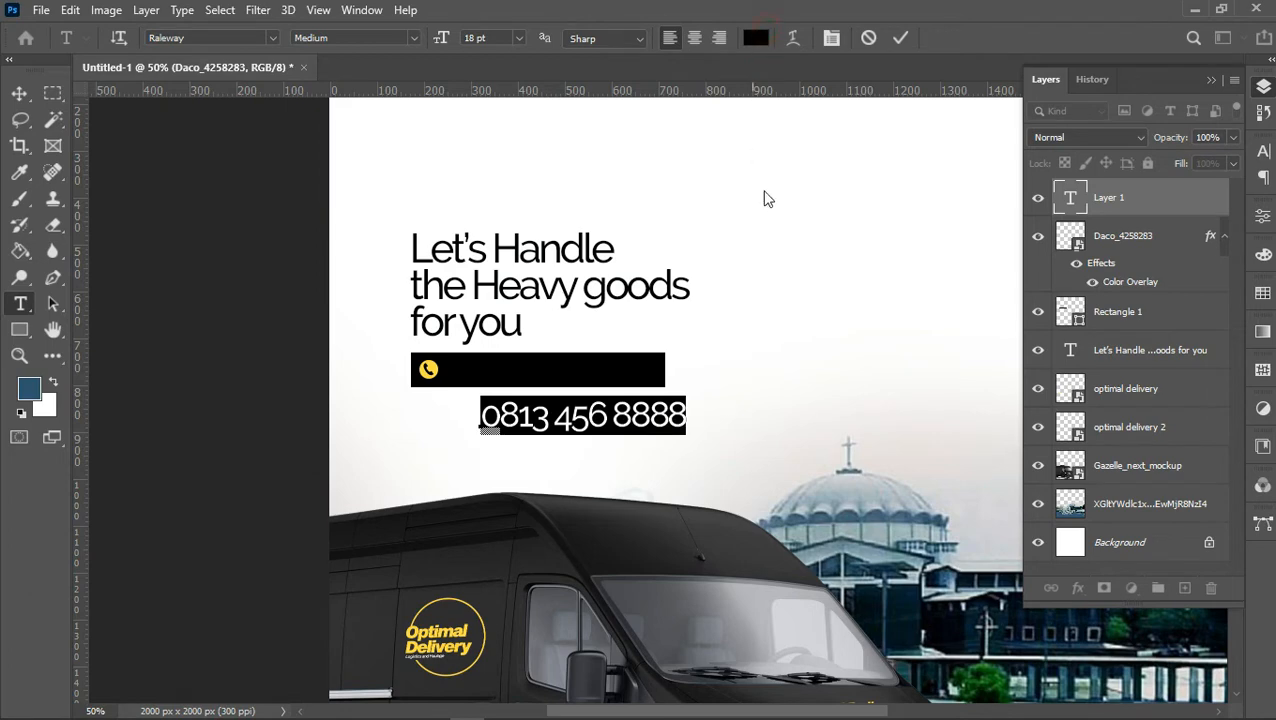
pyautogui.click(756, 37)
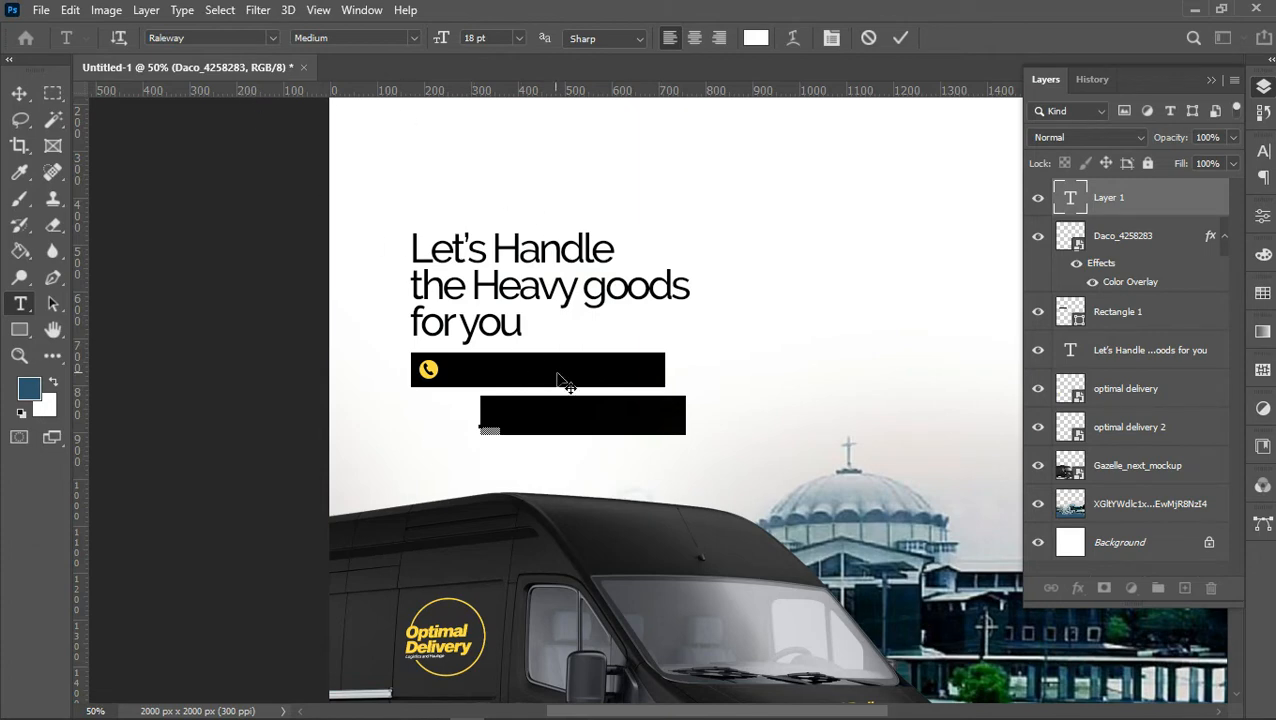
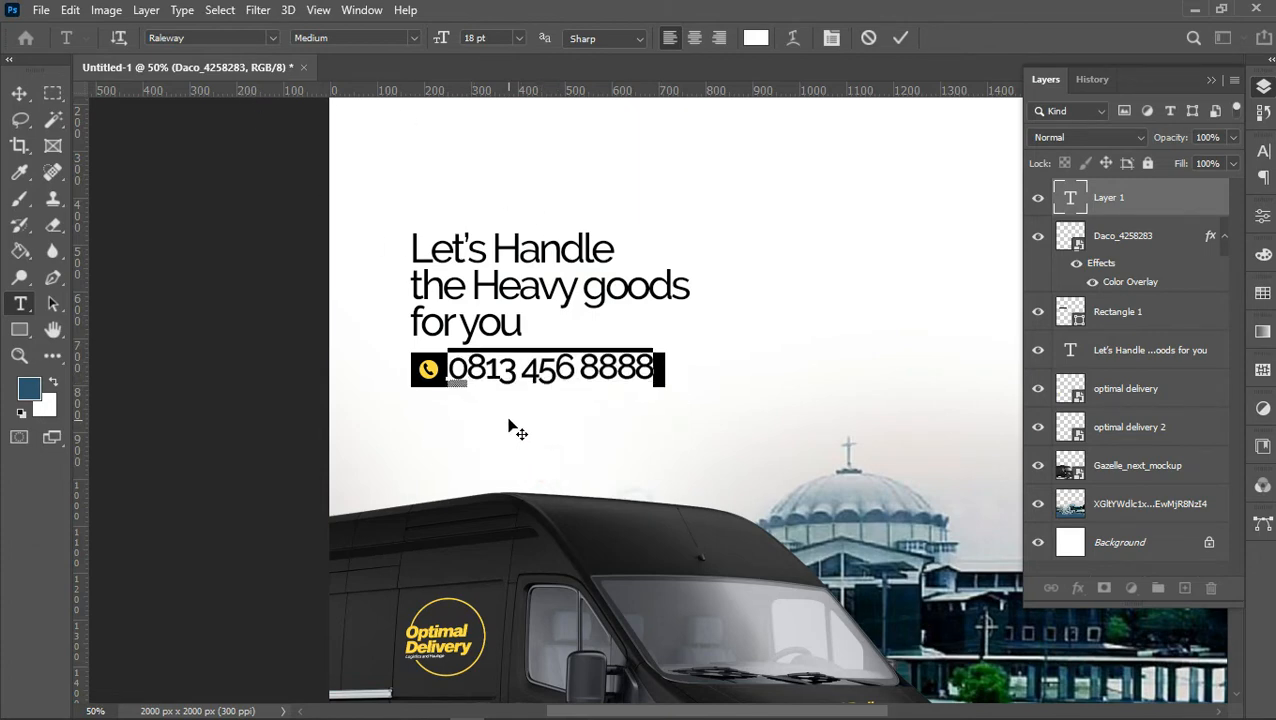
pyautogui.click(899, 38)
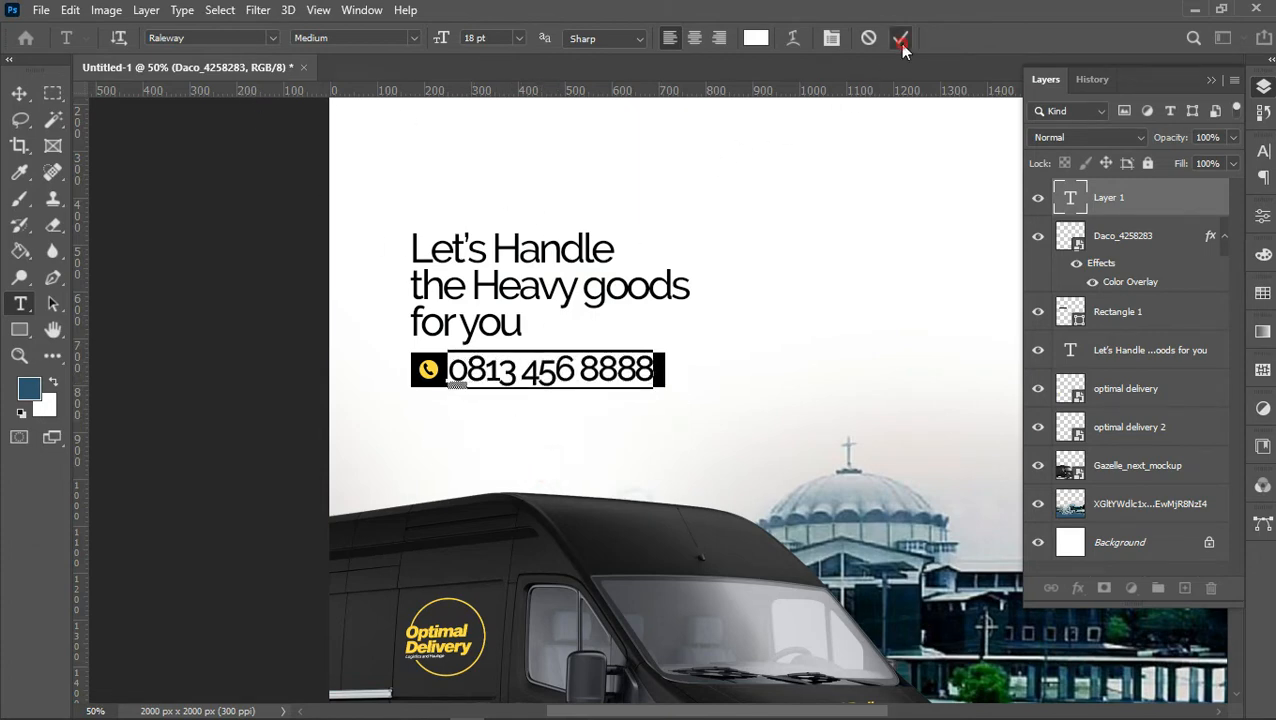
pyautogui.click(900, 38)
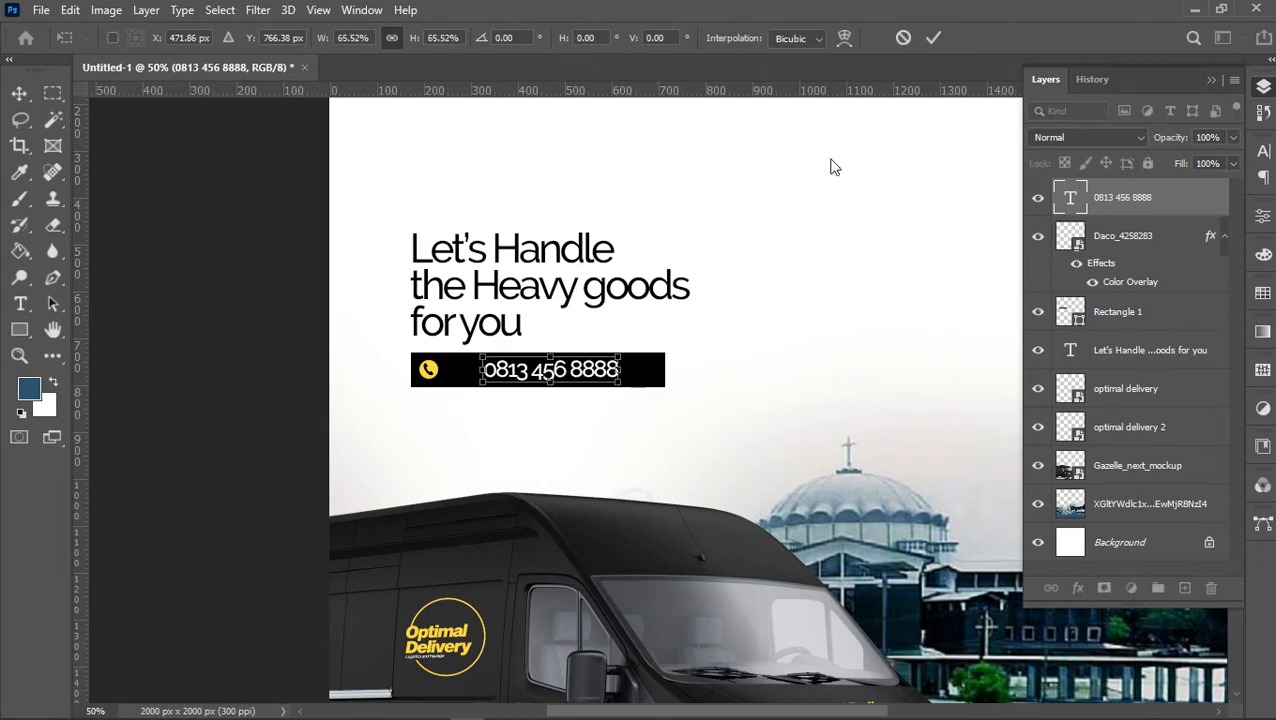
# - Shrink the number into the bar beside the icon and narrow Rectangle 1 to fit
pyautogui.click(19, 303)
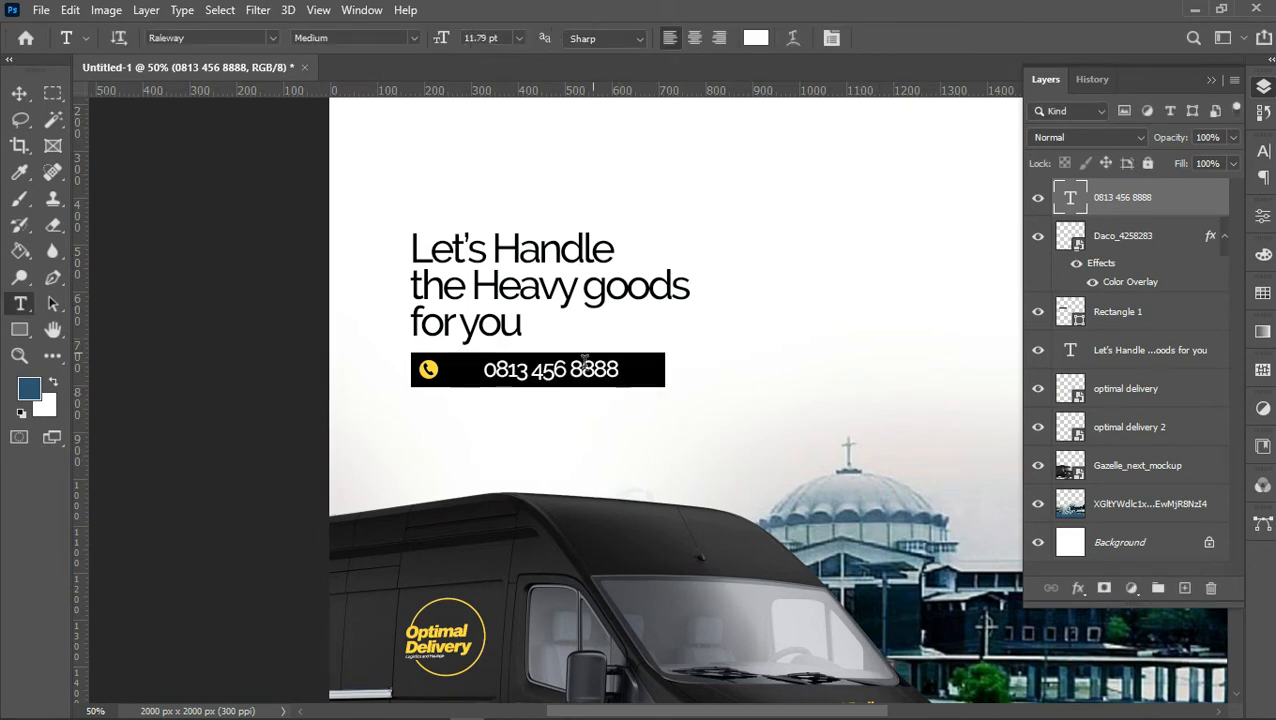
pyautogui.click(20, 93)
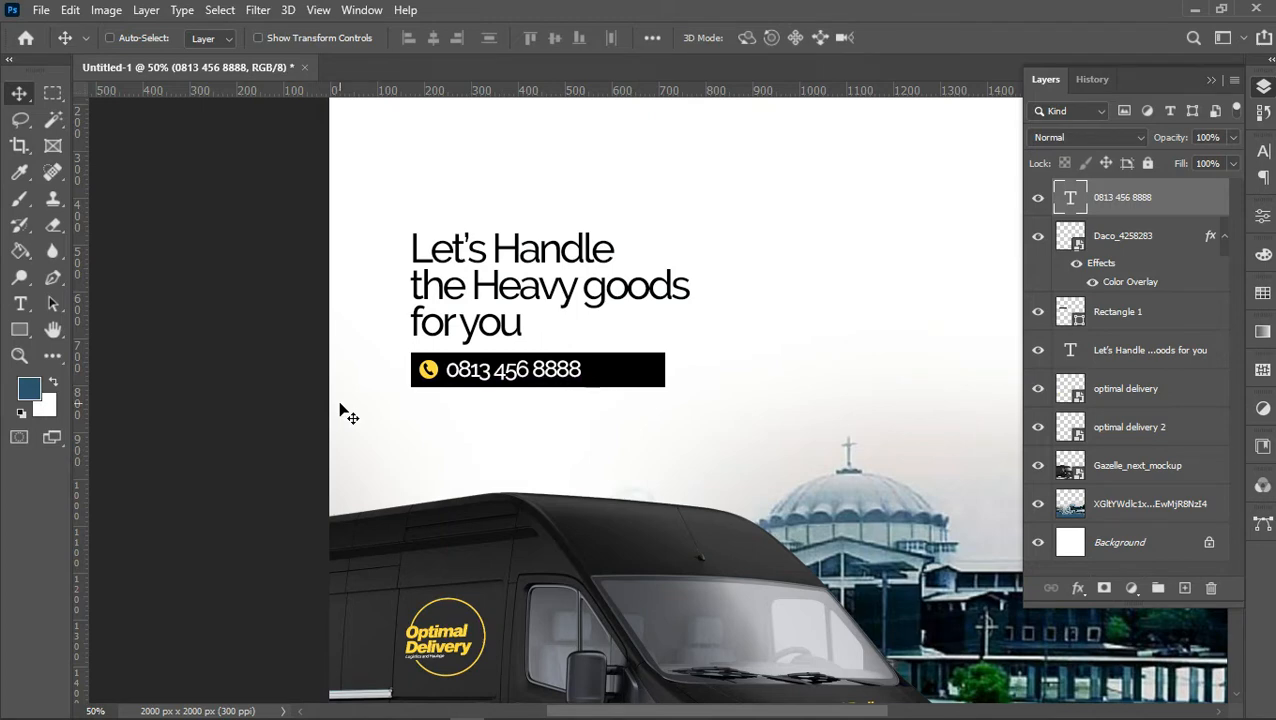
pyautogui.moveTo(611, 389)
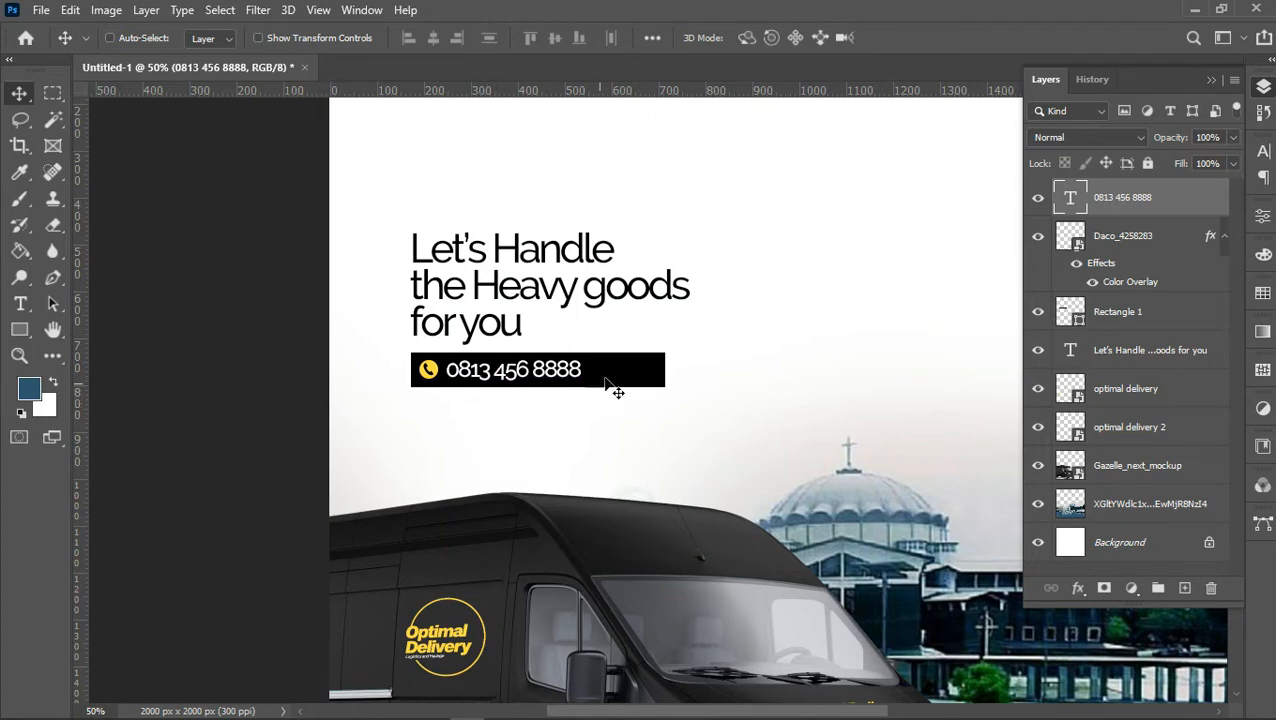
pyautogui.click(1117, 311)
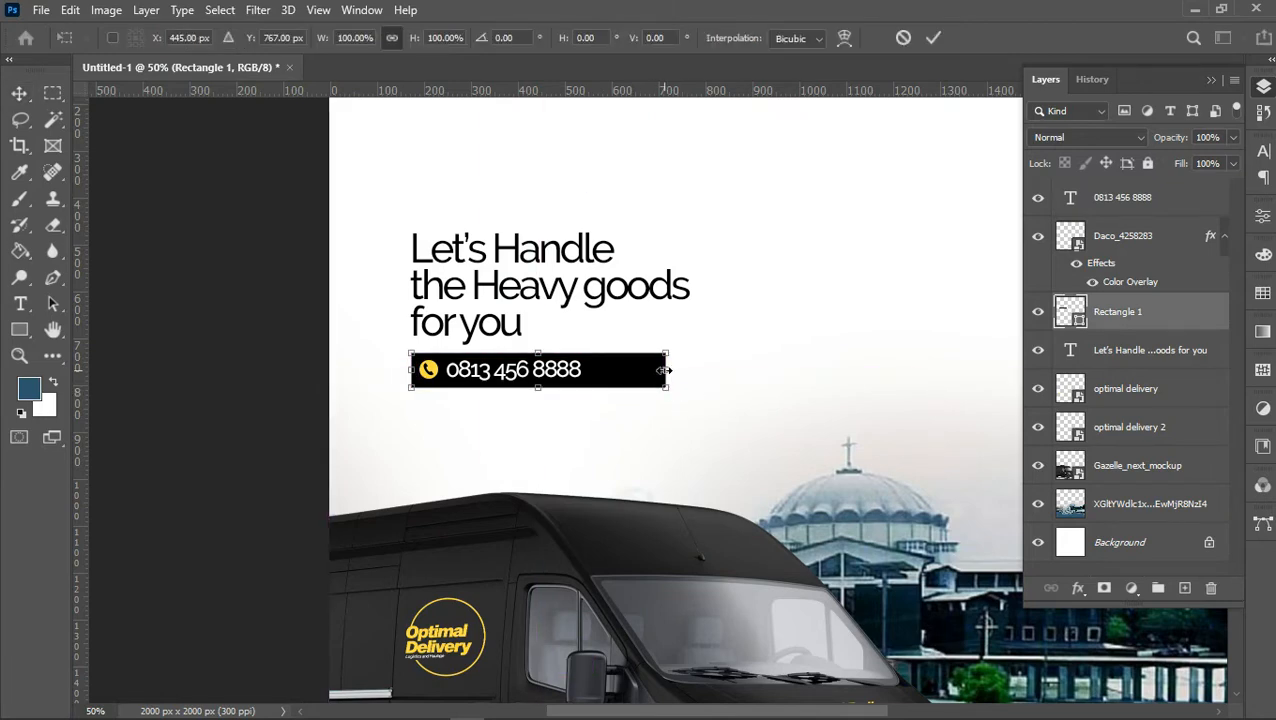
pyautogui.moveTo(667, 370); pyautogui.dragTo(612, 370)
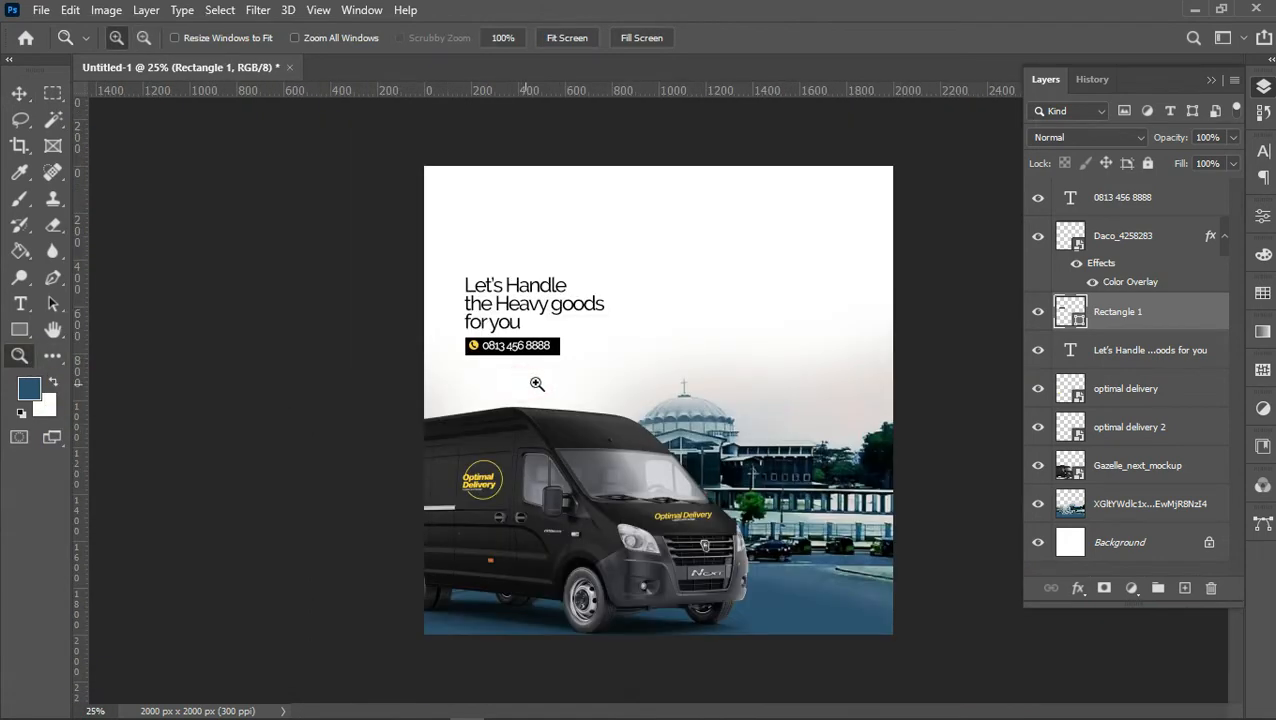
pyautogui.moveTo(645, 335)
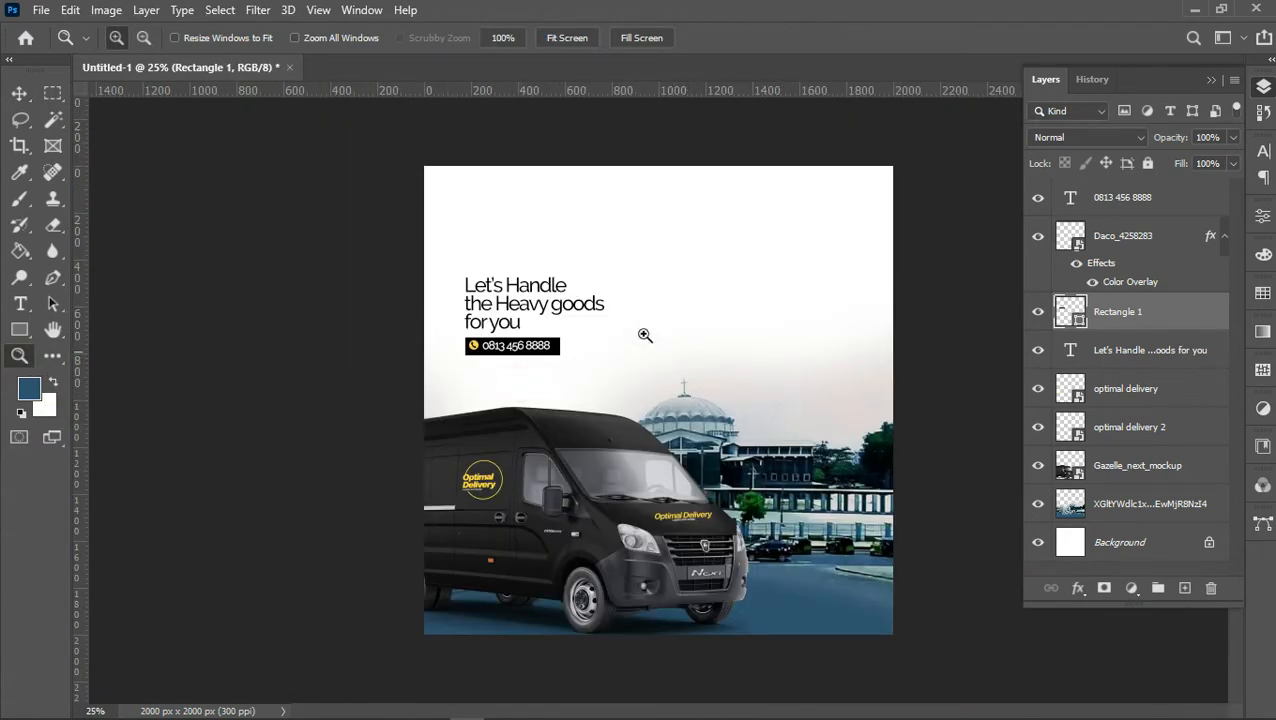
# - Place the optimal delivery logo from New folder (2) at the top left above the headline
pyautogui.click(41, 10)
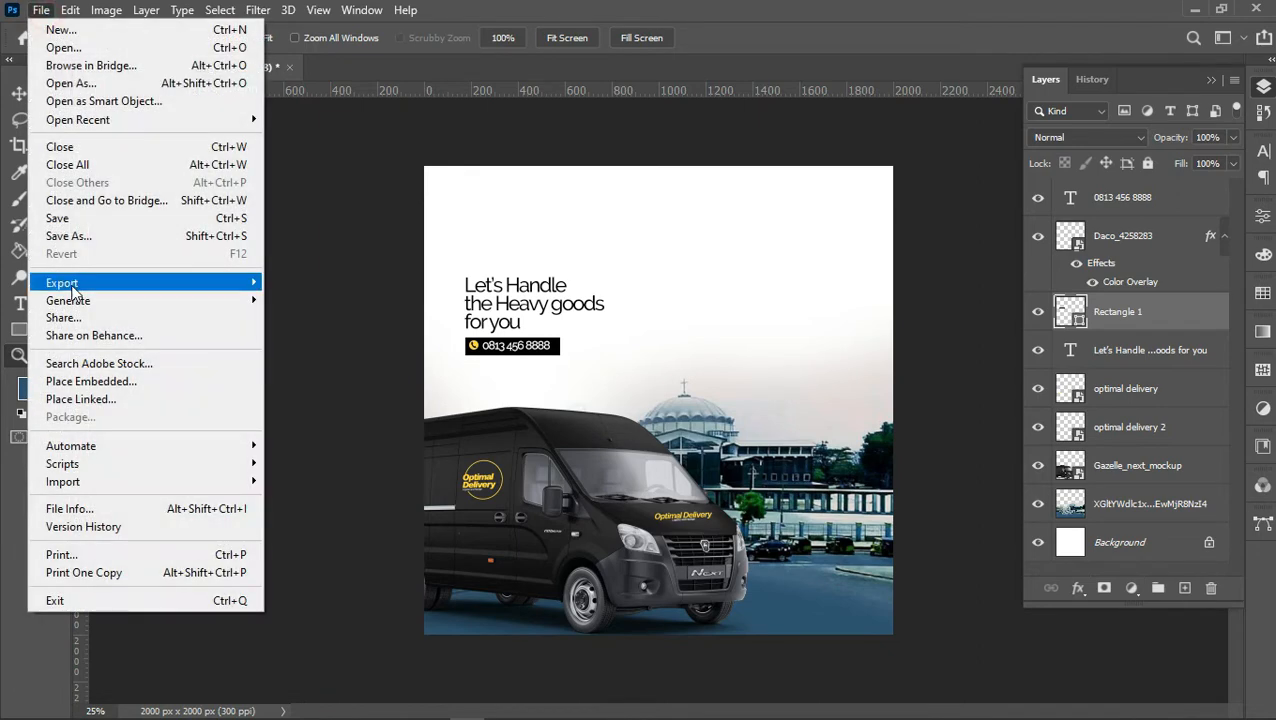
pyautogui.click(91, 381)
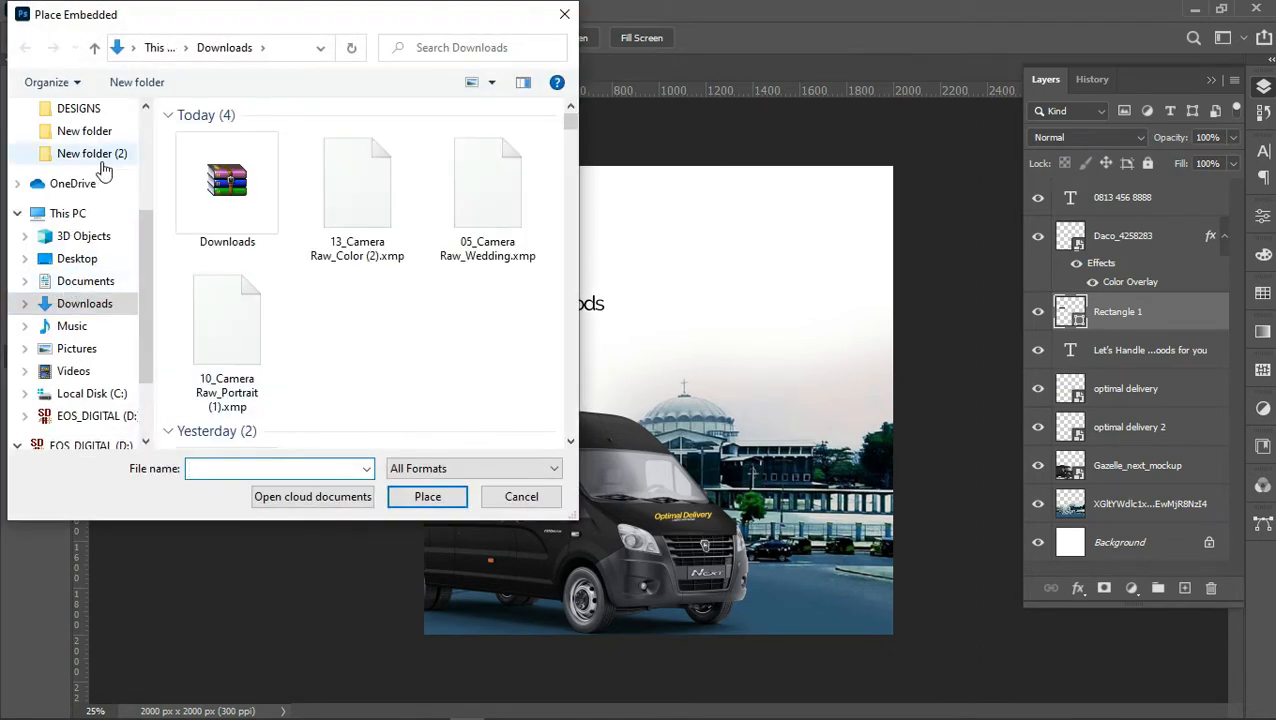
pyautogui.click(92, 153)
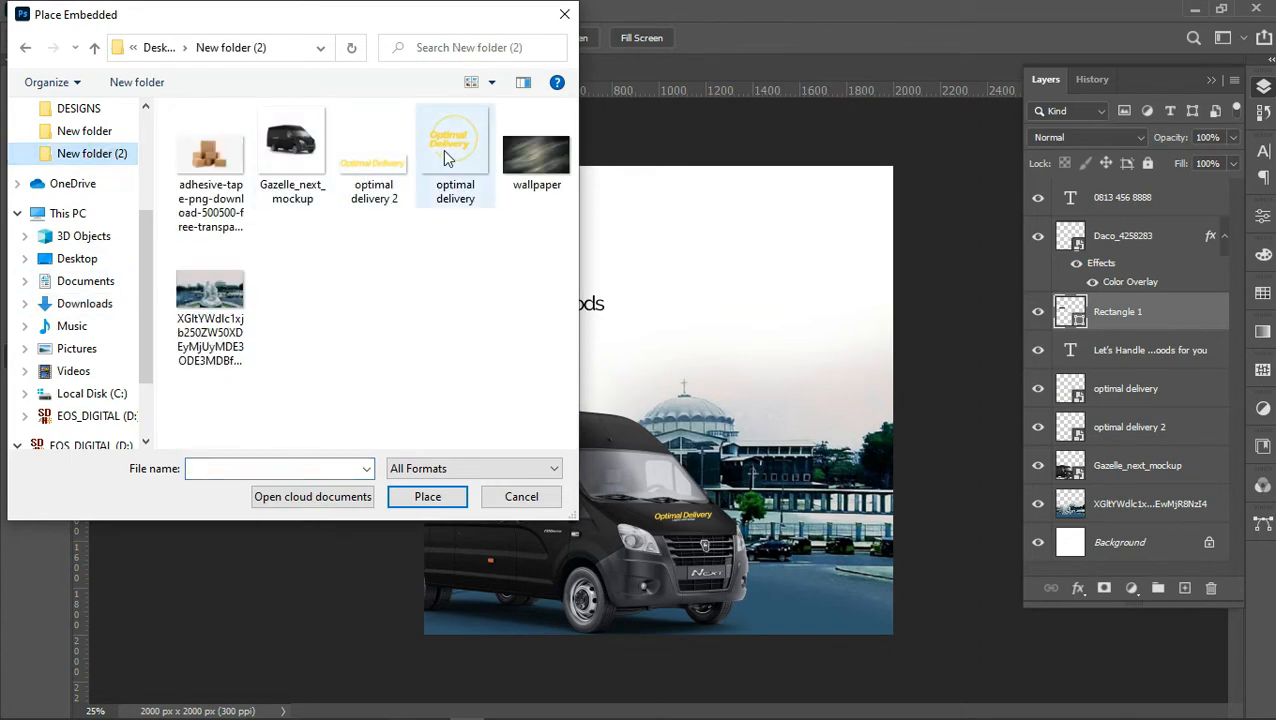
pyautogui.click(427, 496)
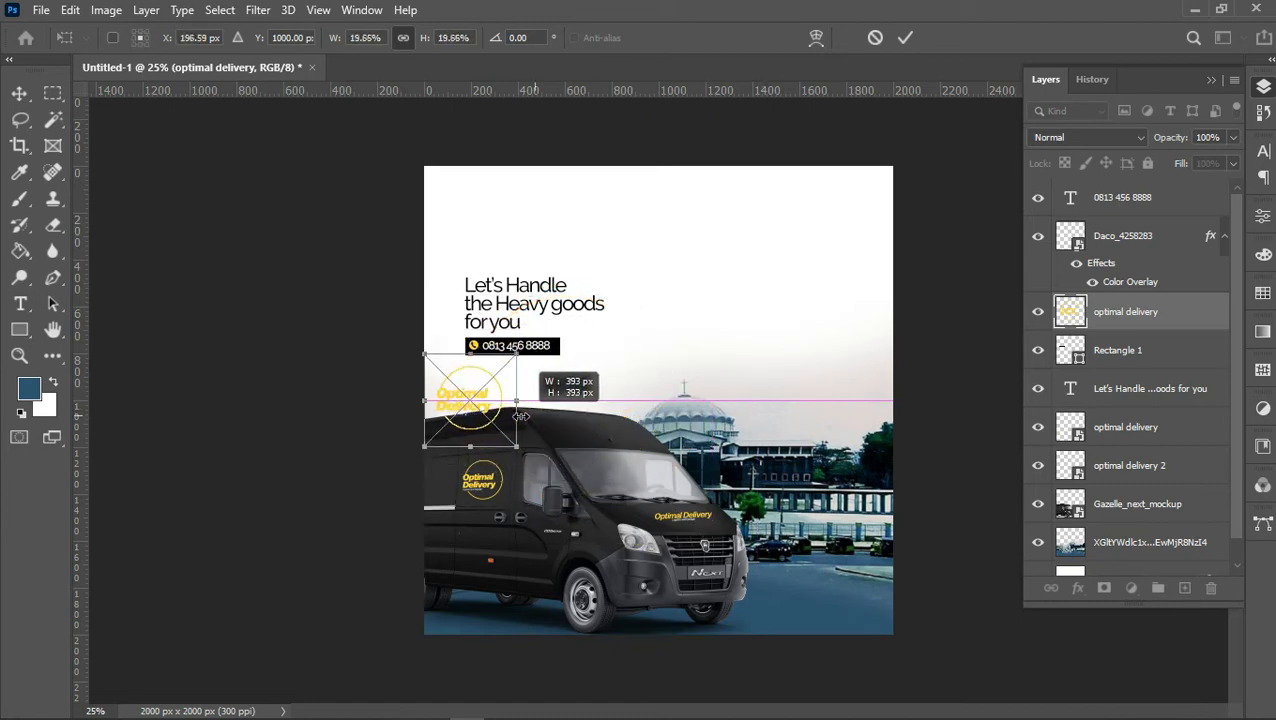
pyautogui.moveTo(470, 400); pyautogui.dragTo(480, 240)
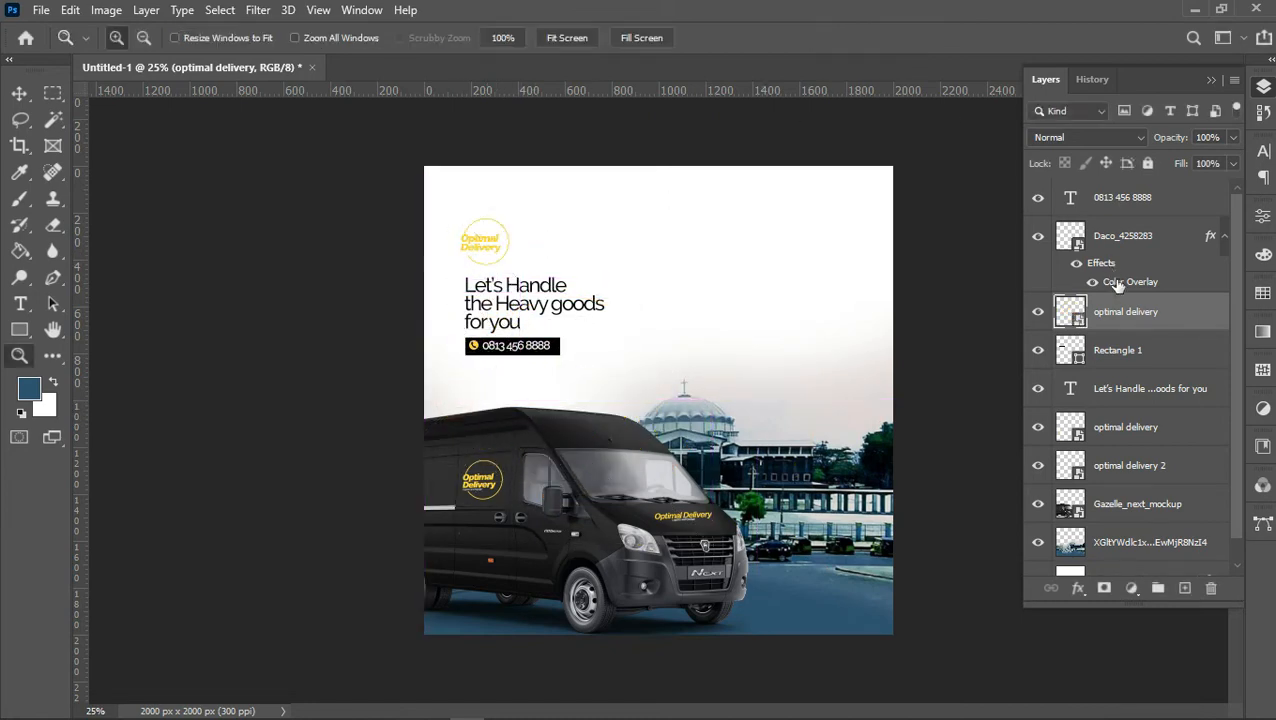
# - Give the logo a black Color Overlay through Blending Options
pyautogui.rightClick(1125, 311)
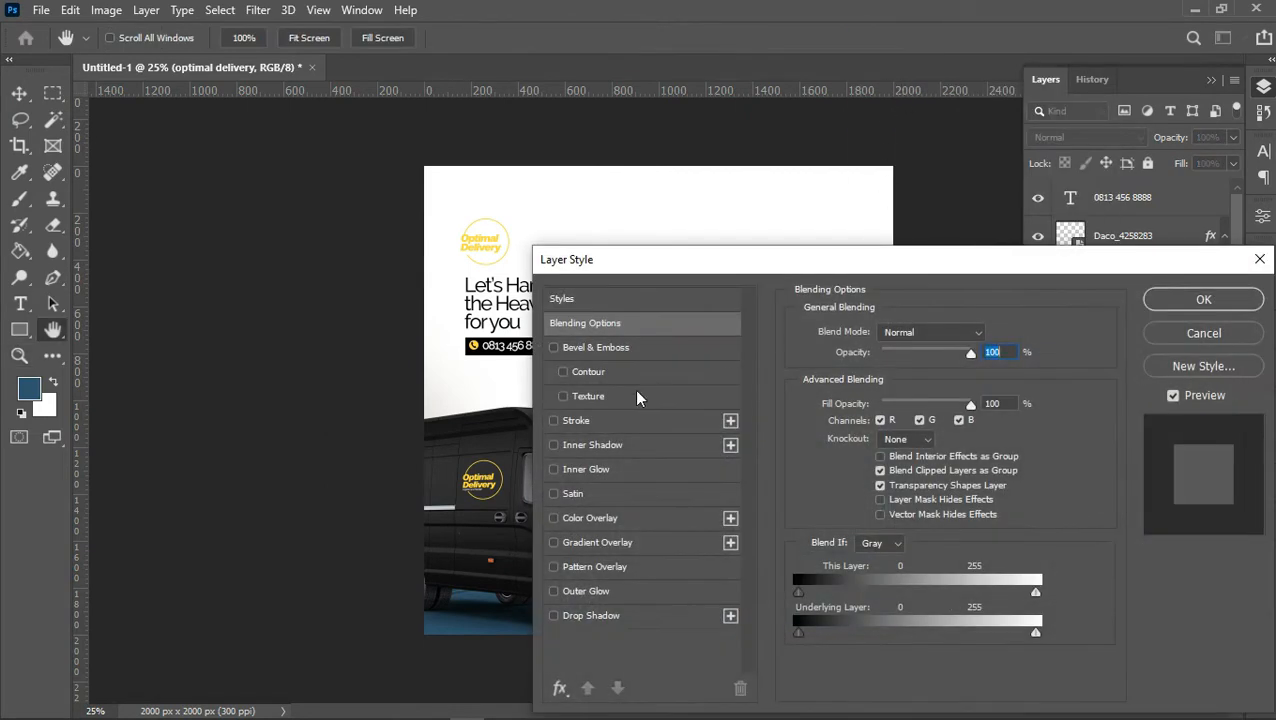
pyautogui.click(554, 517)
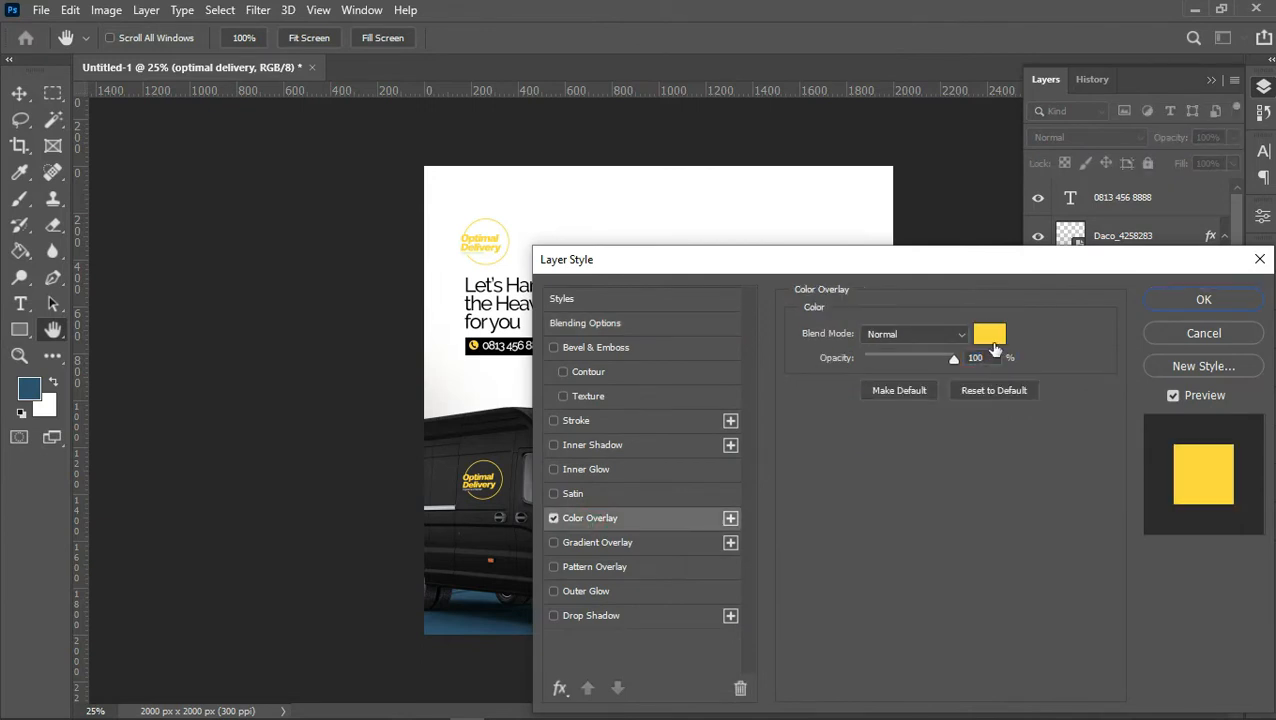
pyautogui.click(989, 334)
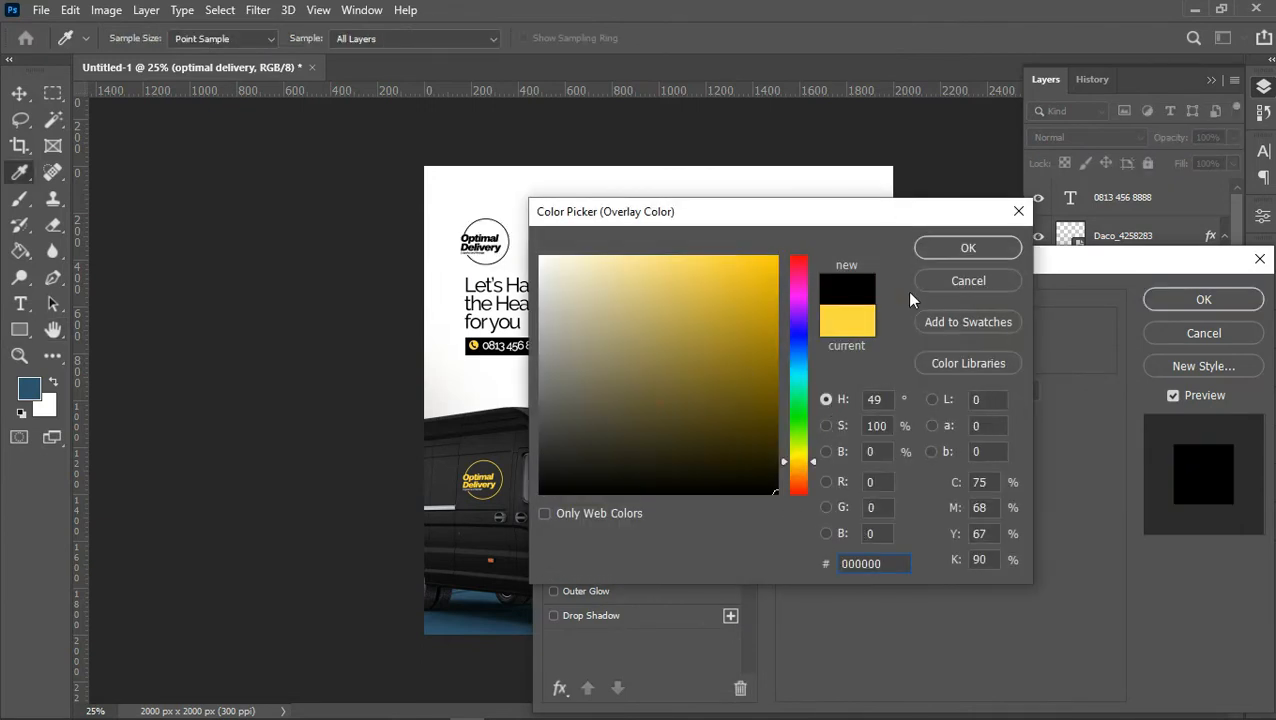
pyautogui.click(967, 247)
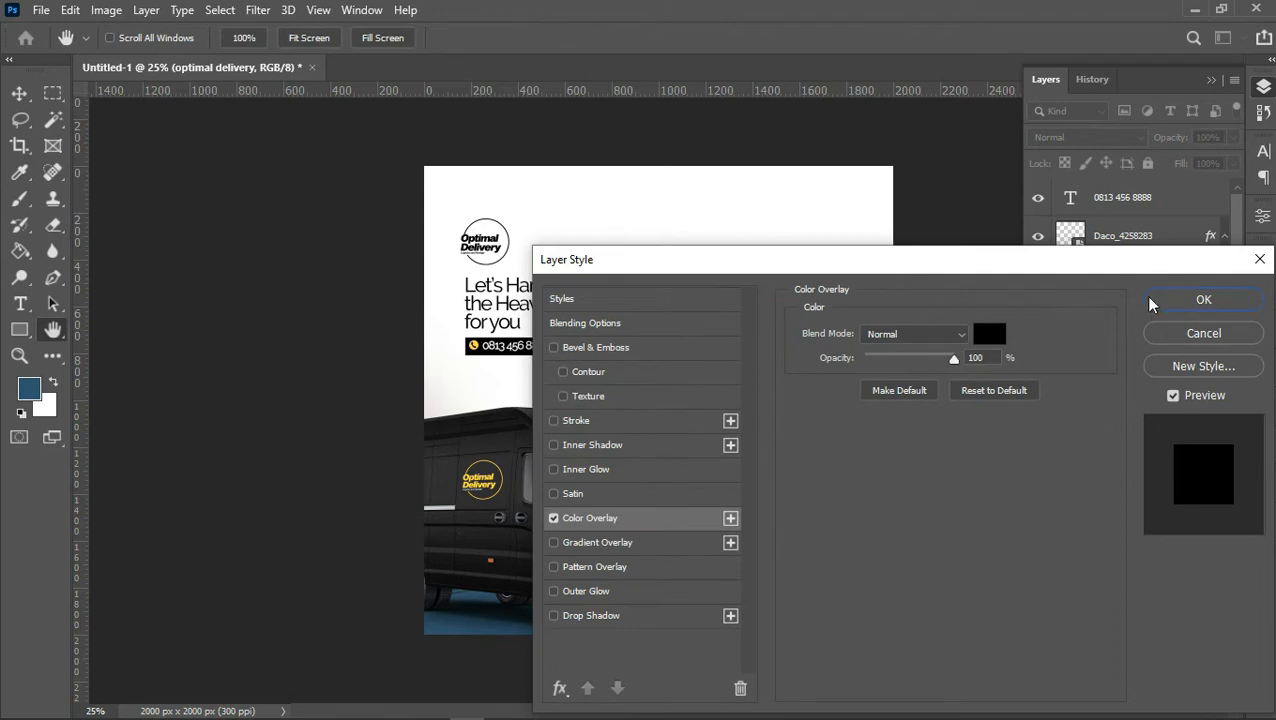
pyautogui.click(1204, 299)
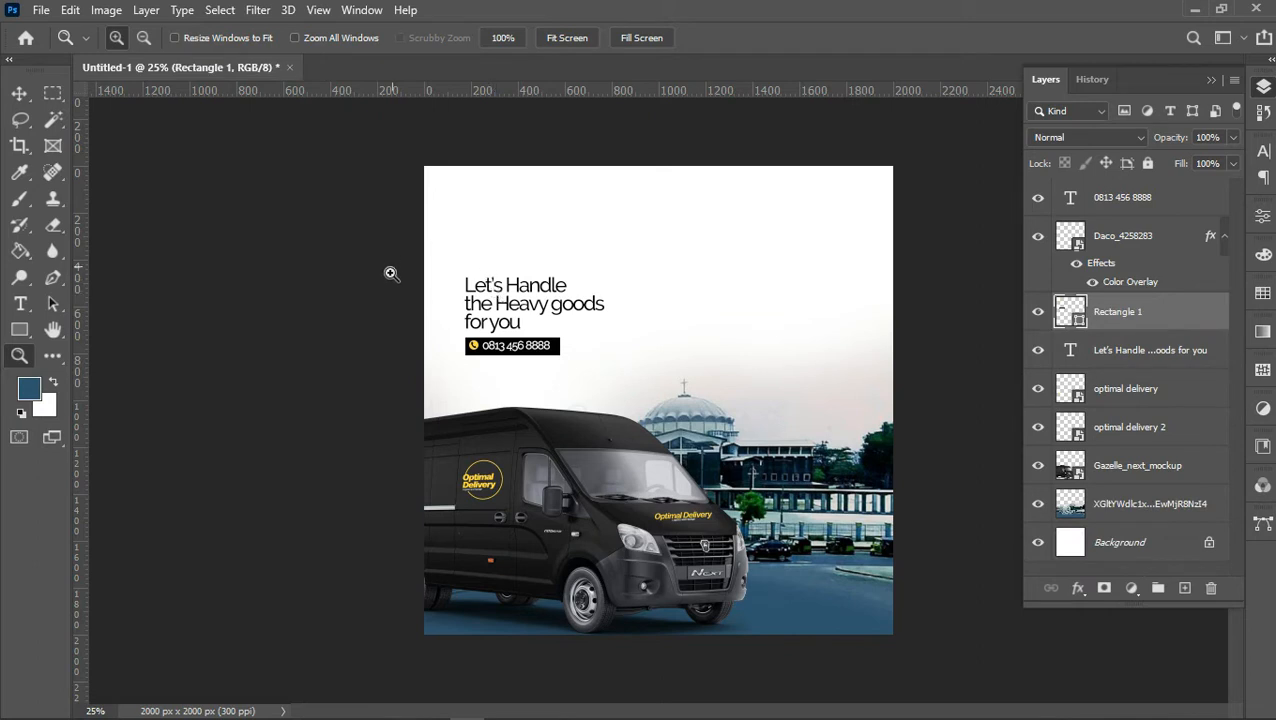
# - Draw a top-left rectangle and embed the circular Optimal Delivery logo onto it
pyautogui.click(20, 329)
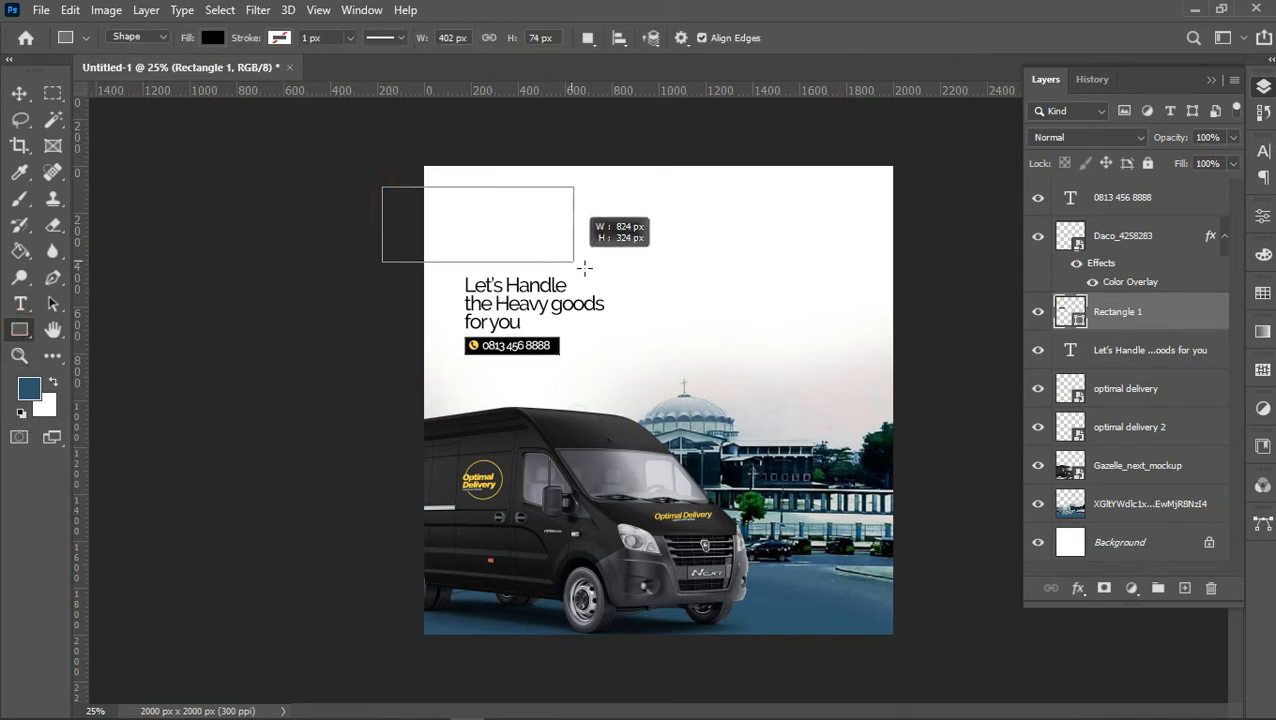
pyautogui.moveTo(383, 187); pyautogui.dragTo(588, 268)
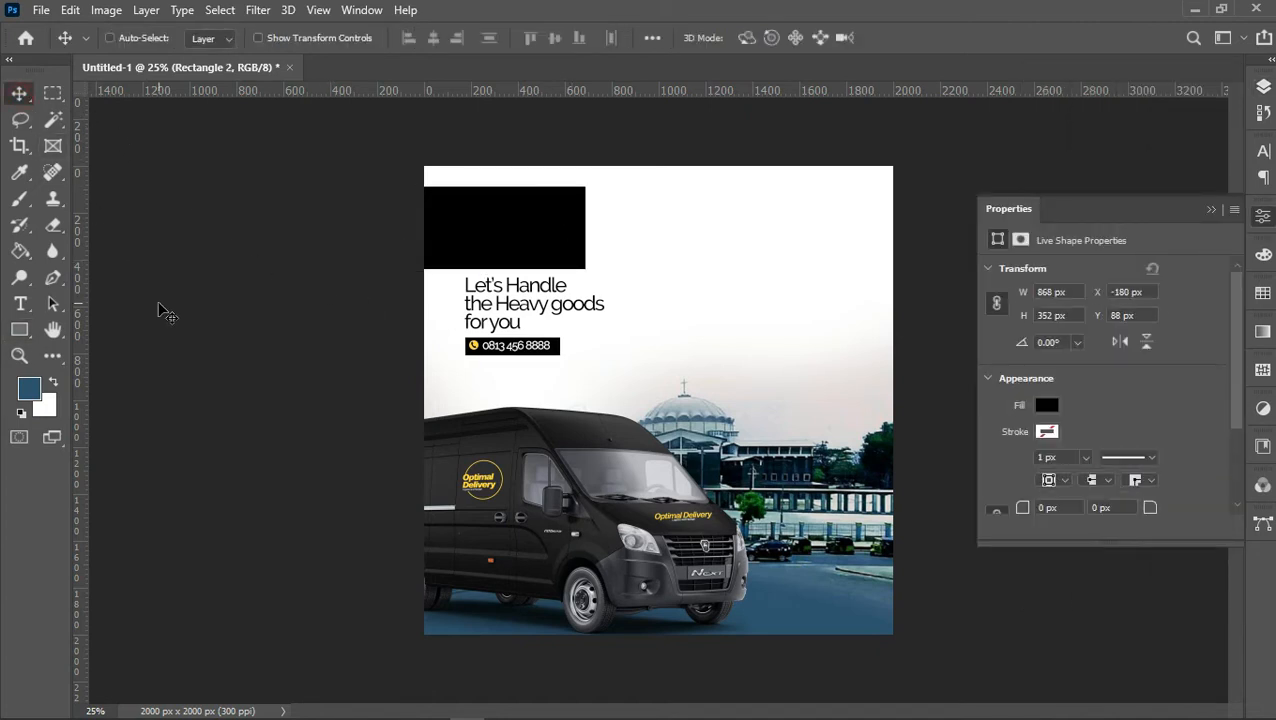
pyautogui.click(41, 10)
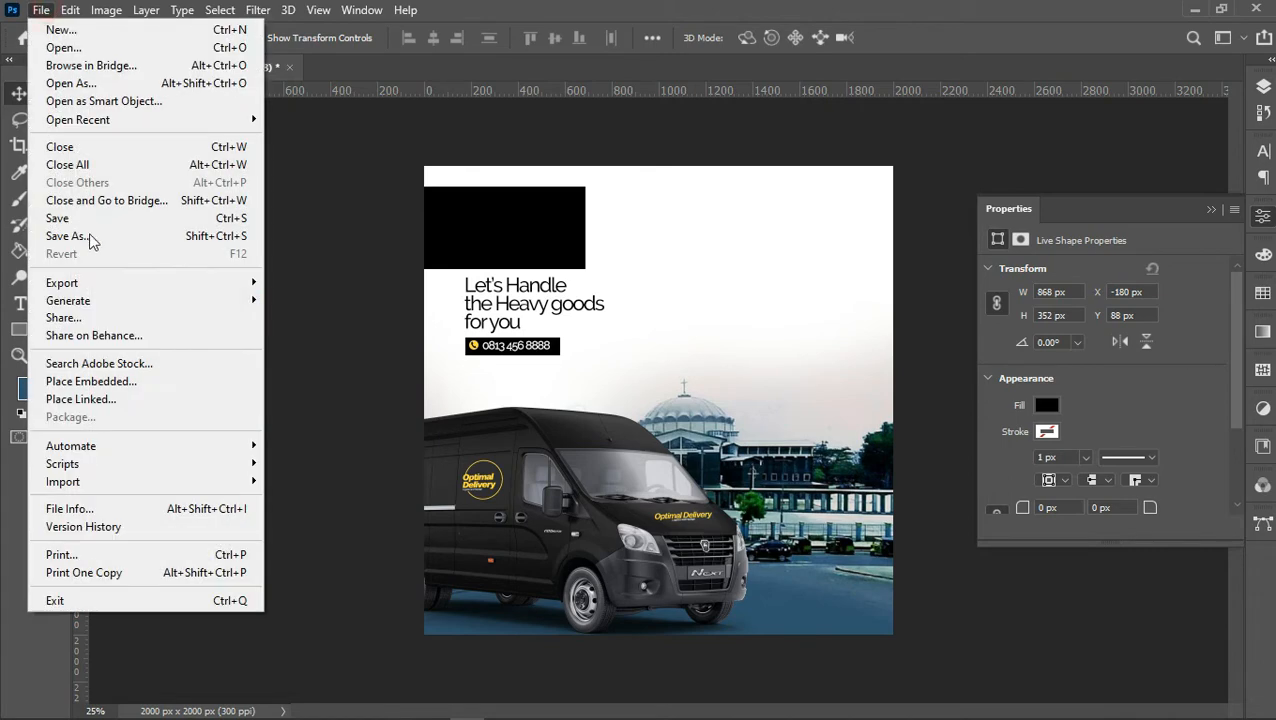
pyautogui.click(91, 381)
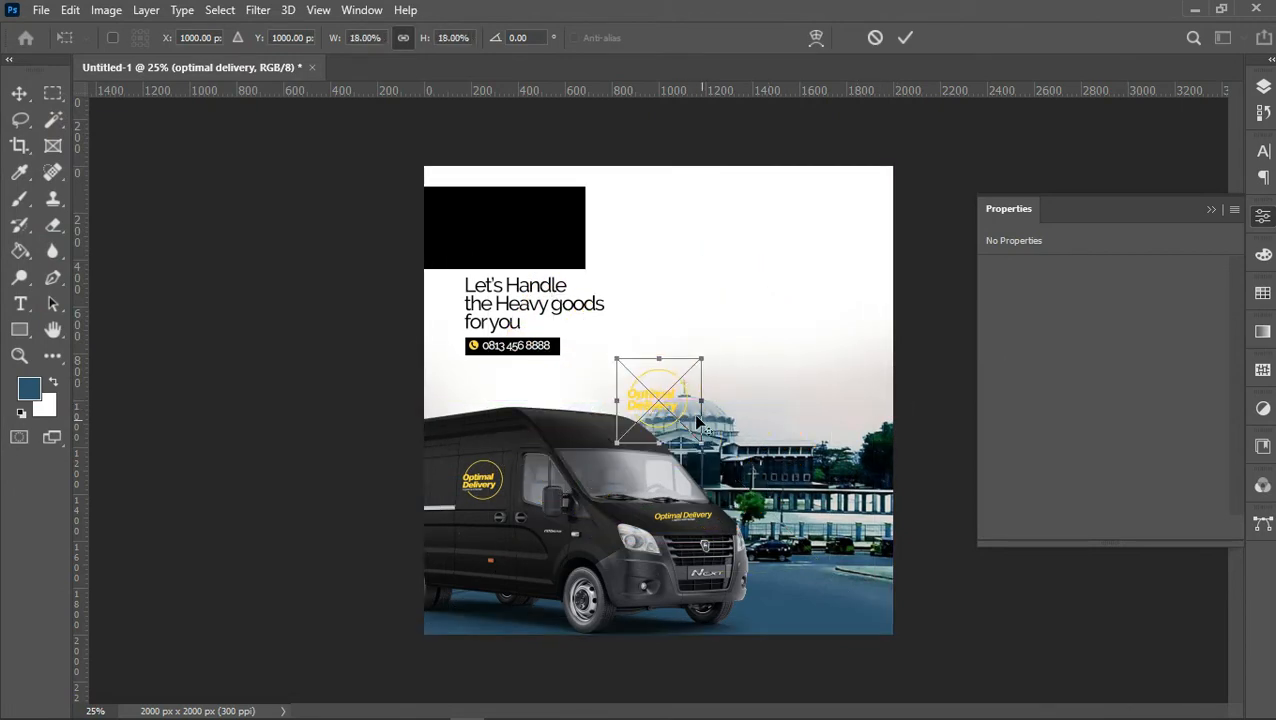
pyautogui.moveTo(658, 400); pyautogui.dragTo(505, 228)
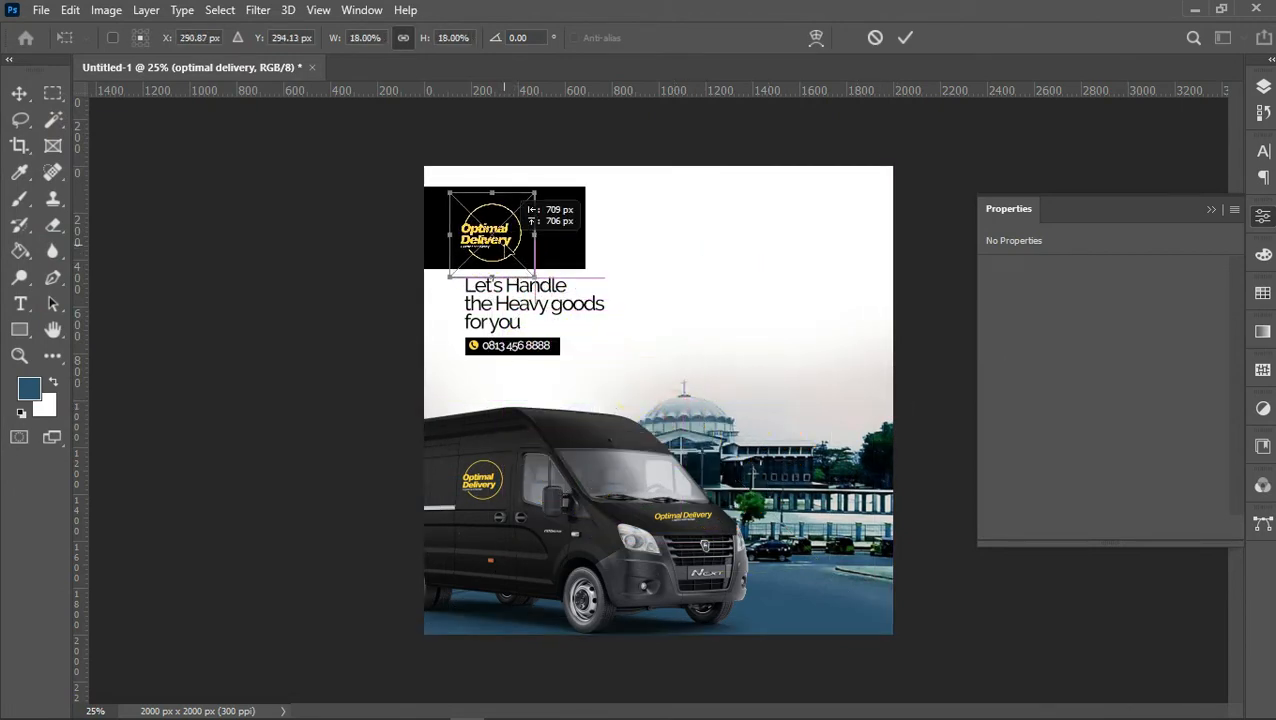
pyautogui.click(905, 37)
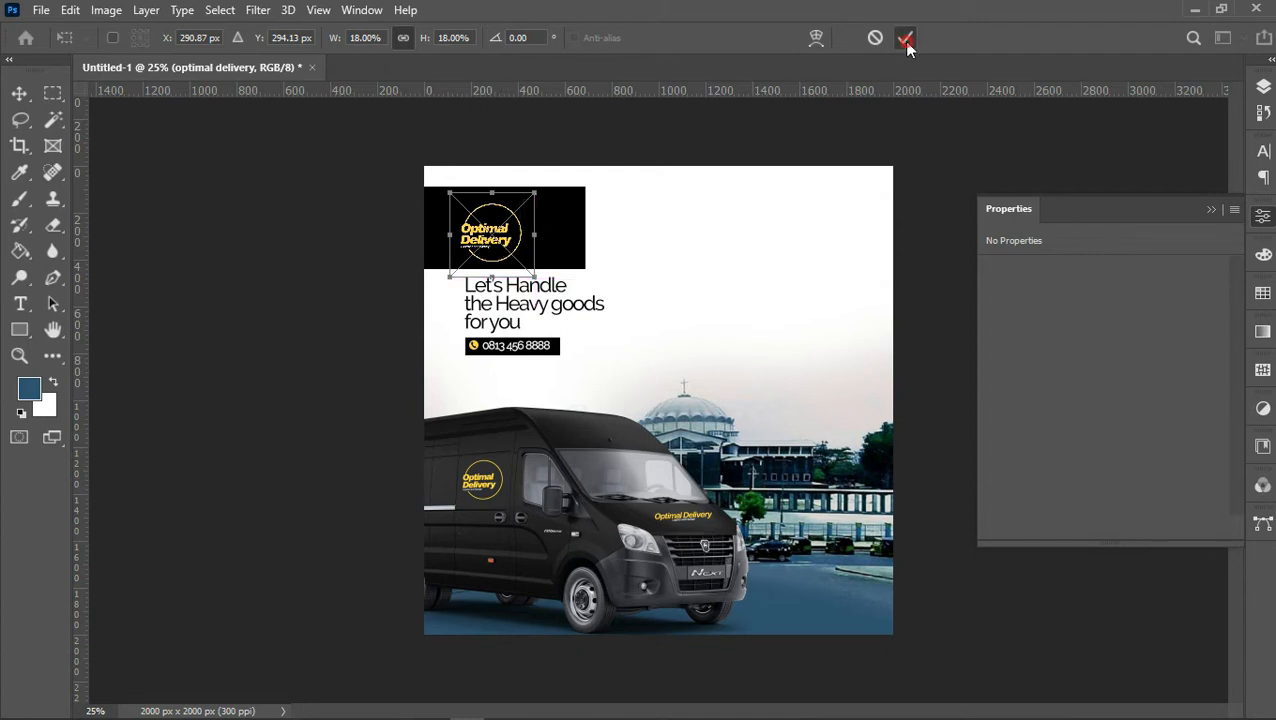
pyautogui.click(905, 38)
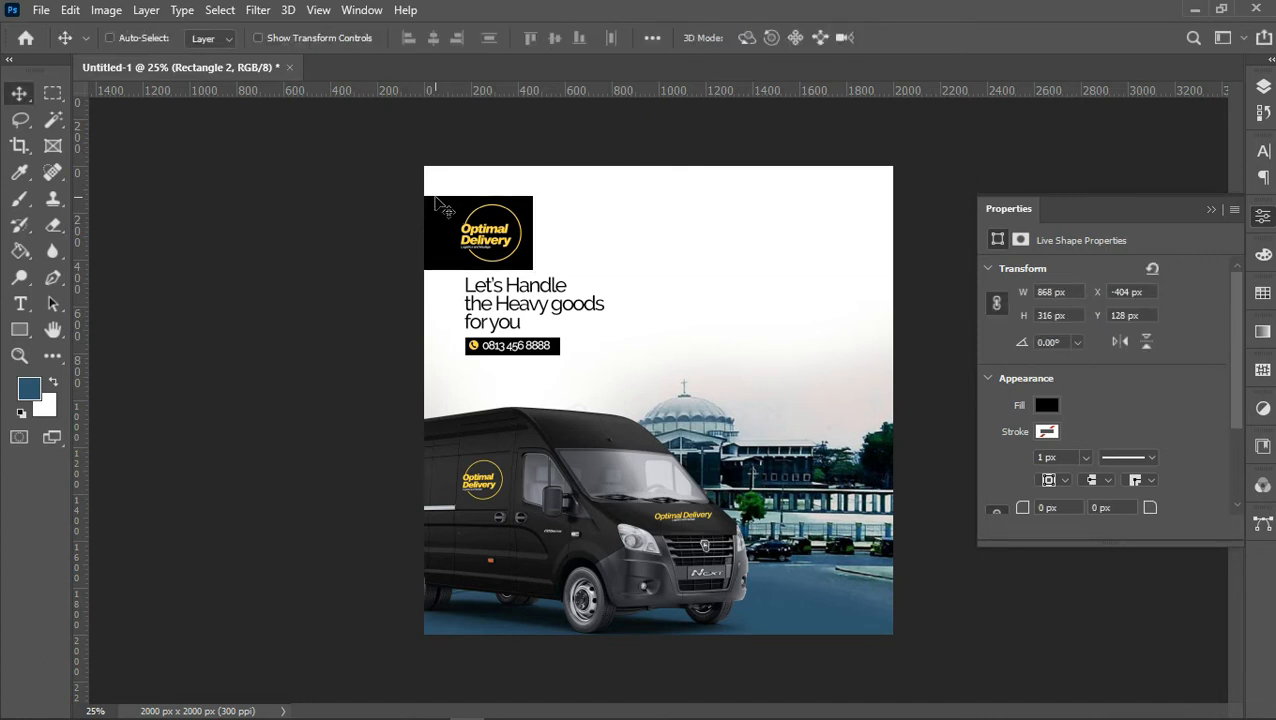
pyautogui.rightClick(505, 237)
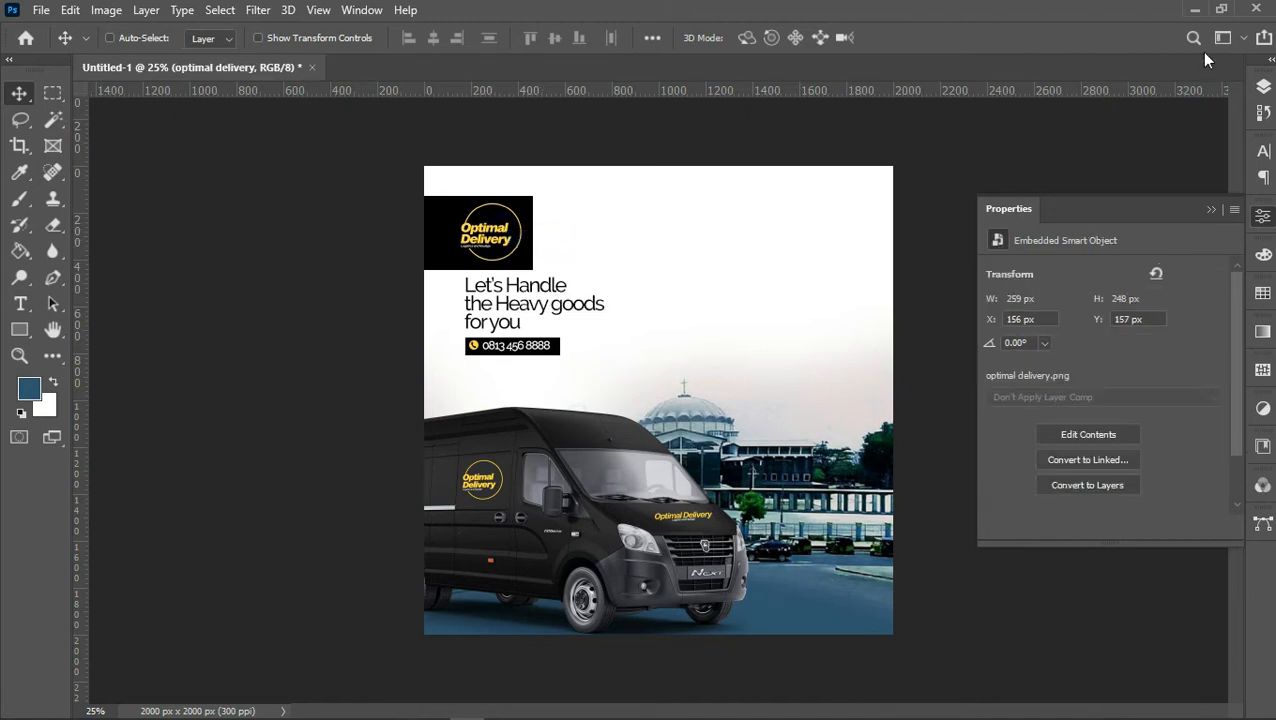
# - Bring up the layers list to choose the logo, headline, phone and rectangle layers
pyautogui.click(1045, 79)
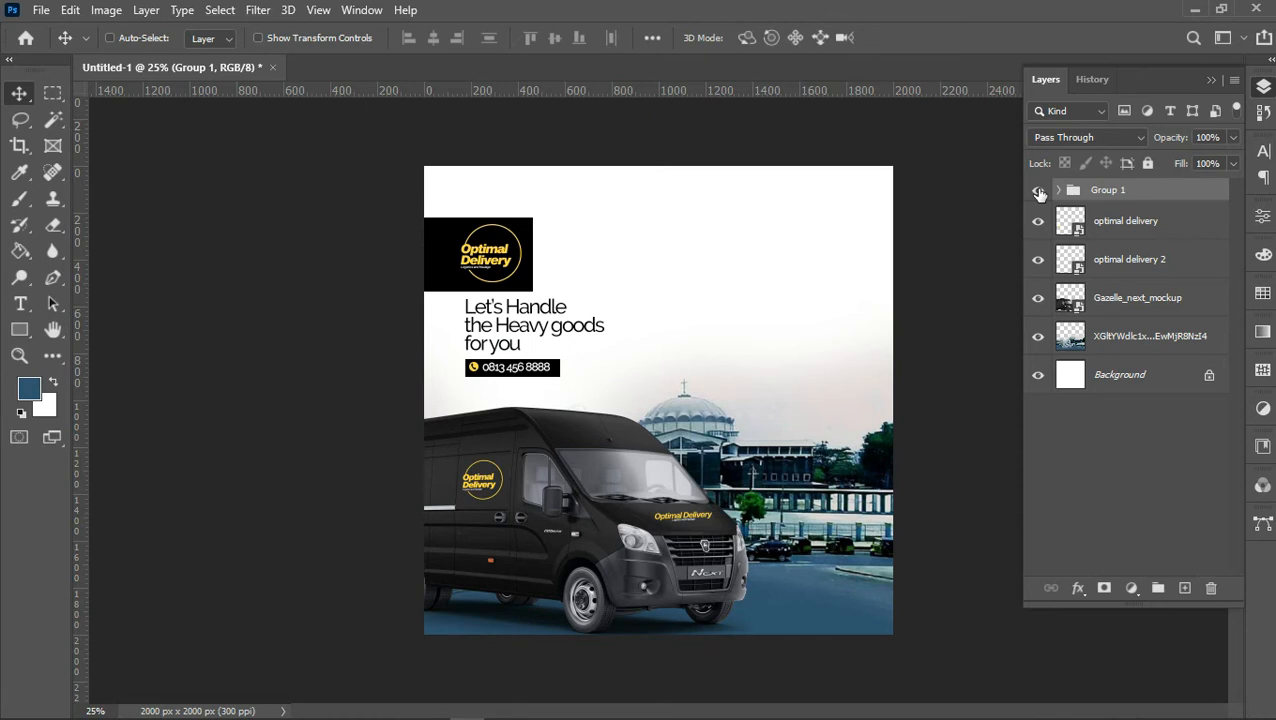
pyautogui.moveTo(1039, 195)
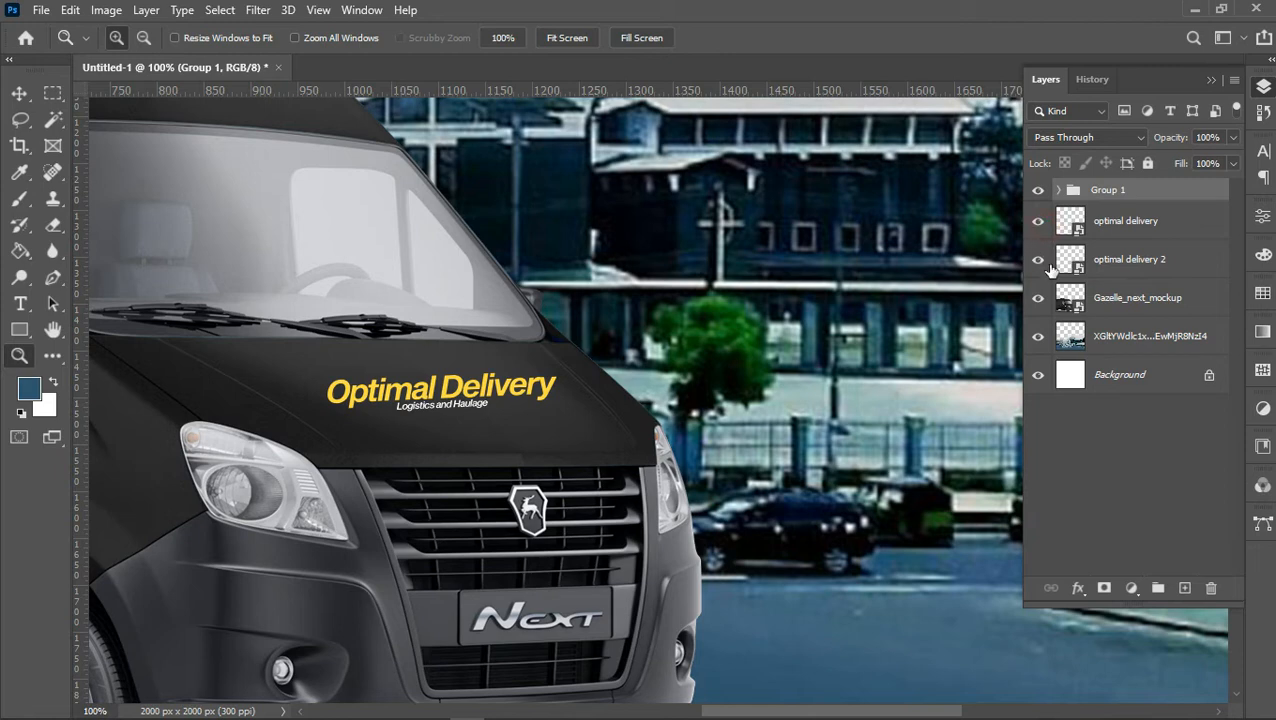
# - Rotate the optimal delivery 2 hood lettering about -2.5° and commit the transform
pyautogui.click(1129, 259)
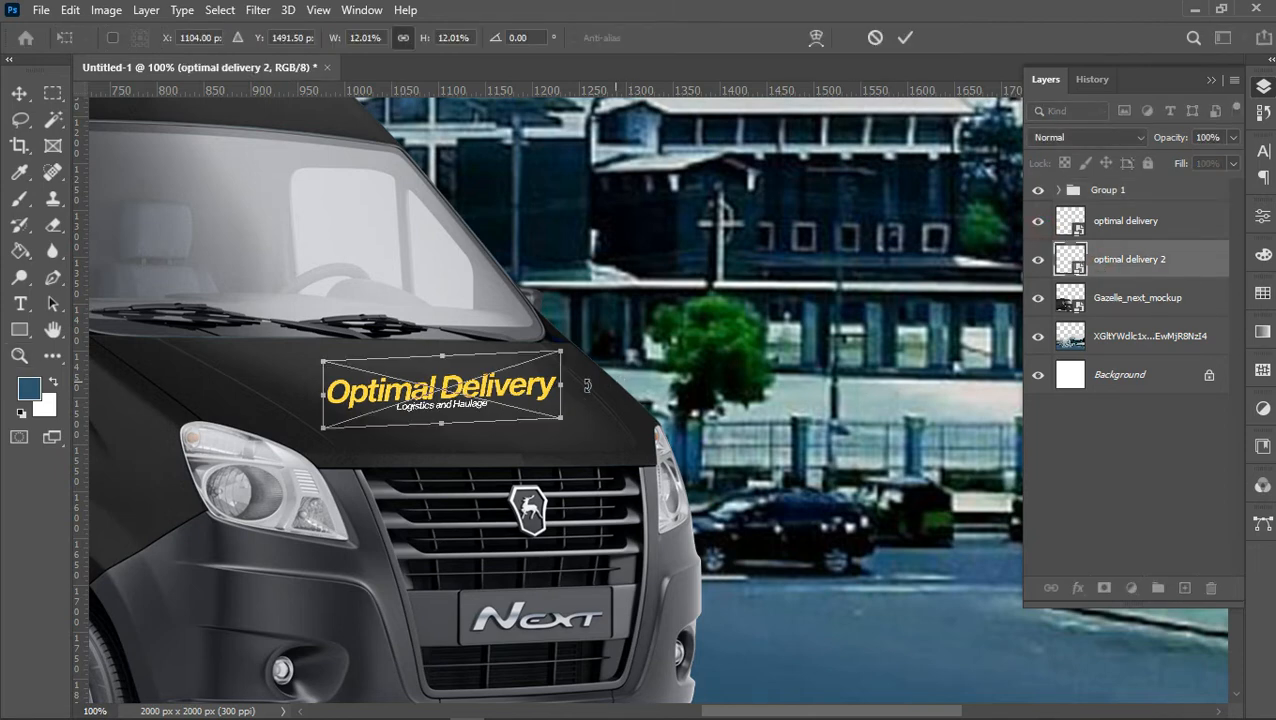
pyautogui.rightClick(442, 390)
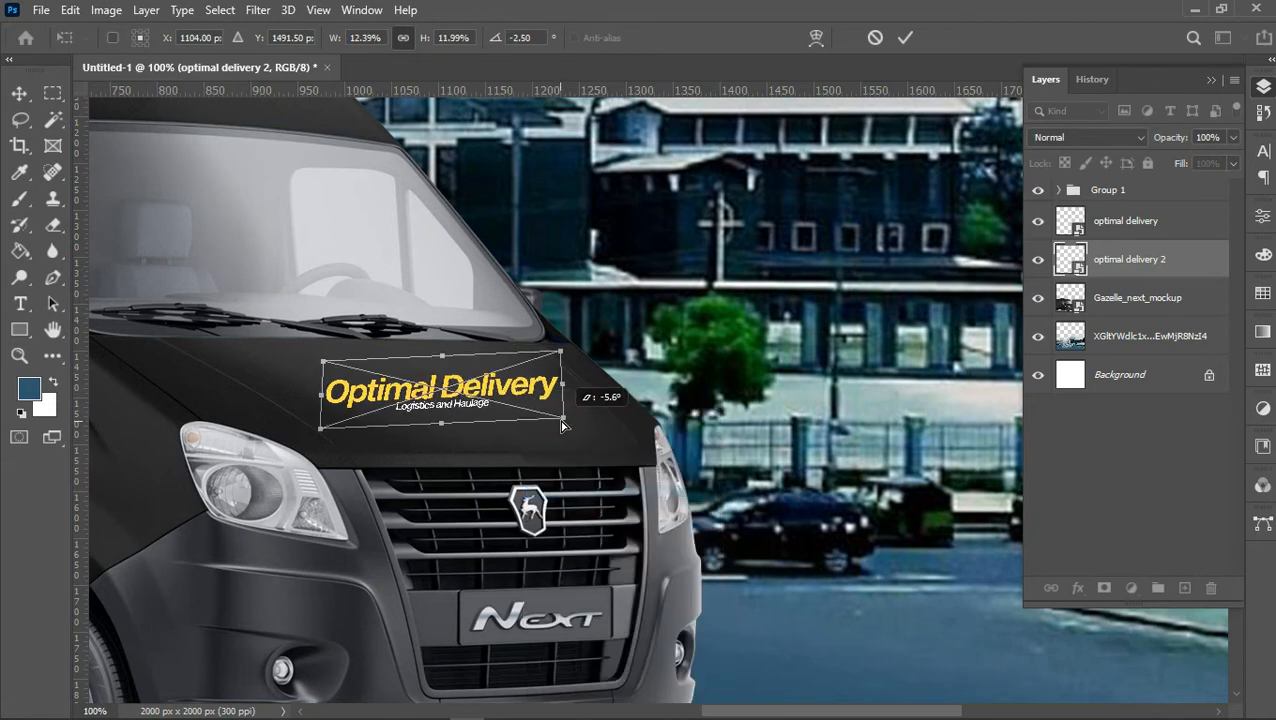
pyautogui.moveTo(560, 425); pyautogui.dragTo(565, 425)
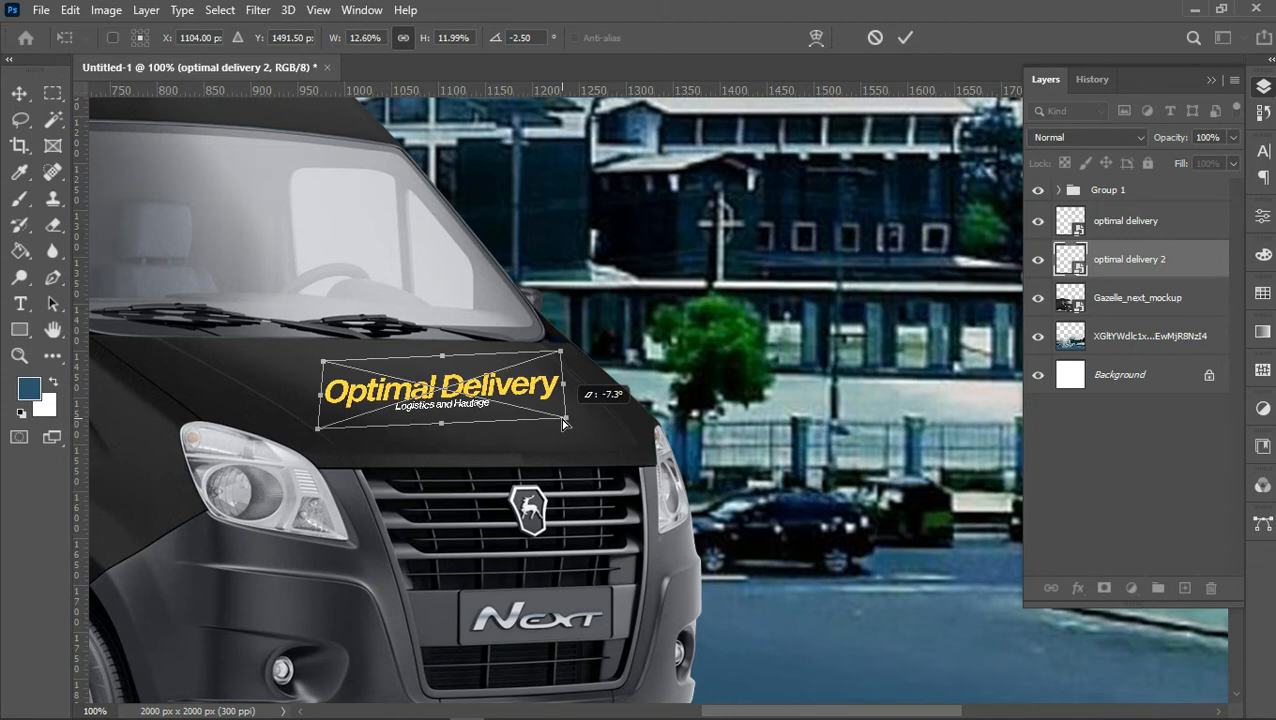
pyautogui.moveTo(565, 424); pyautogui.dragTo(558, 356)
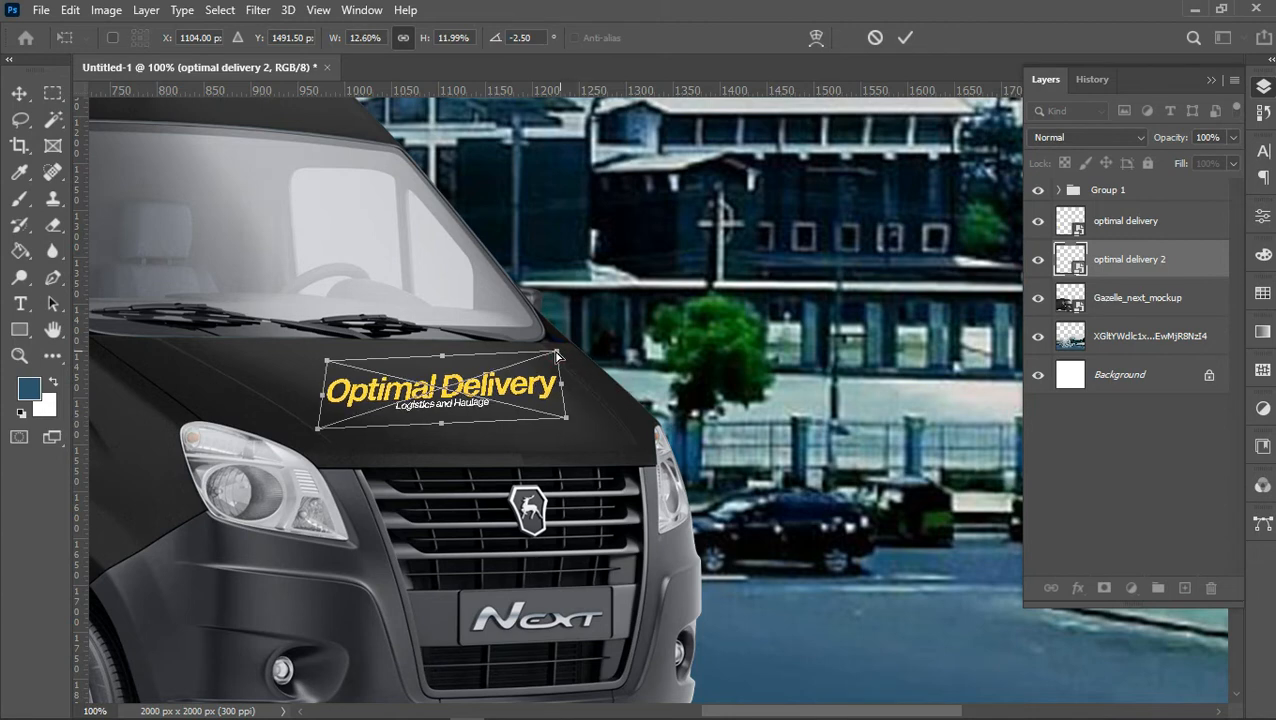
pyautogui.moveTo(558, 357); pyautogui.dragTo(563, 350)
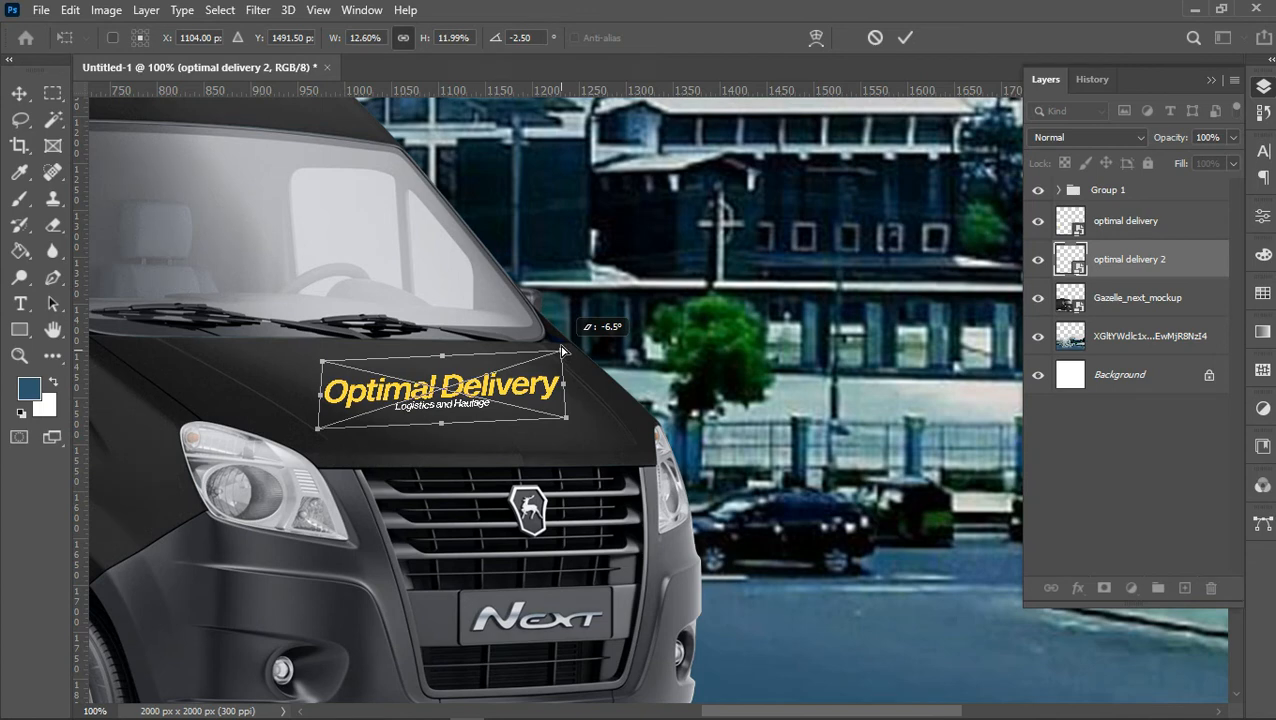
pyautogui.moveTo(563, 355); pyautogui.dragTo(568, 351)
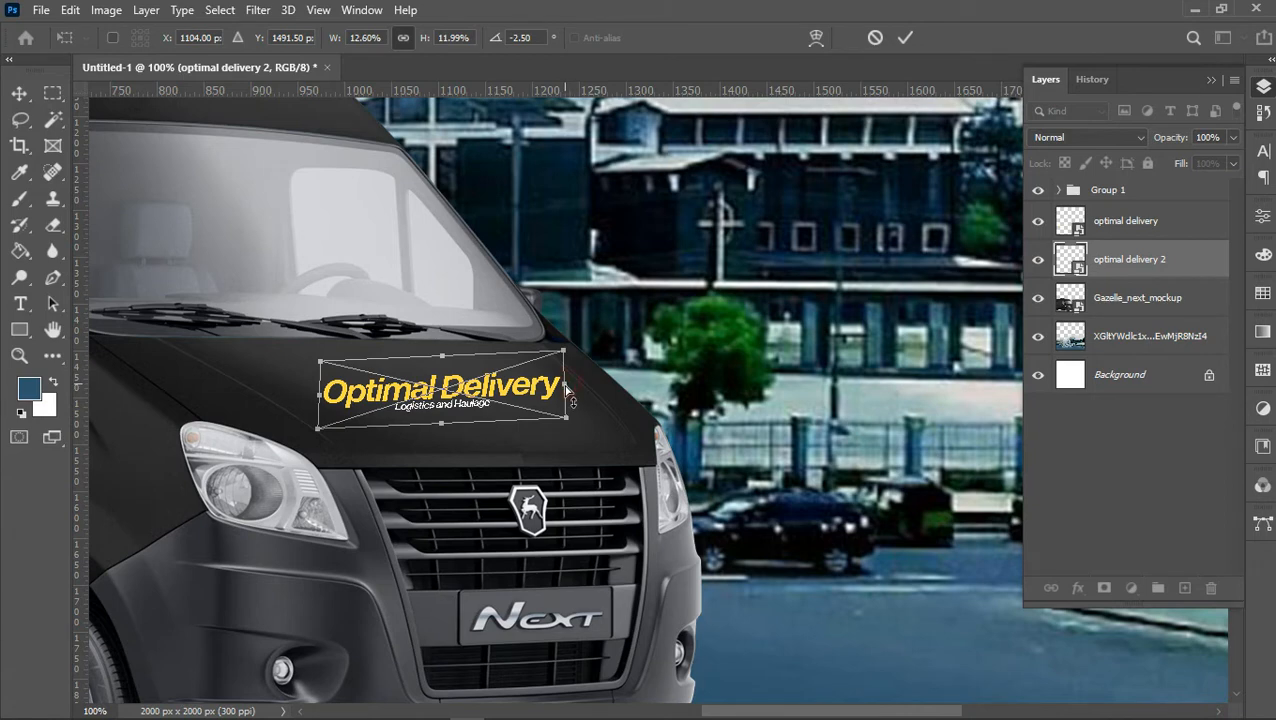
pyautogui.moveTo(575, 400); pyautogui.dragTo(572, 398)
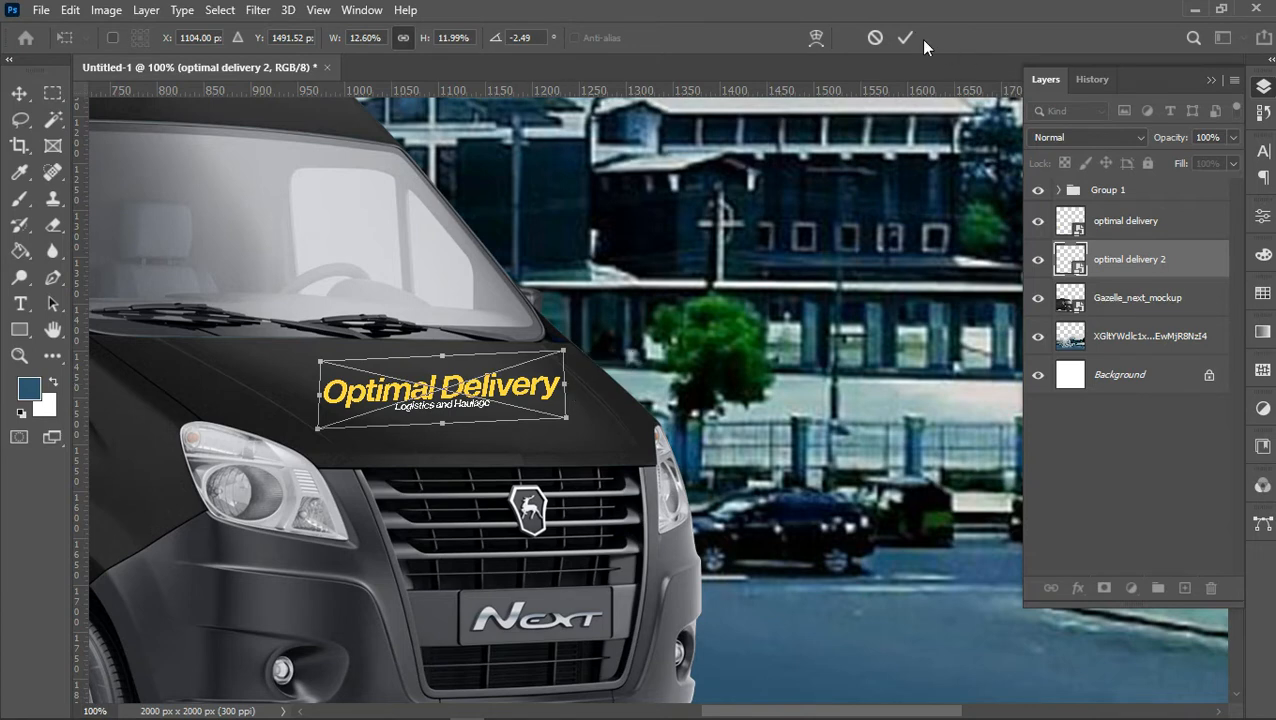
pyautogui.click(904, 38)
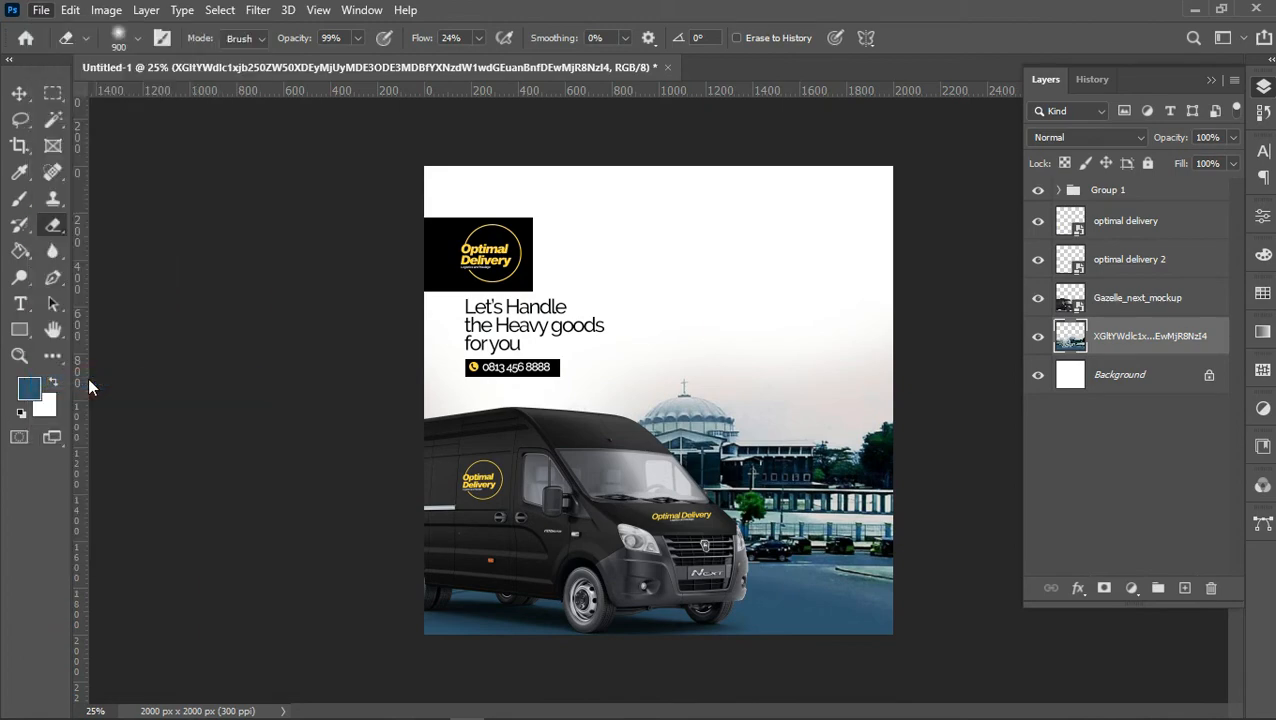
# - Start placing the cloudy sky and mountain photo from the File menu
pyautogui.click(41, 9)
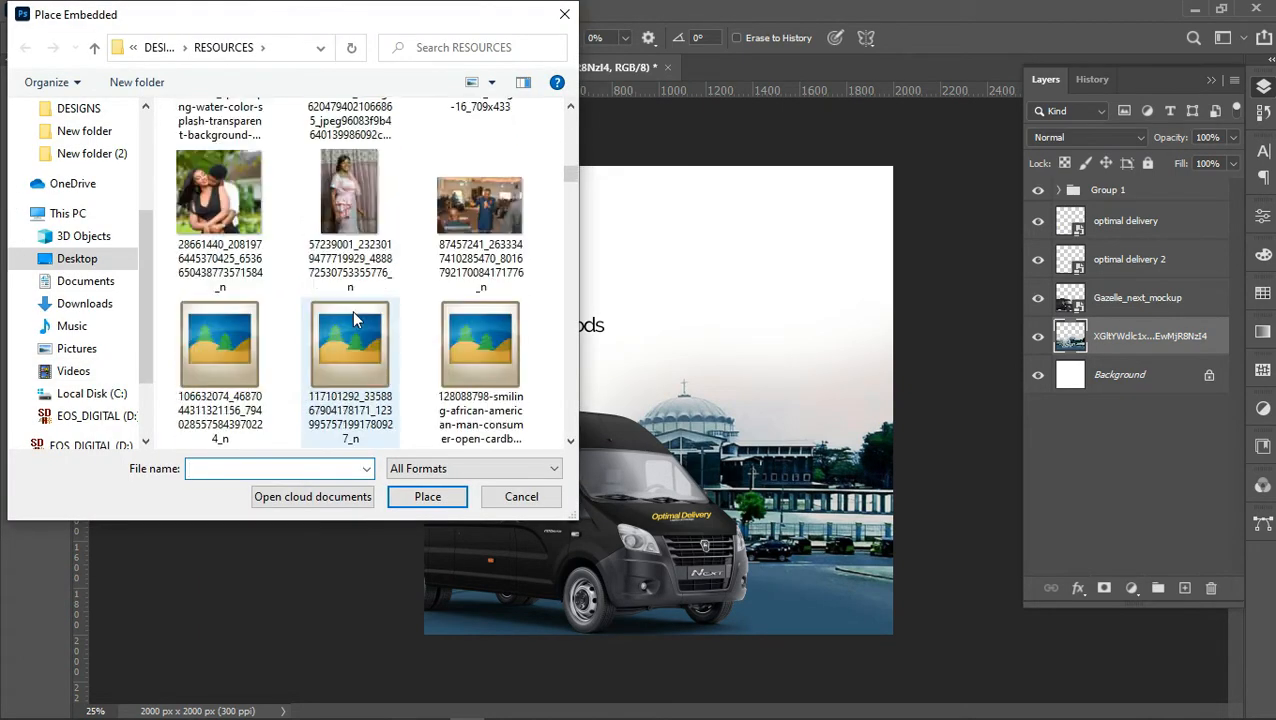
pyautogui.scroll(-3)
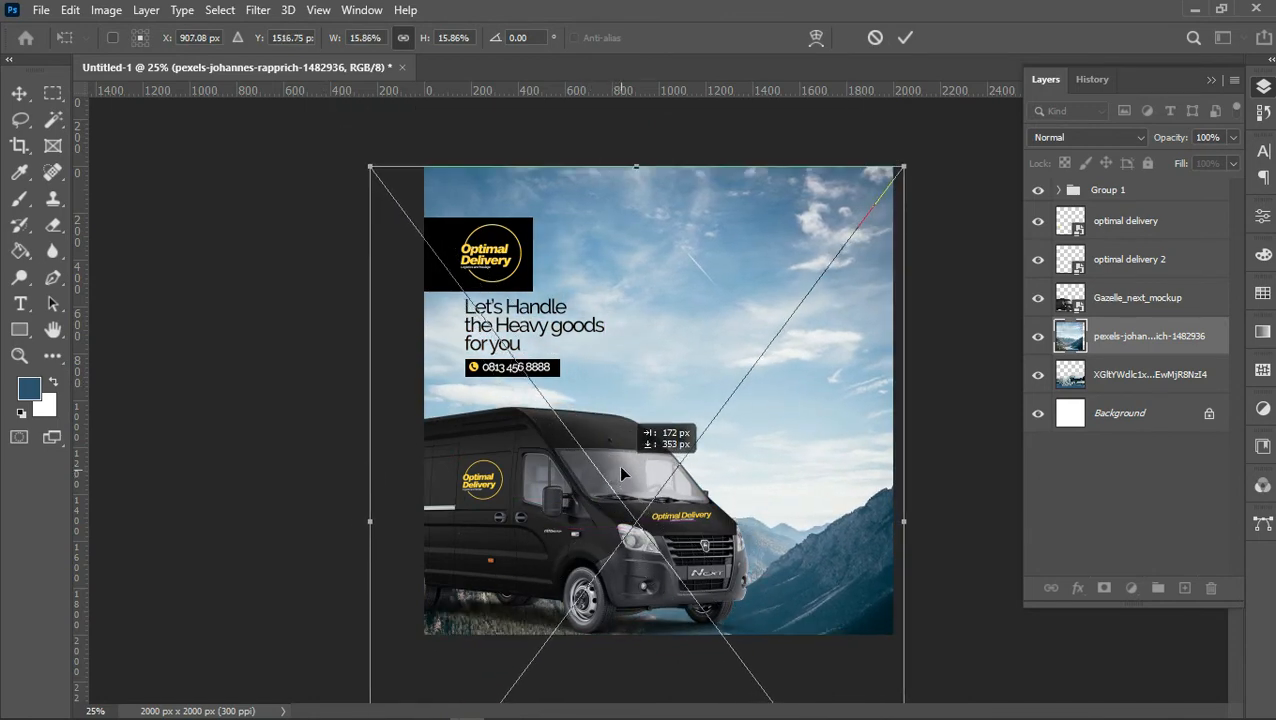
pyautogui.moveTo(898, 89)
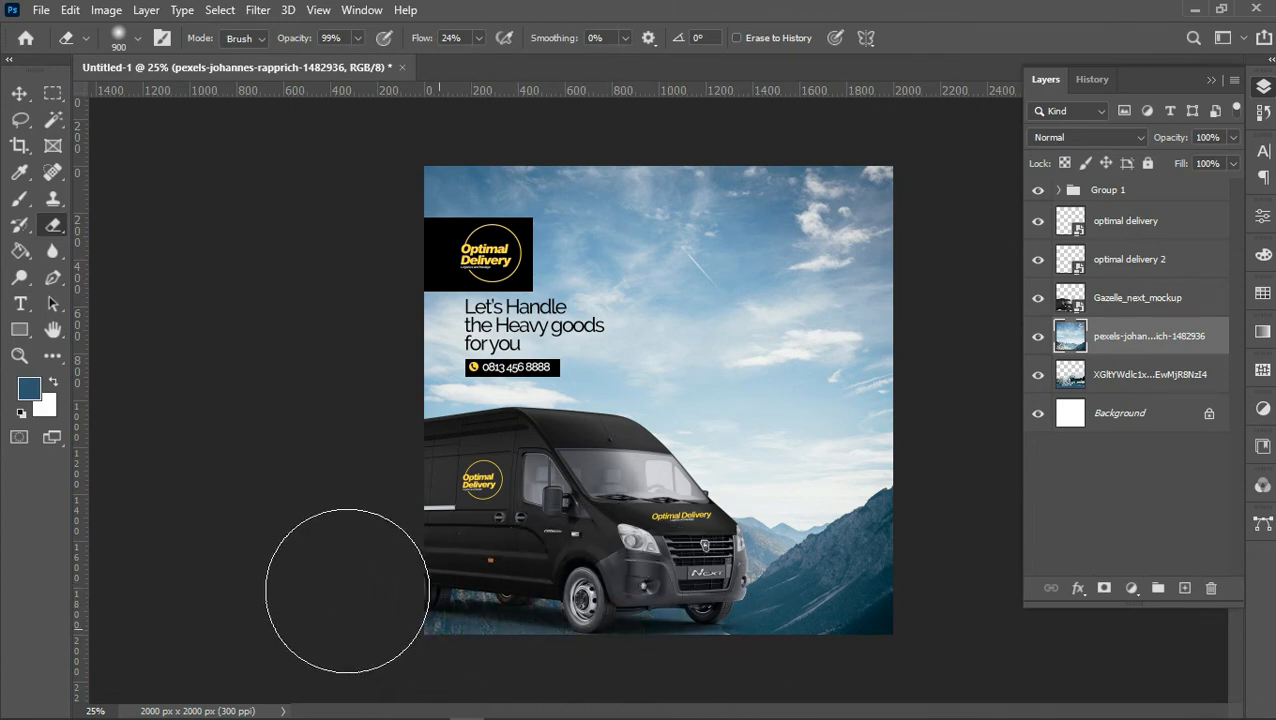
# - Erase the mountains across the lower half of the sky photo with a soft brush
pyautogui.moveTo(347, 590); pyautogui.dragTo(707, 610)
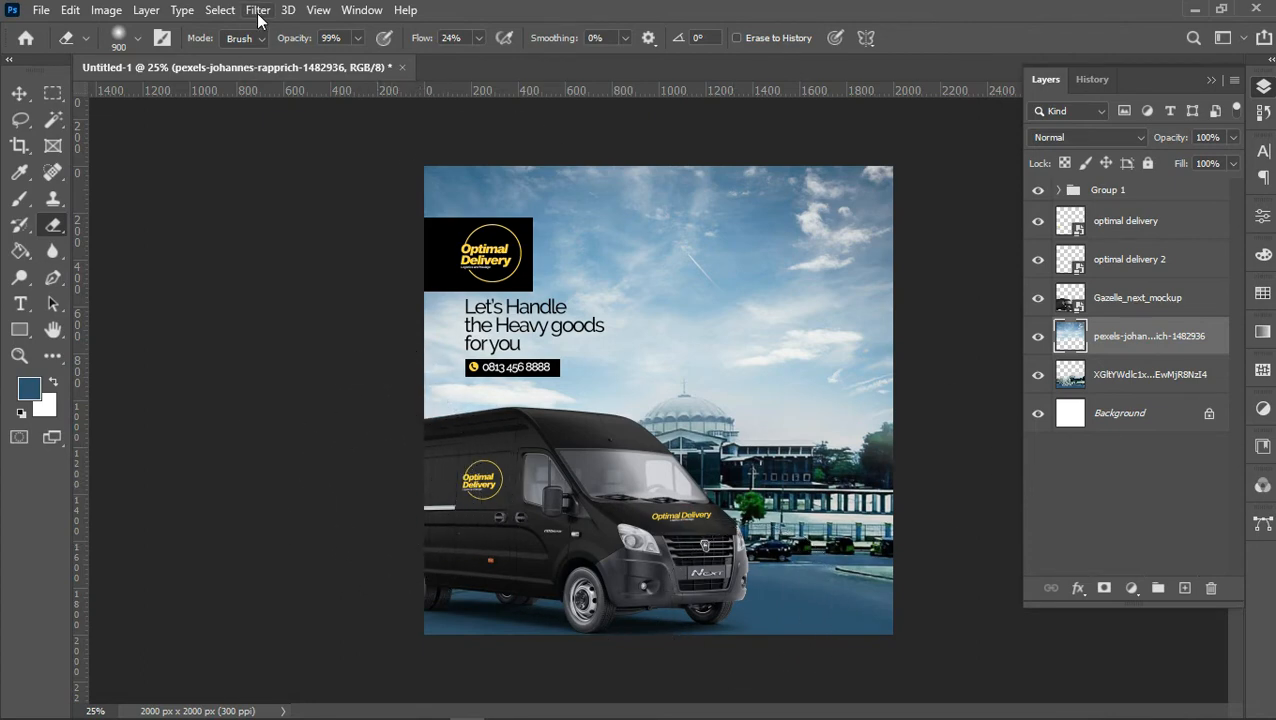
# - Raise the sky layer's exposure to +0.95 with the Camera Raw Filter
pyautogui.click(258, 10)
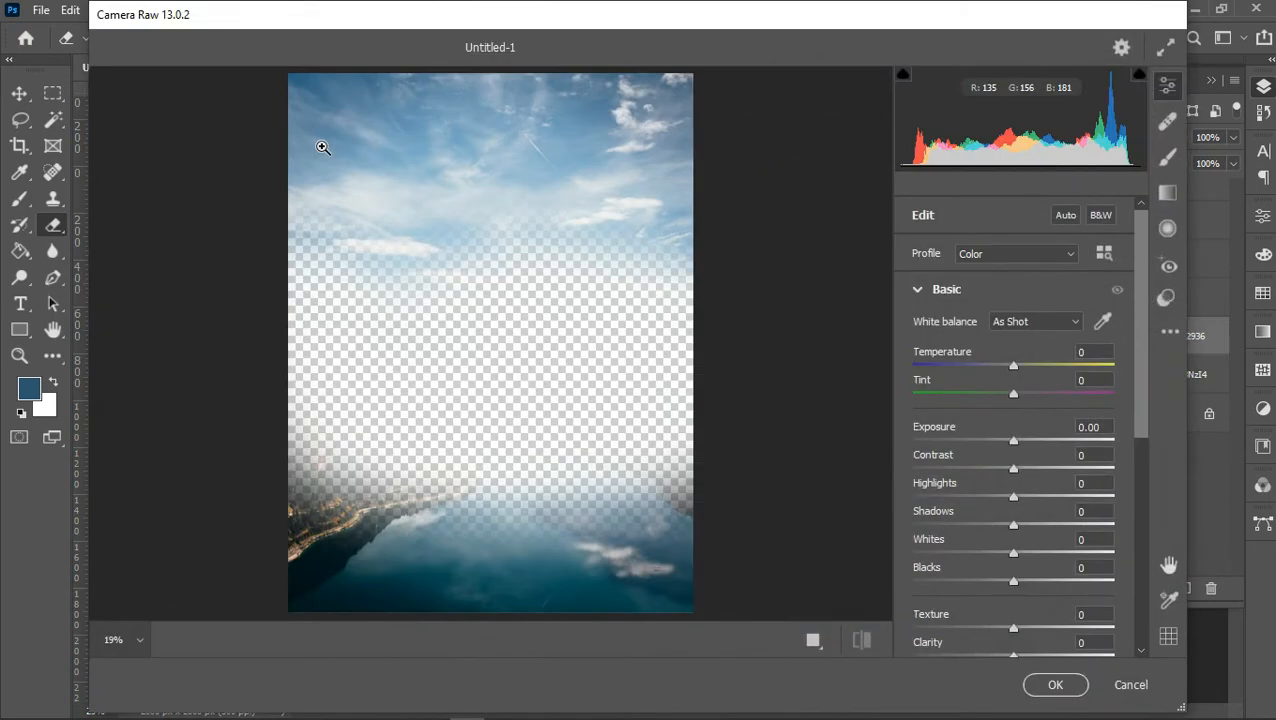
pyautogui.moveTo(483, 197)
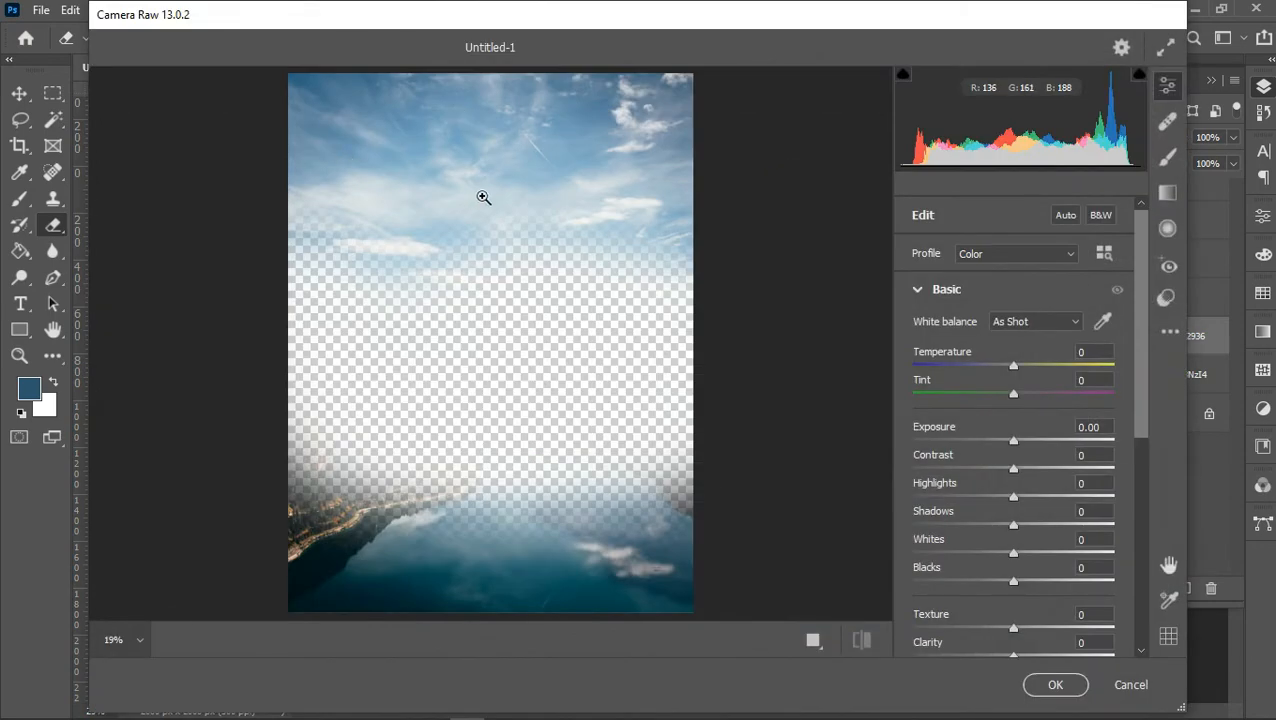
pyautogui.moveTo(1013, 440); pyautogui.dragTo(1020, 440)
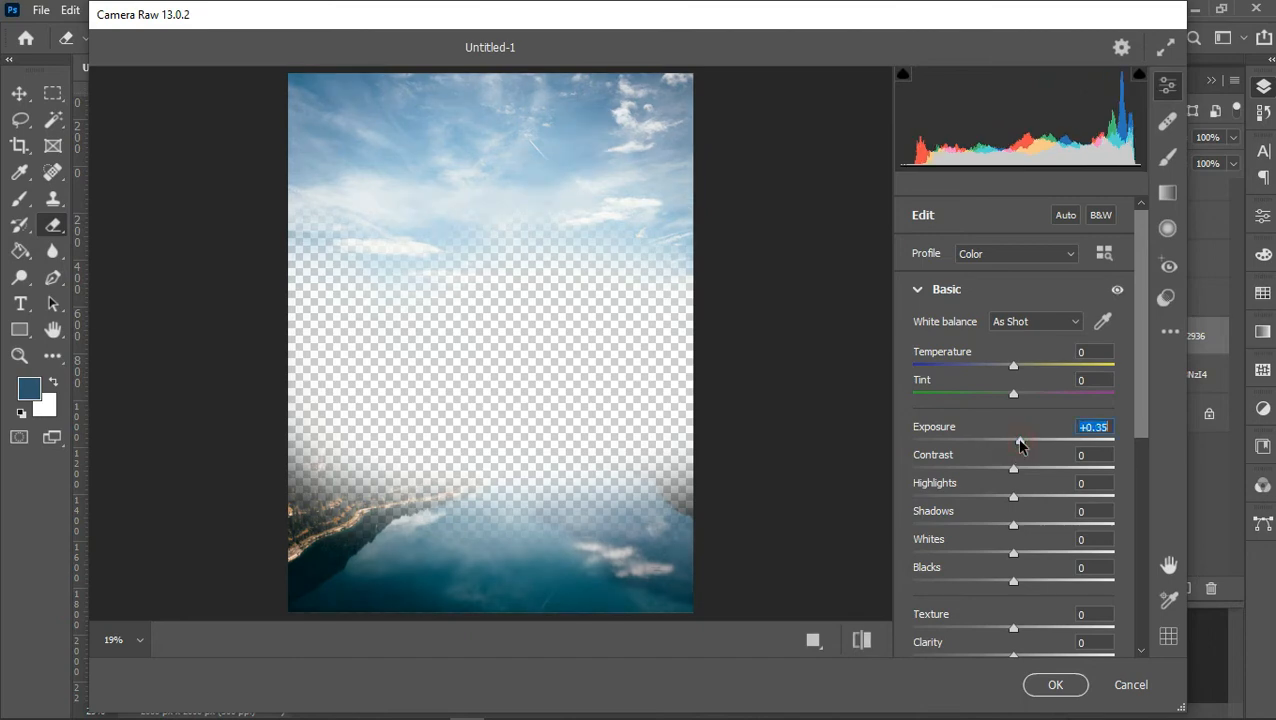
pyautogui.moveTo(1013, 440); pyautogui.dragTo(1030, 440)
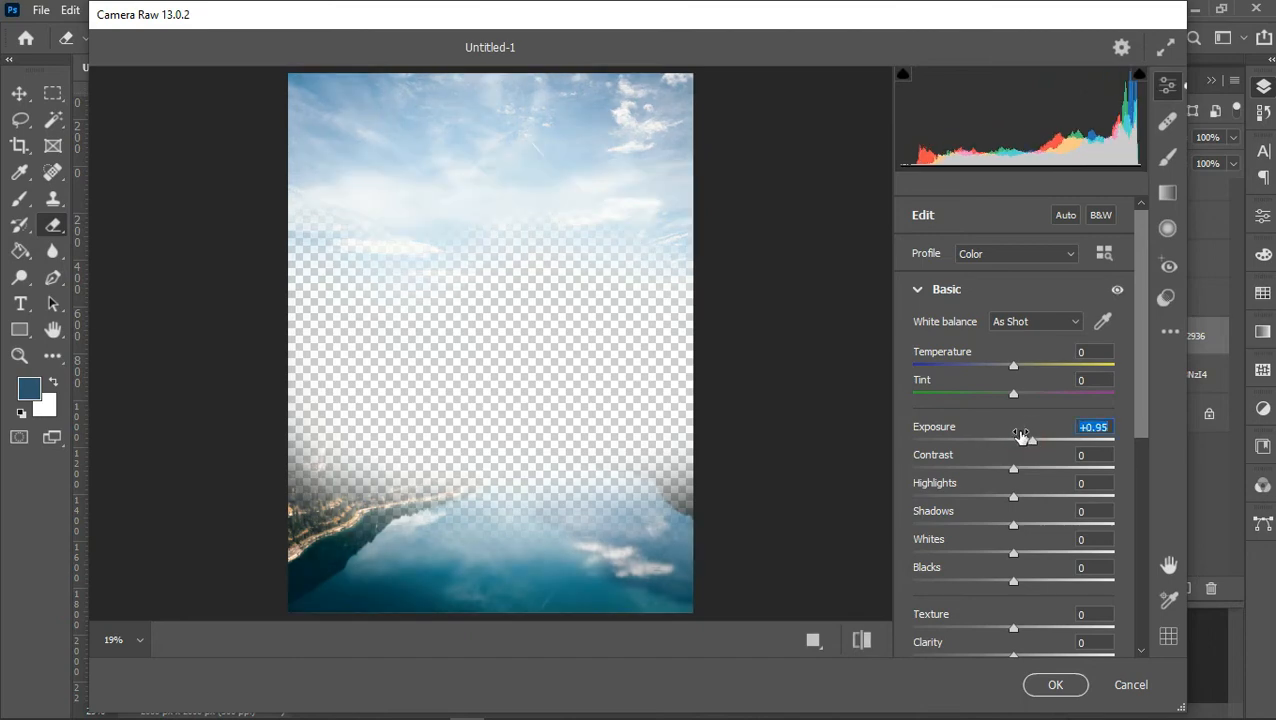
pyautogui.moveTo(1019, 668)
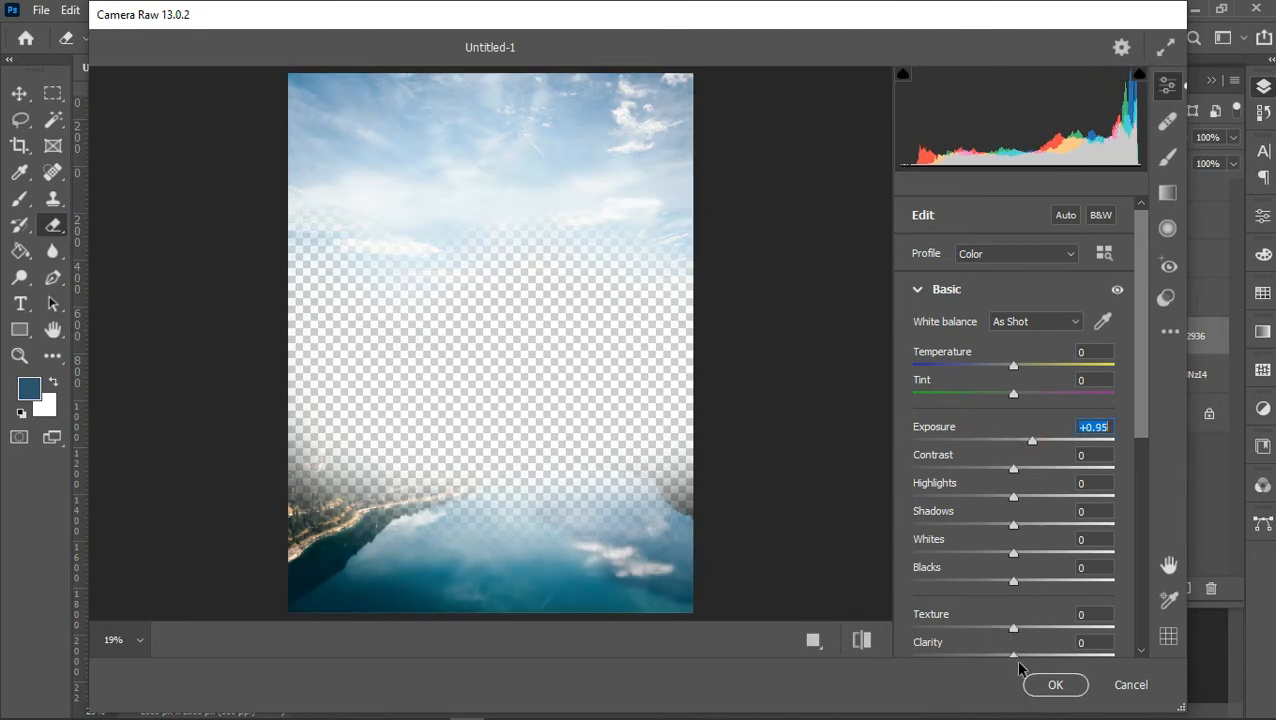
pyautogui.click(1055, 684)
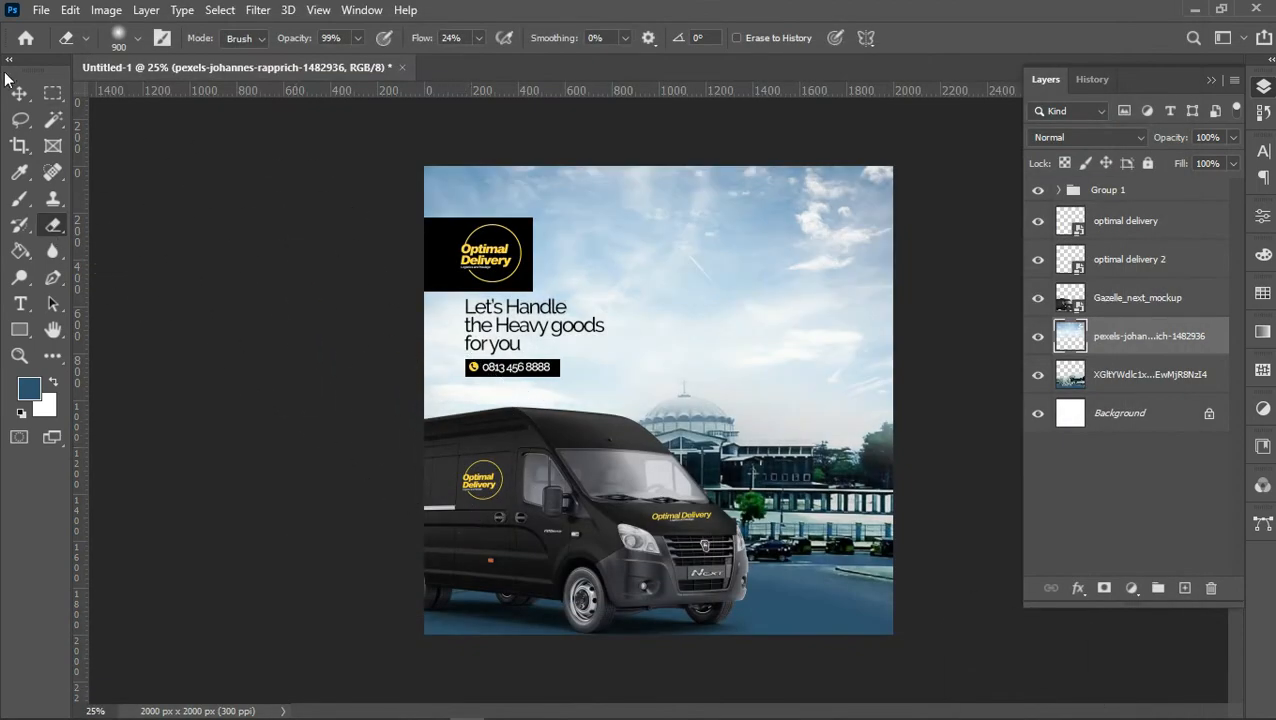
pyautogui.moveTo(20, 94)
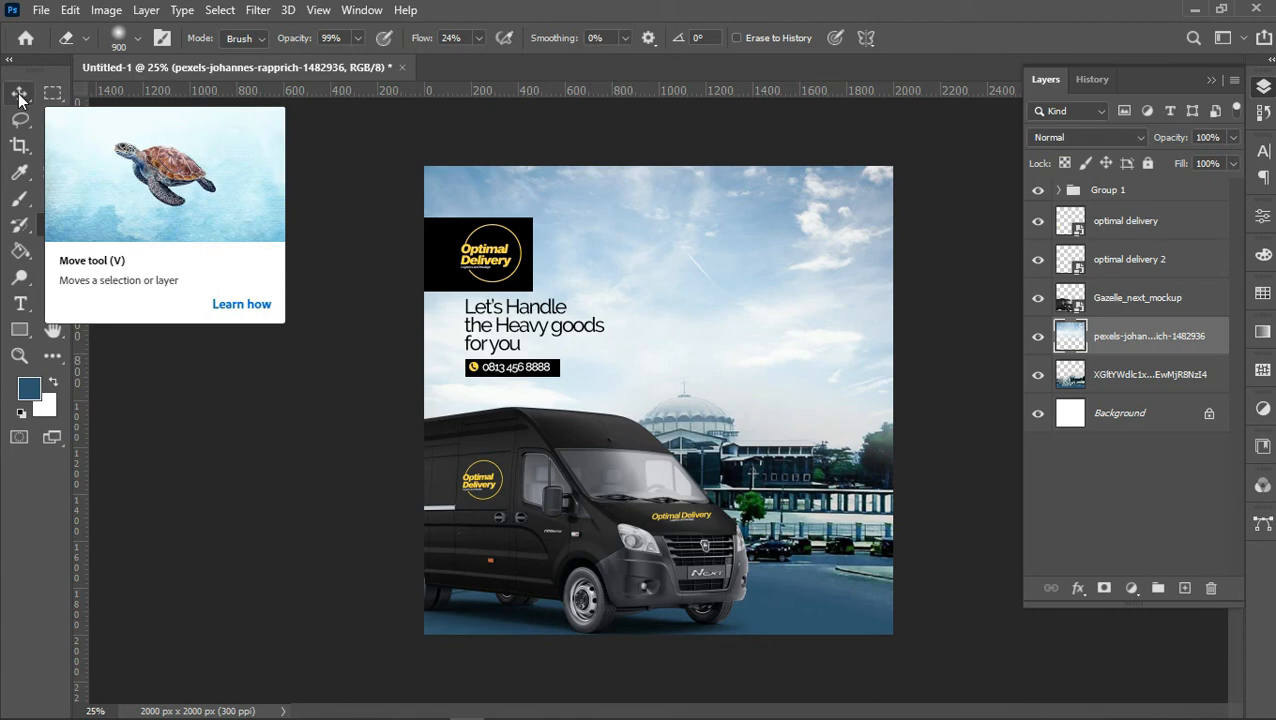
# - Place the cardboard boxes image into the ad
pyautogui.click(20, 93)
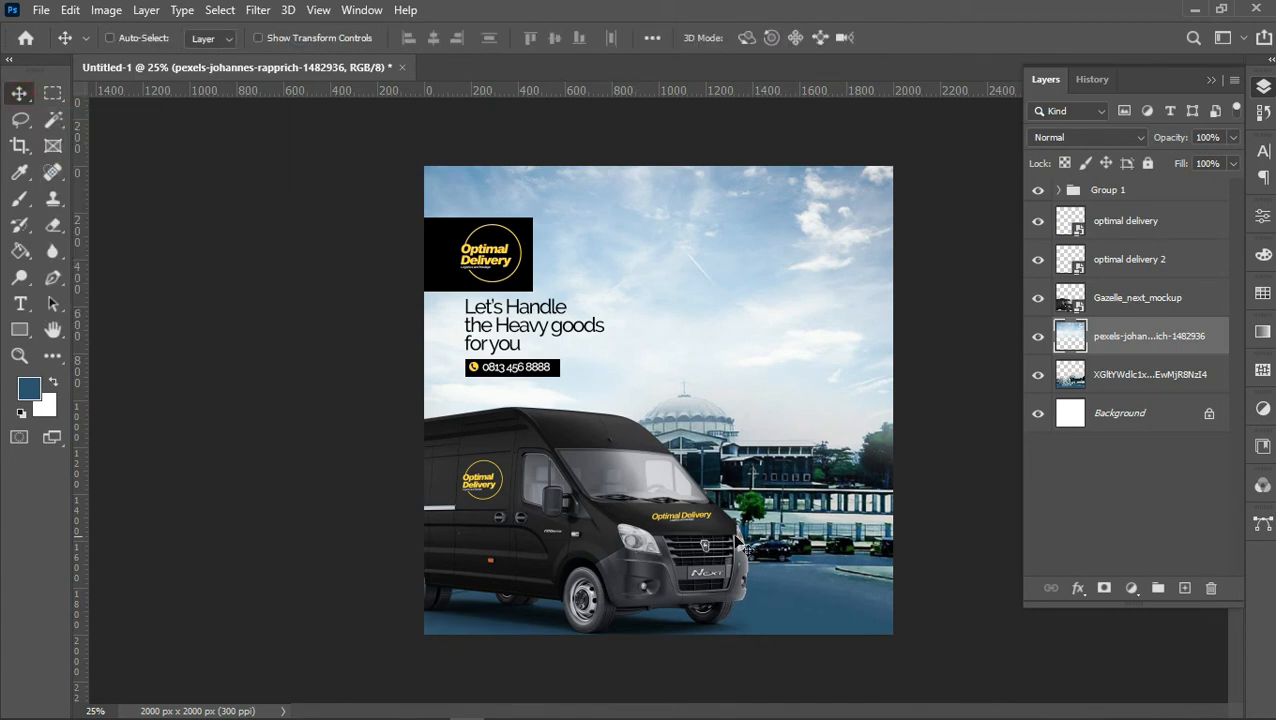
pyautogui.moveTo(635, 620)
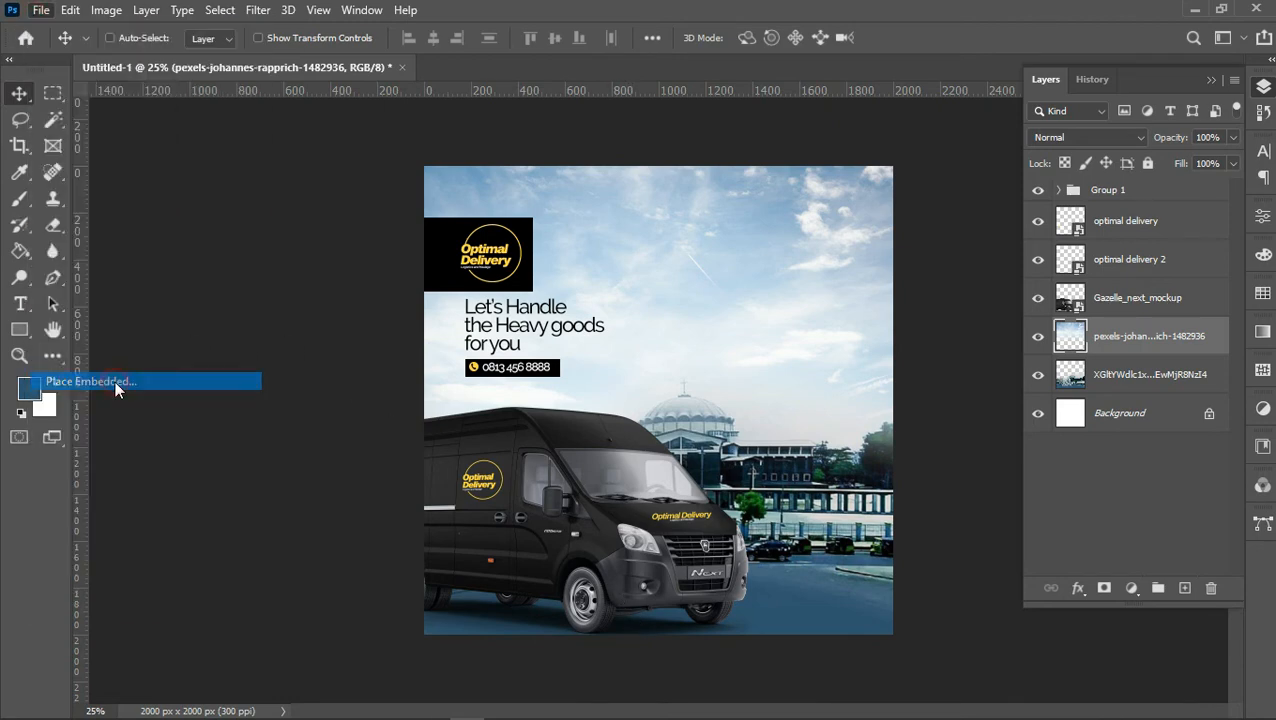
pyautogui.click(90, 381)
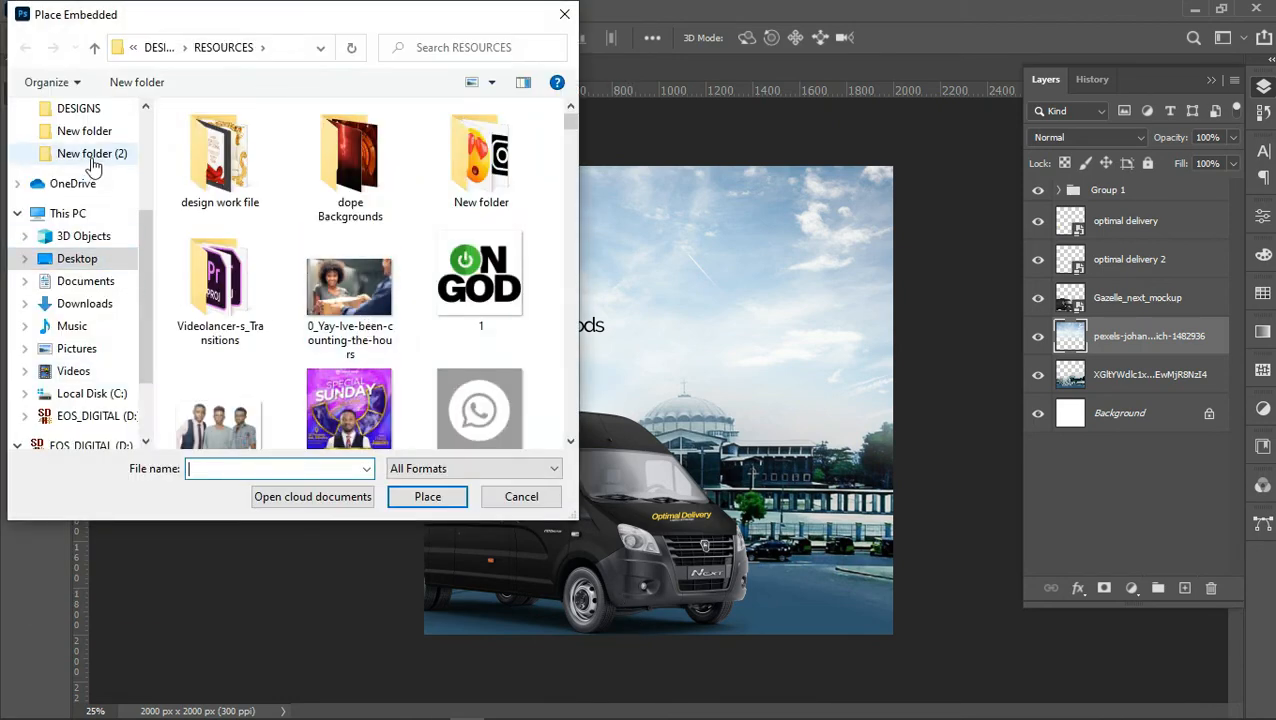
pyautogui.click(521, 496)
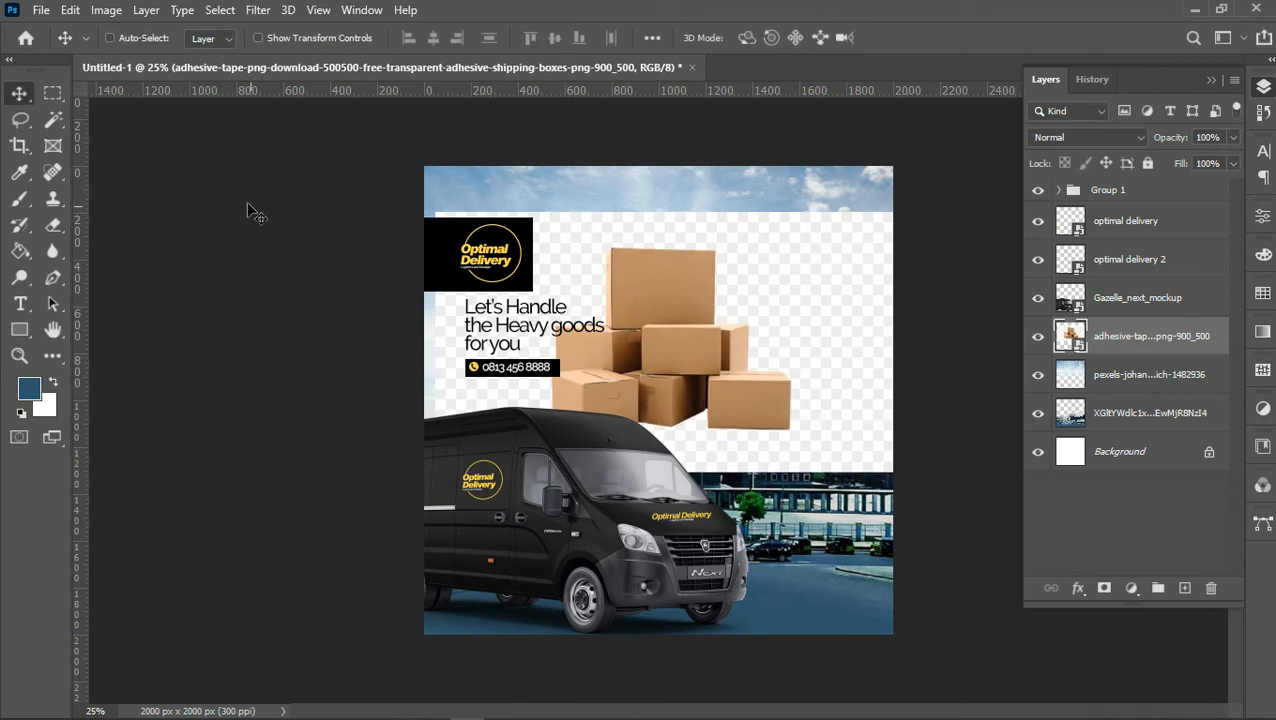
# - Magic Wand-select the checkered background and rasterize the boxes layer
pyautogui.click(20, 119)
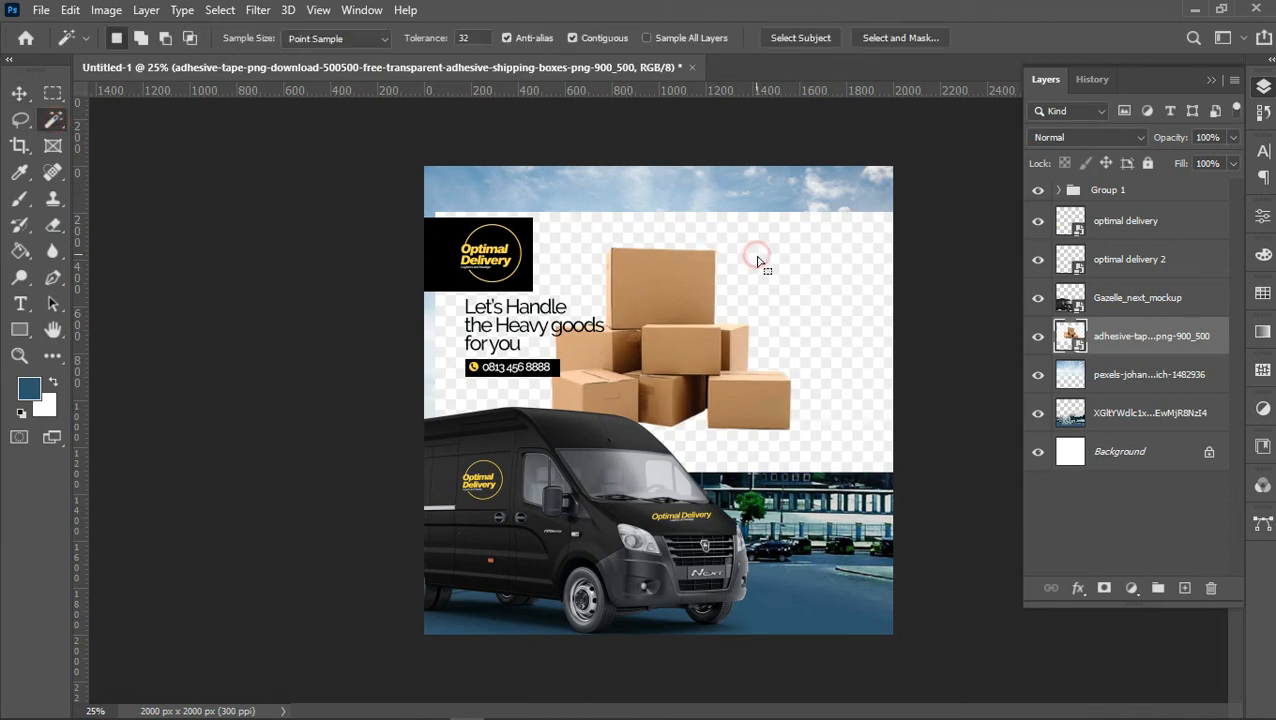
pyautogui.click(757, 258)
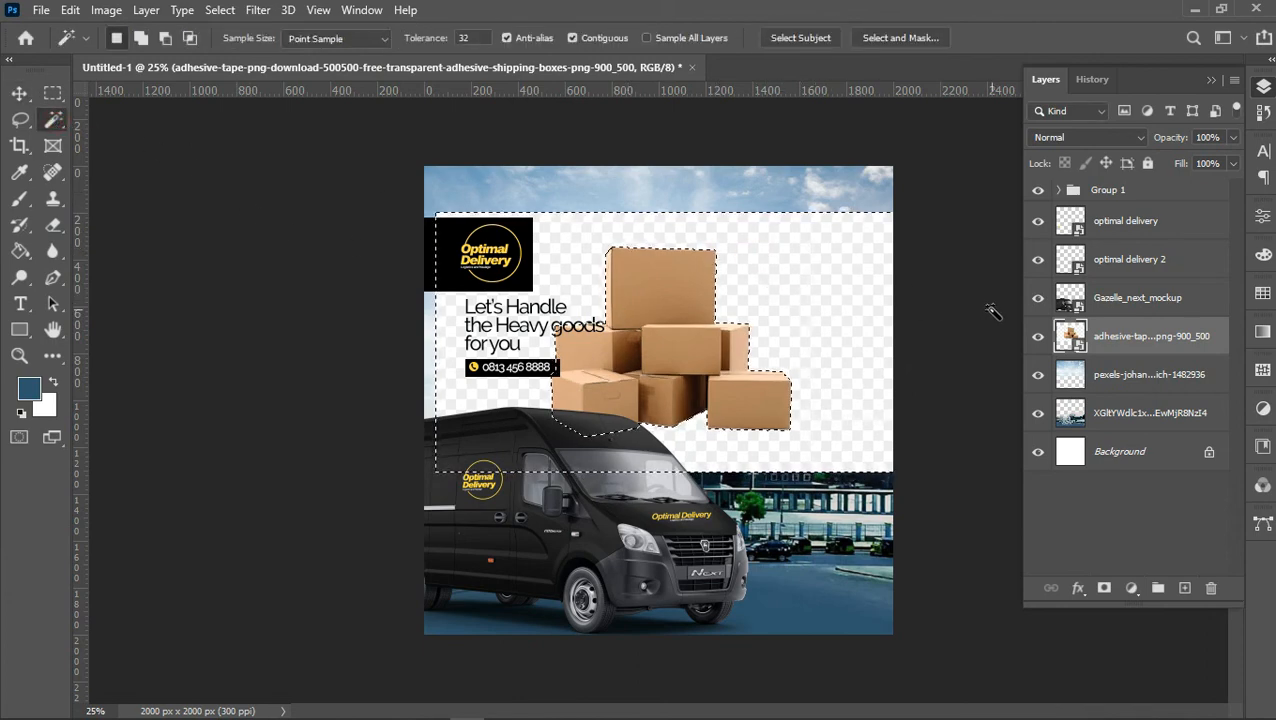
pyautogui.rightClick(1125, 335)
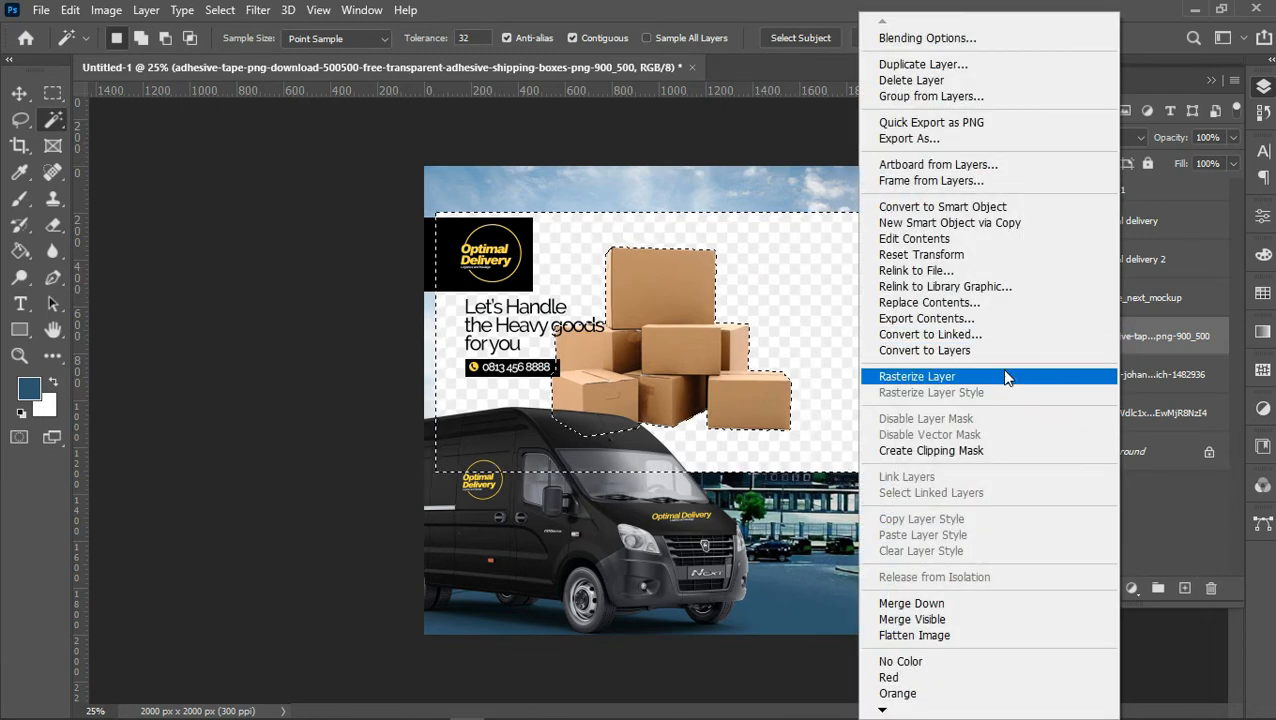
pyautogui.click(917, 376)
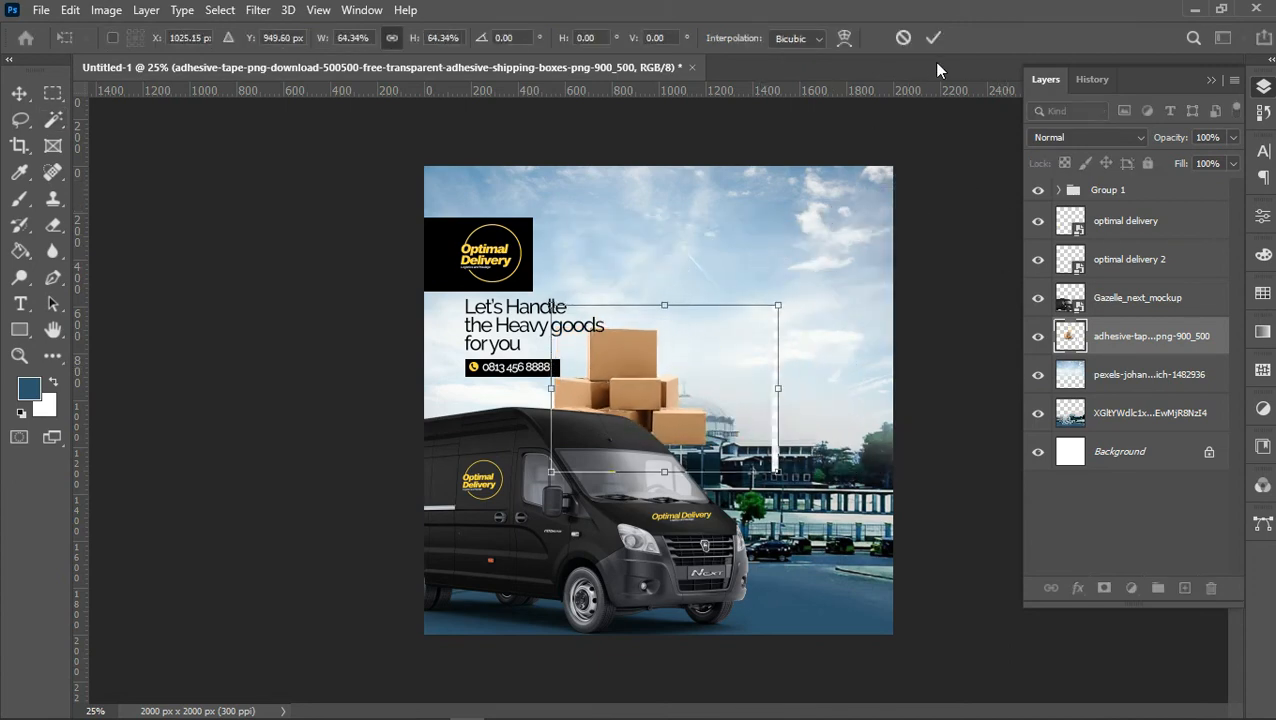
# - Fit the cardboard boxes snugly against the left and bottom edges of the corner
pyautogui.click(52, 104)
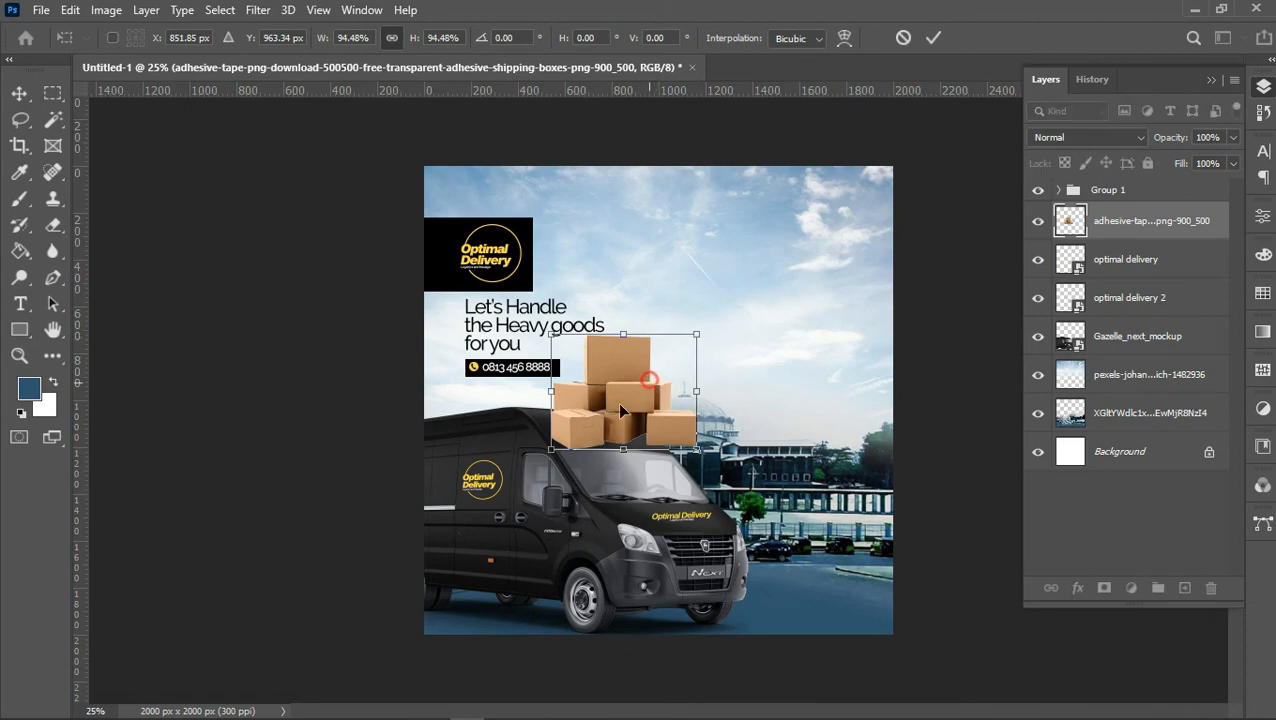
pyautogui.moveTo(623, 390); pyautogui.dragTo(485, 585)
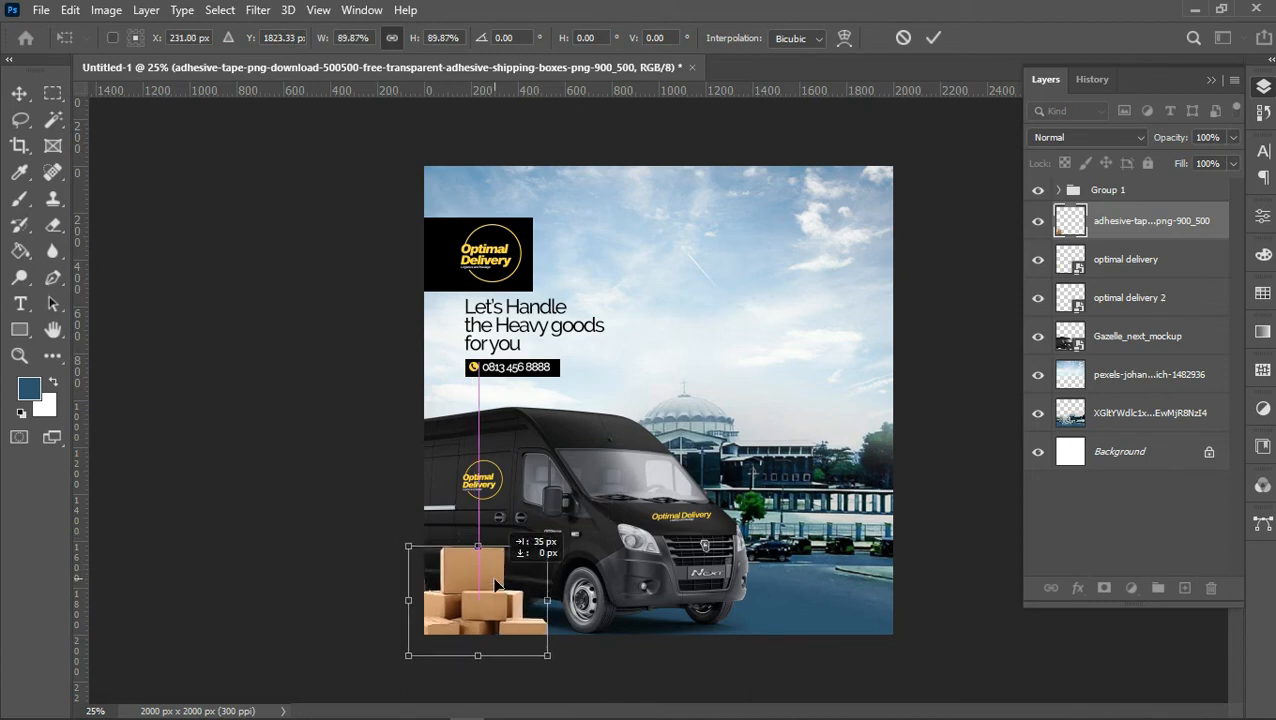
pyautogui.moveTo(480, 590); pyautogui.dragTo(500, 590)
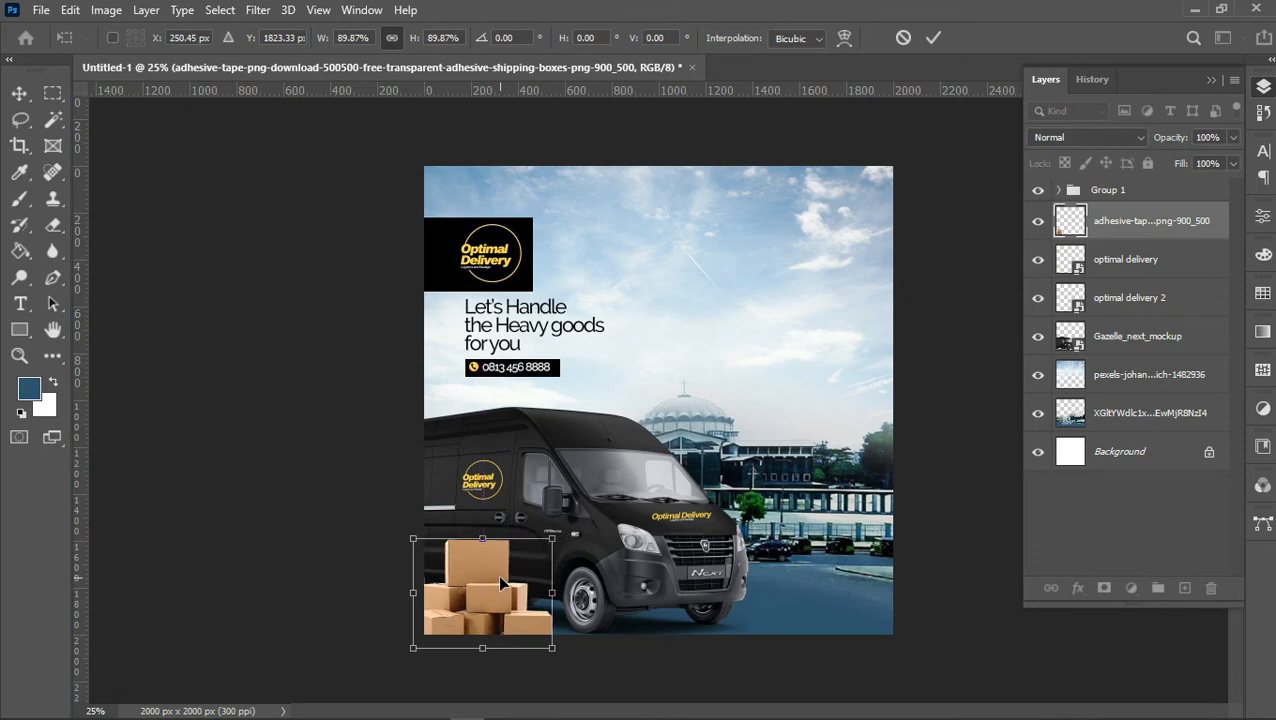
pyautogui.moveTo(483, 585); pyautogui.dragTo(483, 590)
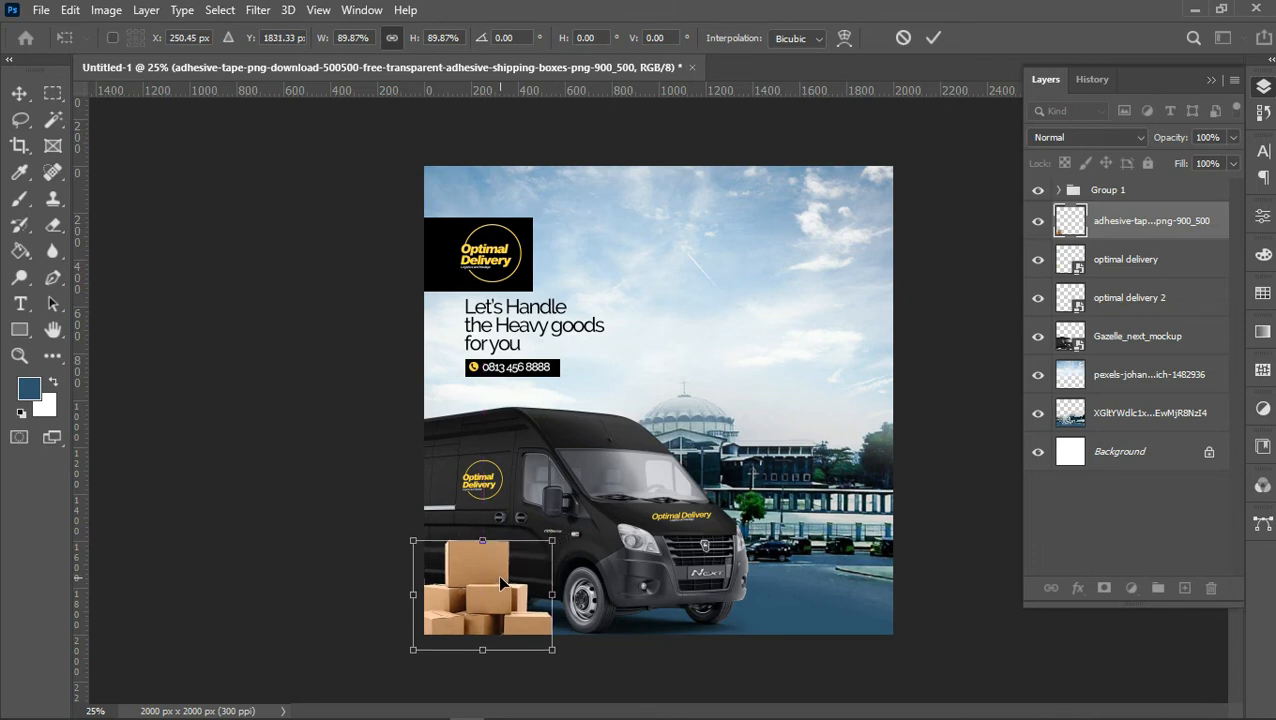
pyautogui.moveTo(500, 590); pyautogui.dragTo(475, 590)
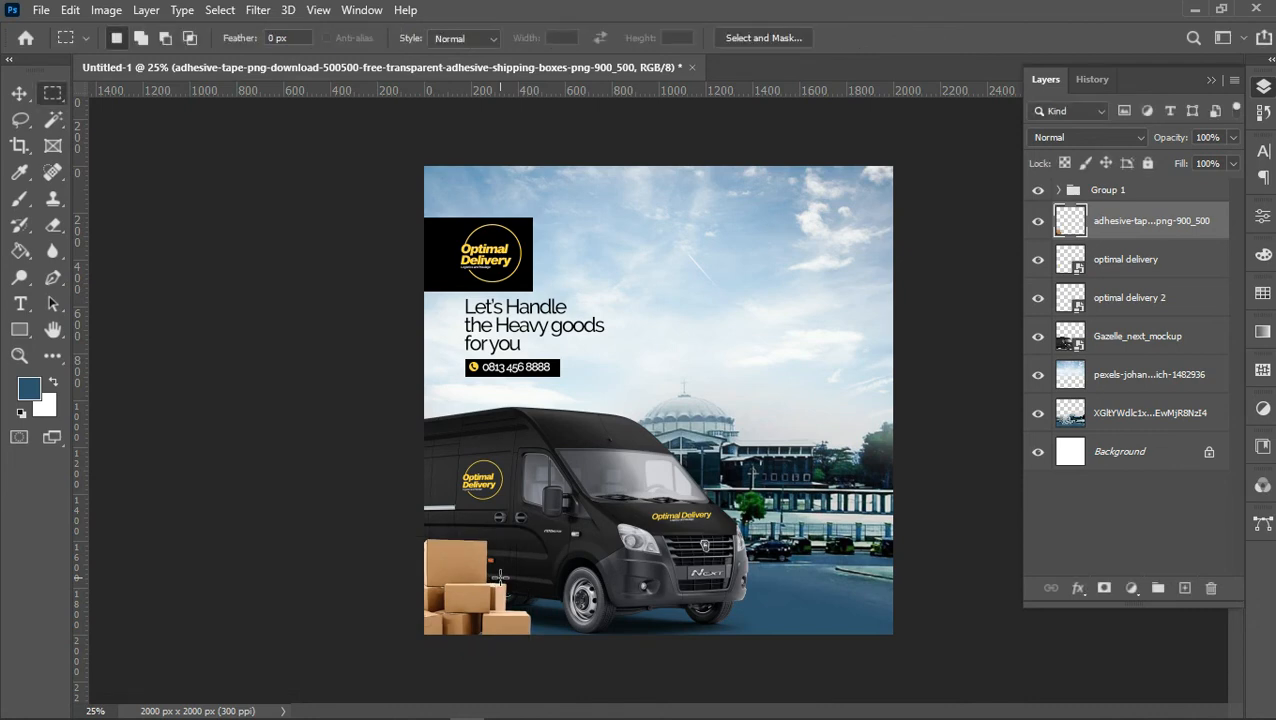
pyautogui.click(20, 92)
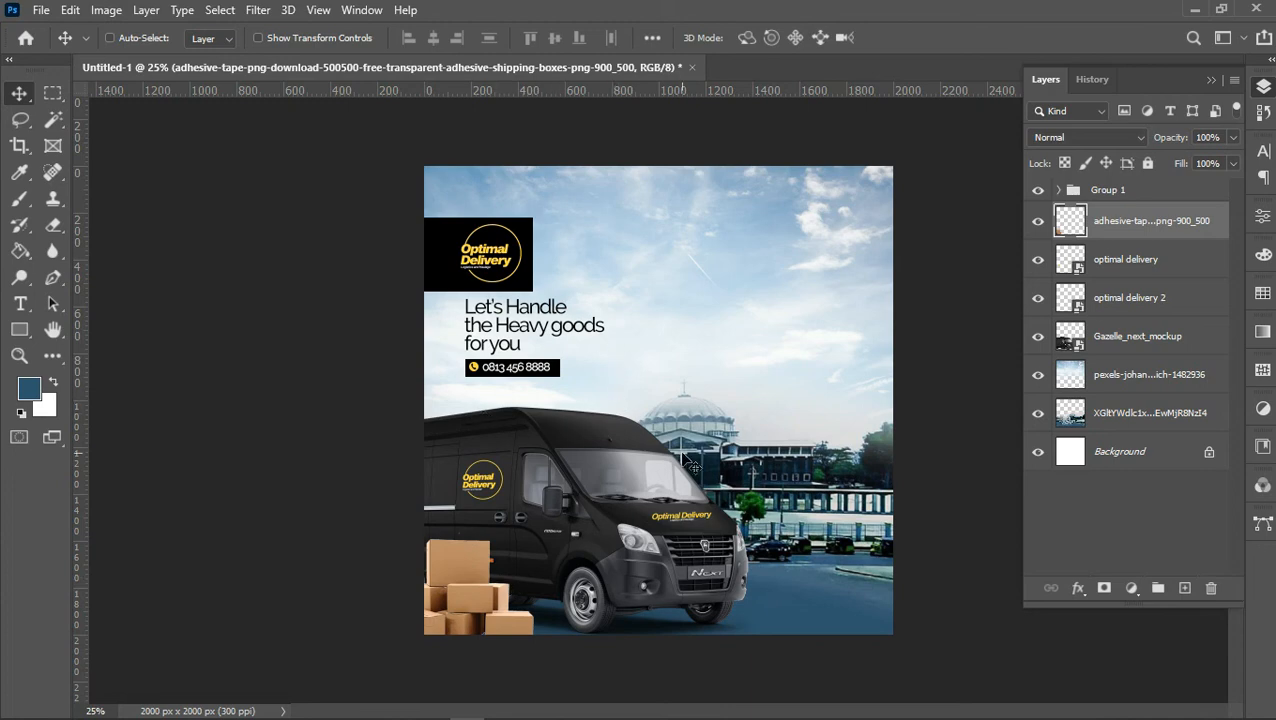
pyautogui.moveTo(675, 385)
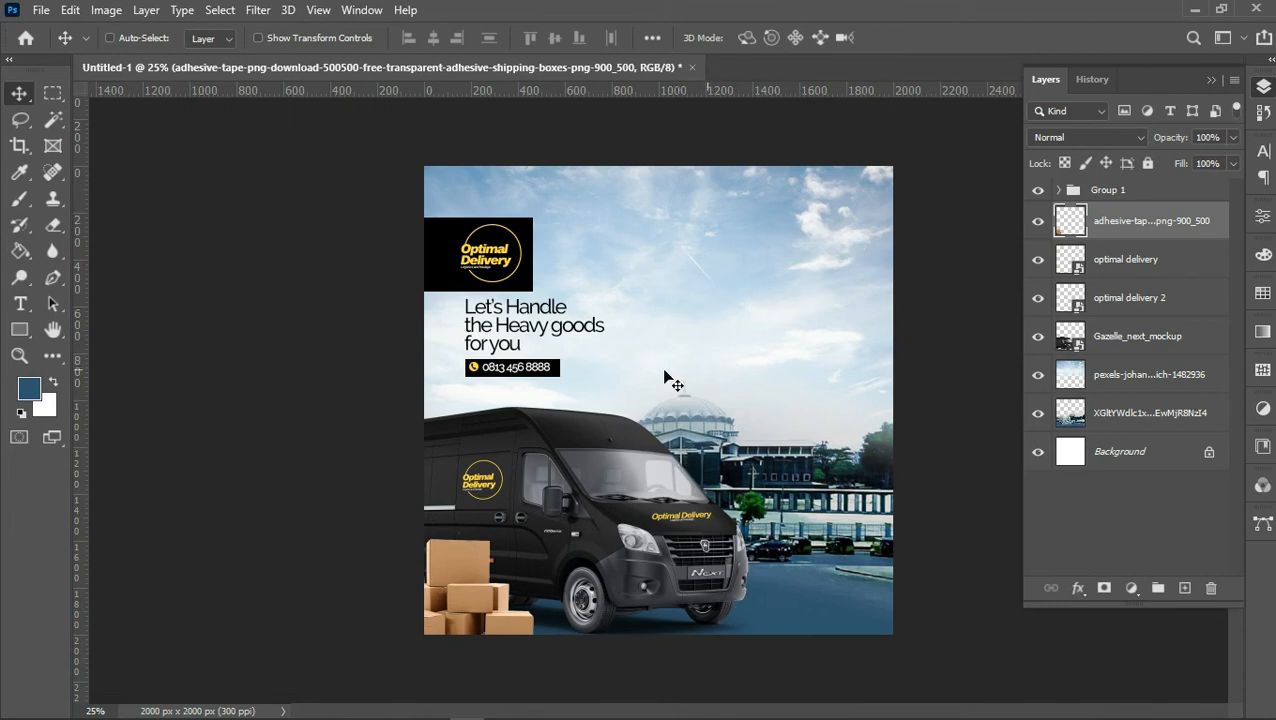
pyautogui.click(41, 10)
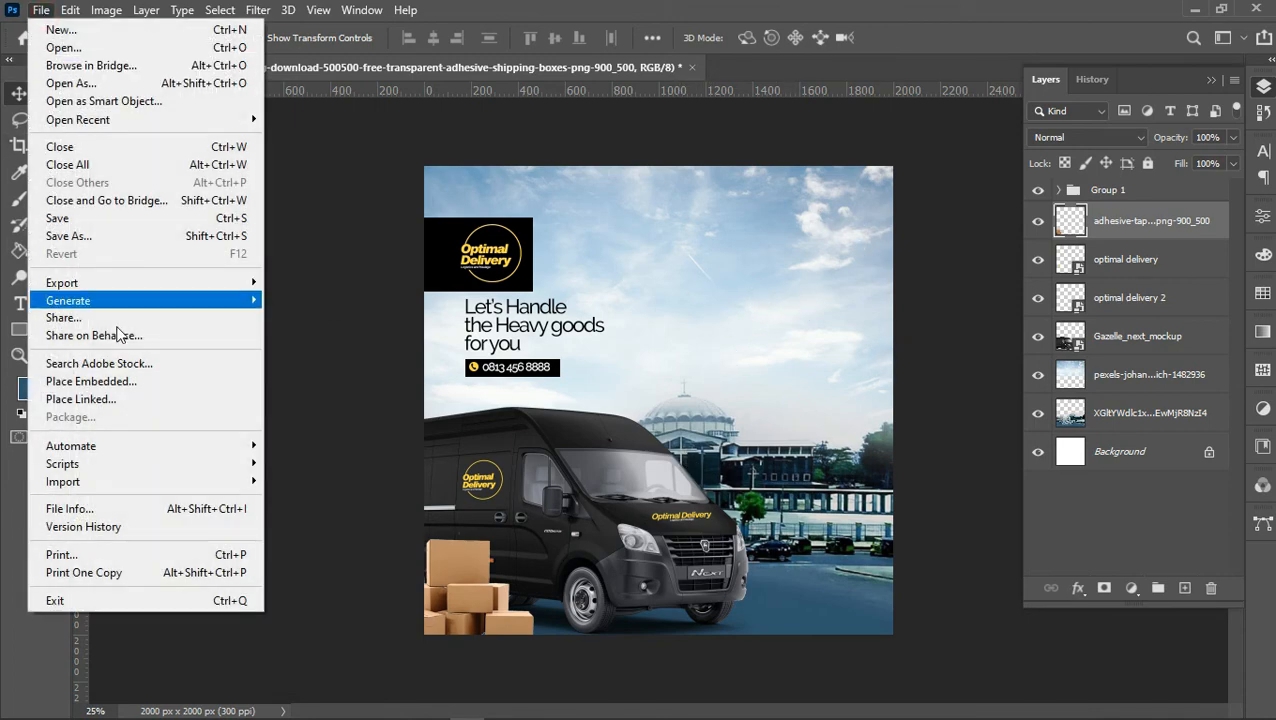
pyautogui.click(91, 381)
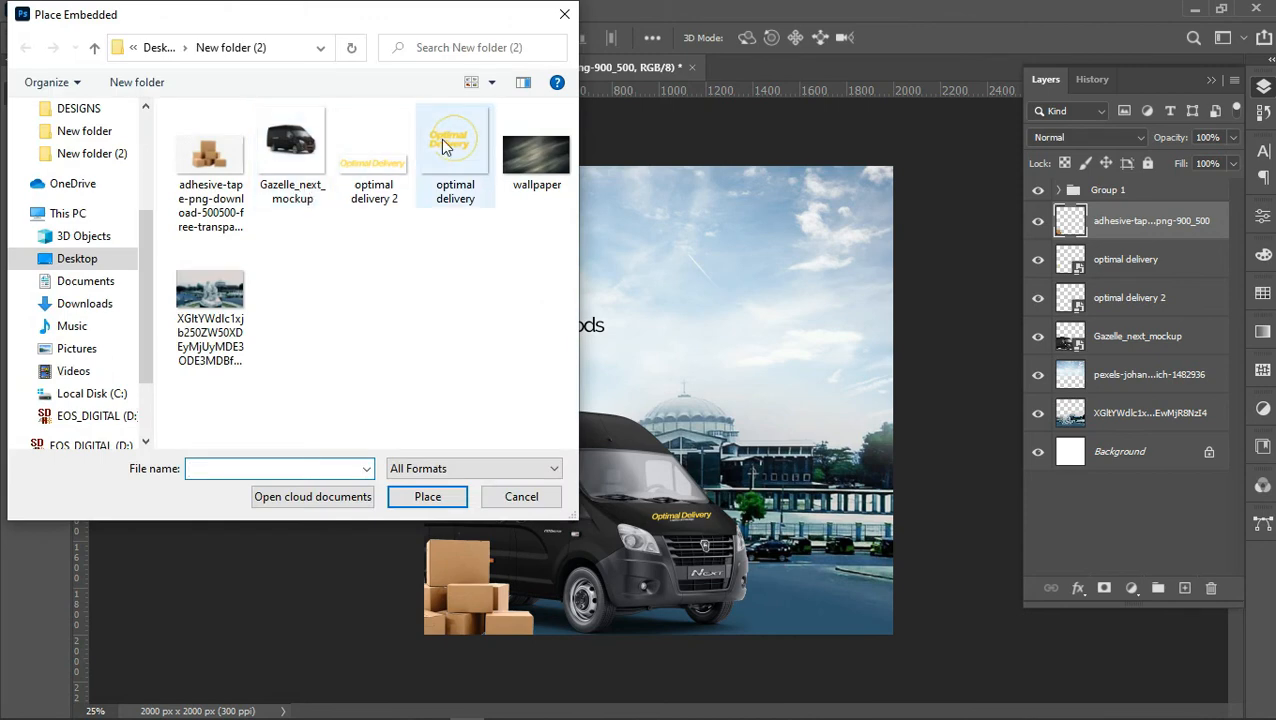
pyautogui.click(427, 496)
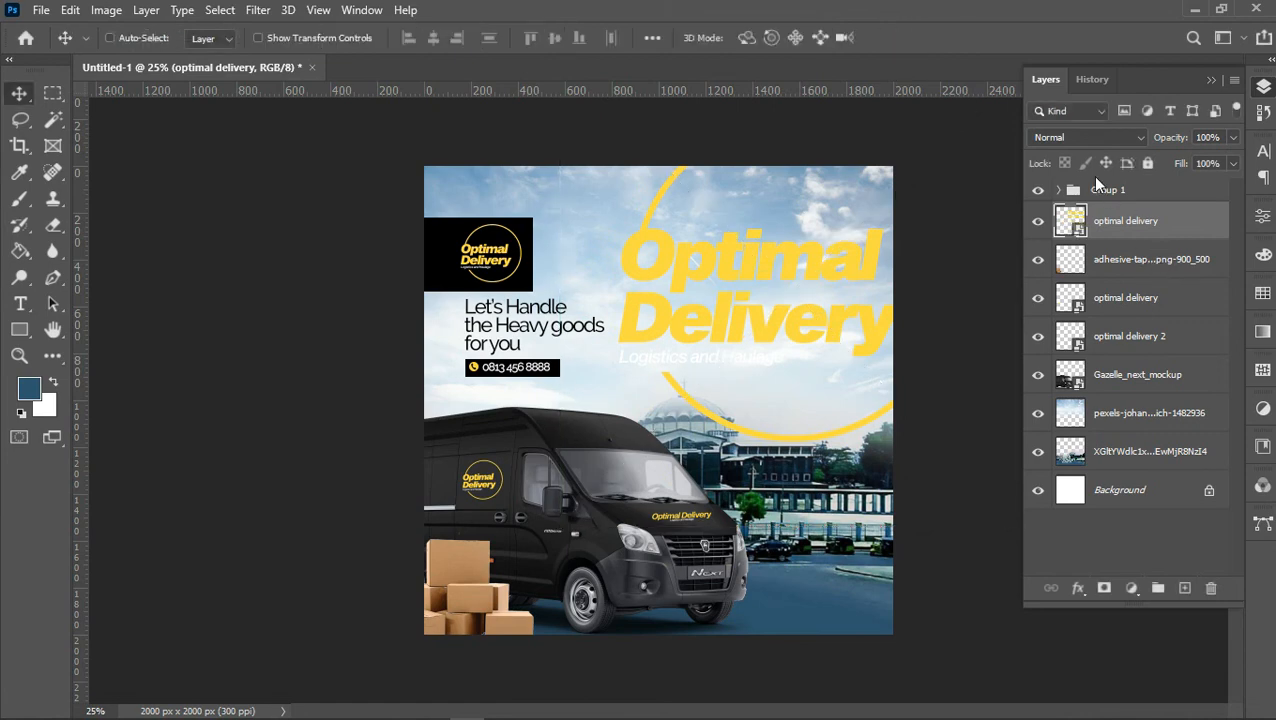
pyautogui.click(1087, 137)
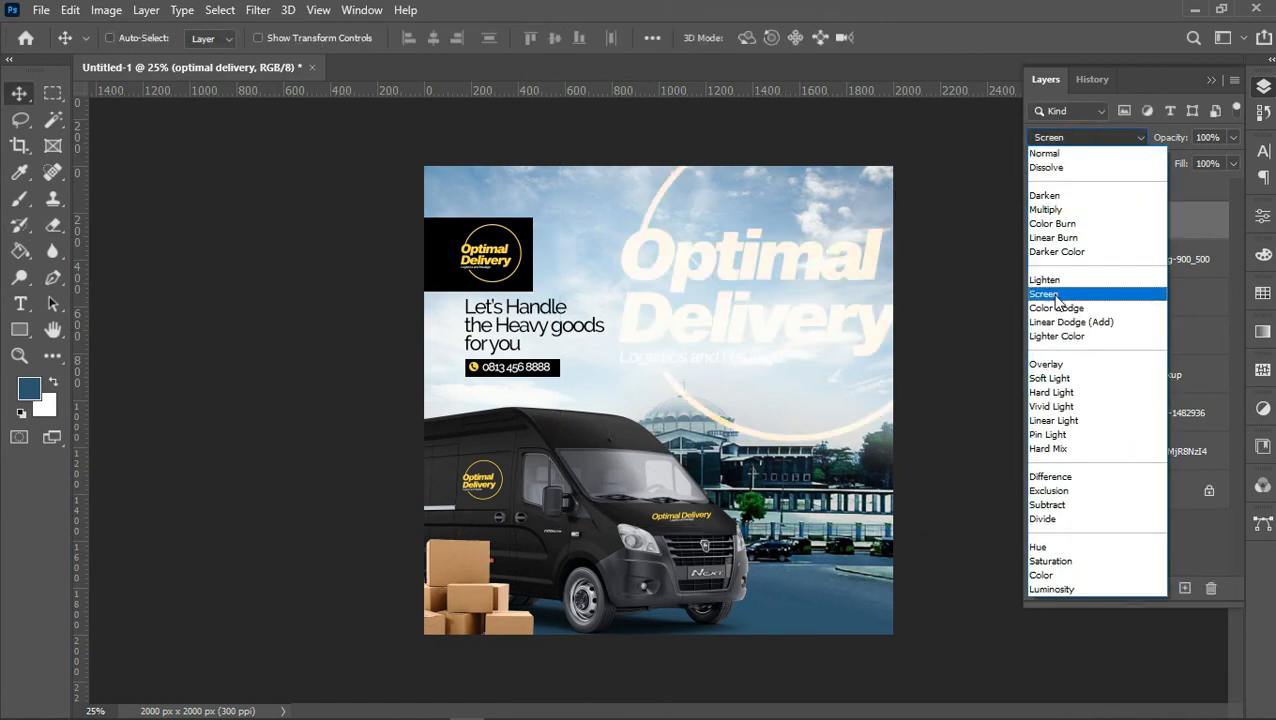
pyautogui.click(1044, 293)
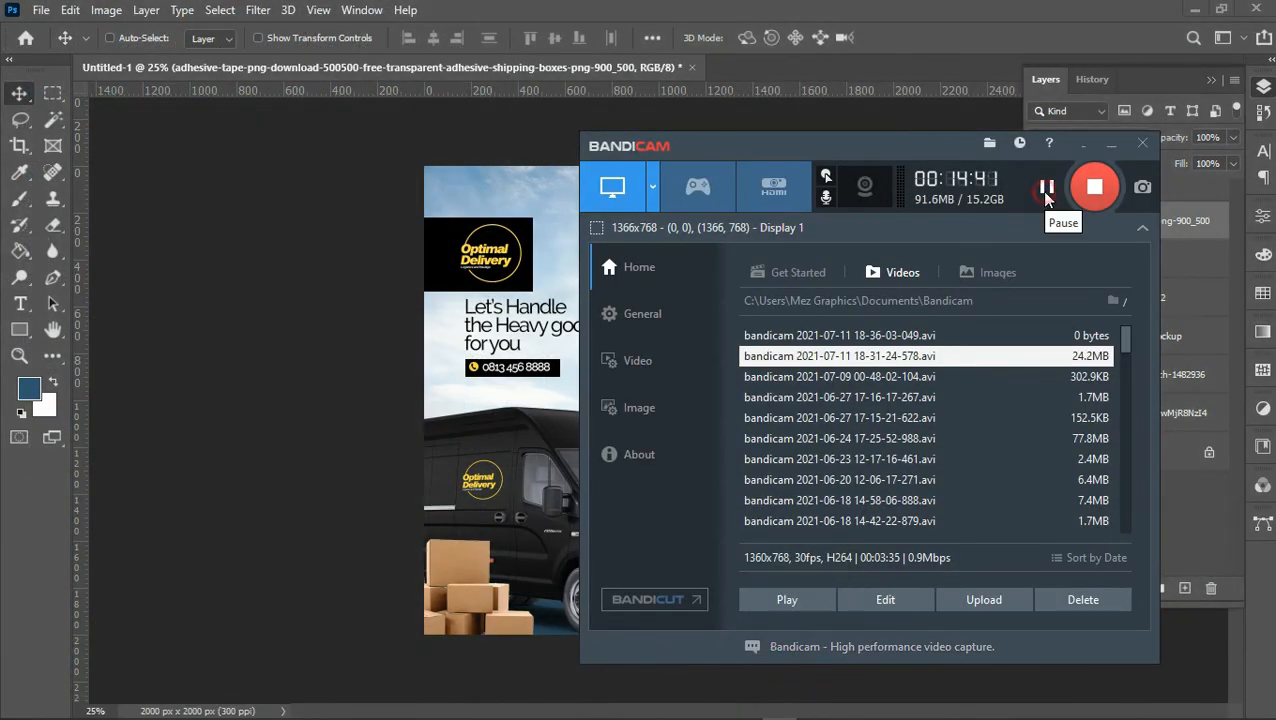
pyautogui.click(1142, 143)
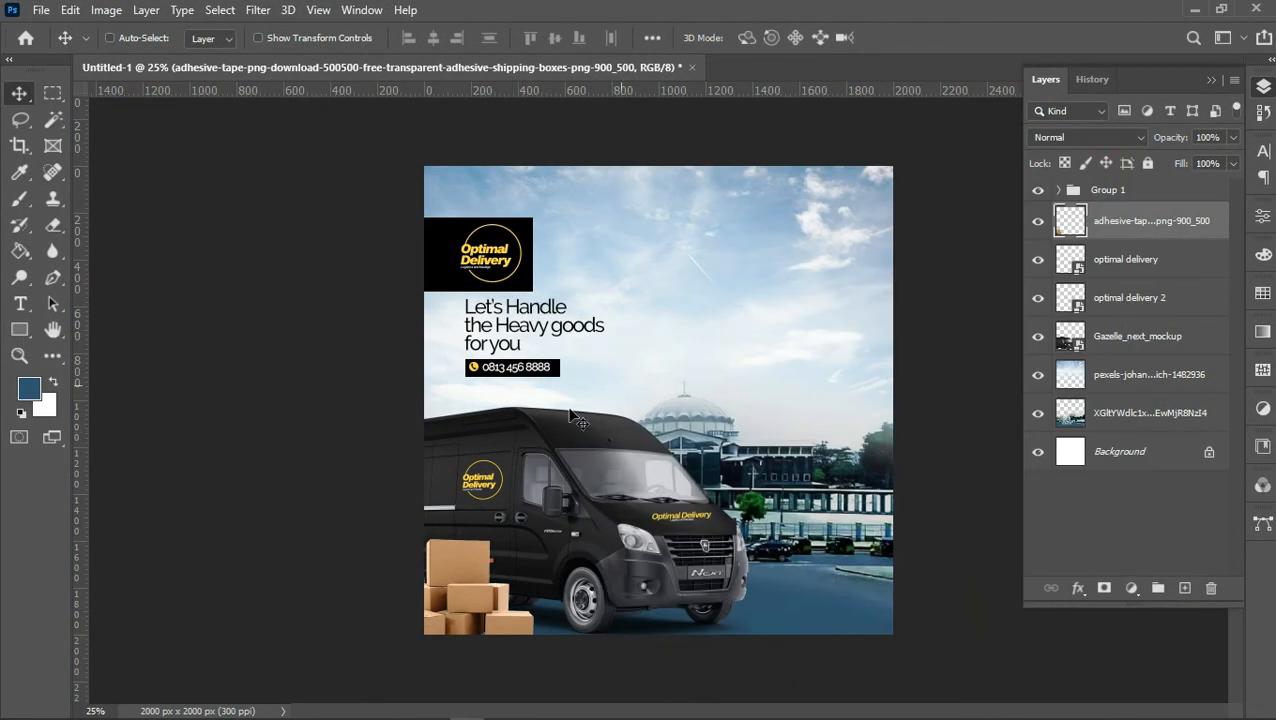
pyautogui.moveTo(780, 450)
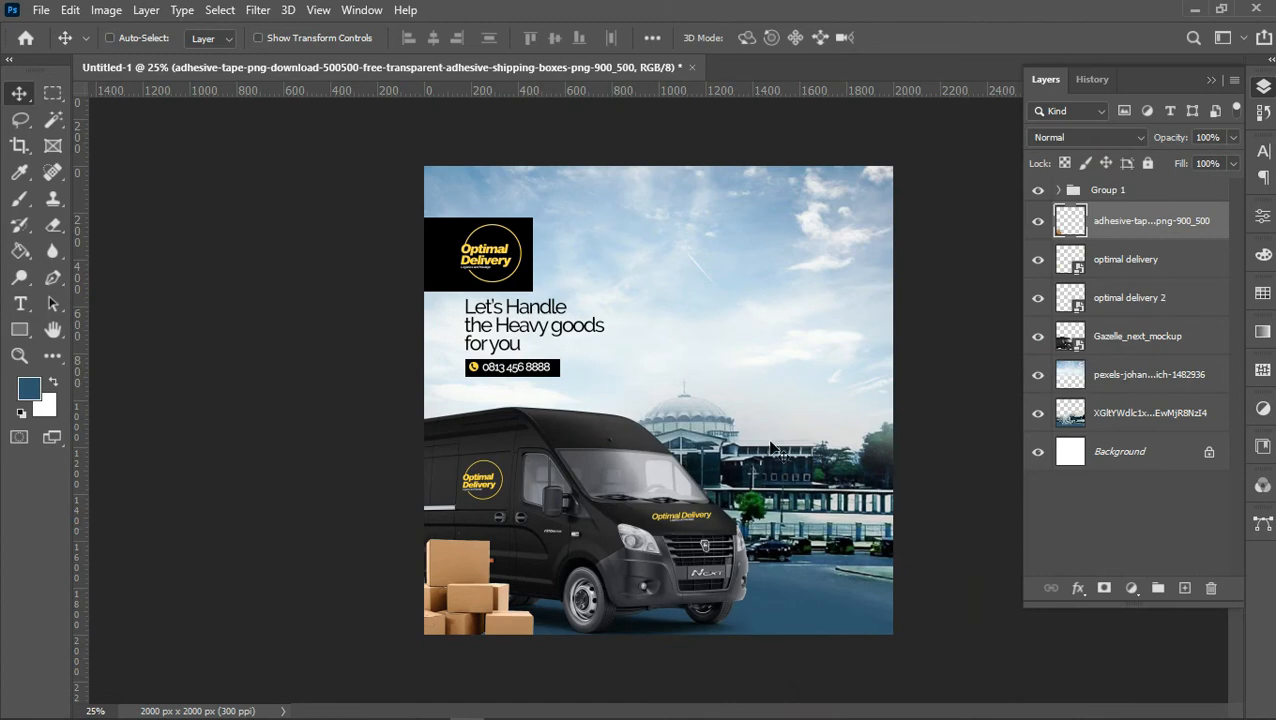
pyautogui.moveTo(900, 178)
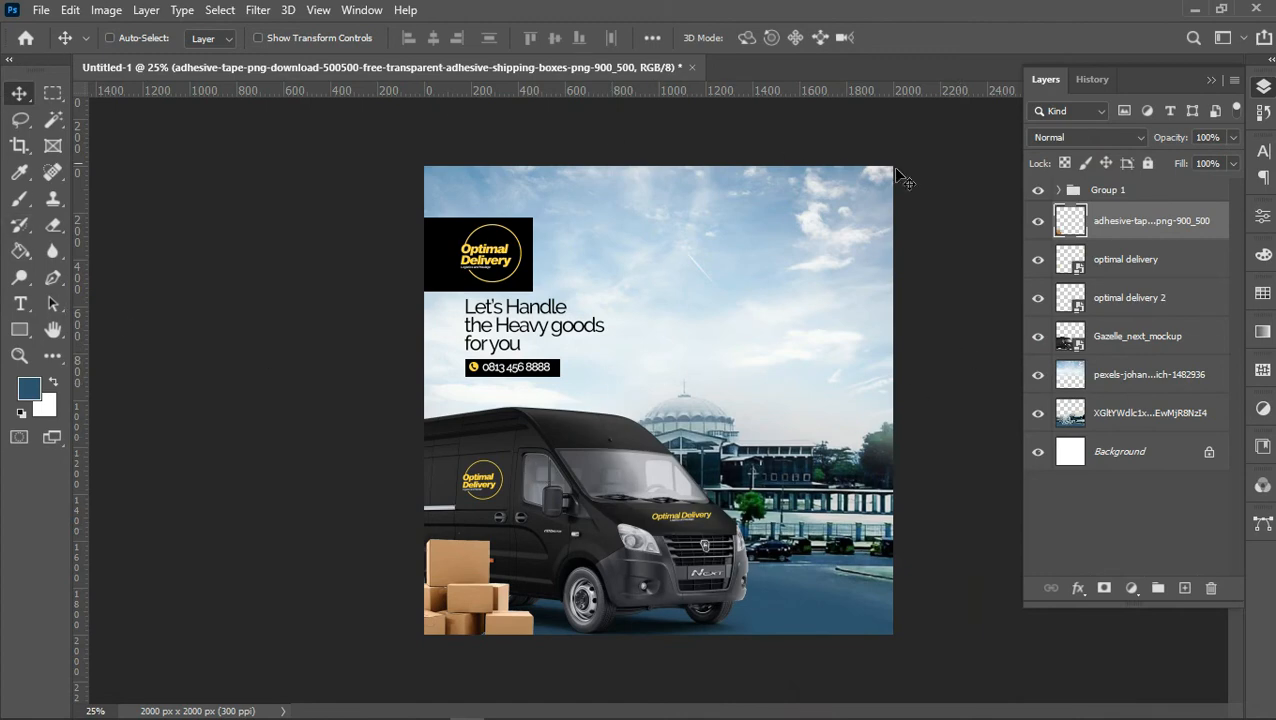
# - Place the streaky wallpaper image as an embedded layer above the pexels street photo
pyautogui.click(1149, 374)
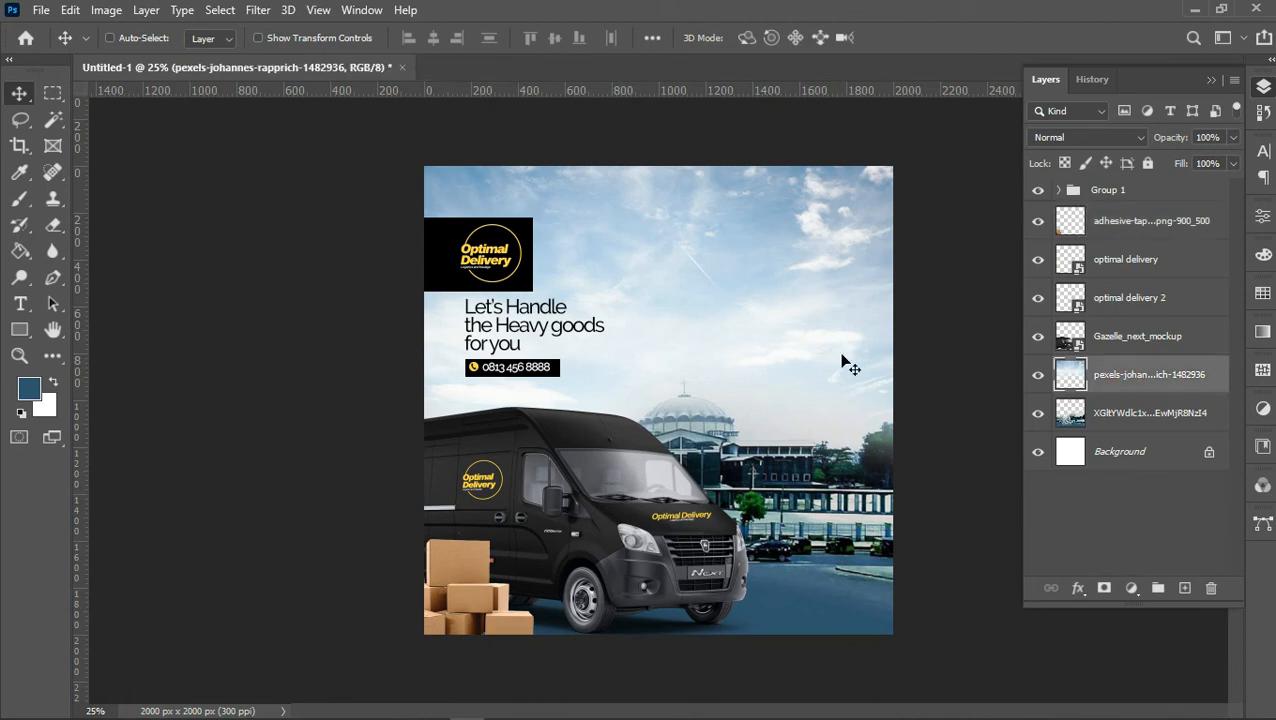
pyautogui.click(41, 10)
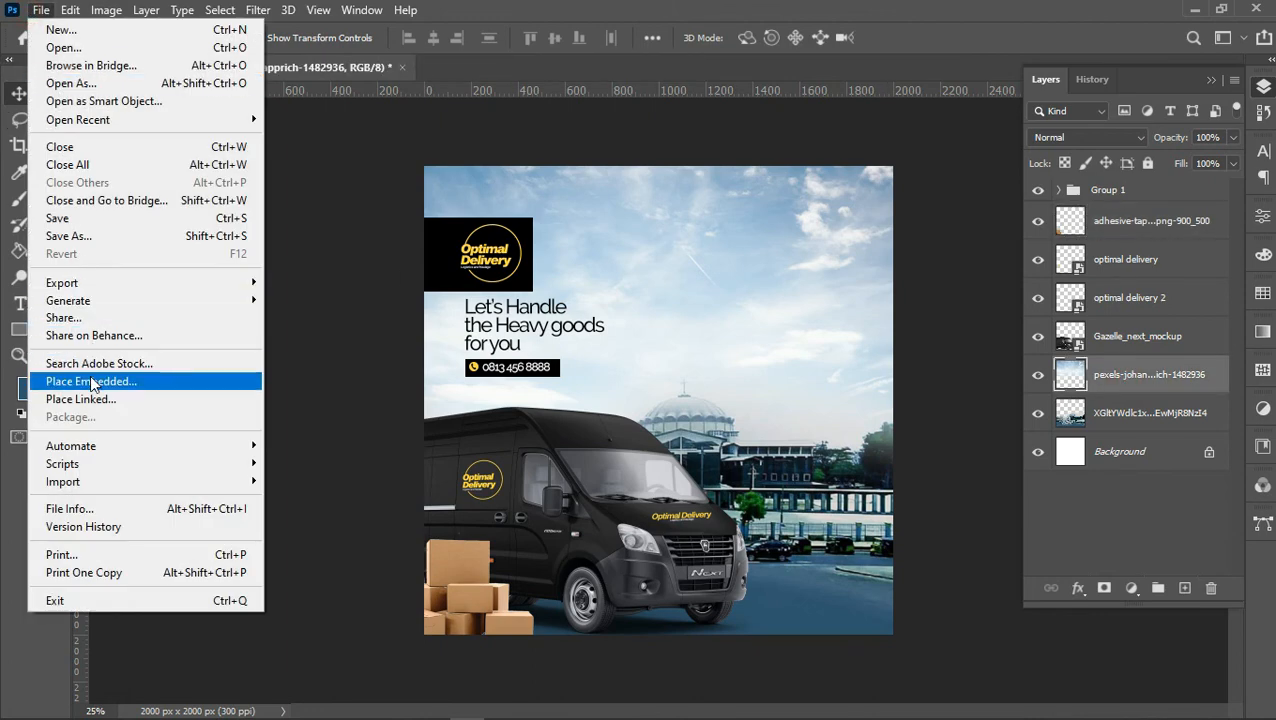
pyautogui.click(90, 381)
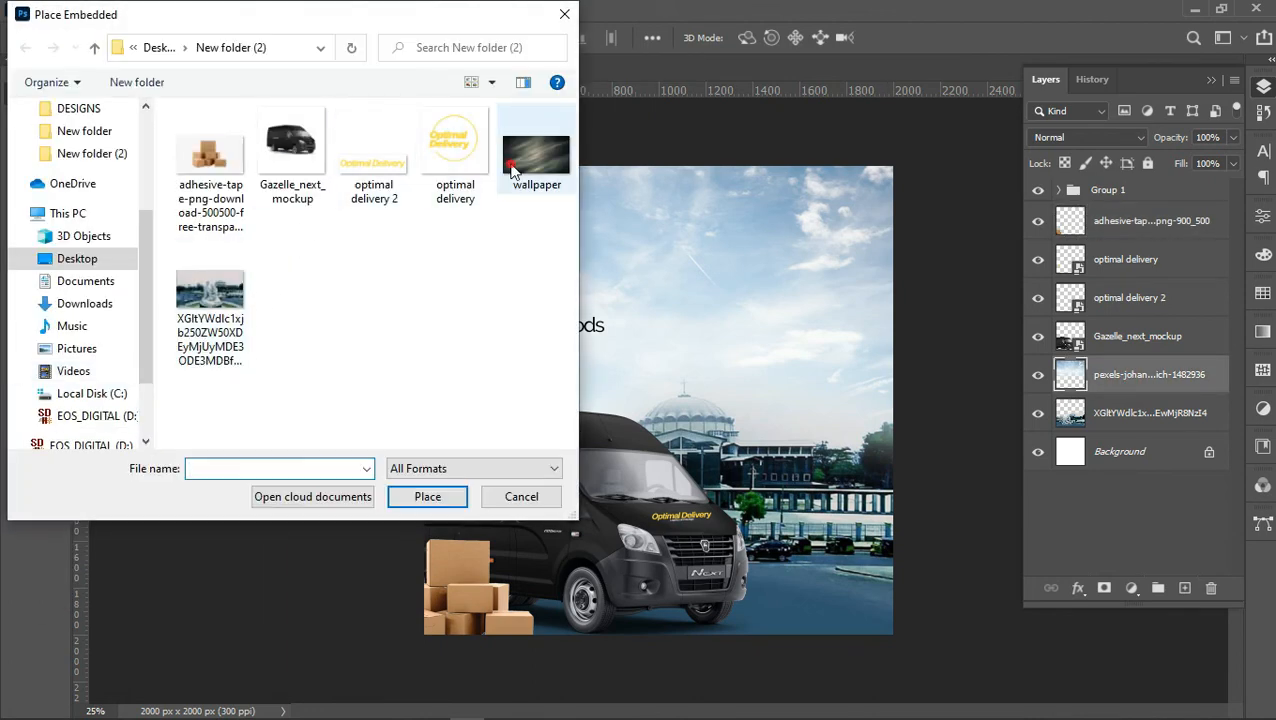
pyautogui.click(427, 496)
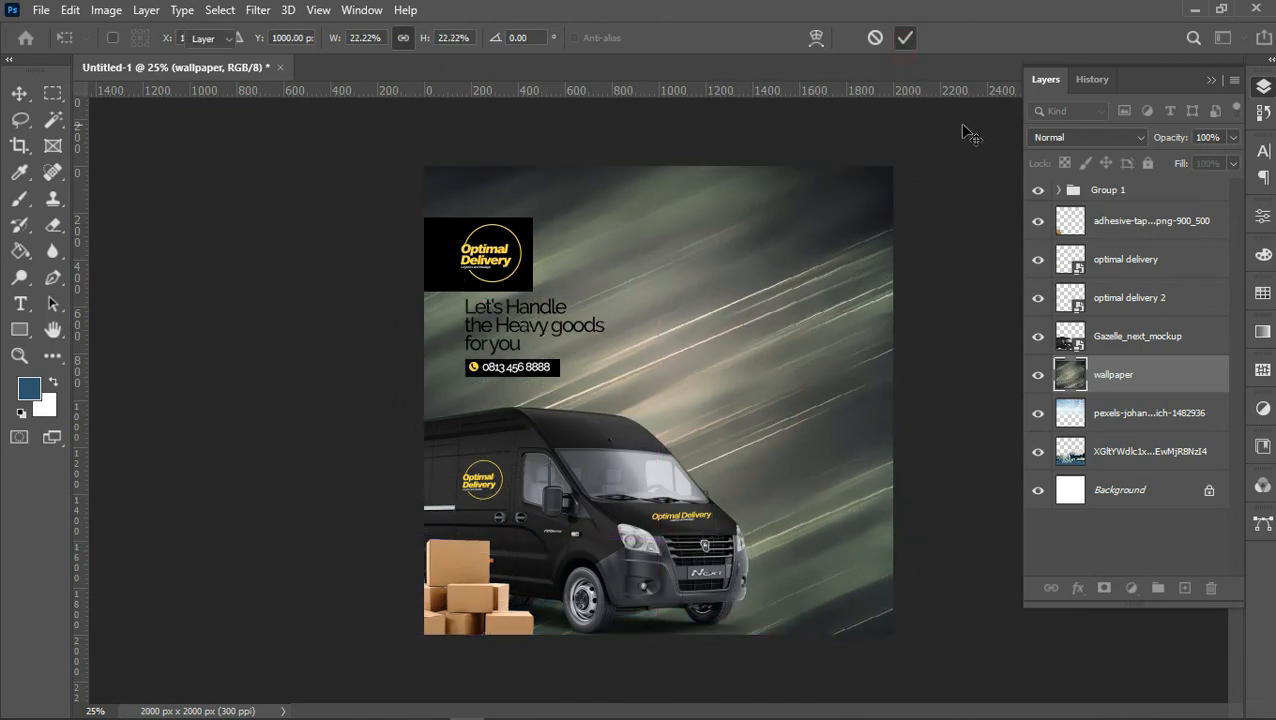
pyautogui.click(1085, 137)
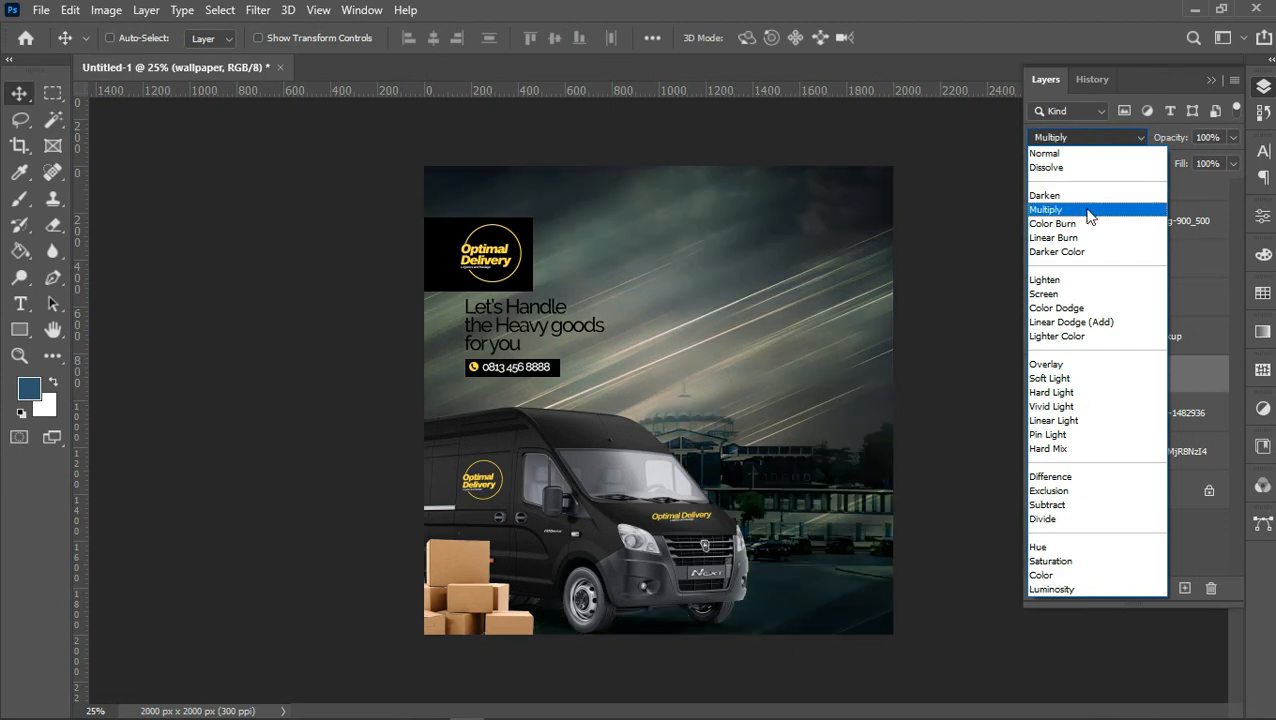
# - Set the wallpaper layer's blend mode to Soft Light and its fill to 43%
pyautogui.click(1046, 364)
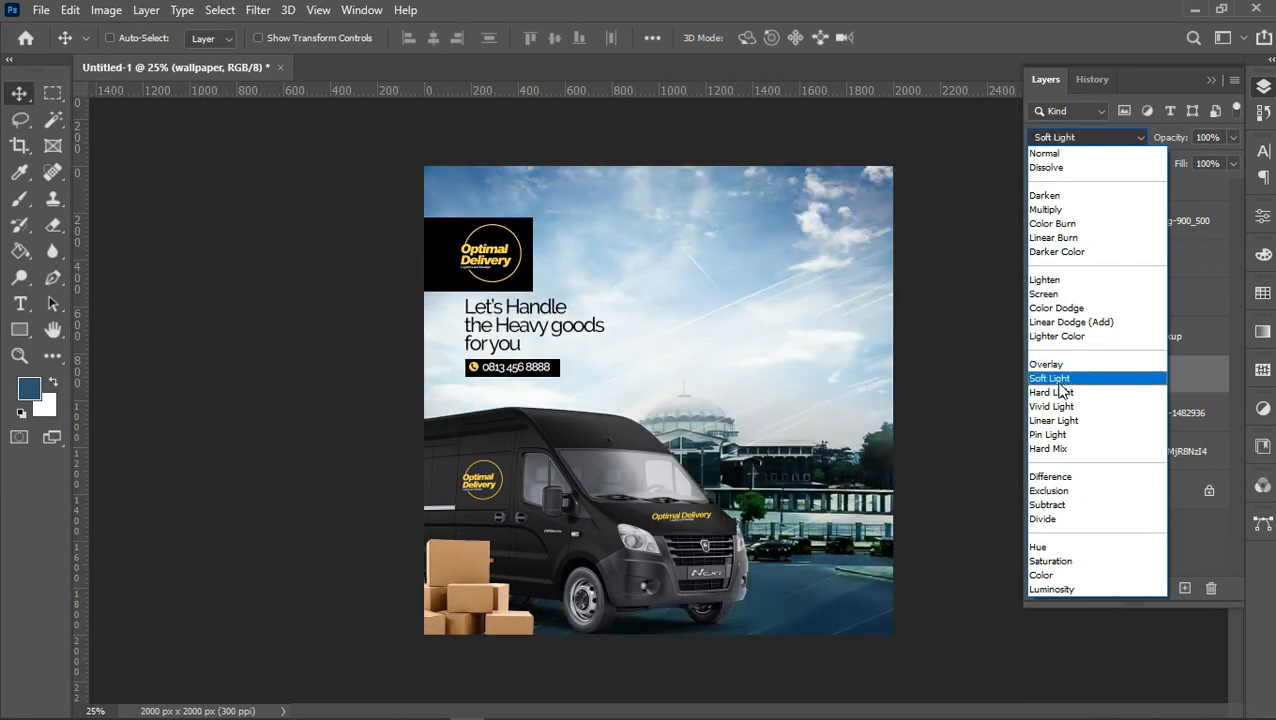
pyautogui.click(1049, 378)
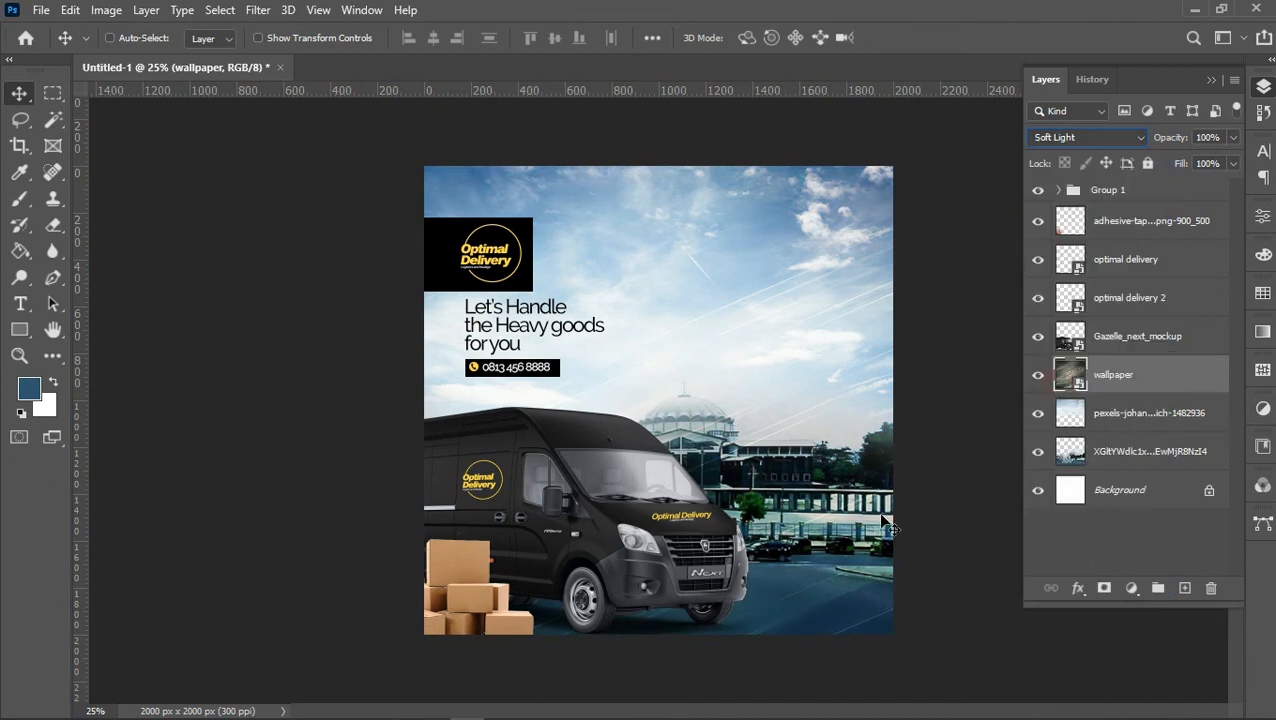
pyautogui.moveTo(887, 515)
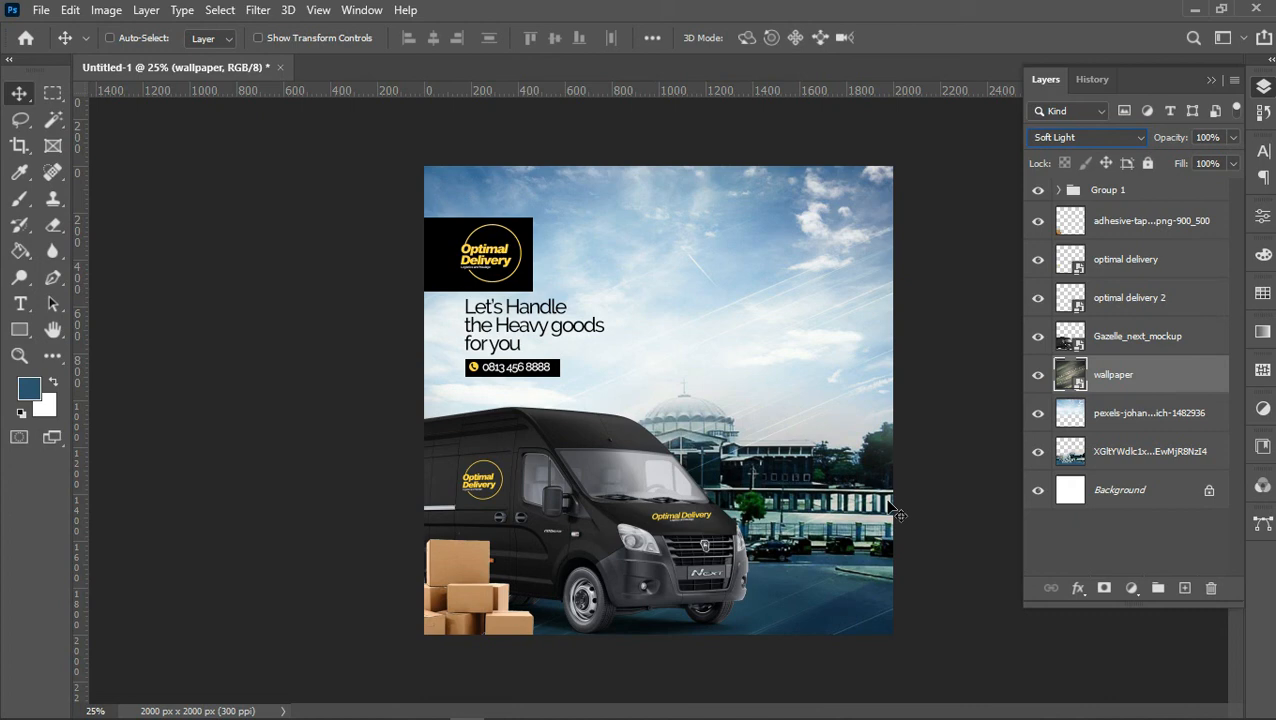
pyautogui.moveTo(1248, 170)
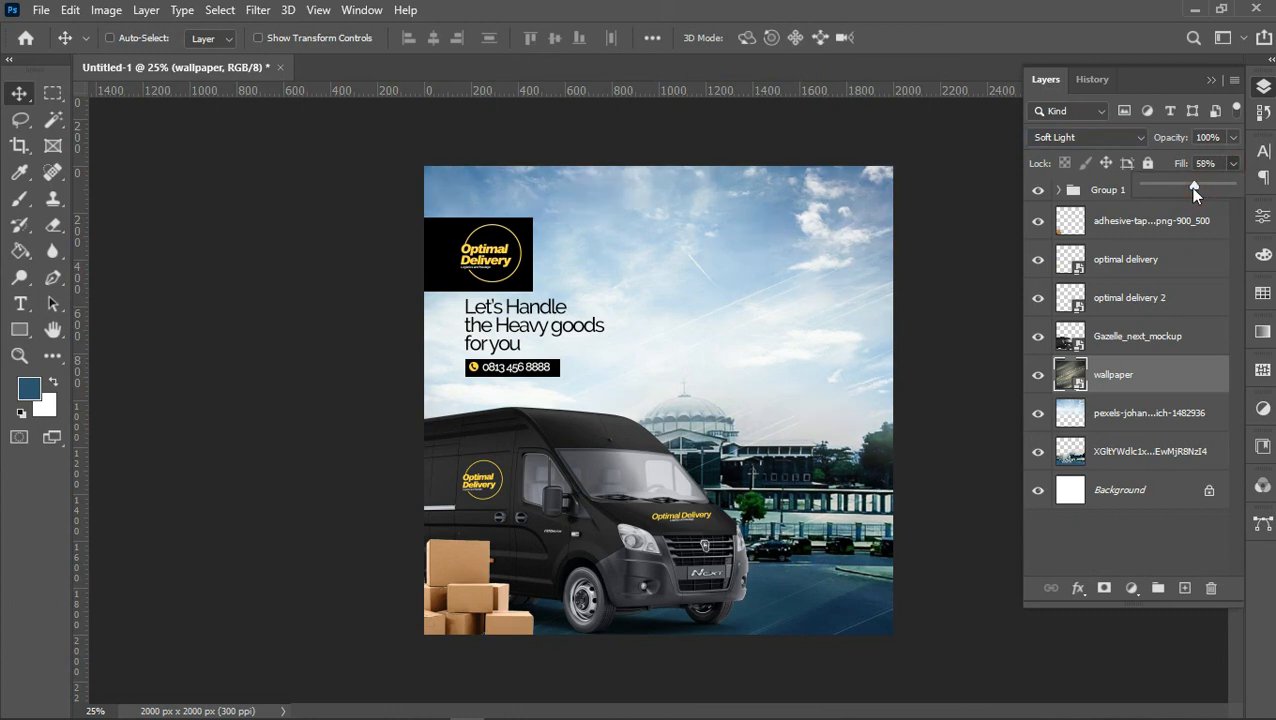
pyautogui.moveTo(1194, 187); pyautogui.dragTo(1186, 187)
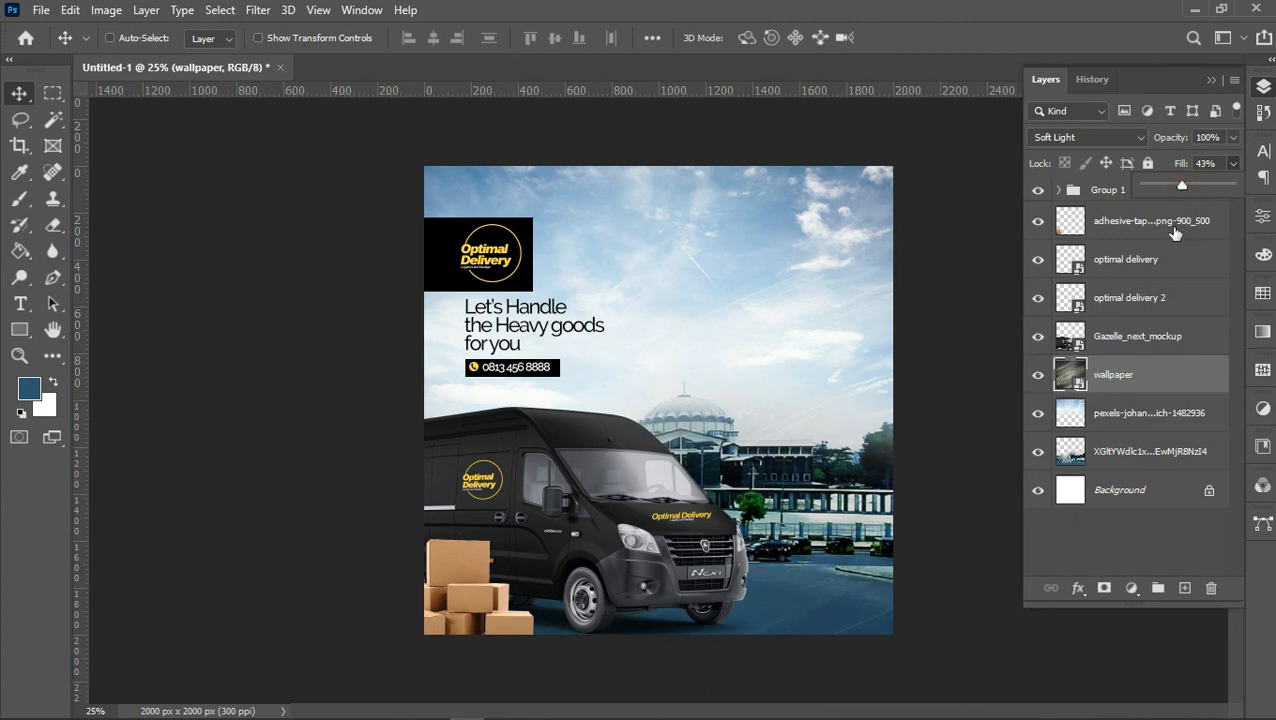
pyautogui.moveTo(888, 406)
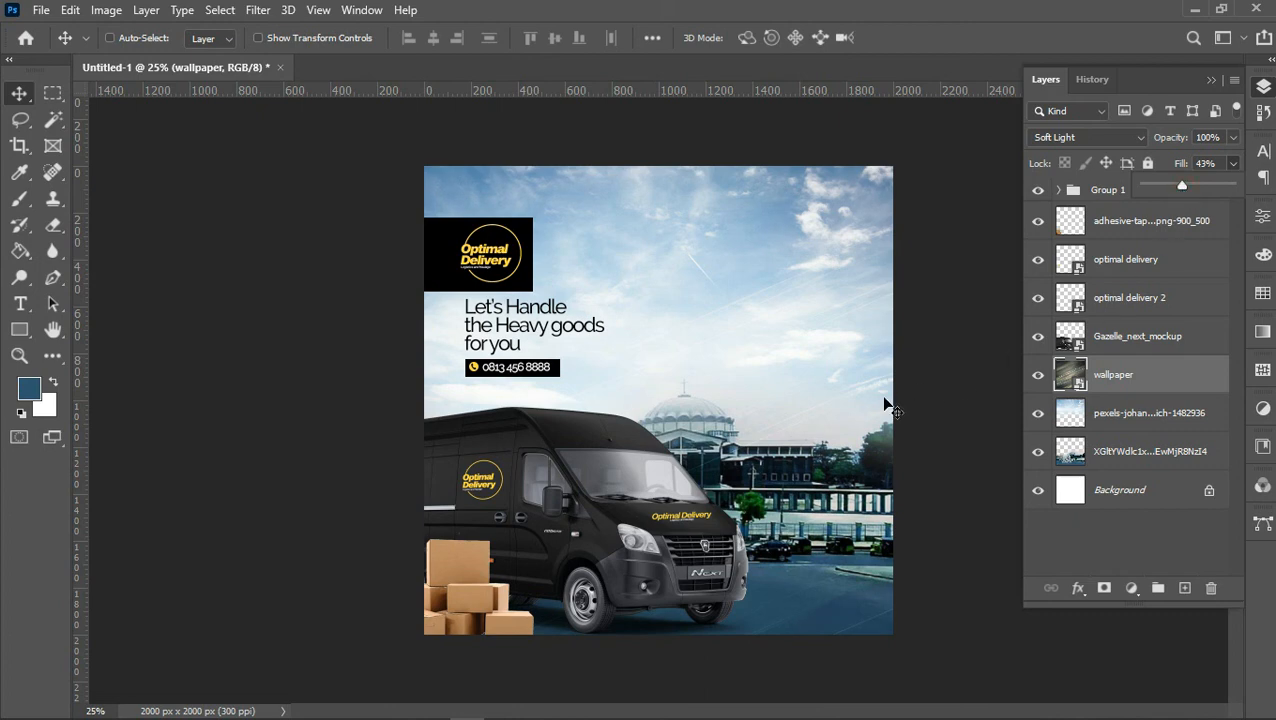